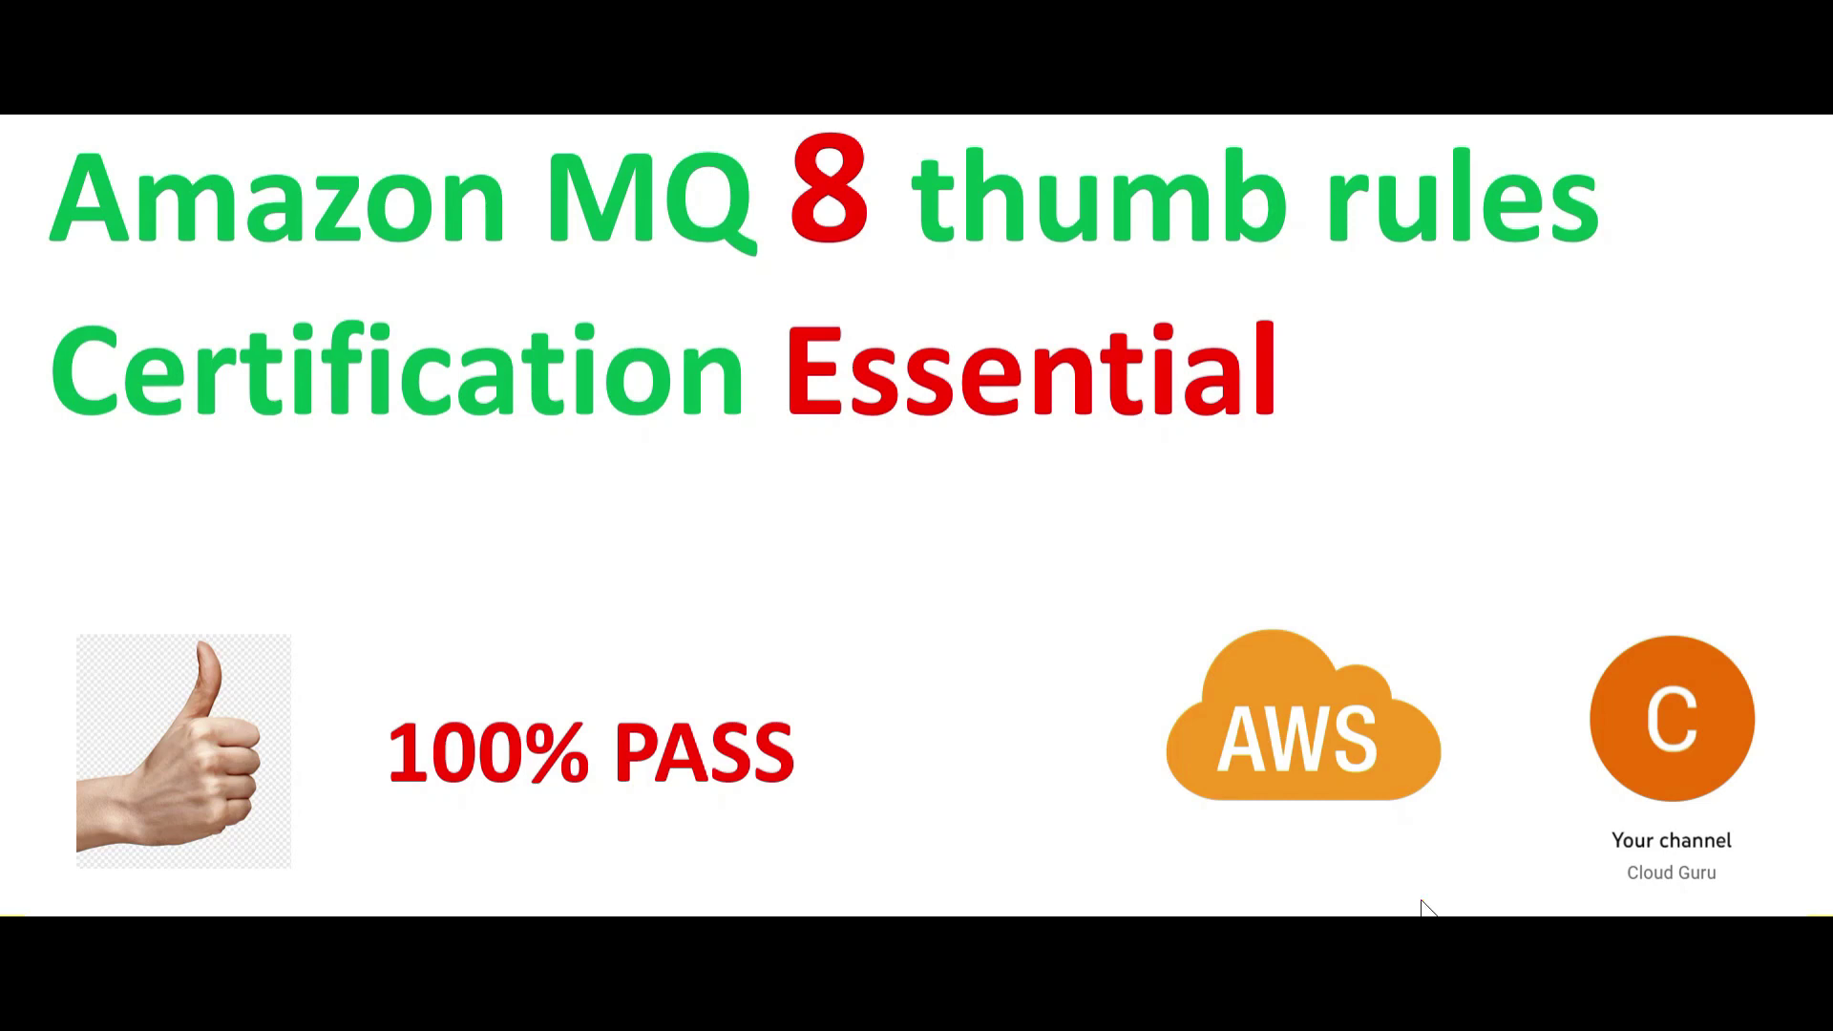
pyautogui.moveTo(631, 251)
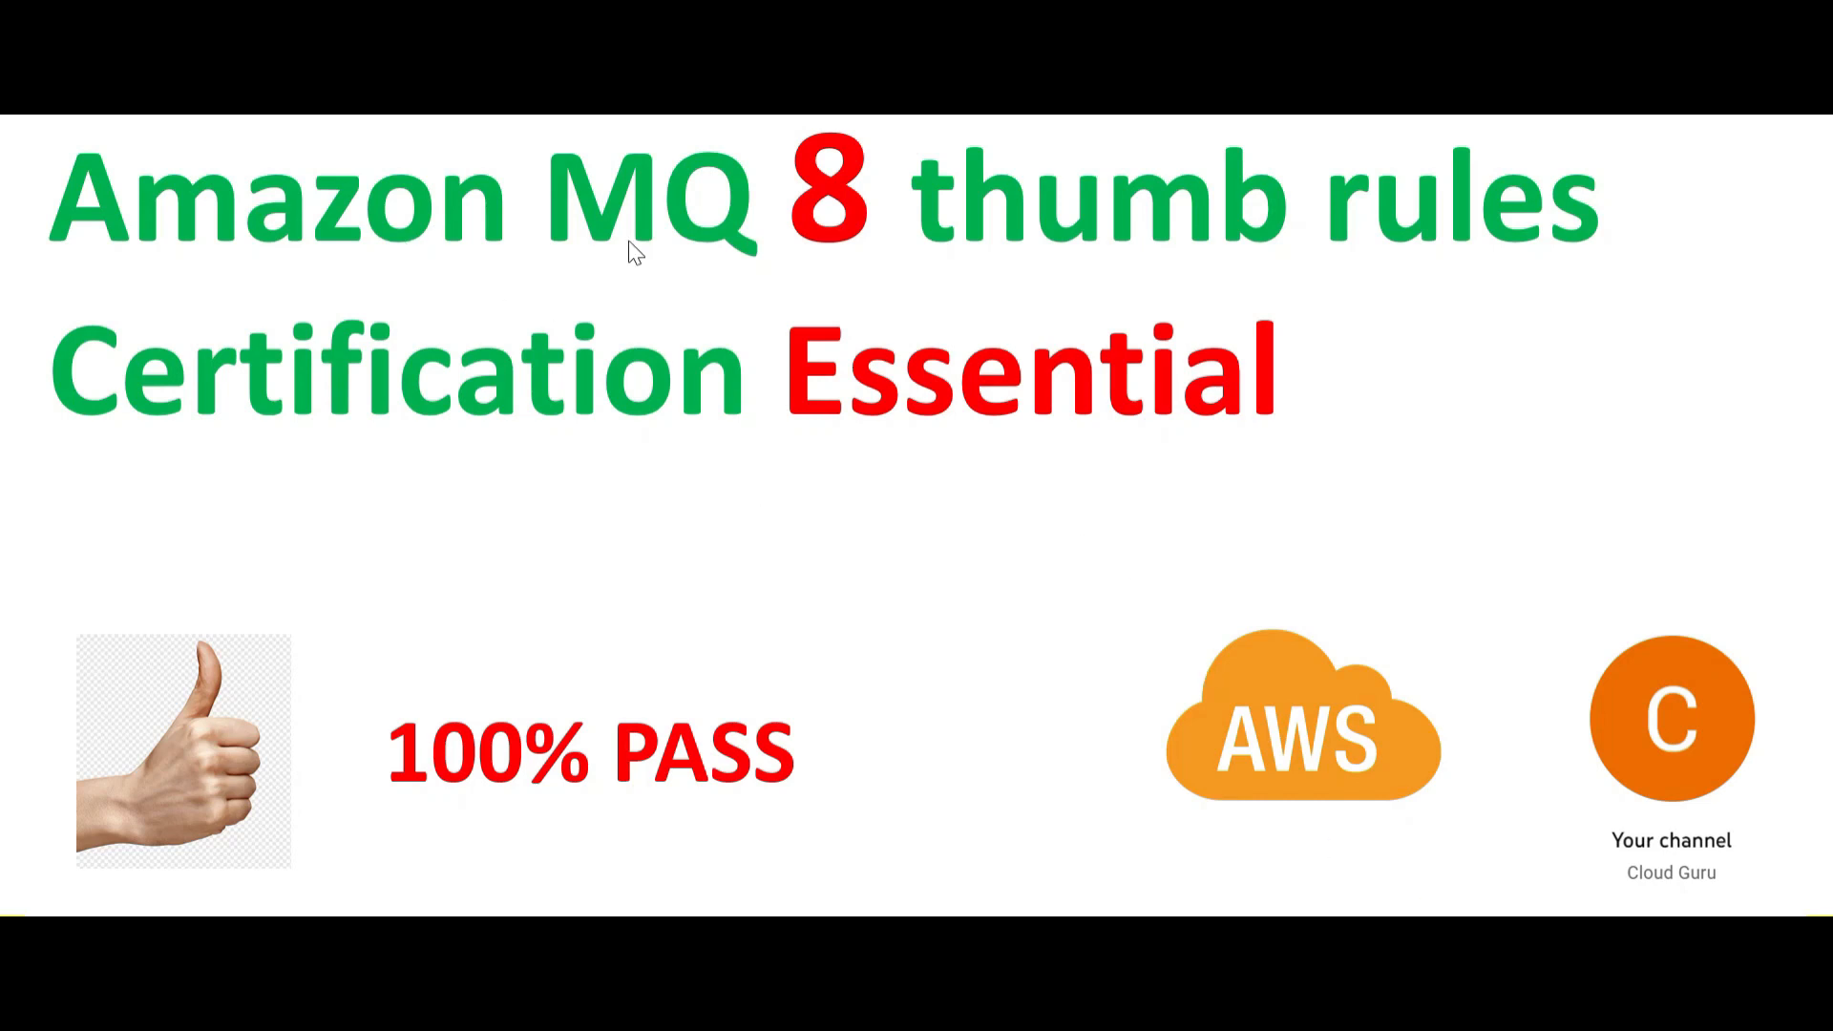
pyautogui.moveTo(1274, 687)
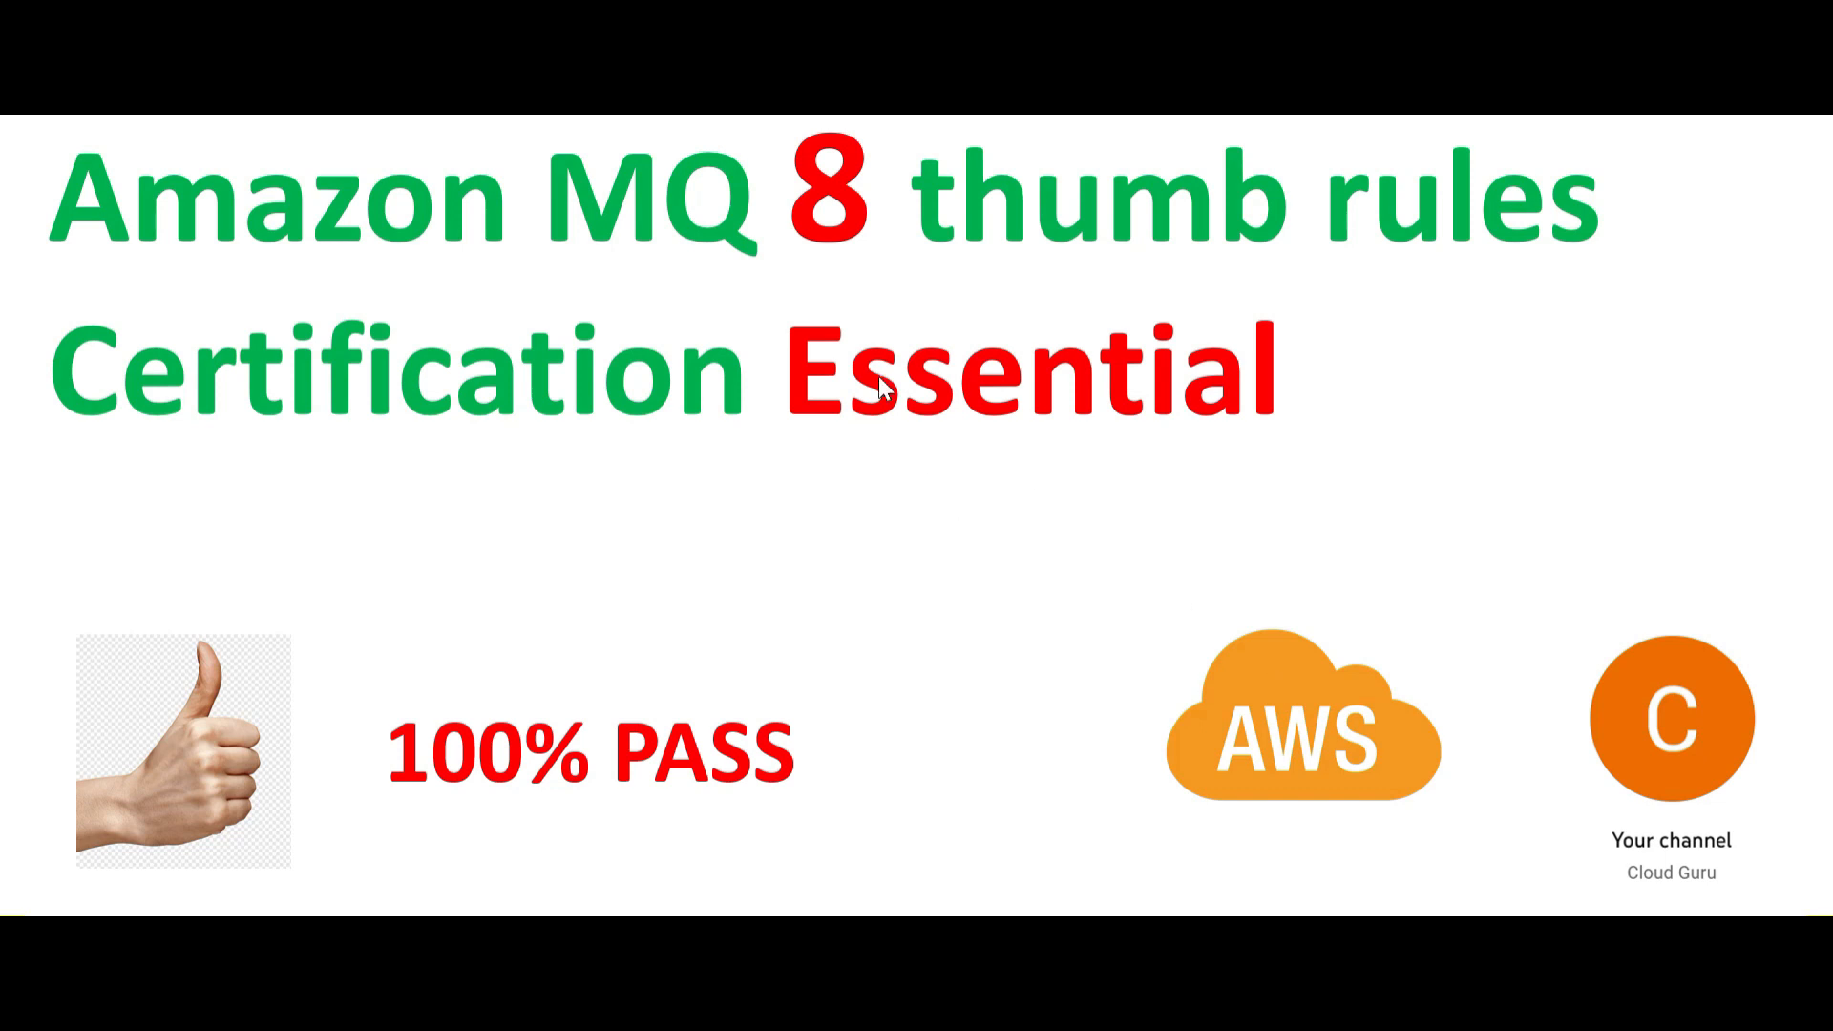
pyautogui.moveTo(954, 473)
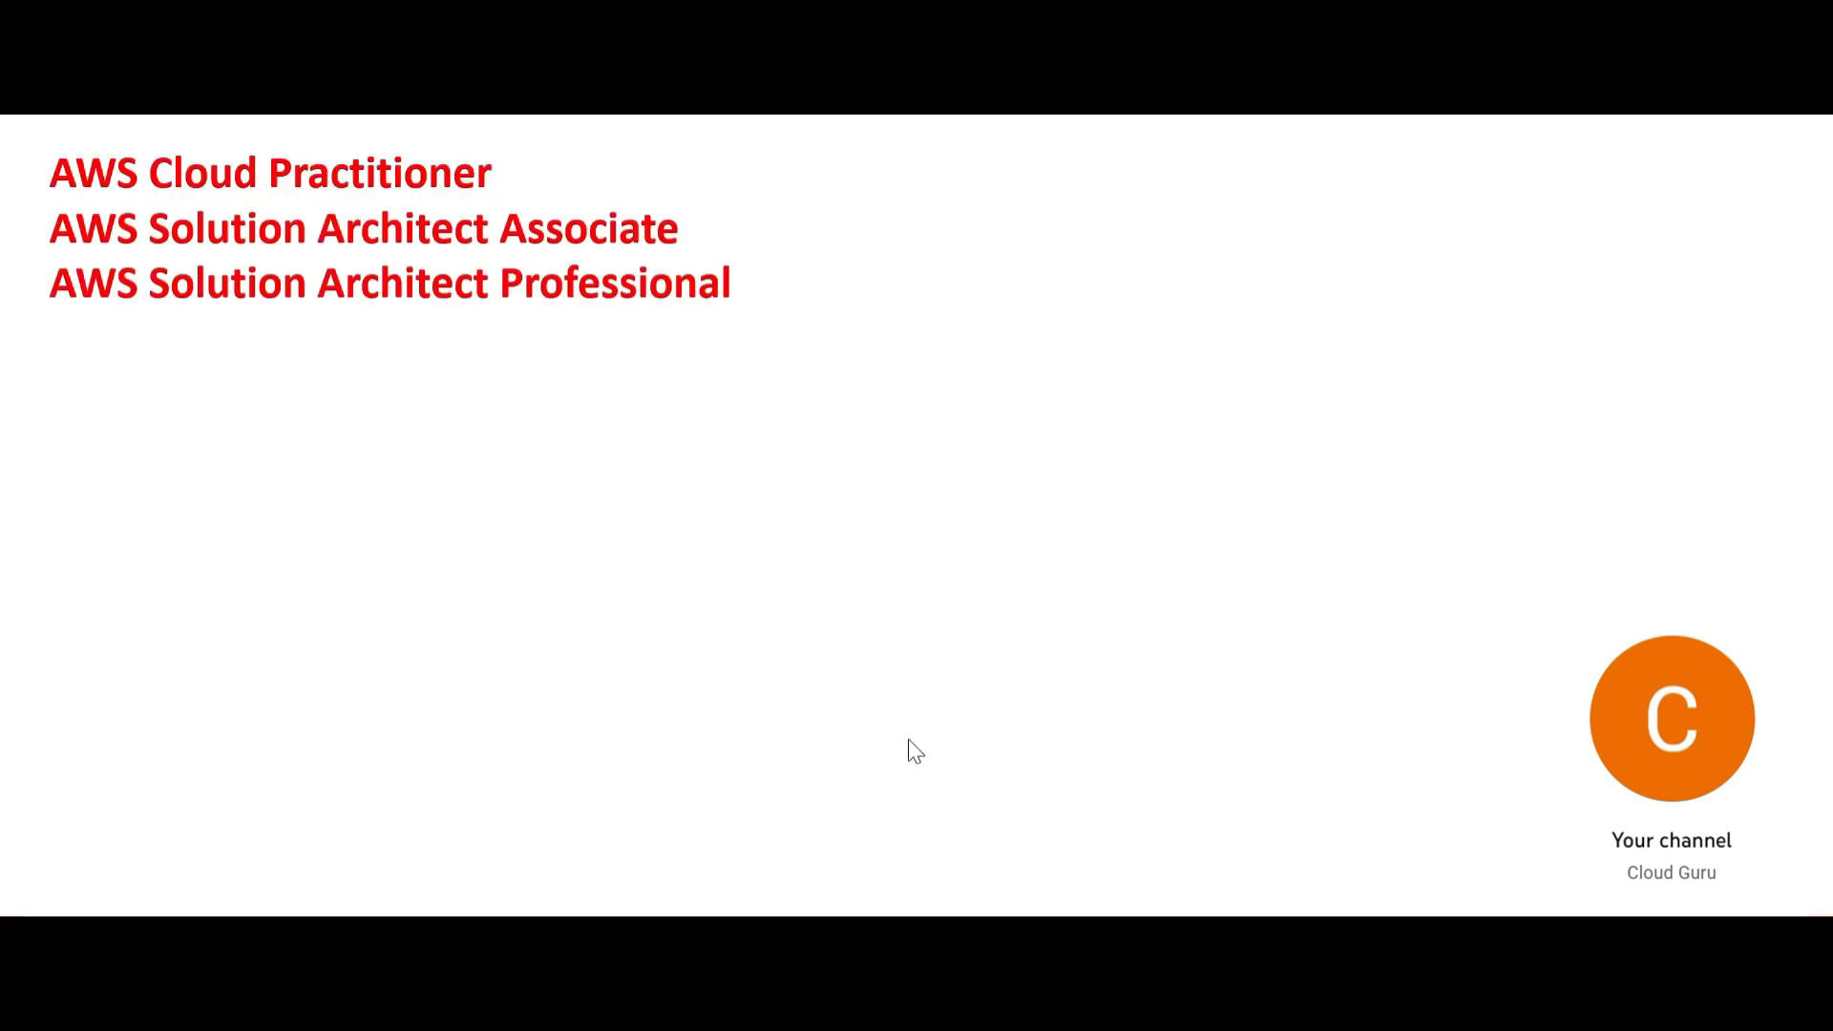
pyautogui.moveTo(1811, 857)
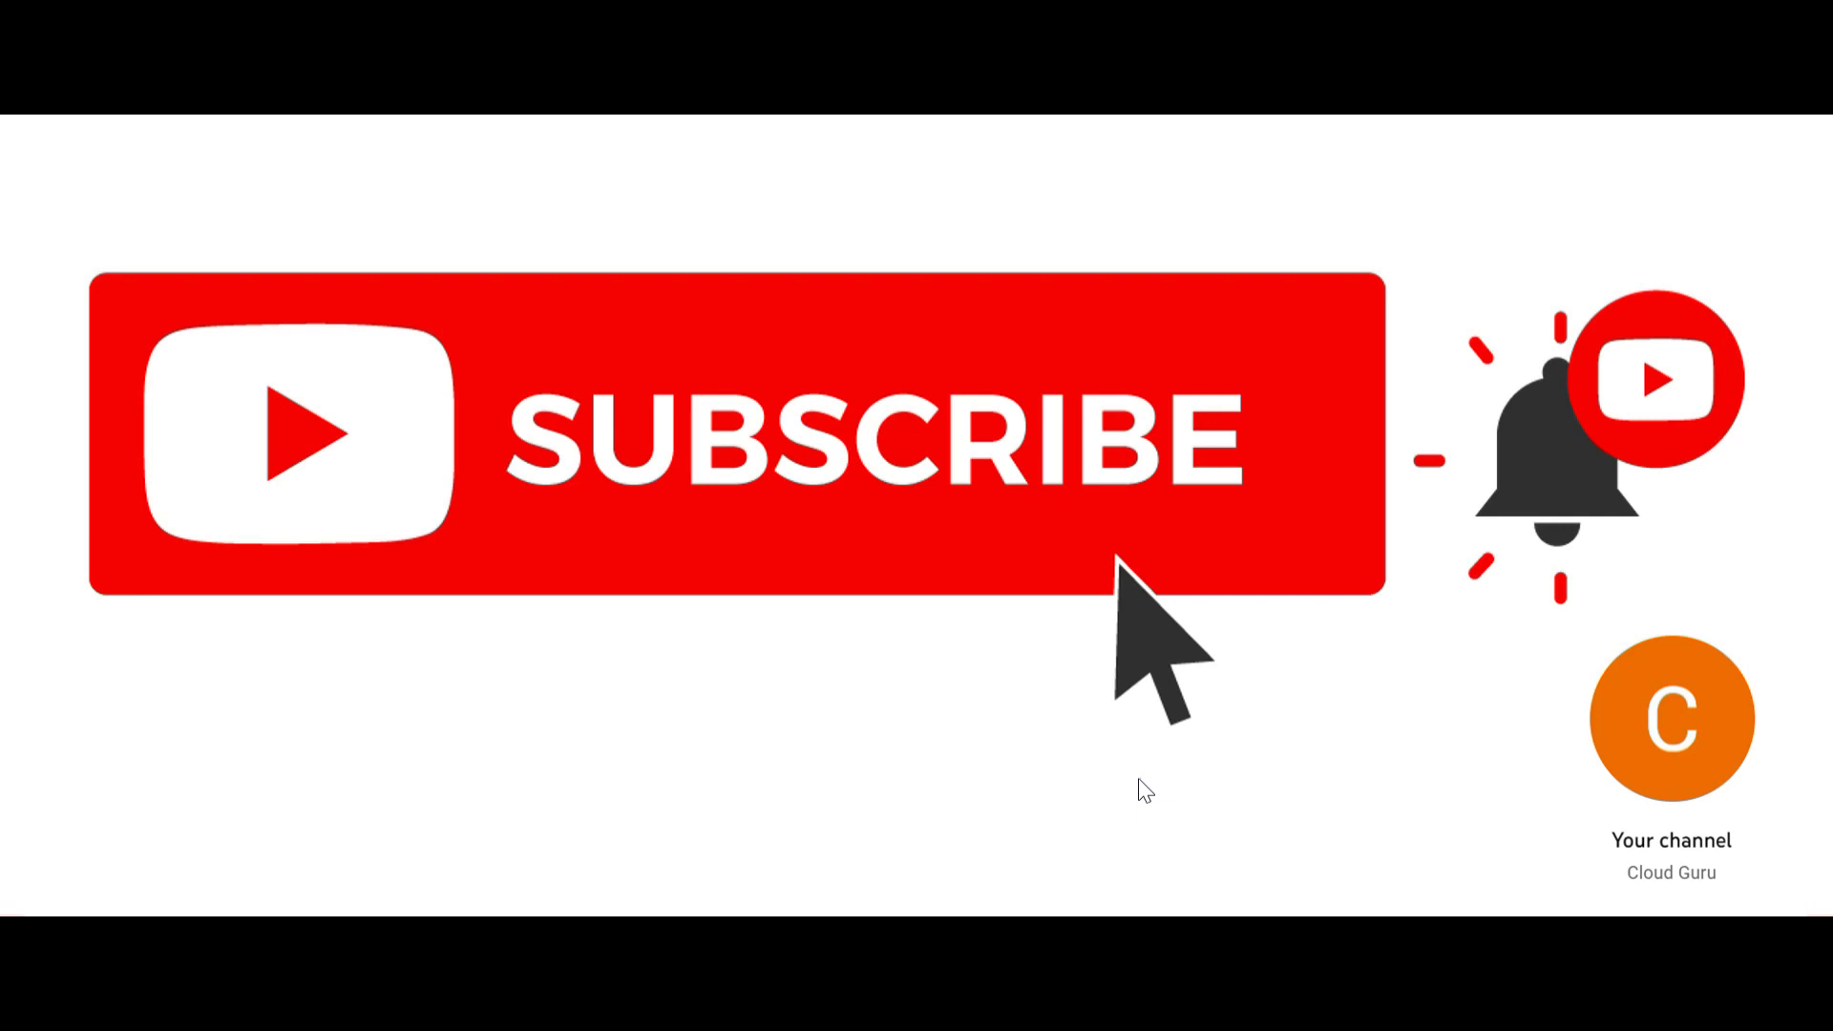
pyautogui.moveTo(1130, 739)
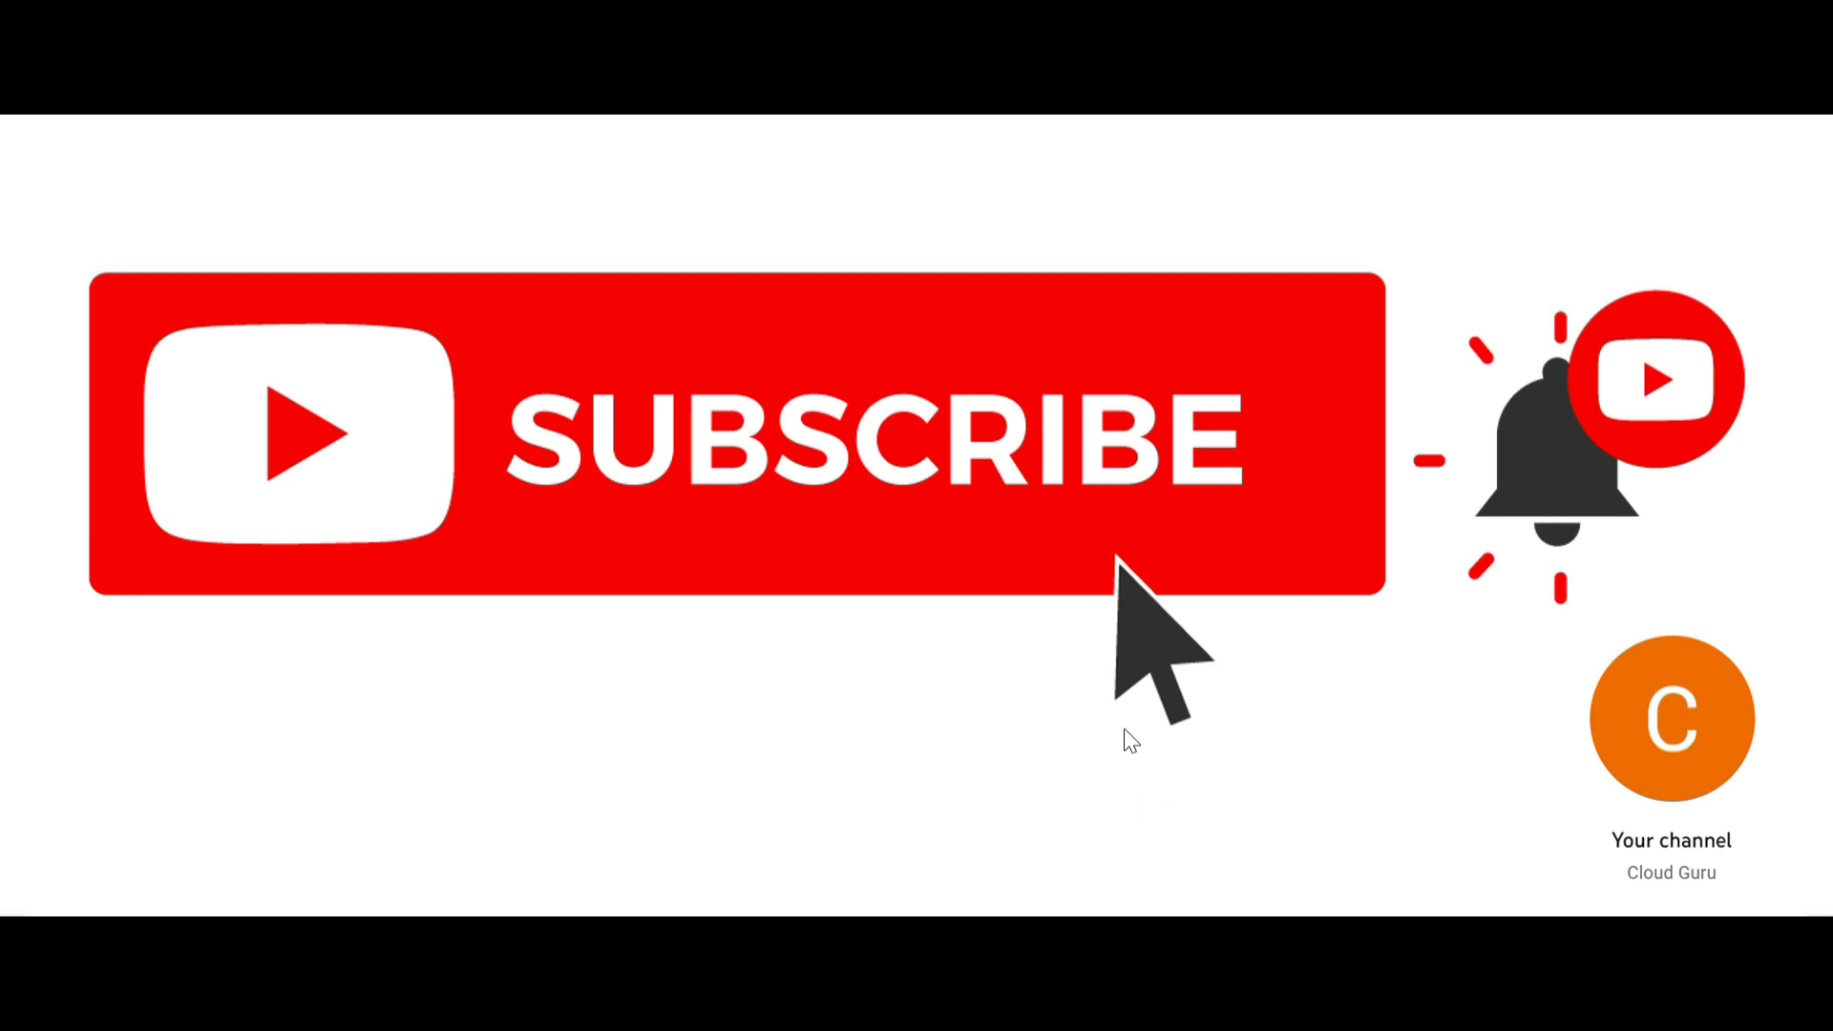
pyautogui.moveTo(1225, 725)
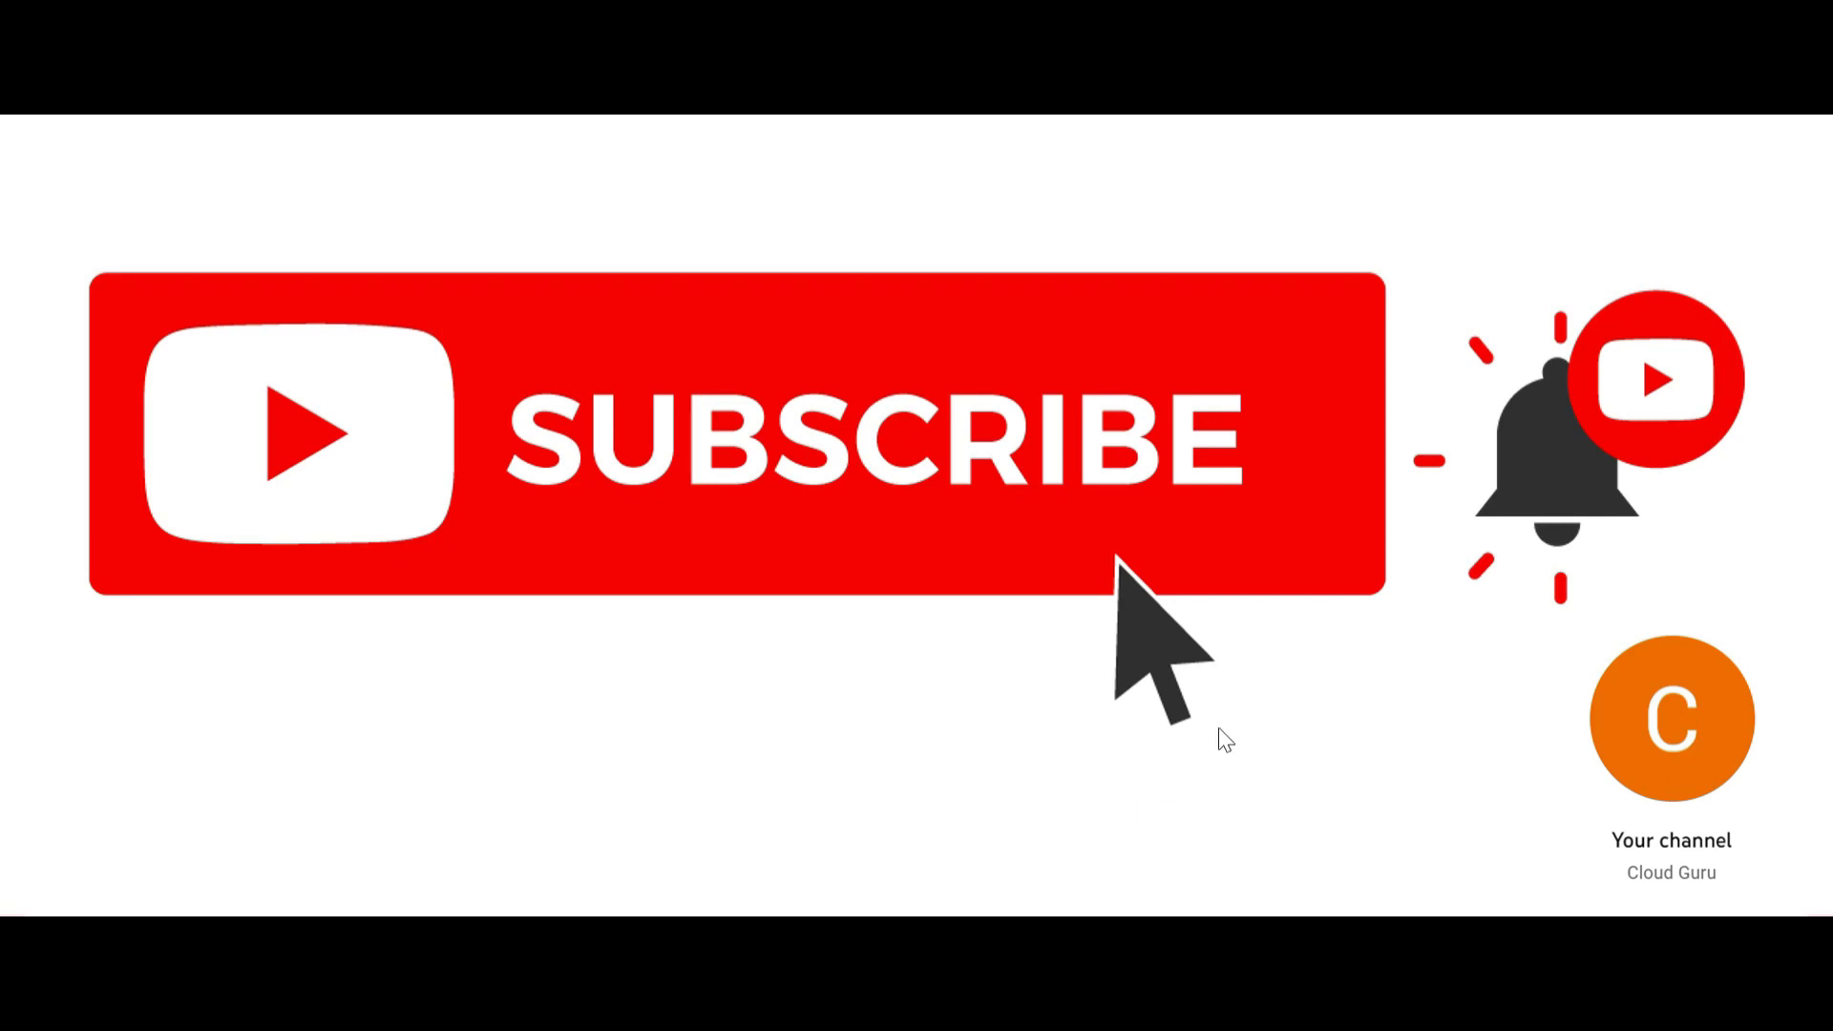
pyautogui.moveTo(1599, 829)
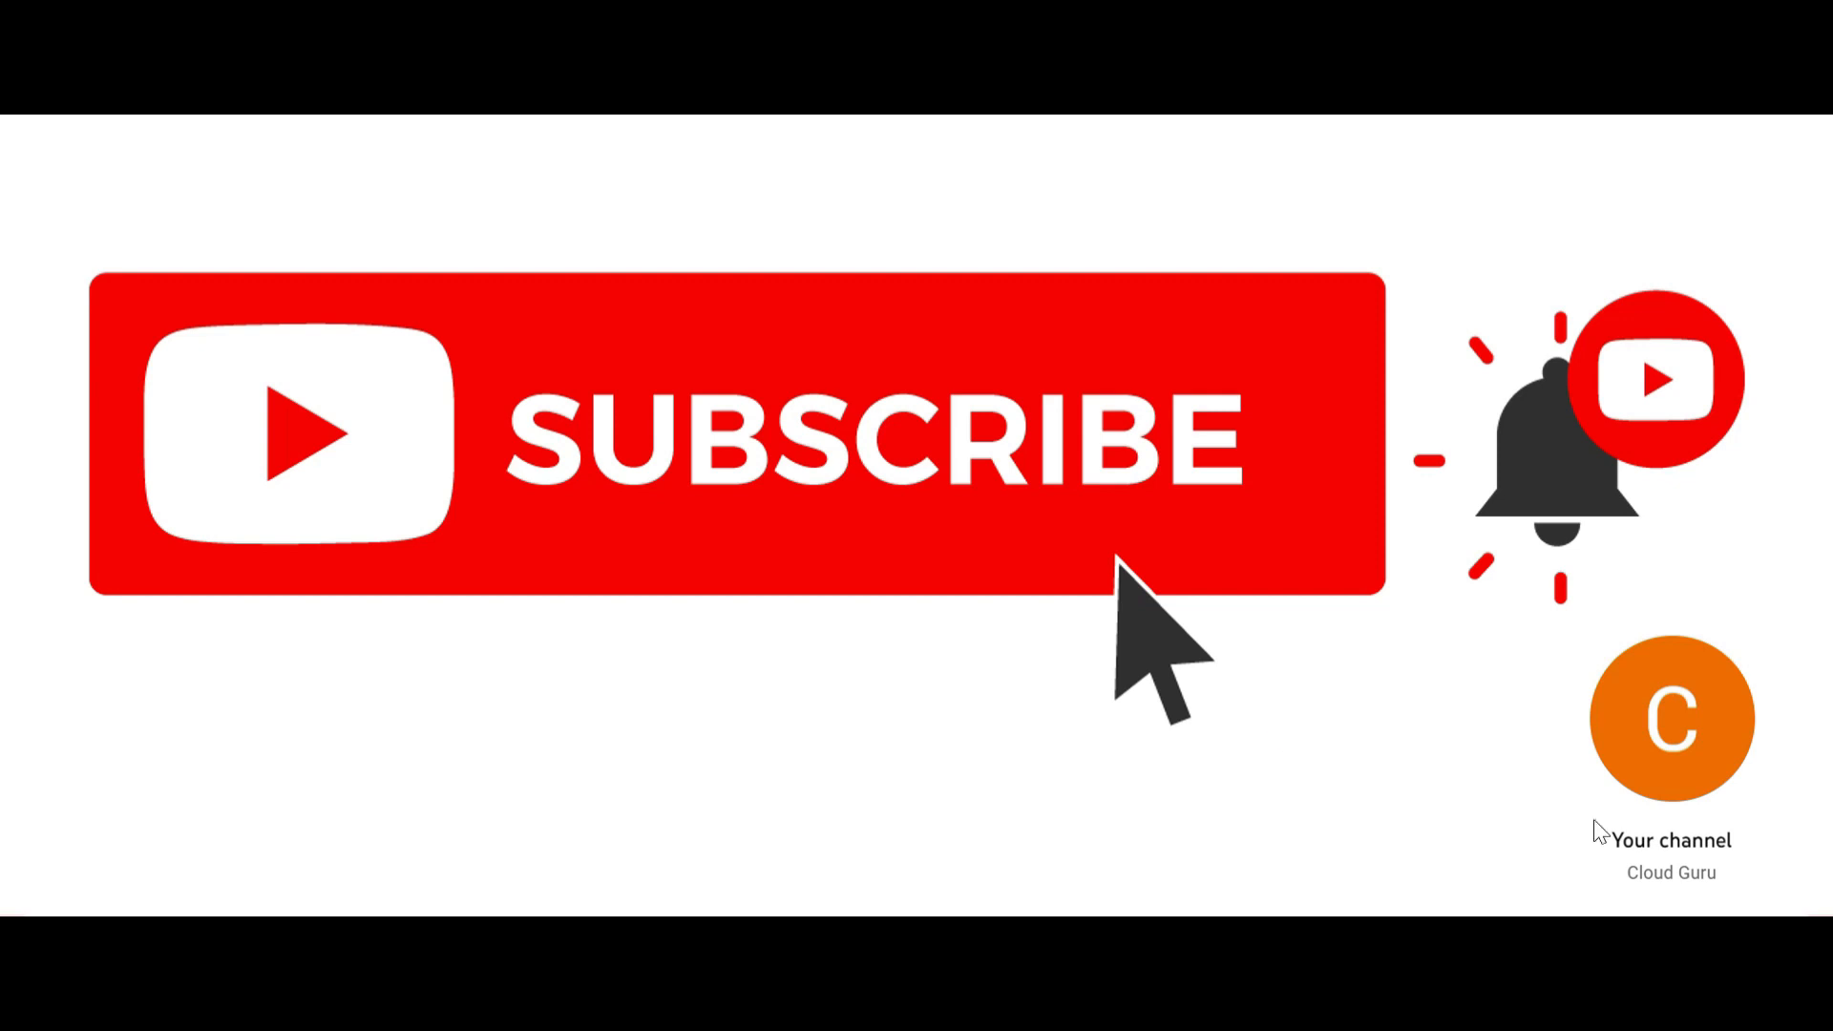
pyautogui.moveTo(1488, 807)
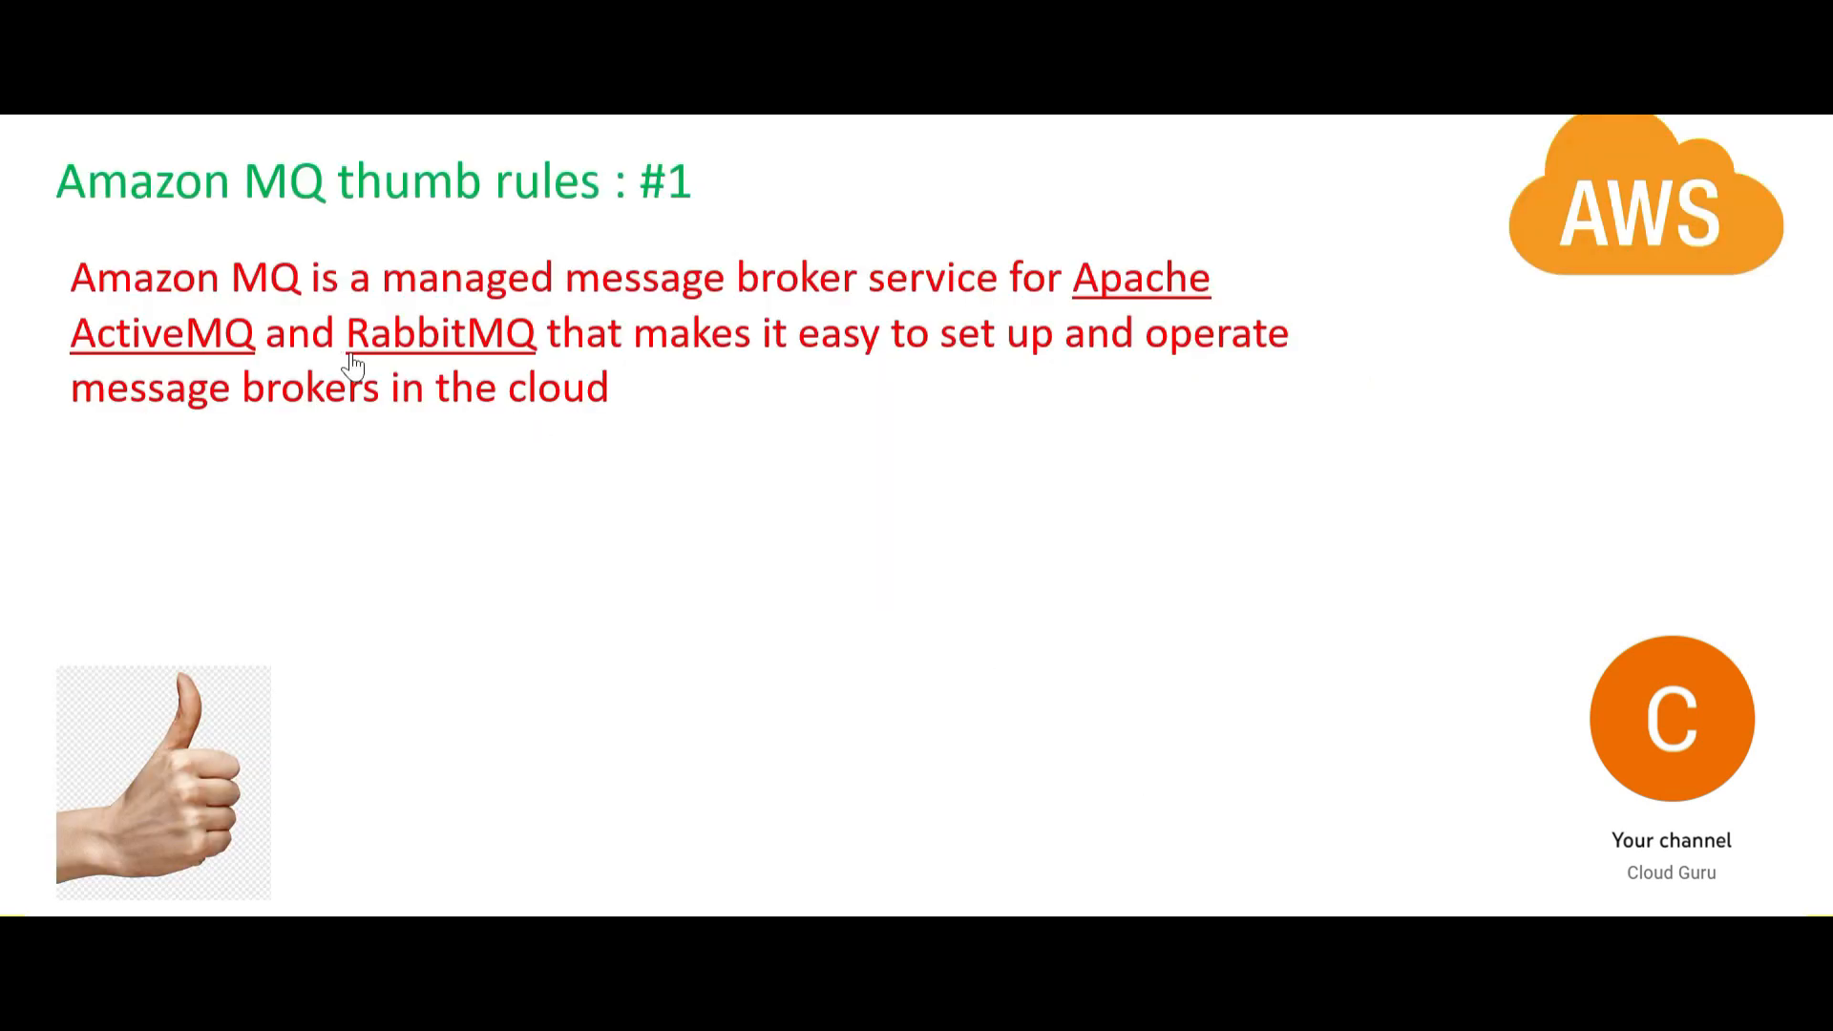
pyautogui.moveTo(593, 578)
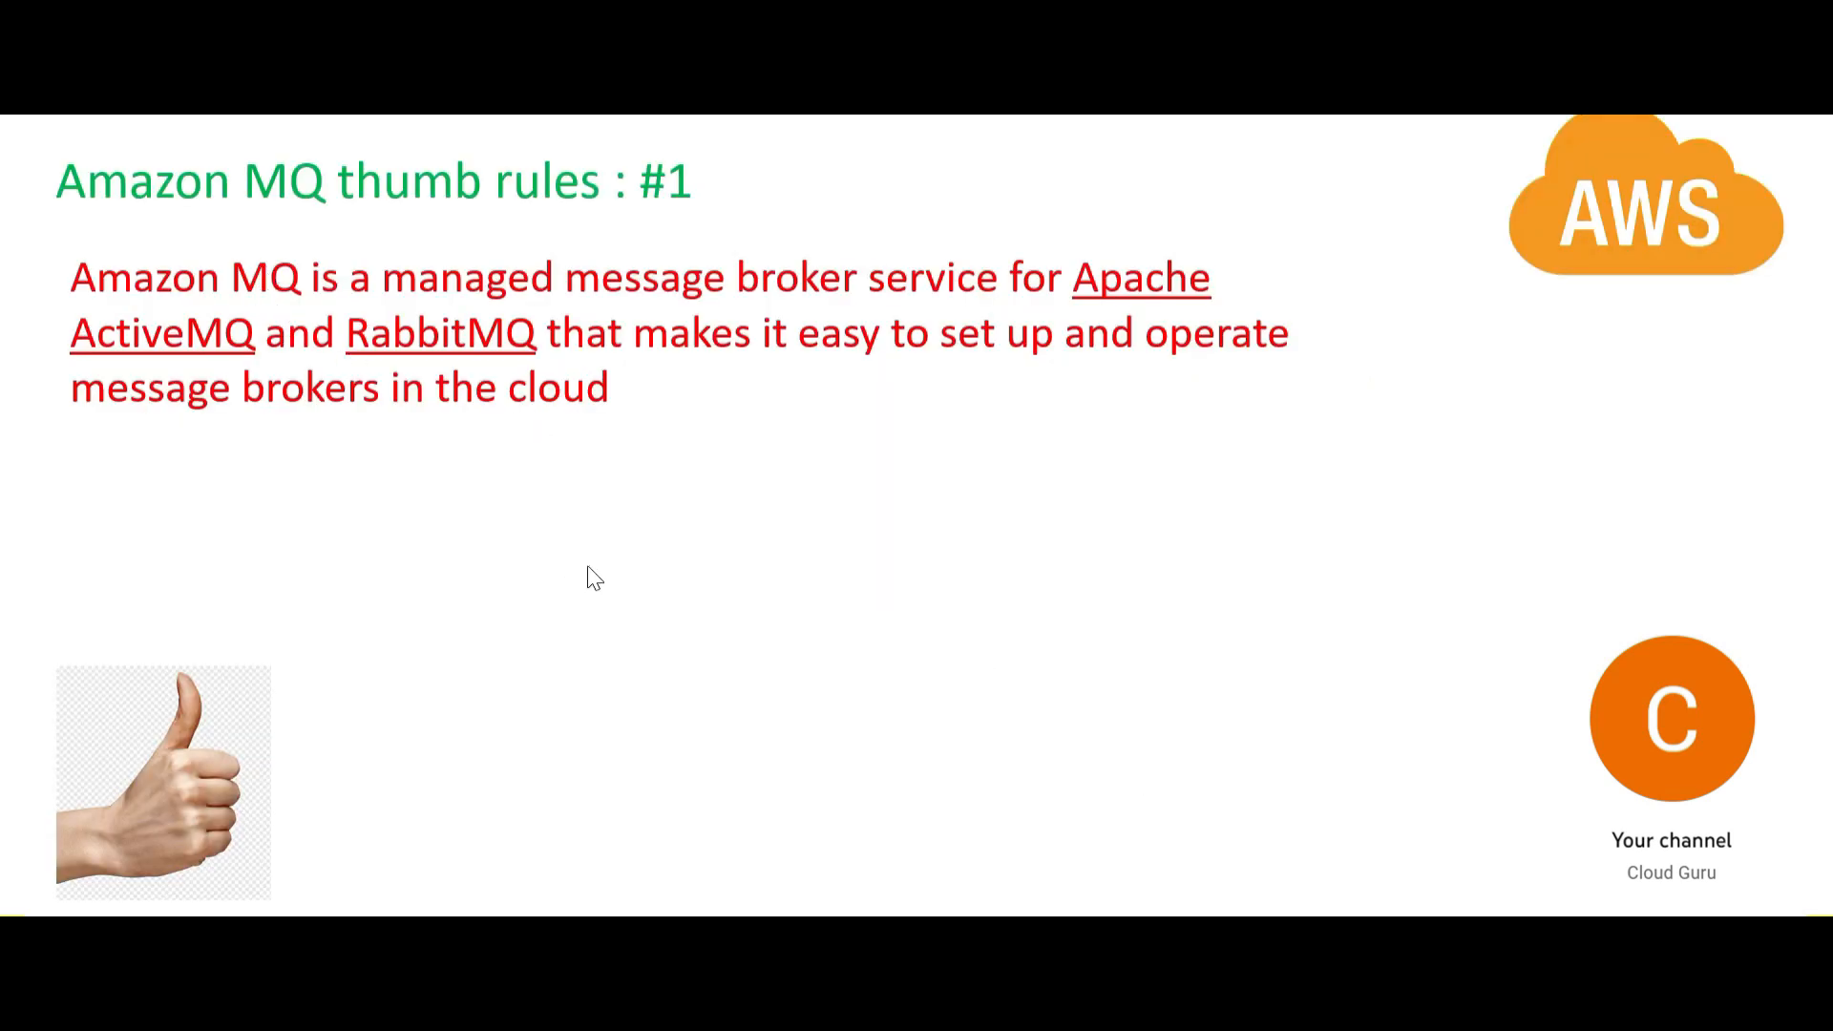
pyautogui.moveTo(1718, 783)
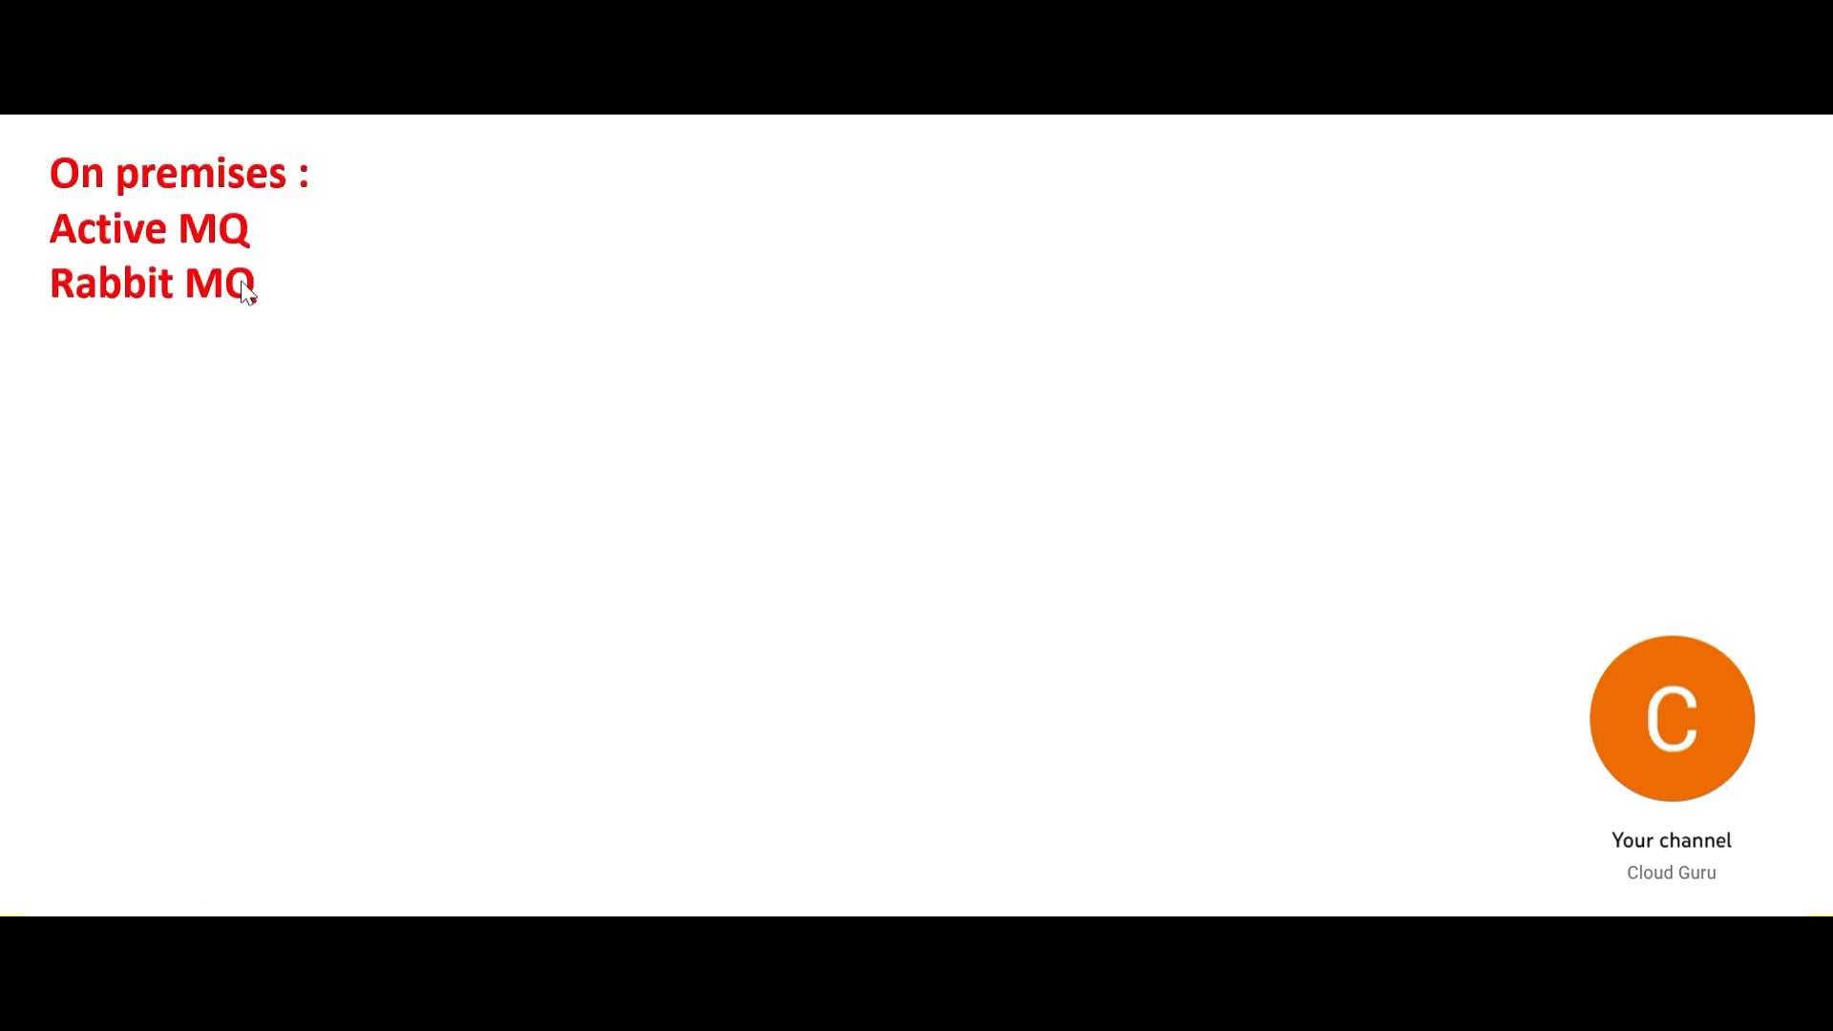
pyautogui.moveTo(255, 291)
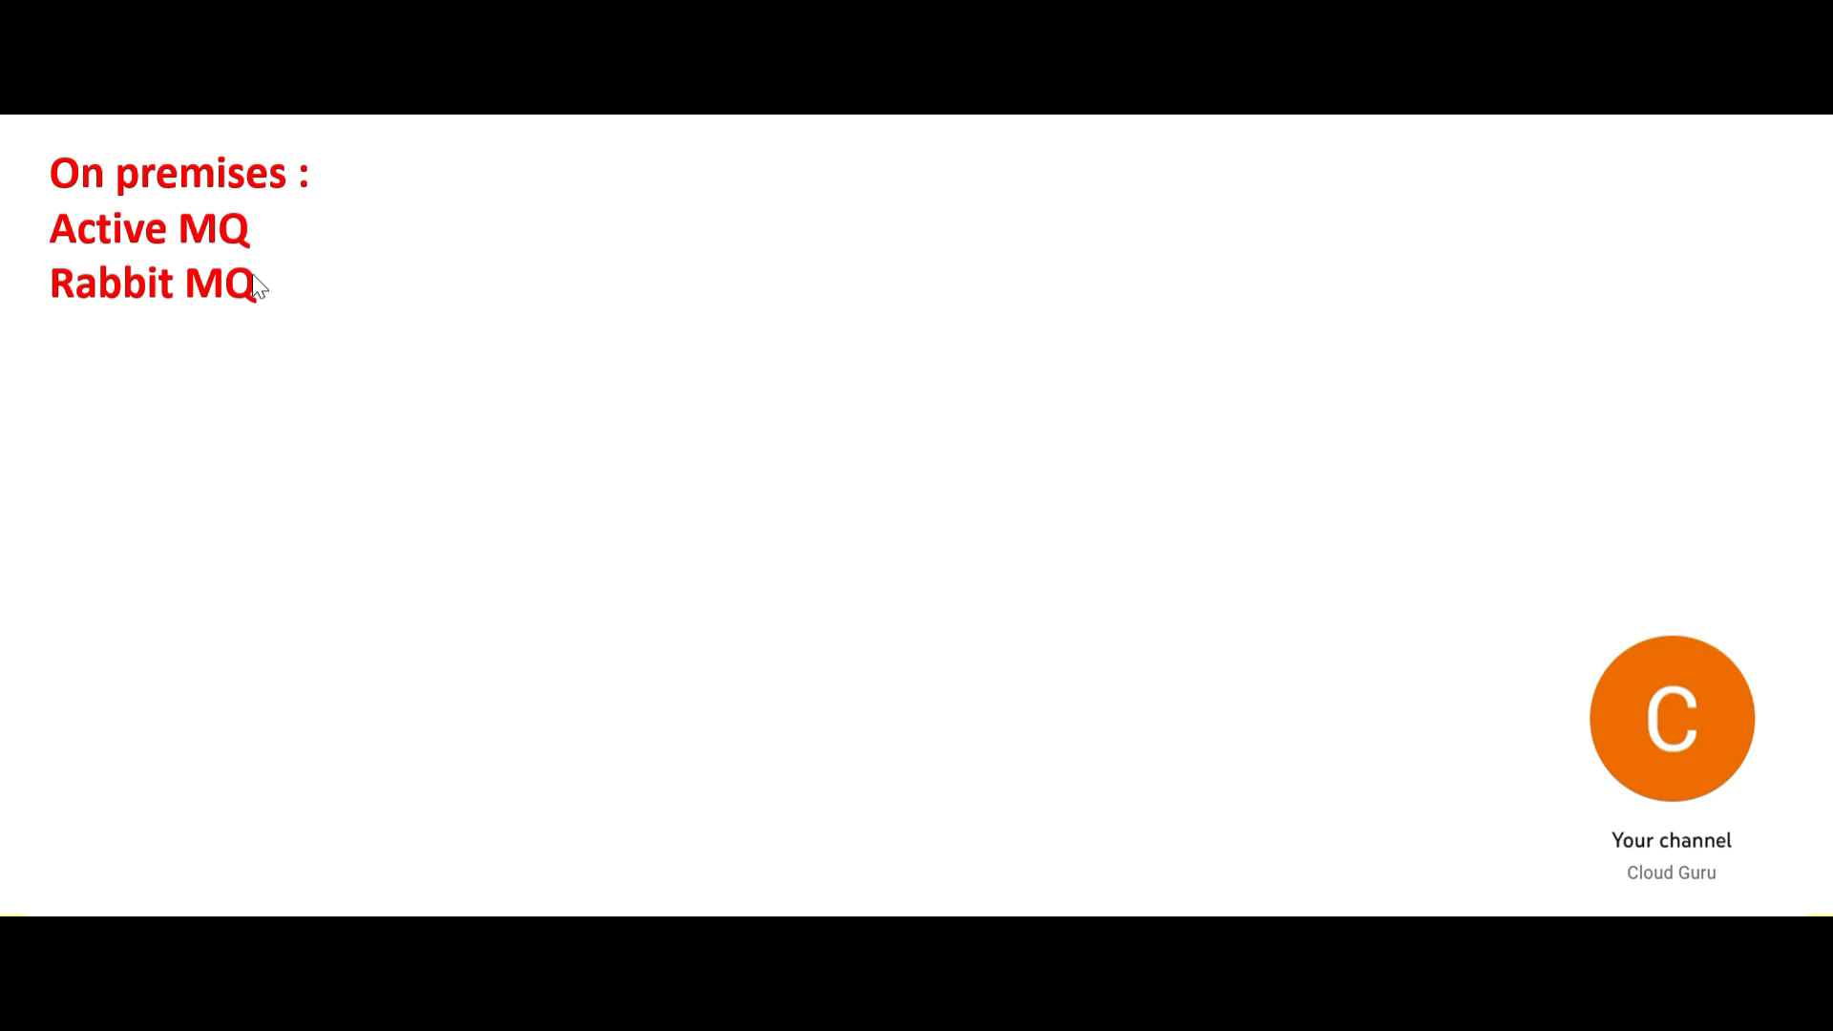
pyautogui.moveTo(257, 313)
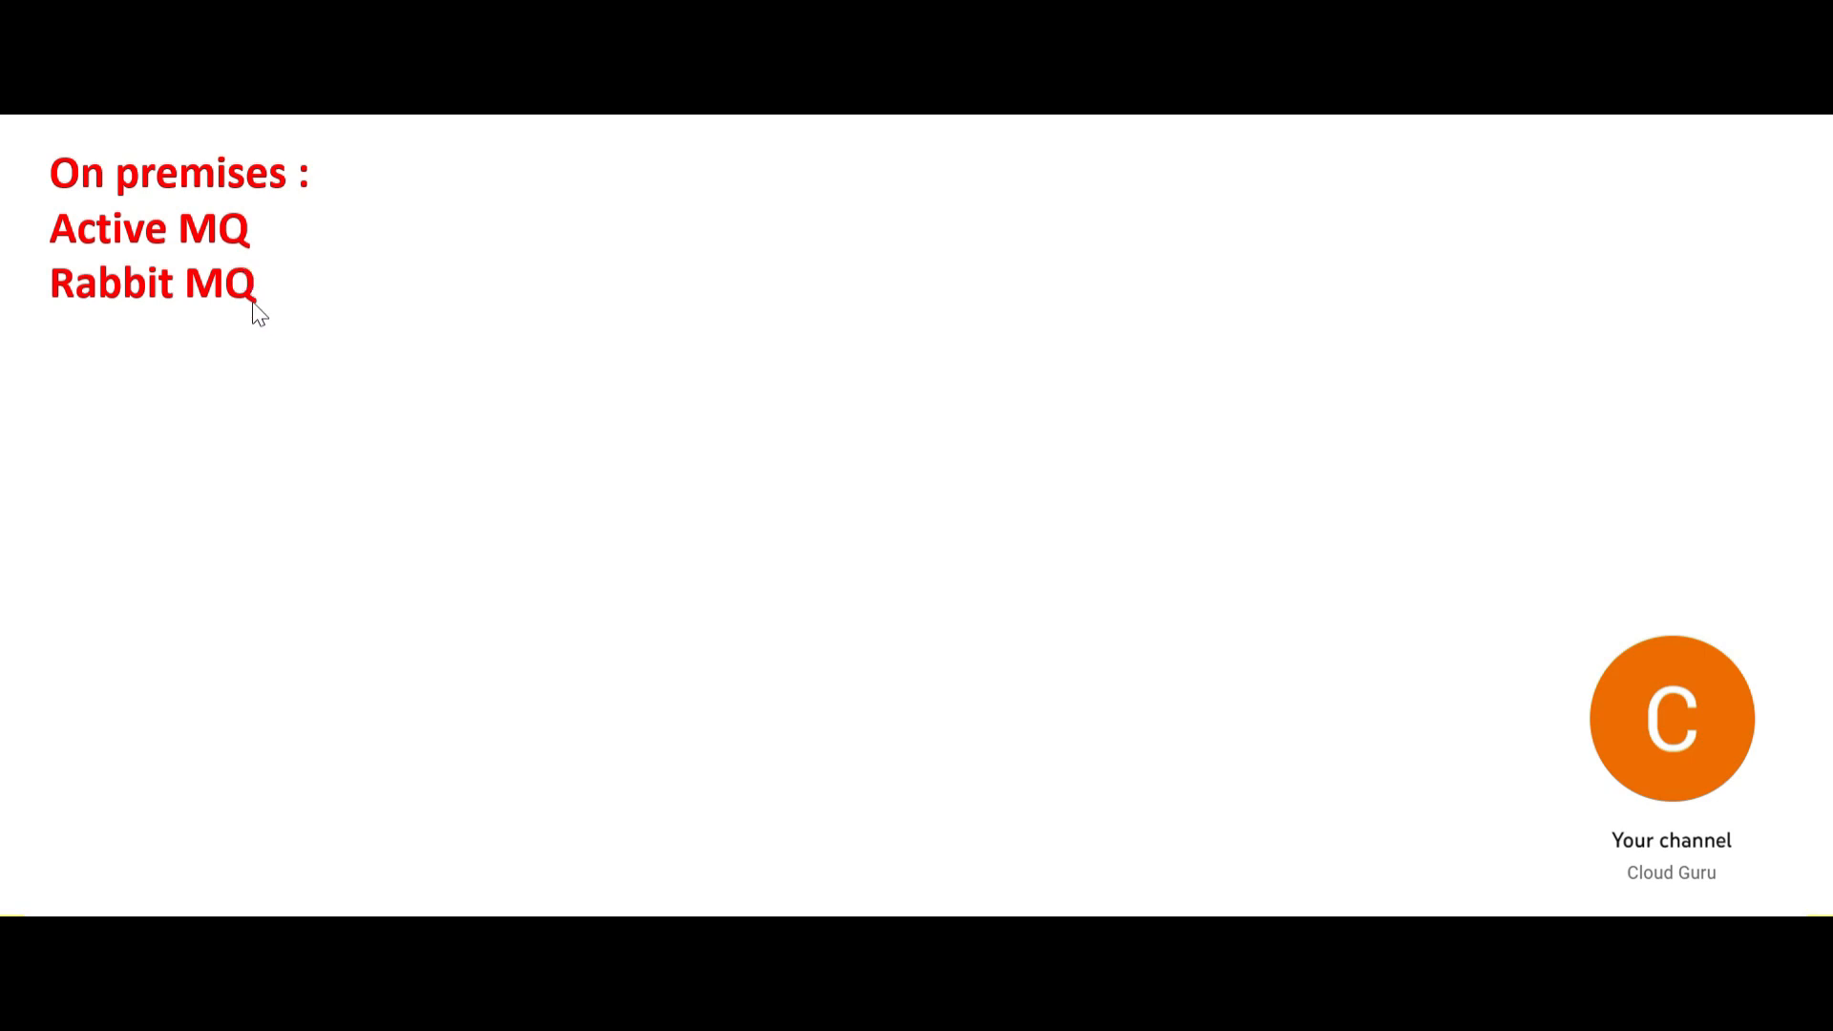
pyautogui.moveTo(798, 585)
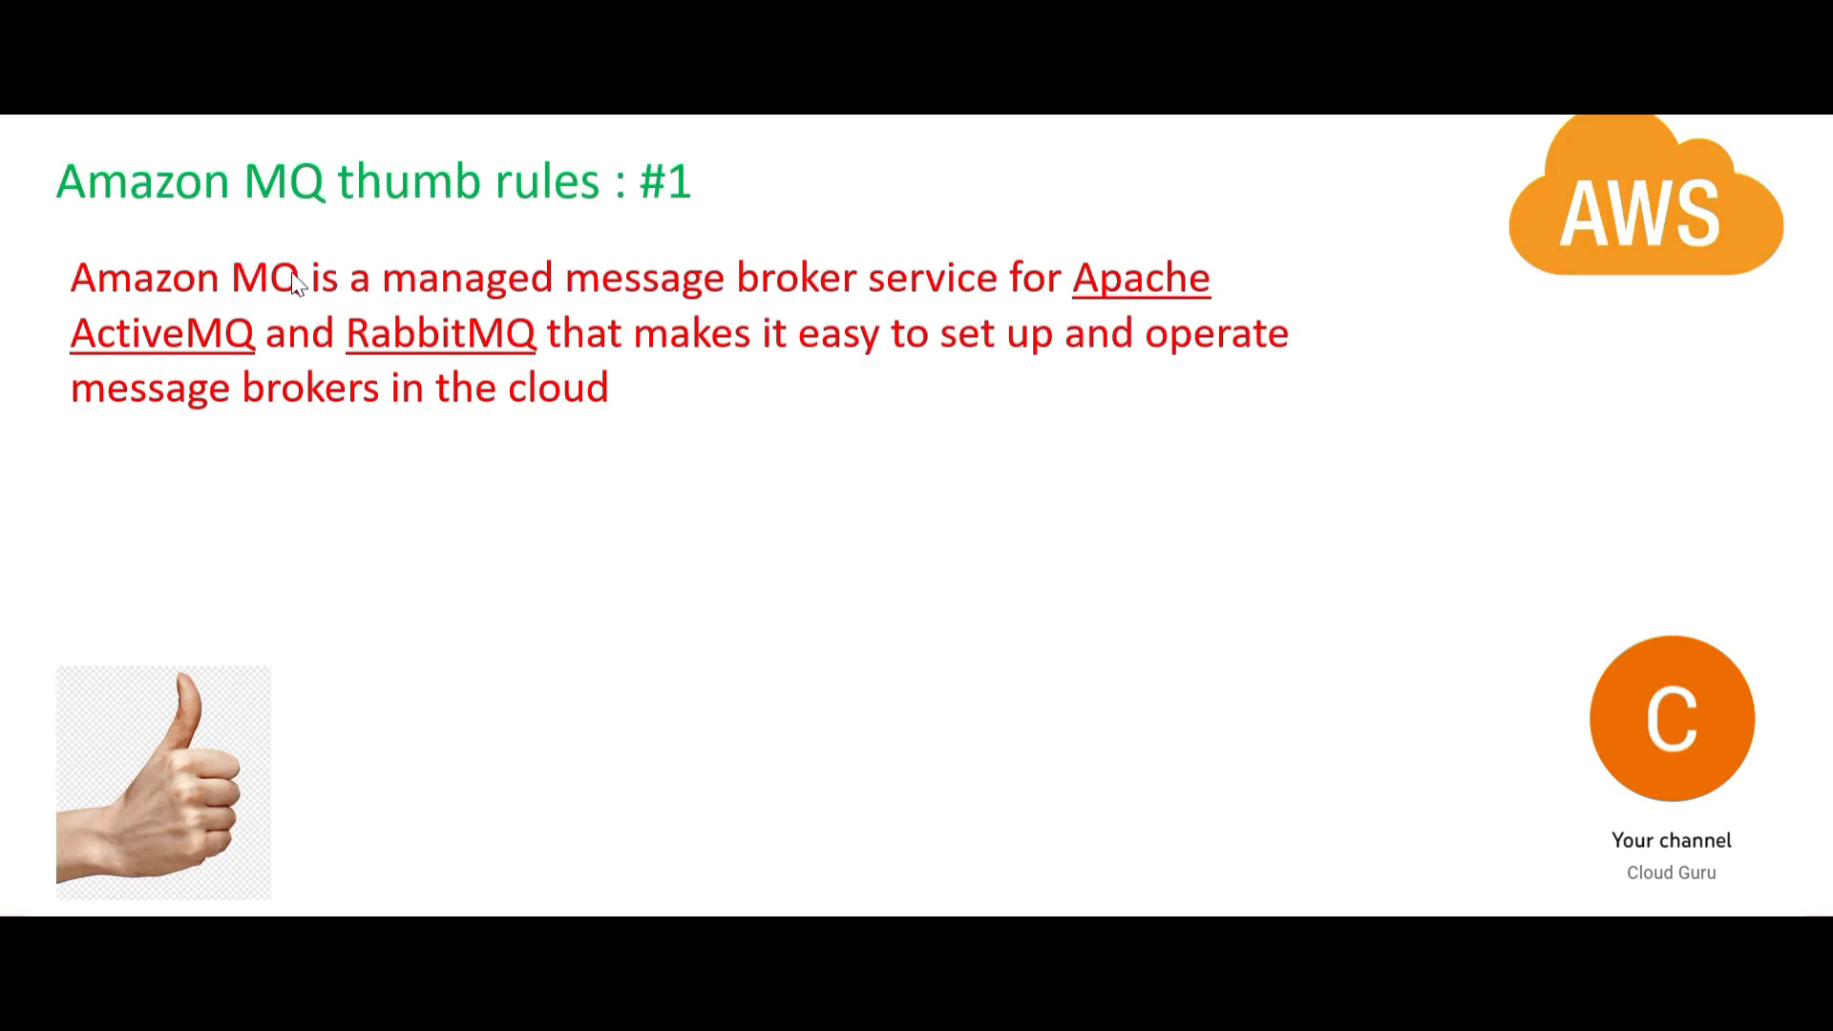
pyautogui.moveTo(229, 313)
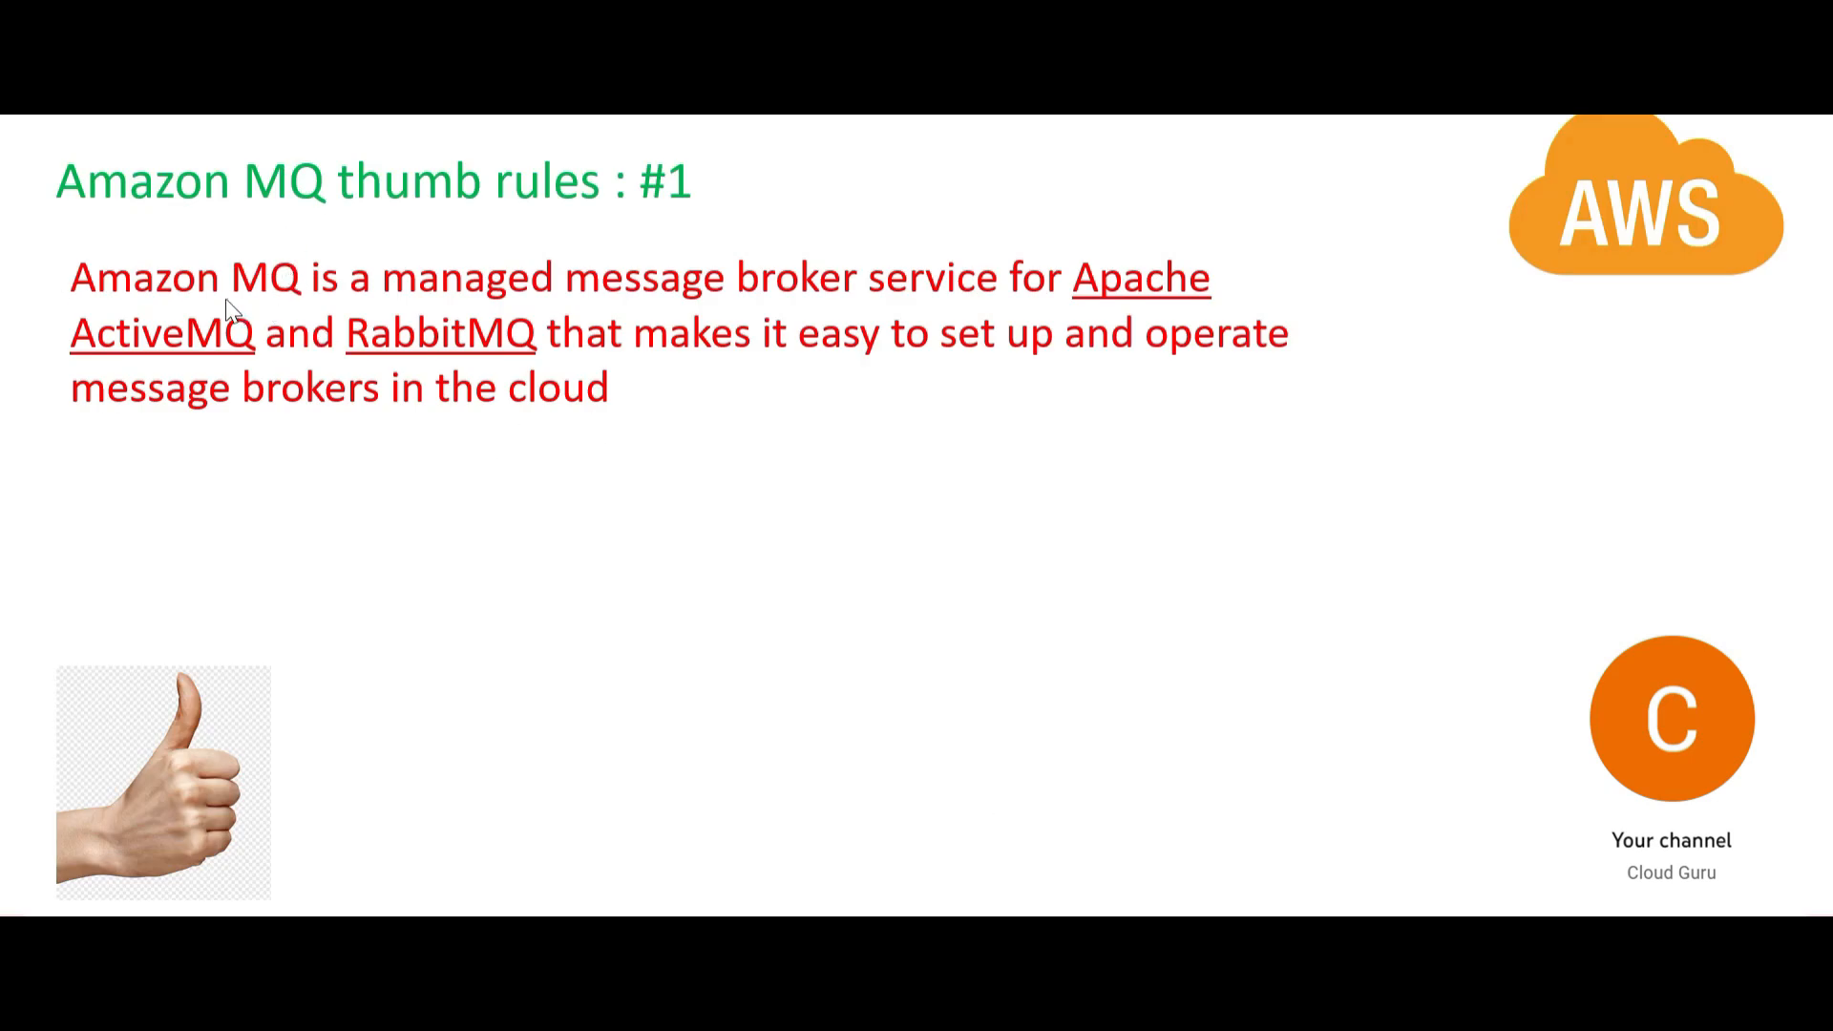
pyautogui.moveTo(204, 356)
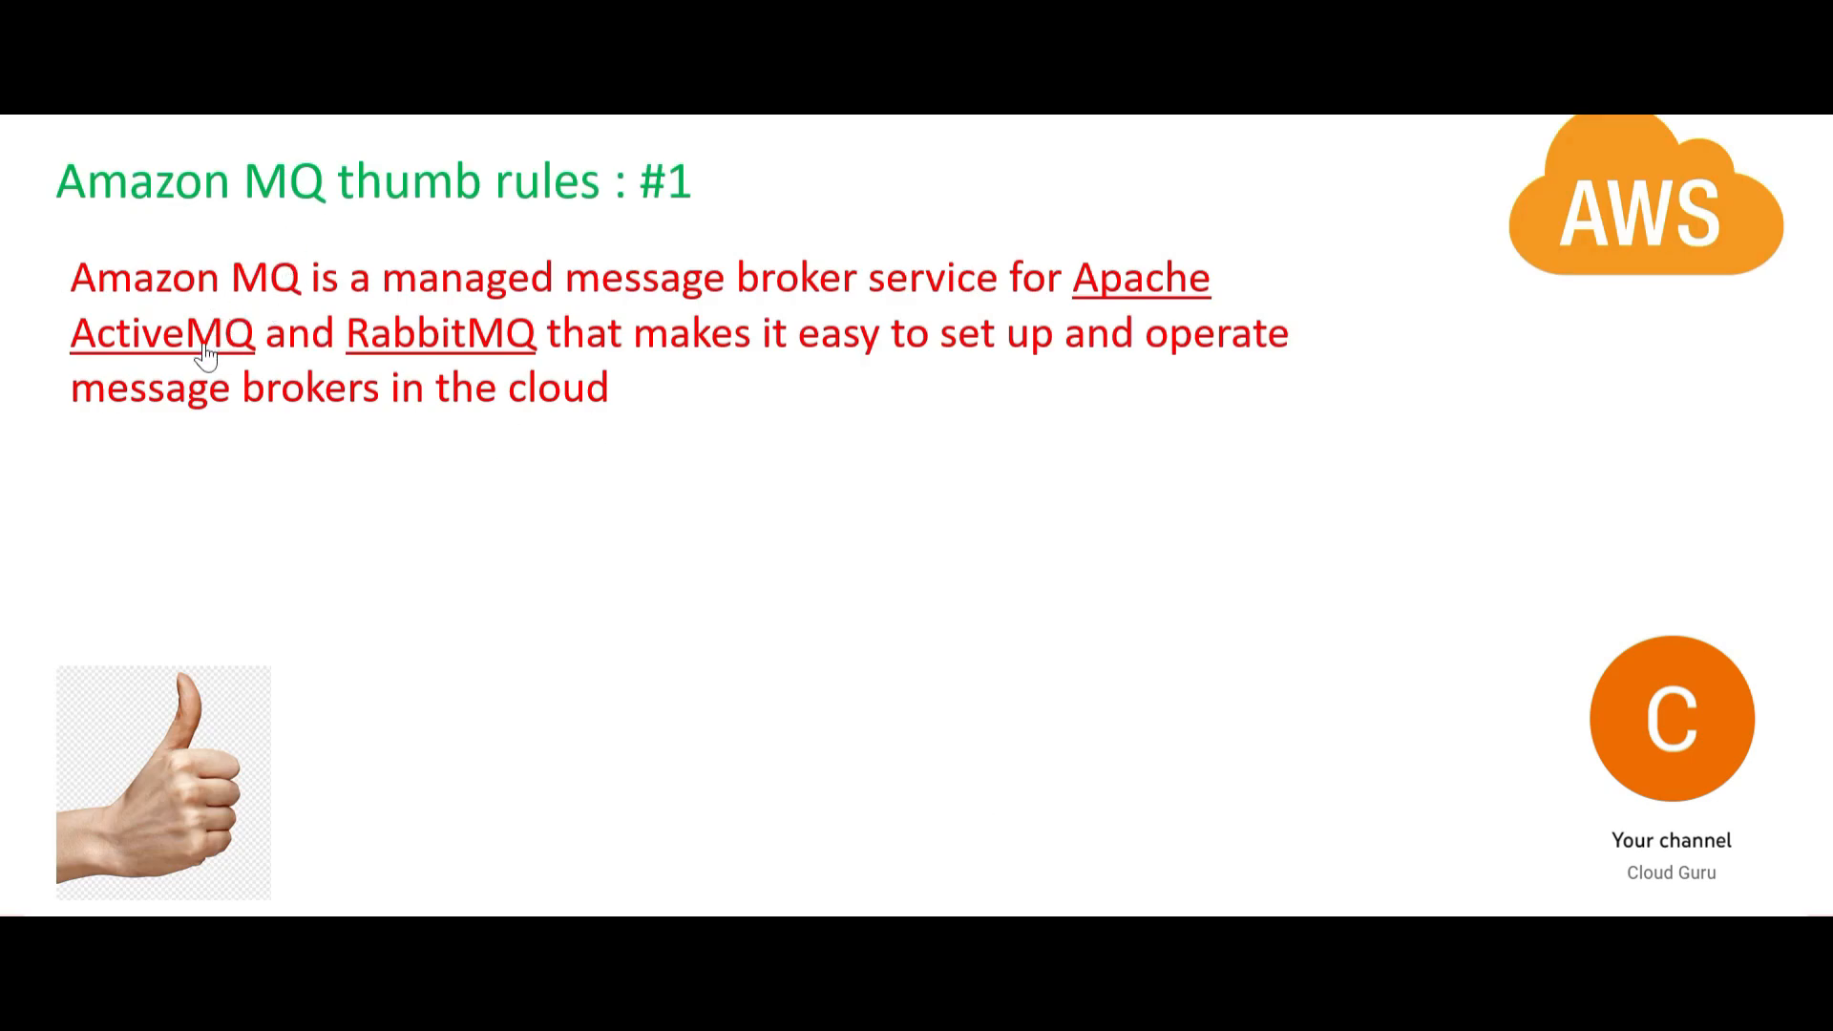
pyautogui.moveTo(438, 363)
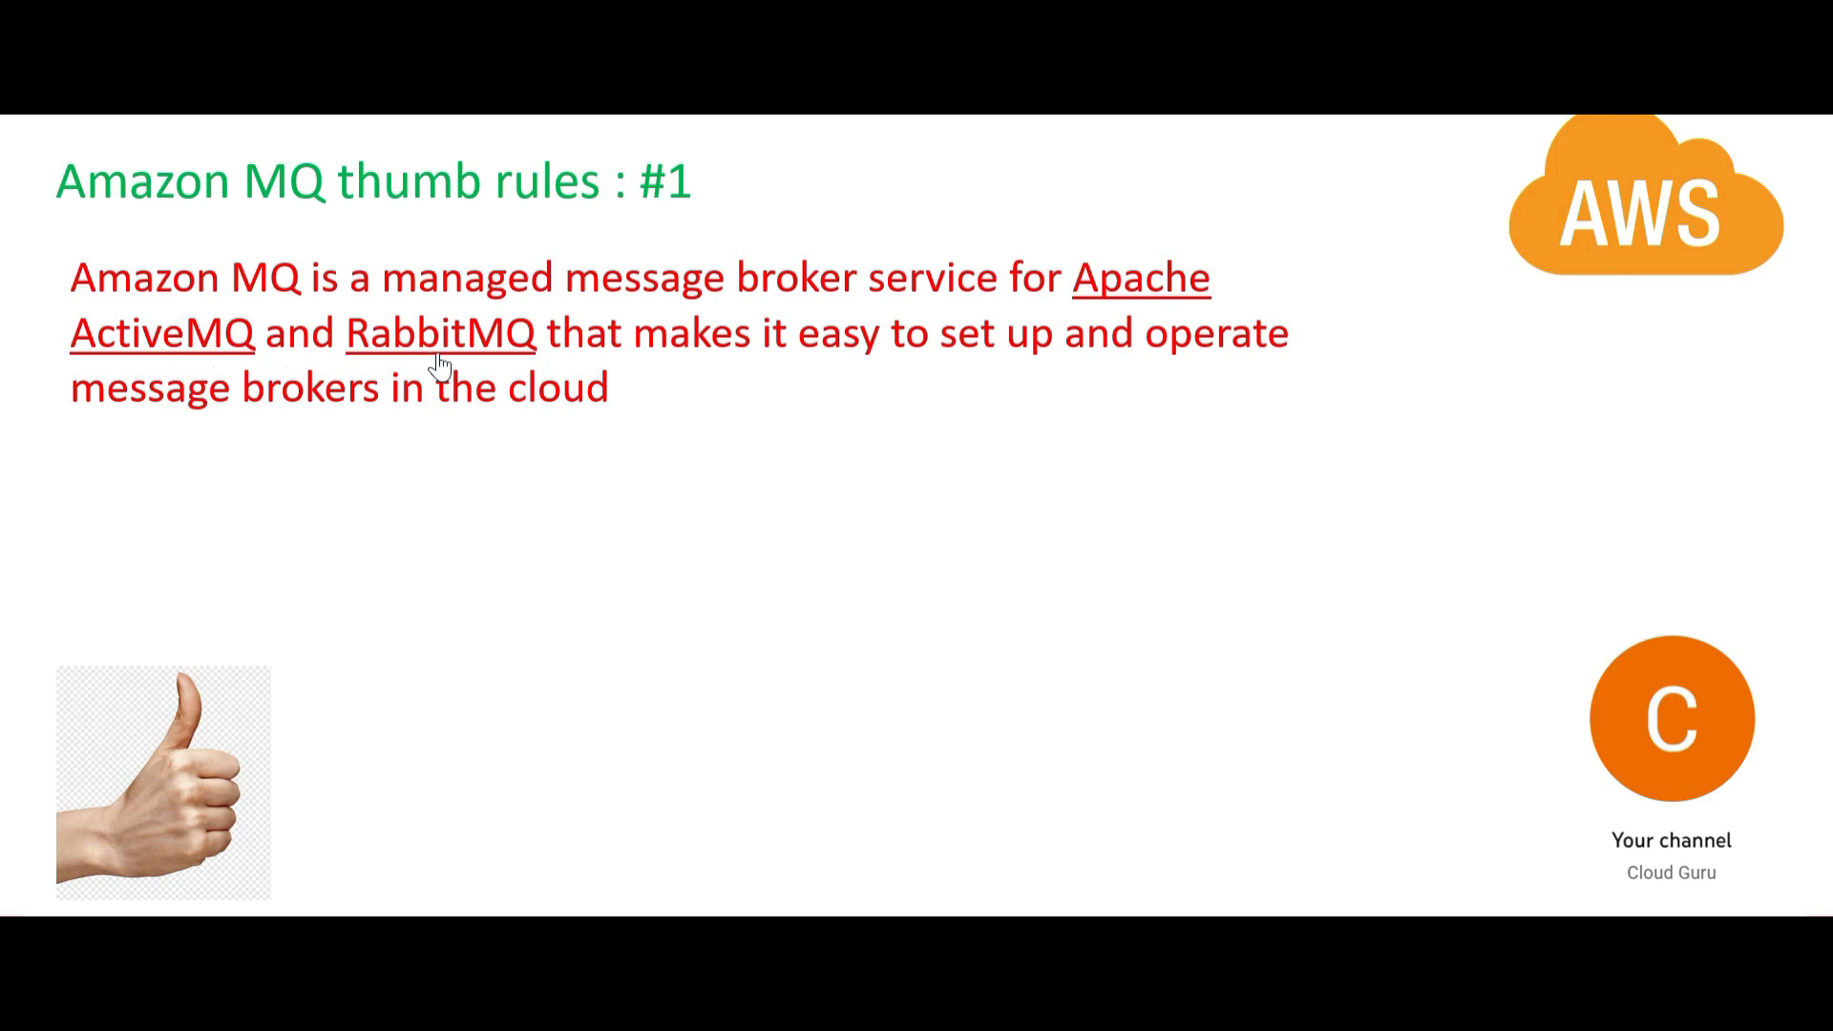
pyautogui.moveTo(1027, 385)
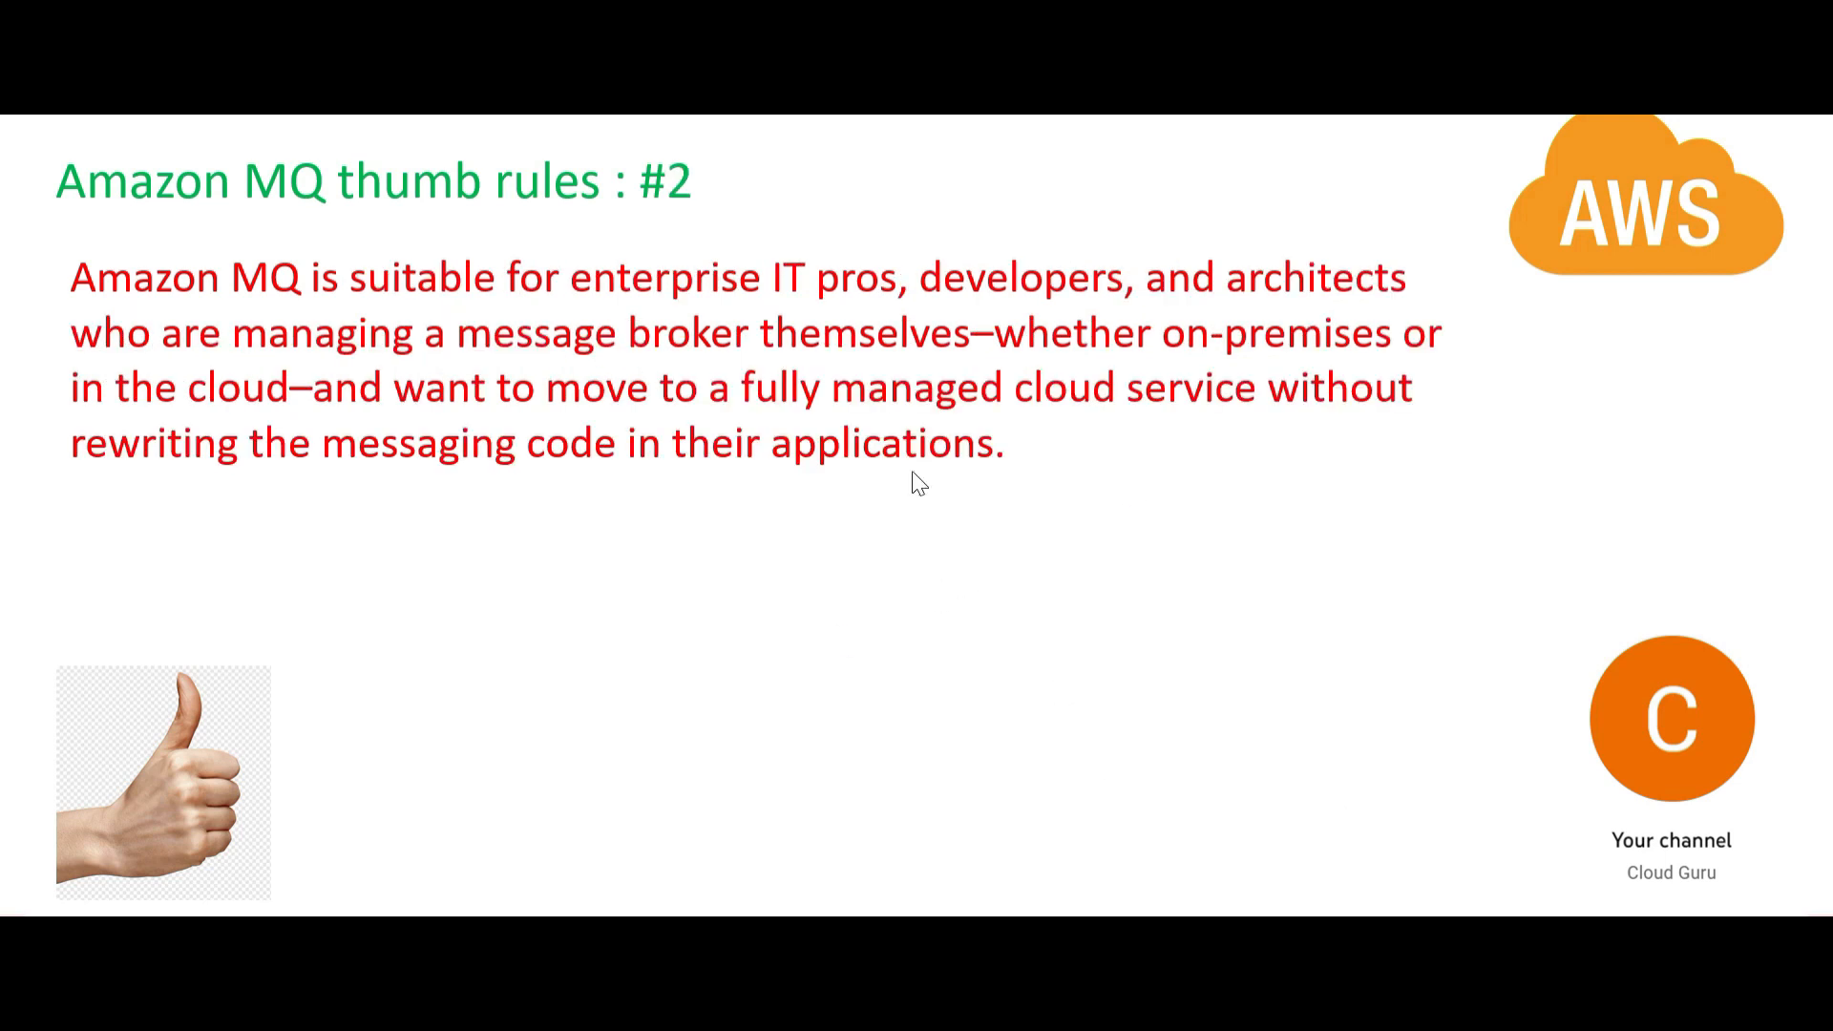
pyautogui.moveTo(1139, 288)
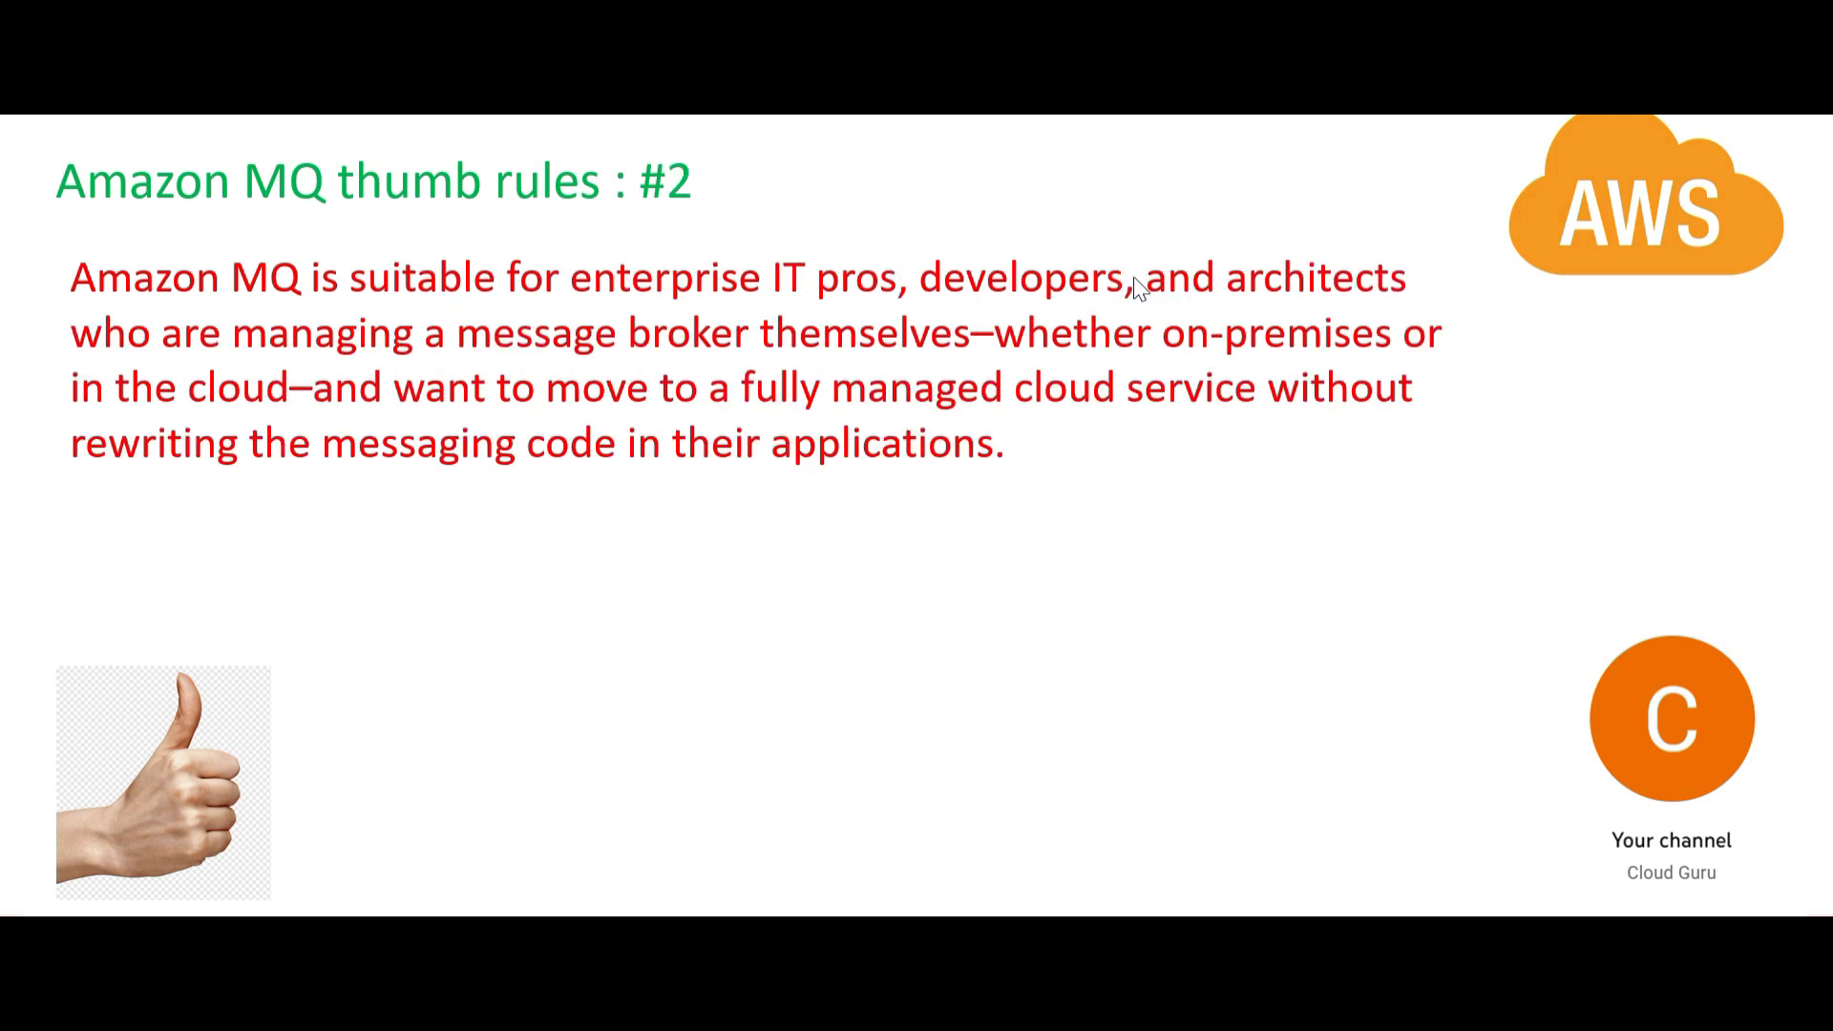
pyautogui.moveTo(1501, 902)
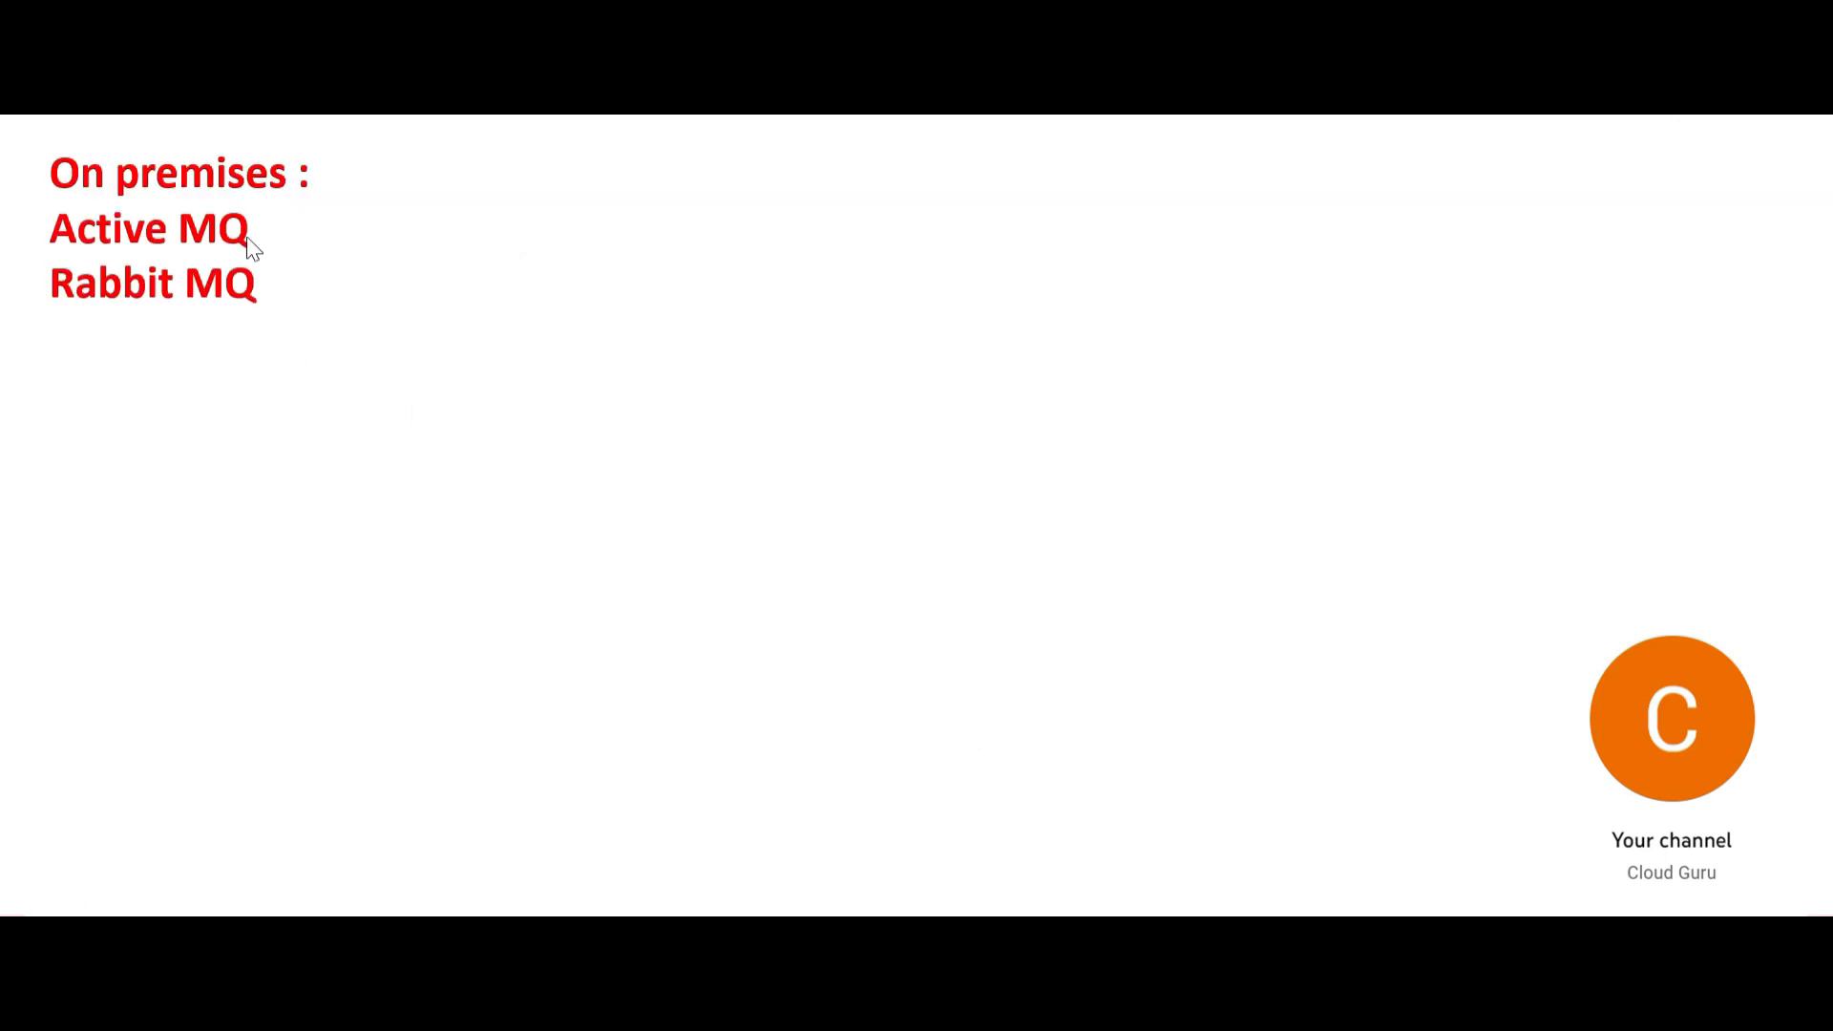
pyautogui.moveTo(248, 306)
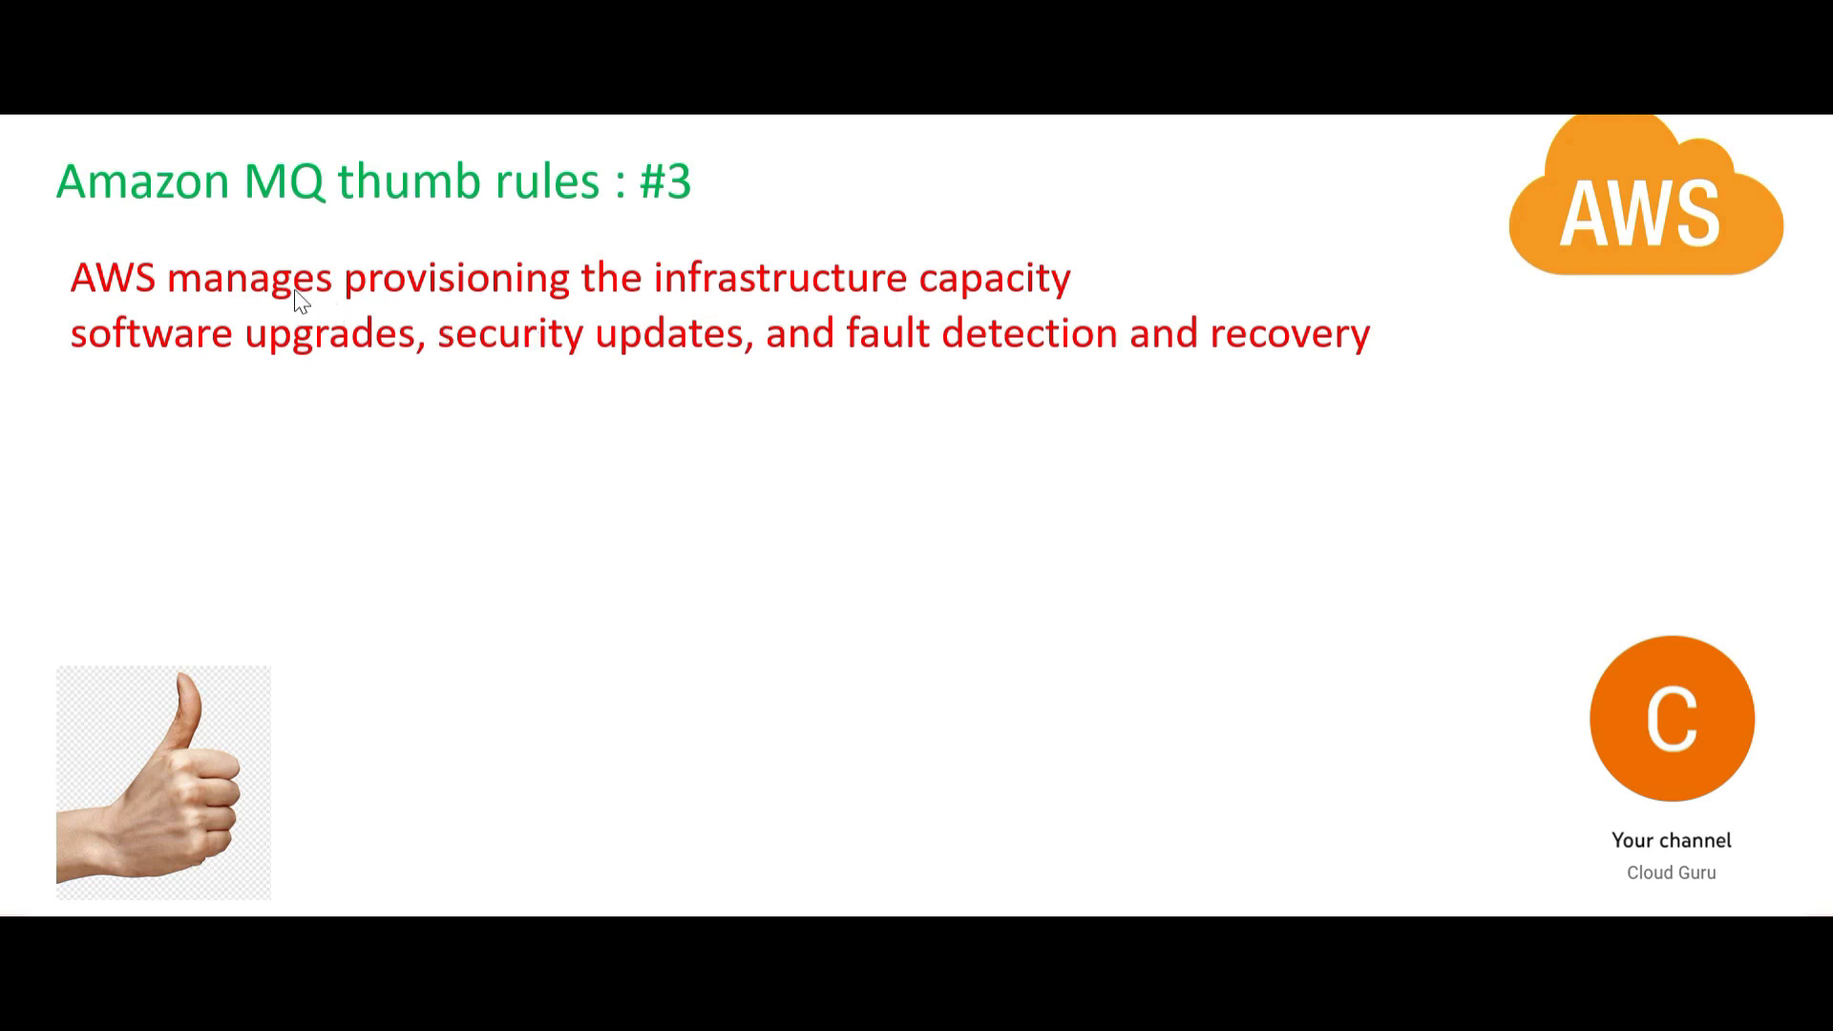
pyautogui.moveTo(140, 322)
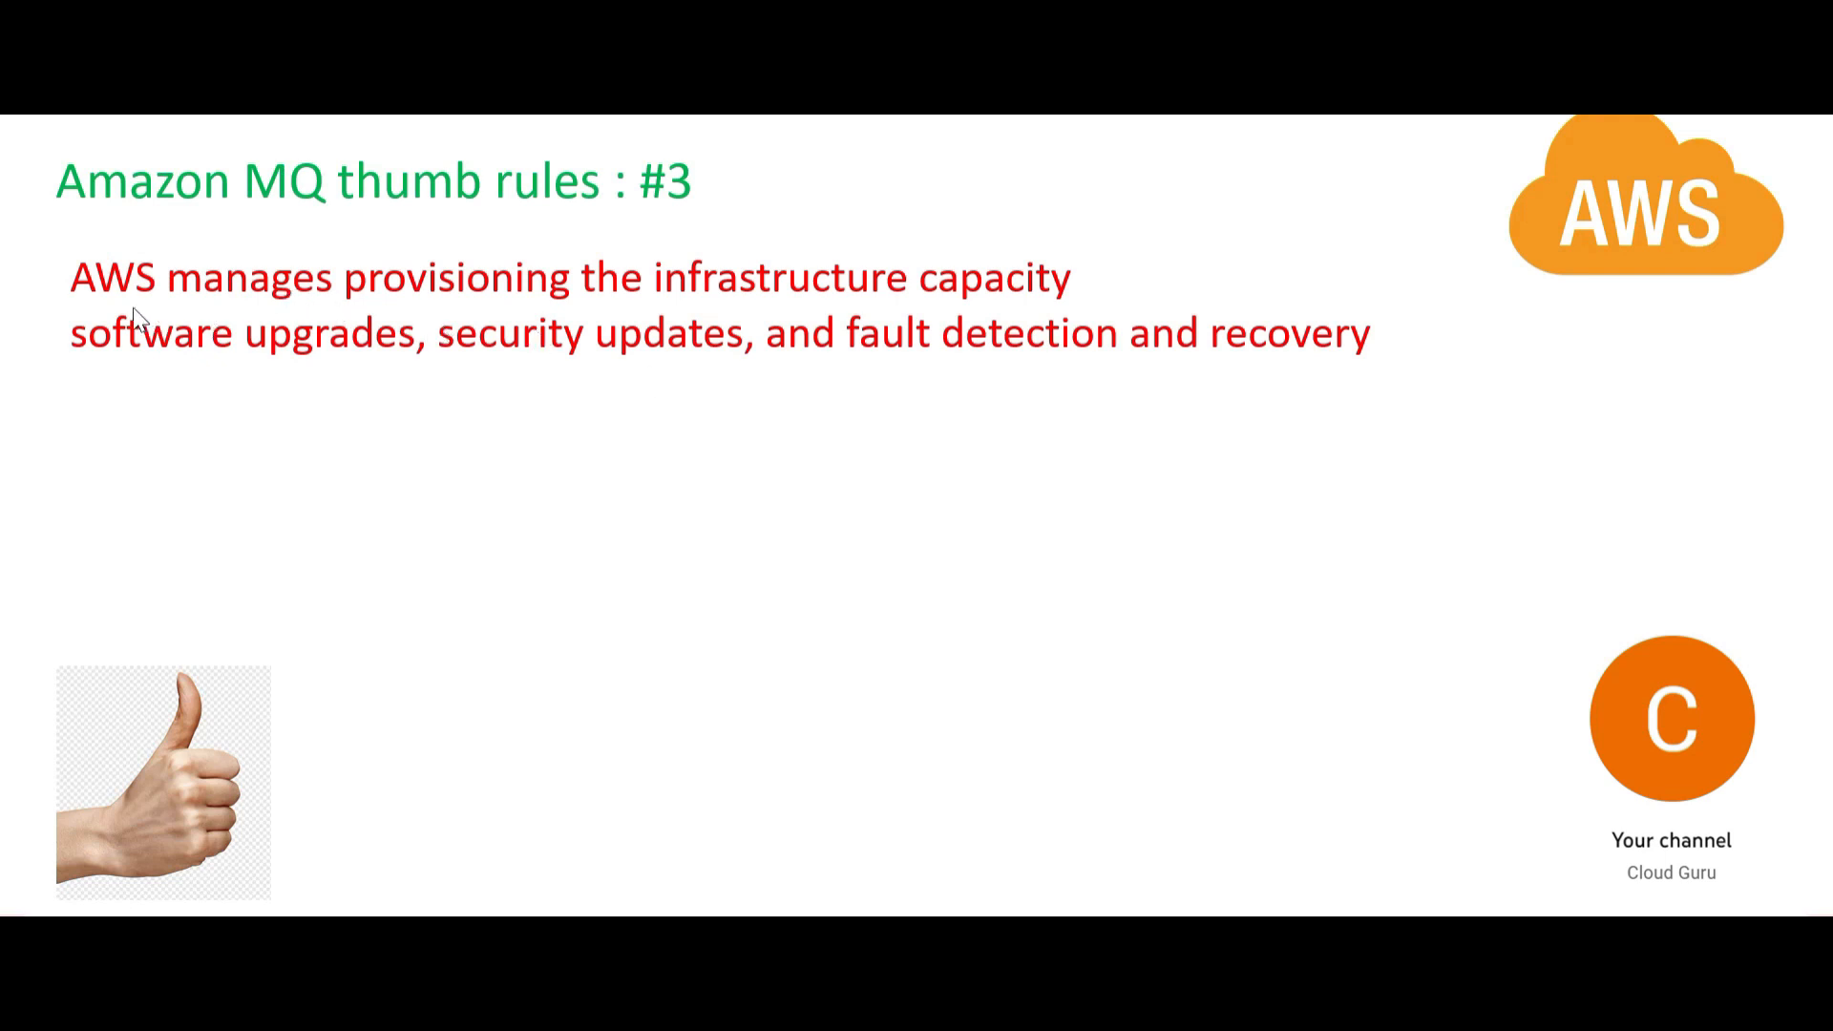
pyautogui.moveTo(441, 329)
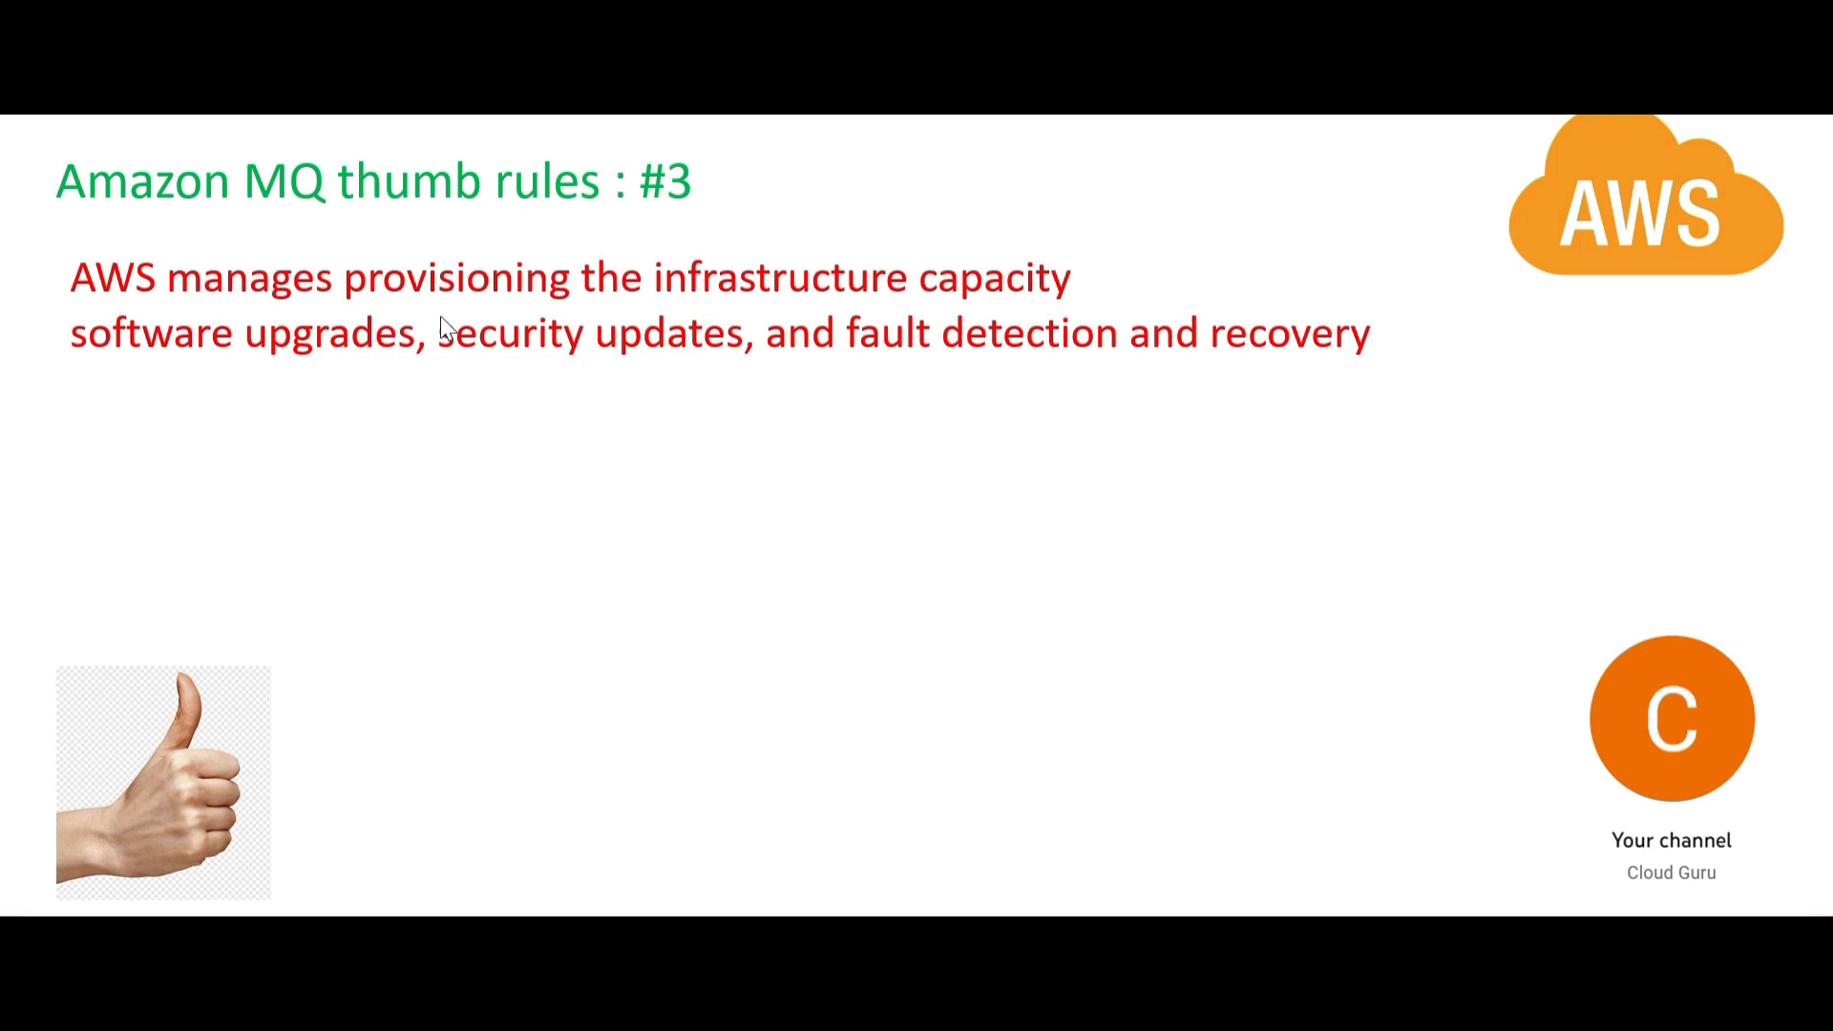
pyautogui.moveTo(925, 281)
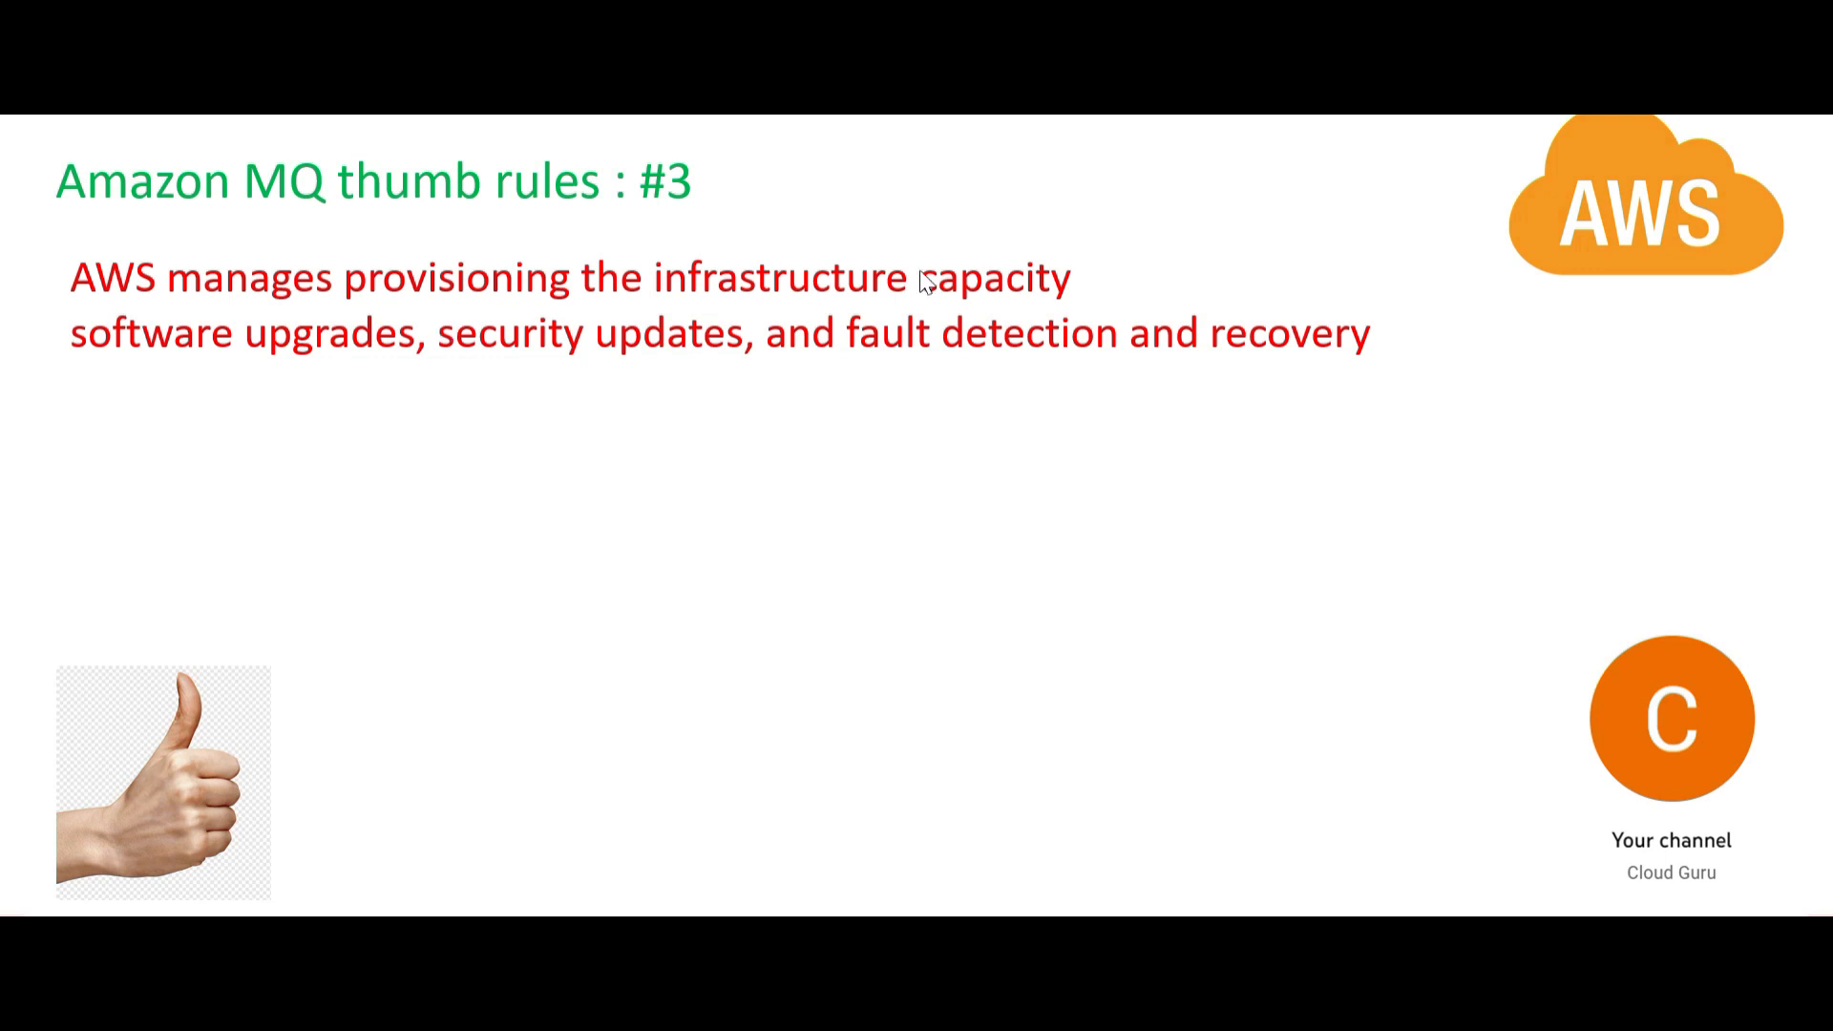
pyautogui.moveTo(422, 365)
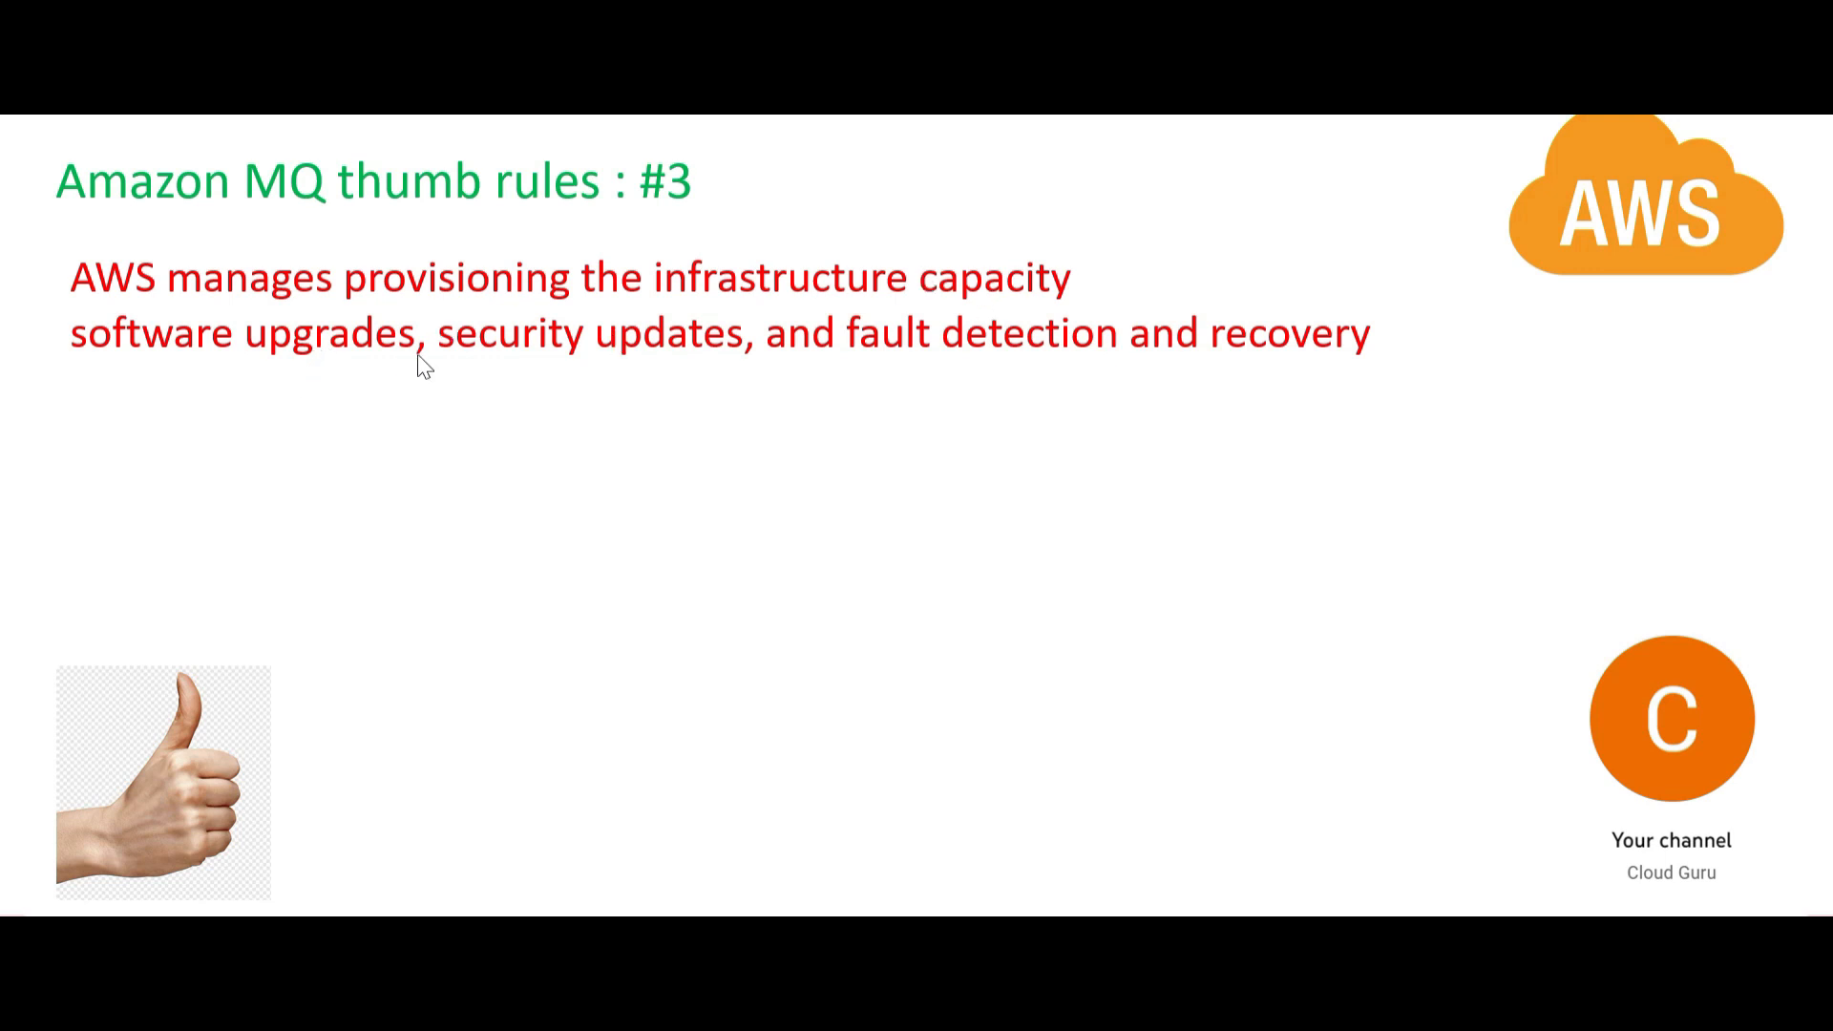
pyautogui.moveTo(1057, 375)
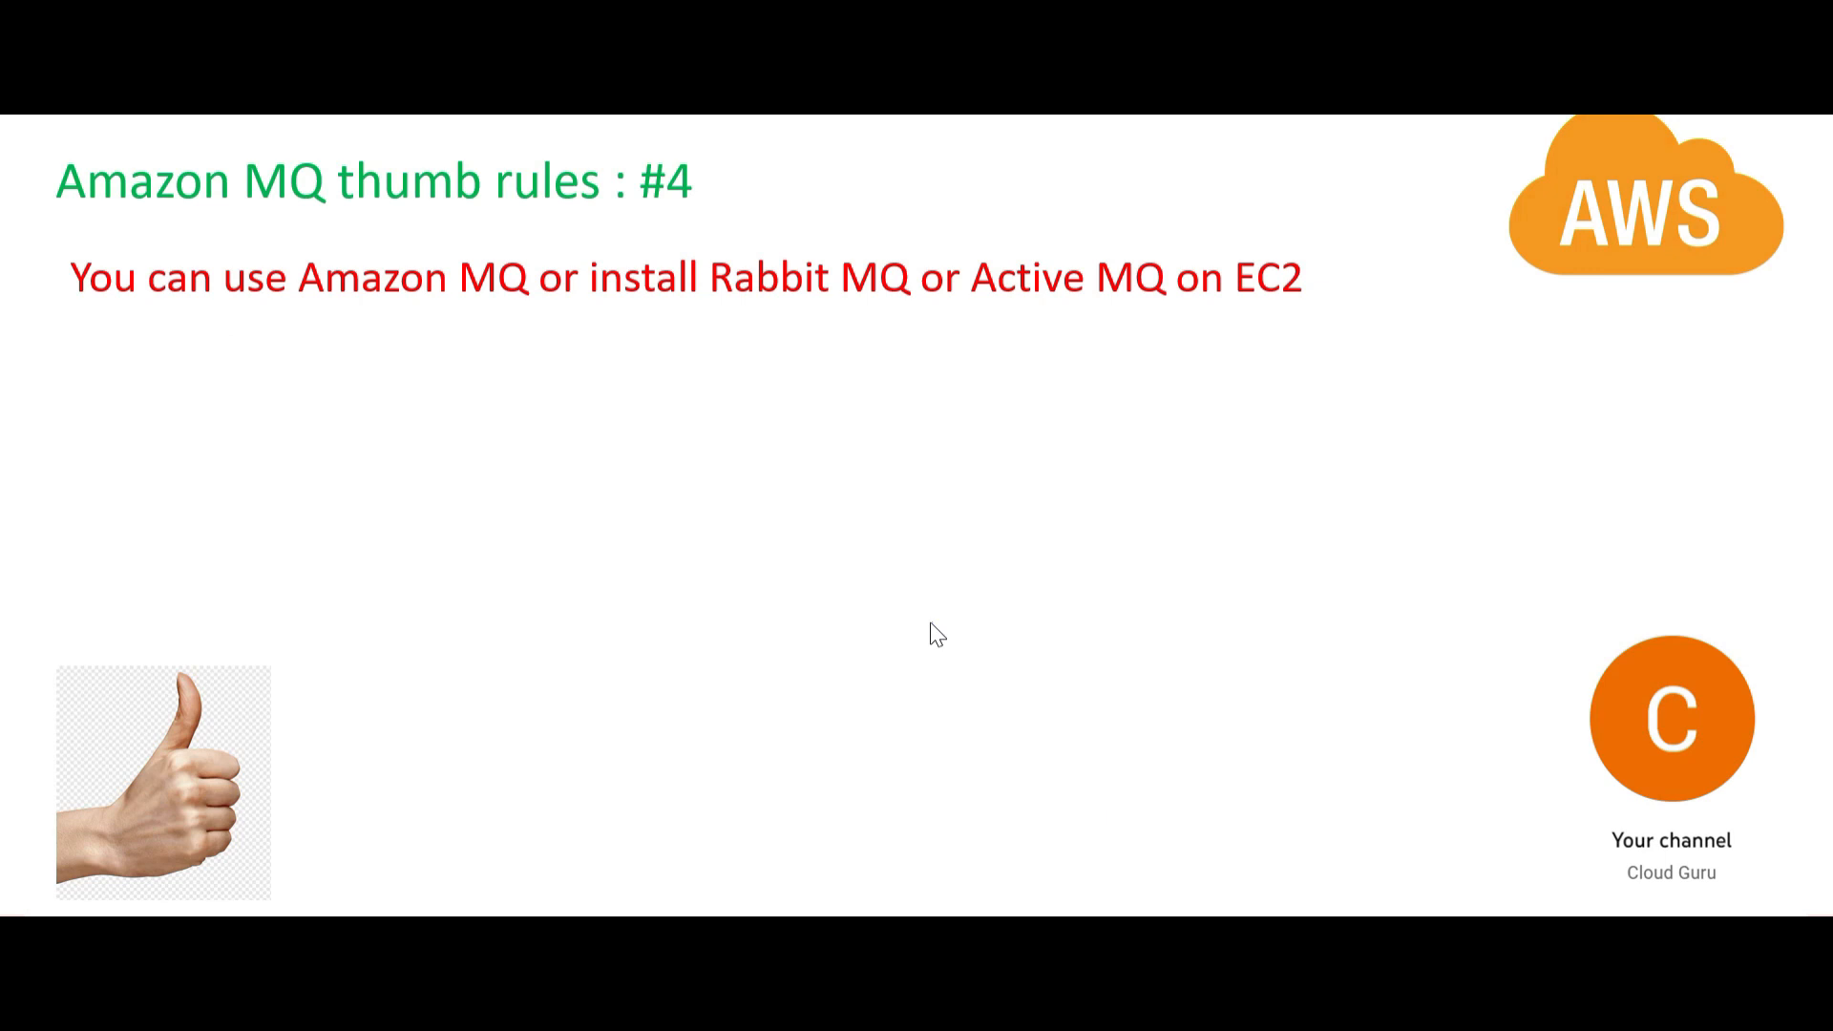
pyautogui.moveTo(667, 292)
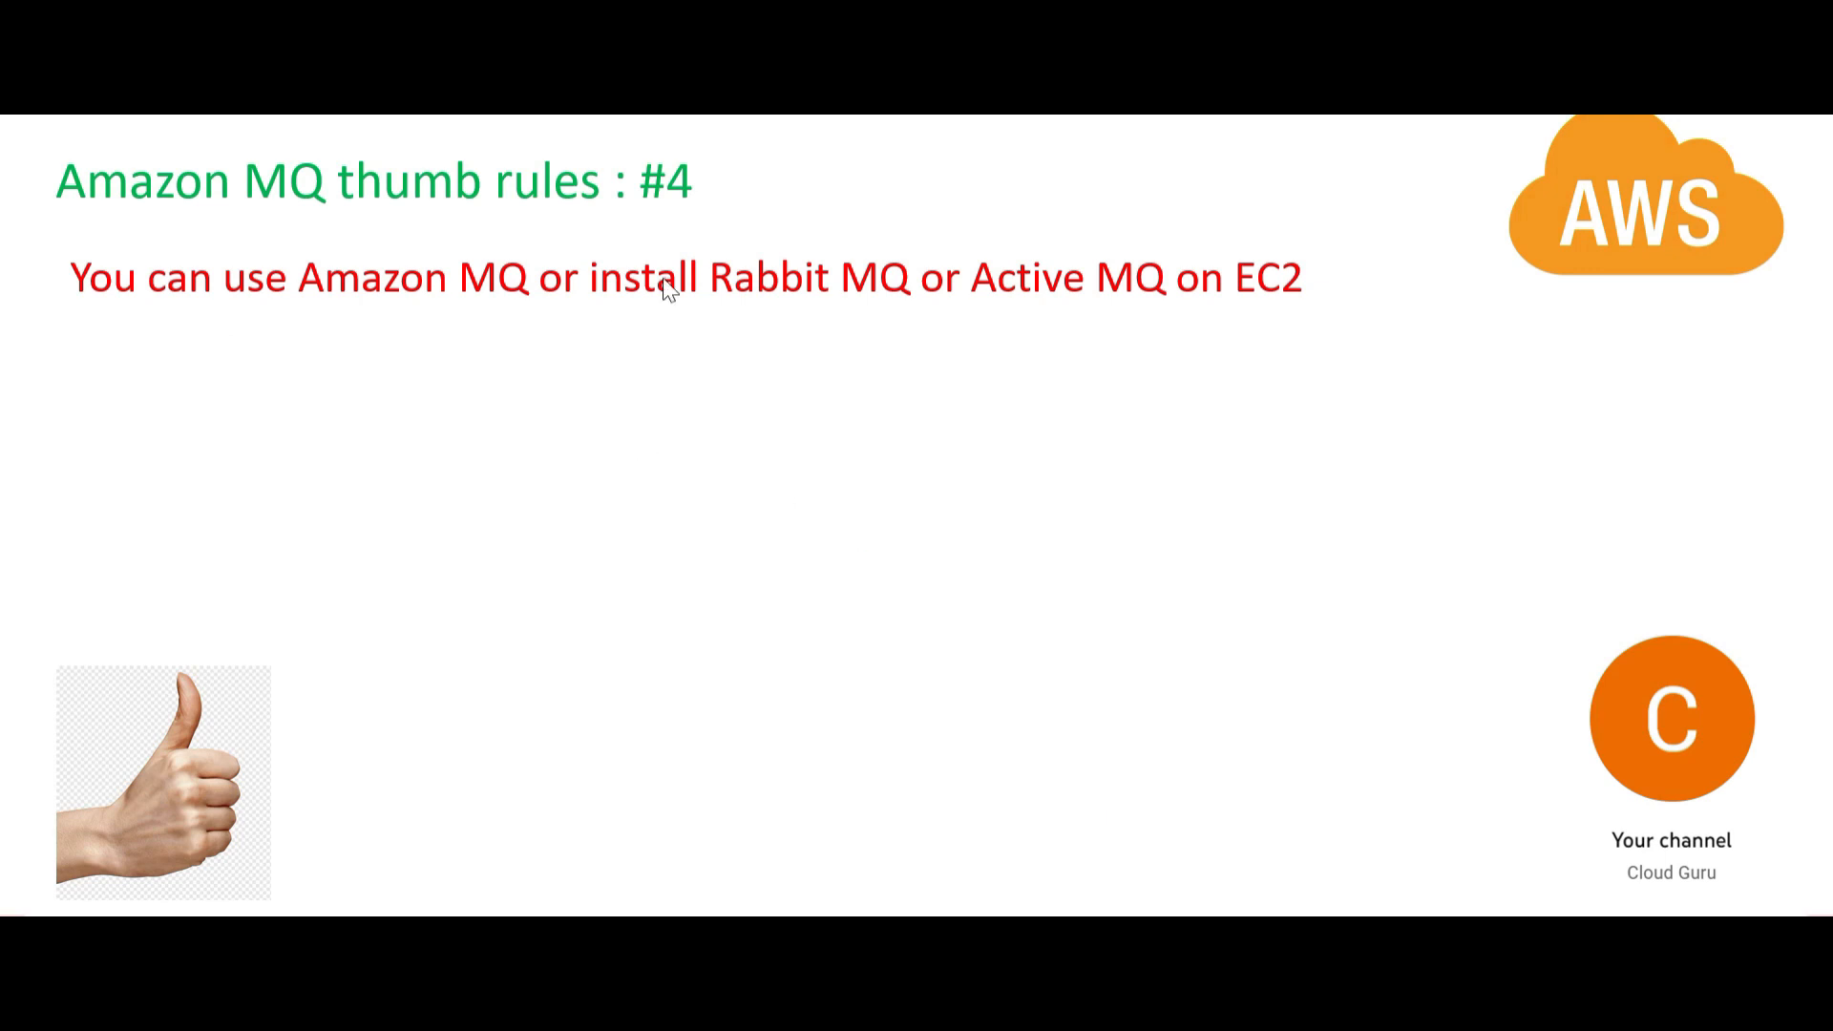
pyautogui.moveTo(1069, 307)
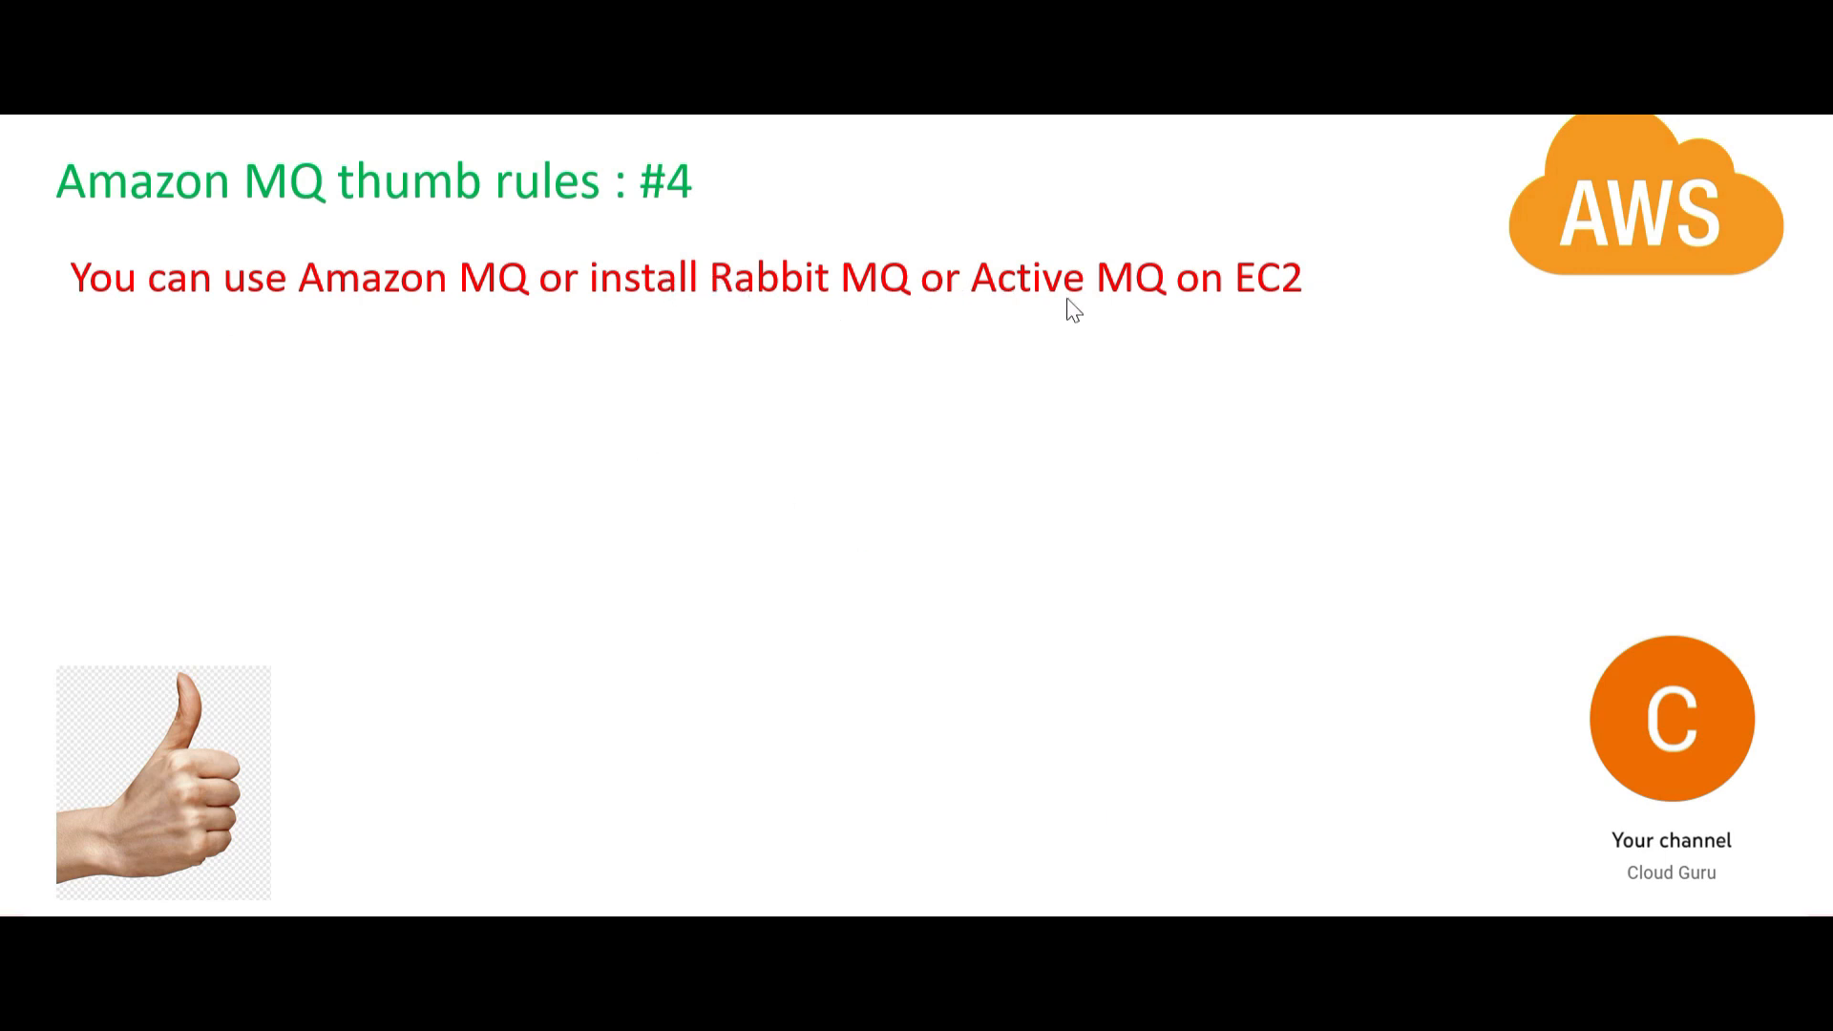
pyautogui.moveTo(1286, 291)
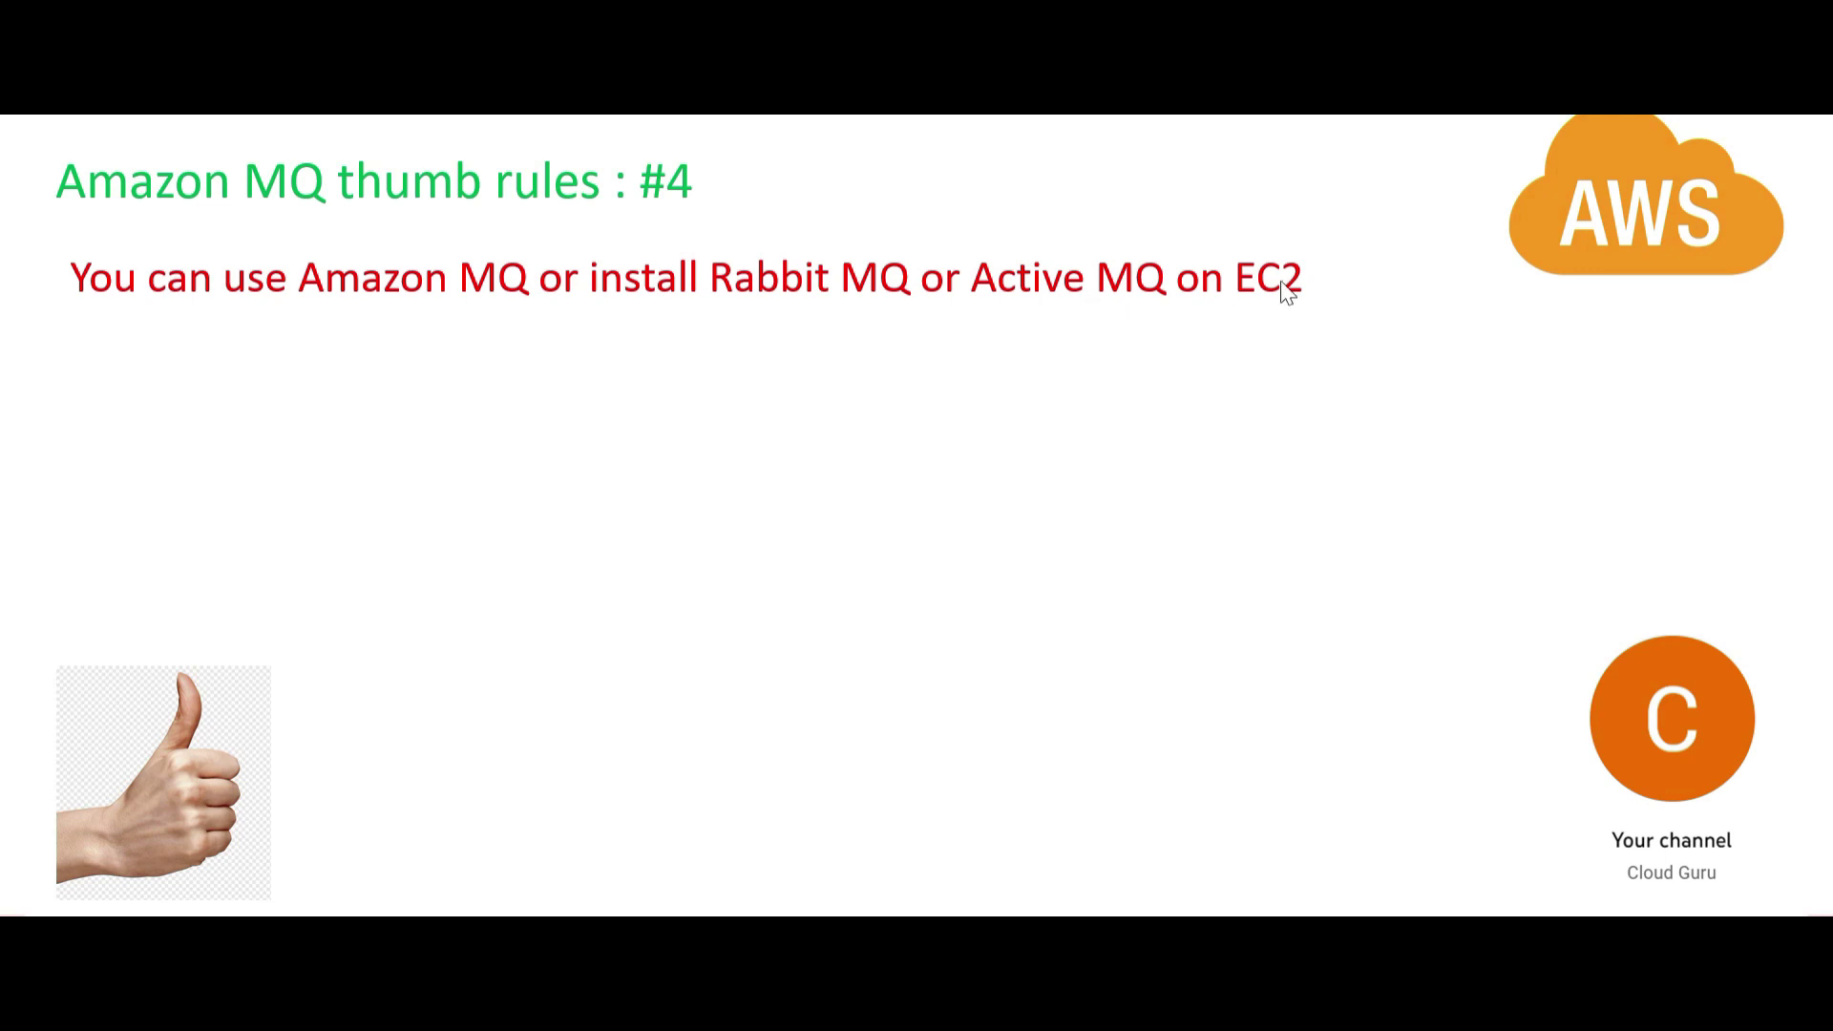
pyautogui.moveTo(1265, 308)
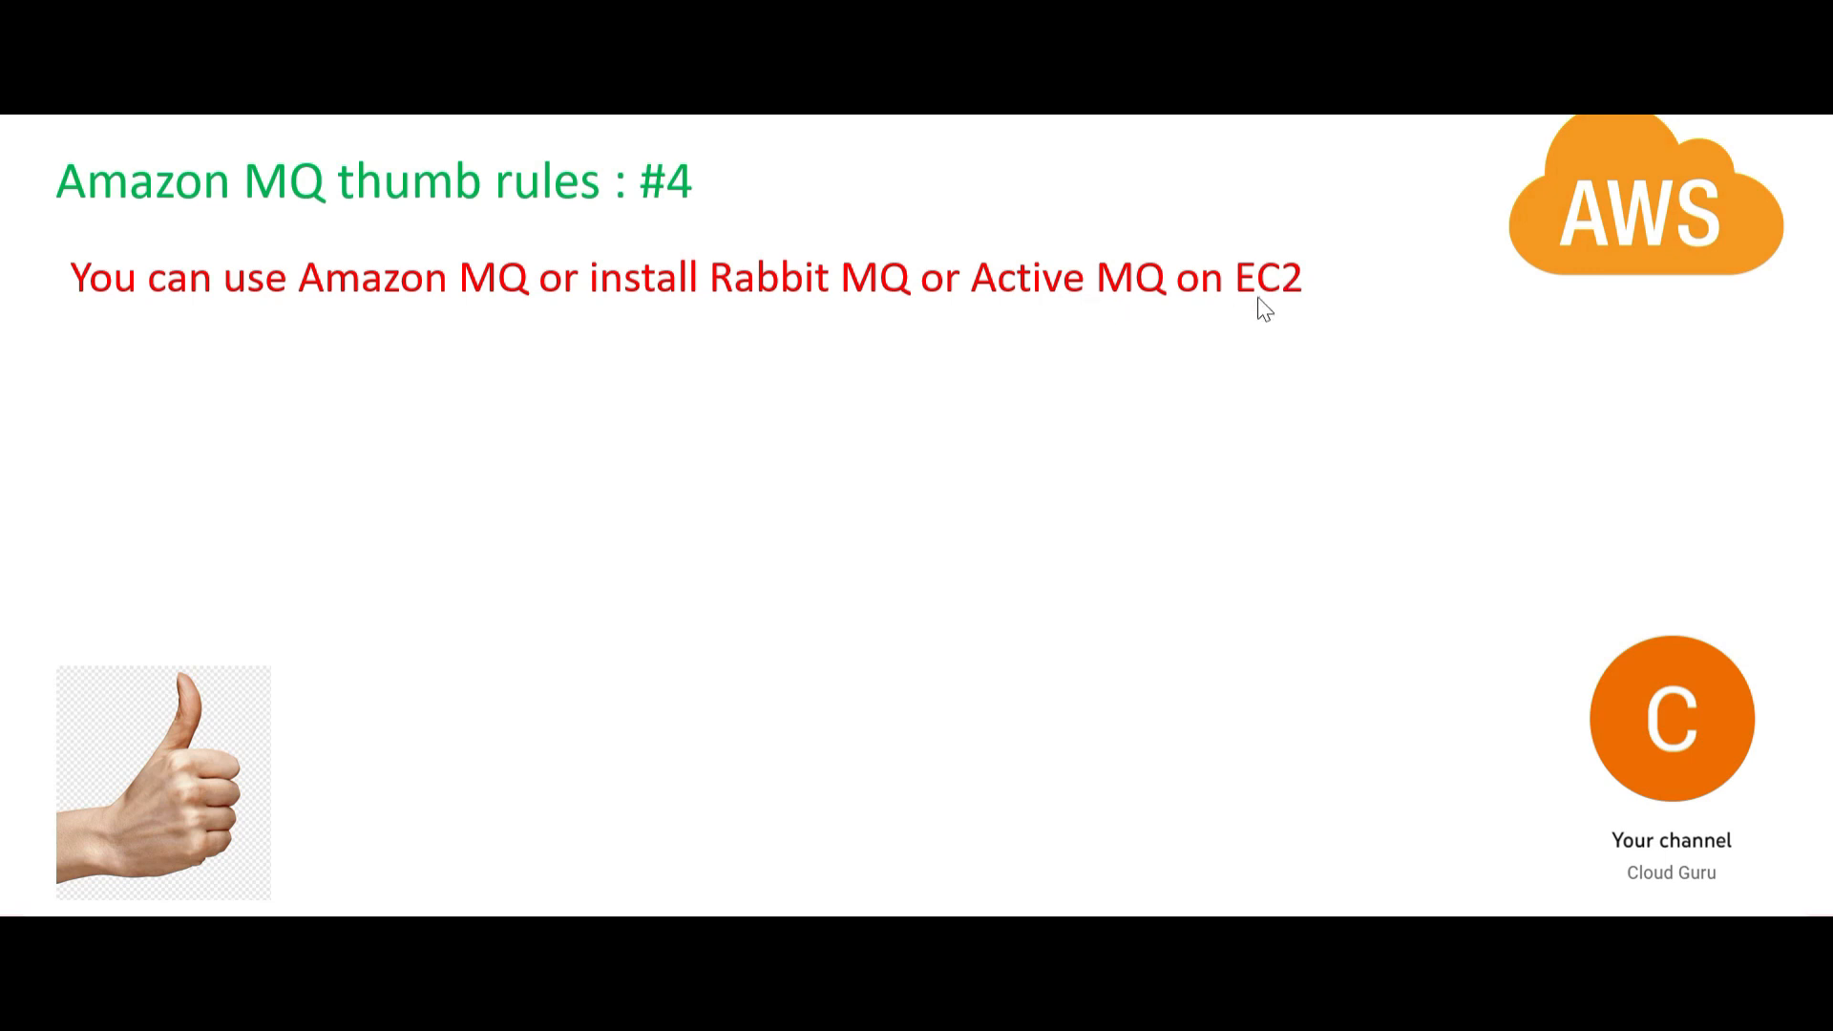
pyautogui.moveTo(512, 304)
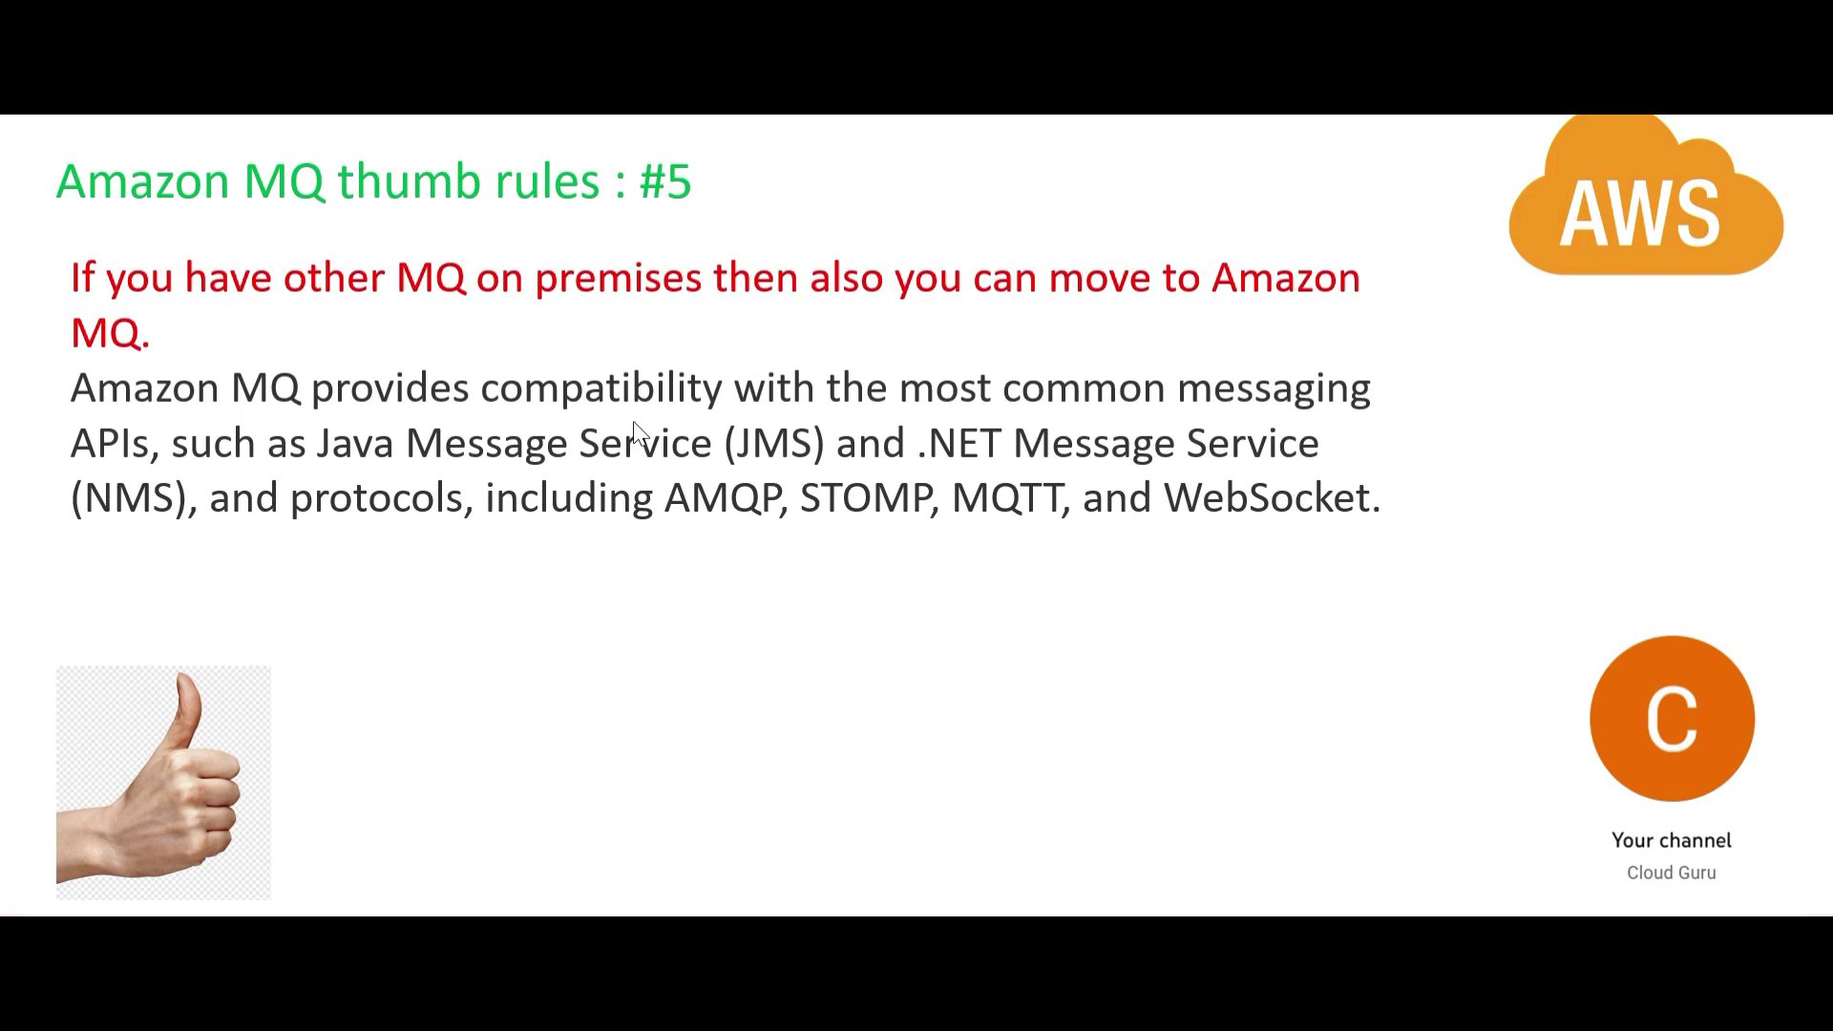
pyautogui.moveTo(318, 201)
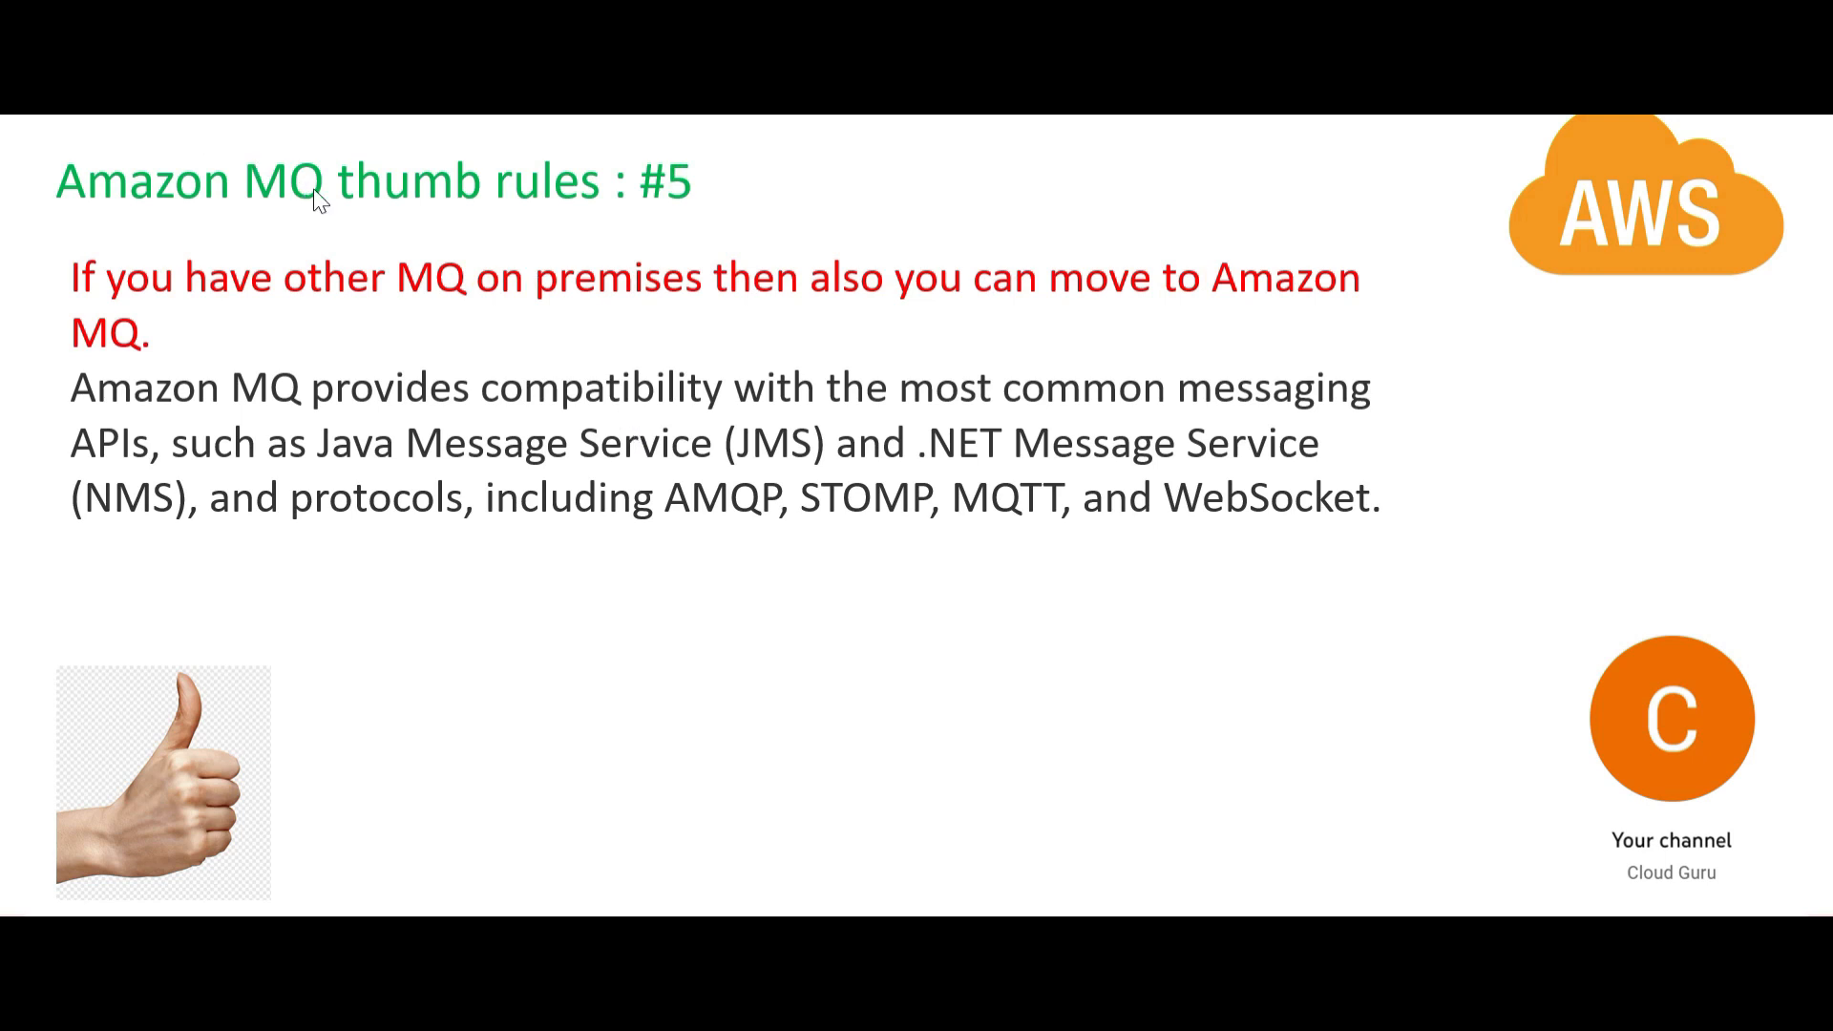
pyautogui.moveTo(467, 307)
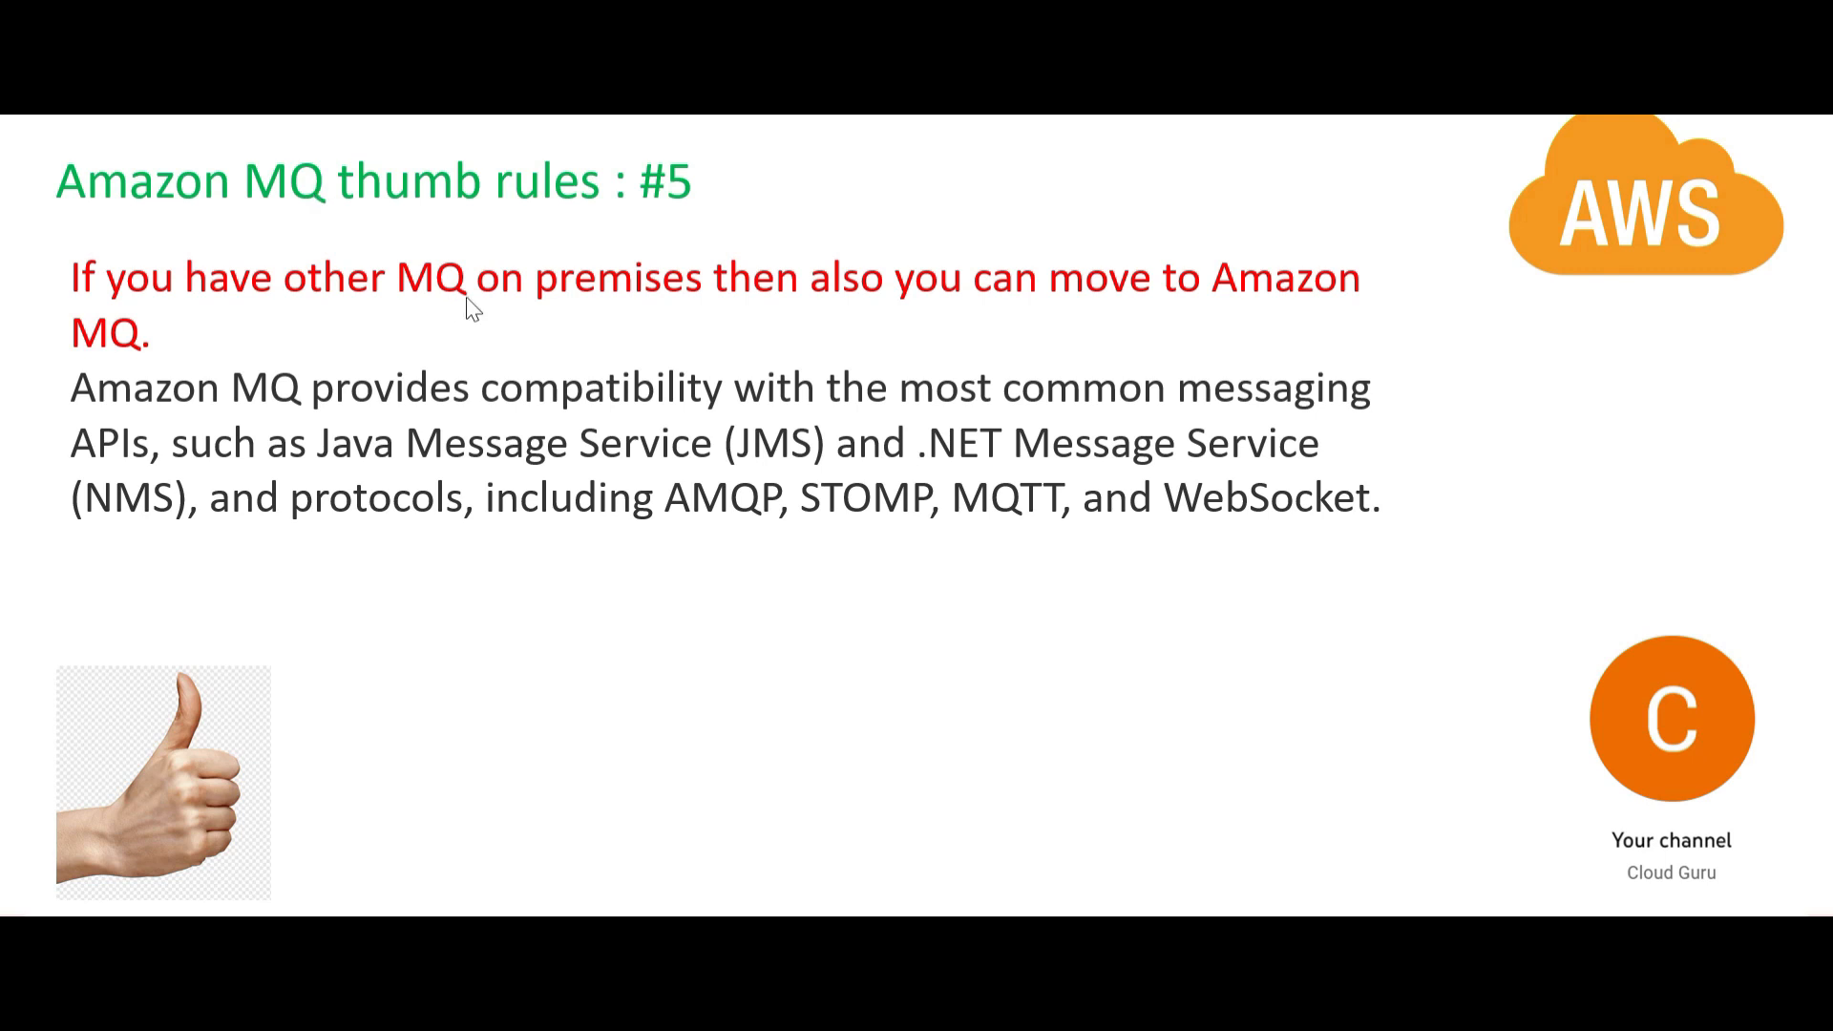
pyautogui.moveTo(281, 218)
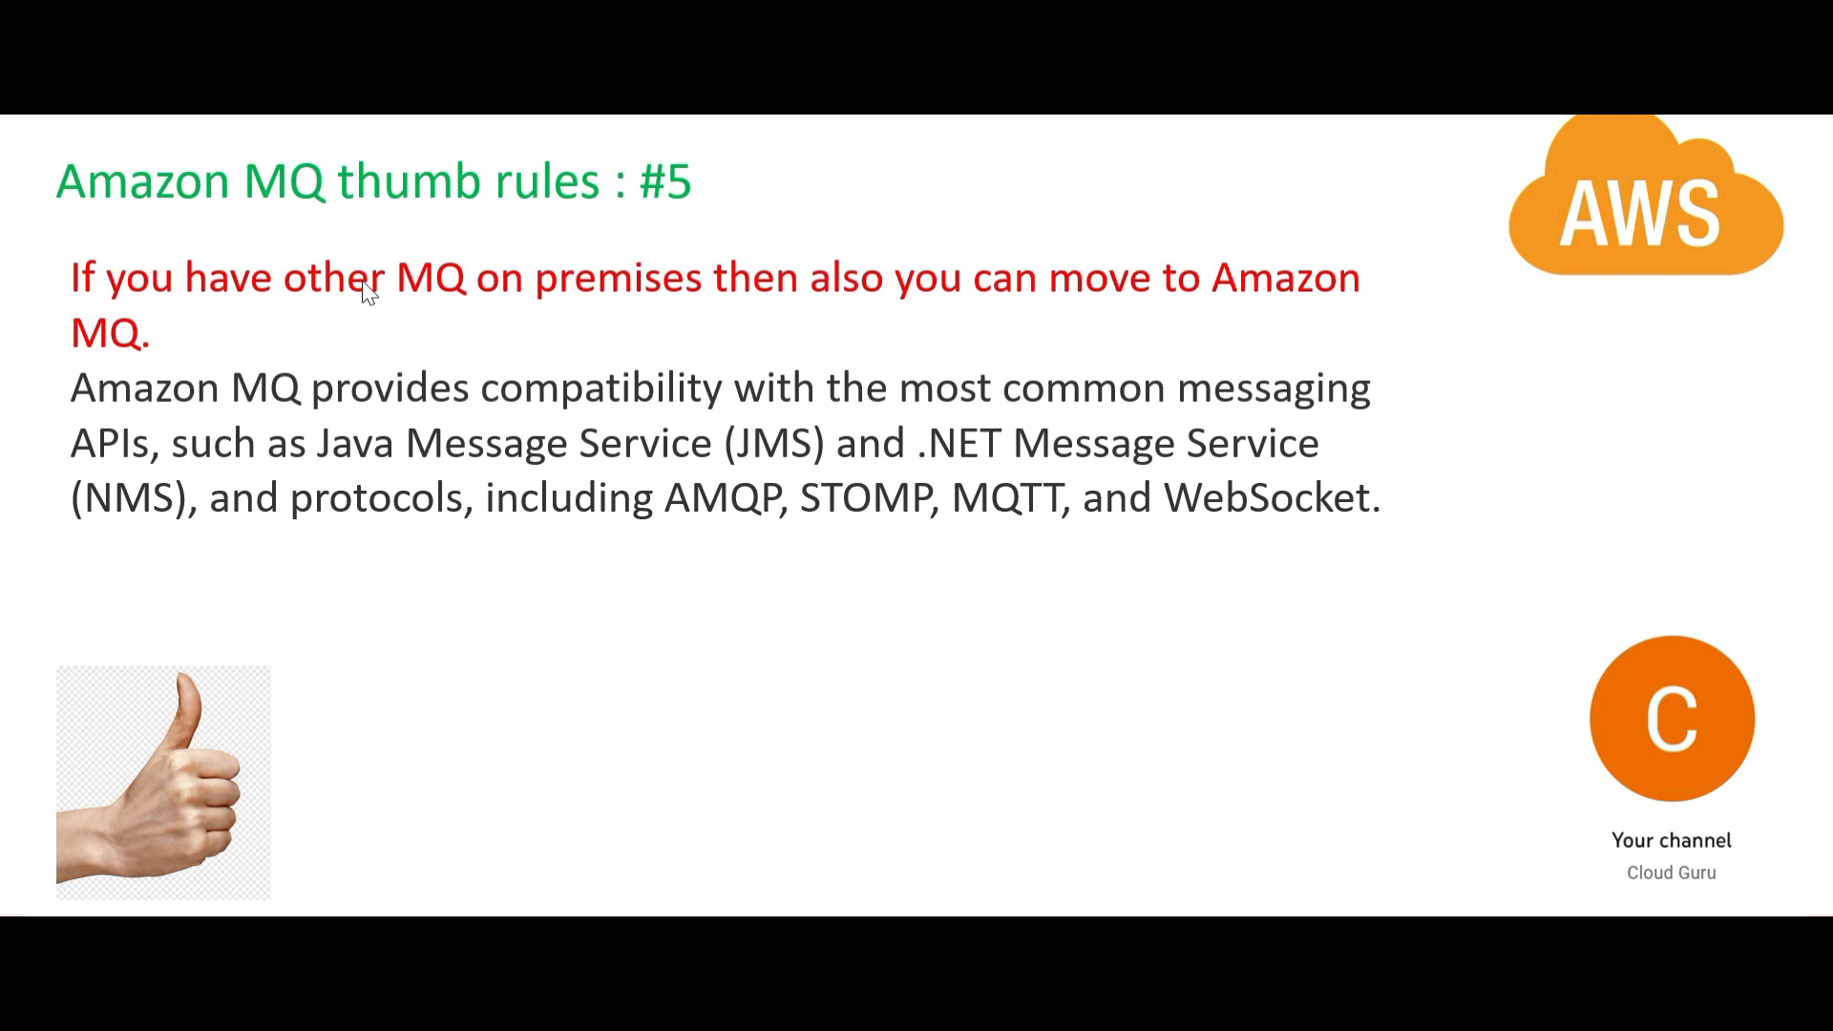
pyautogui.moveTo(395, 338)
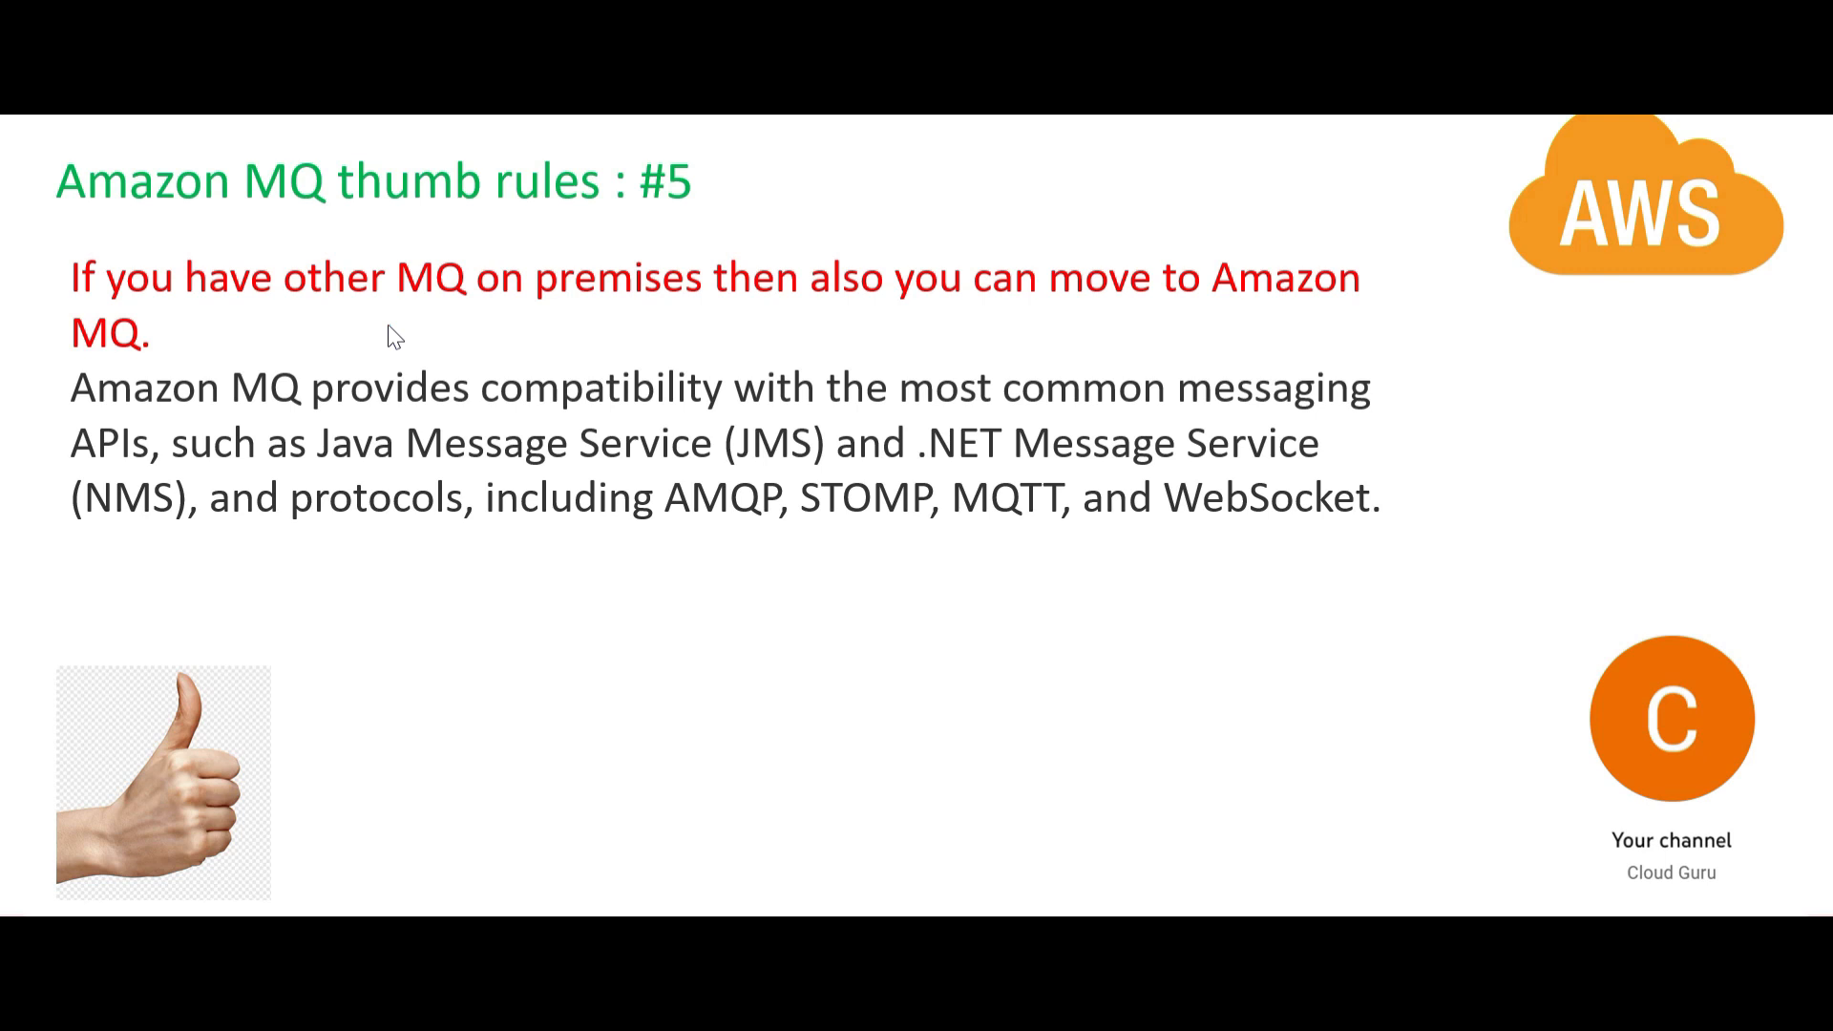
pyautogui.moveTo(1044, 614)
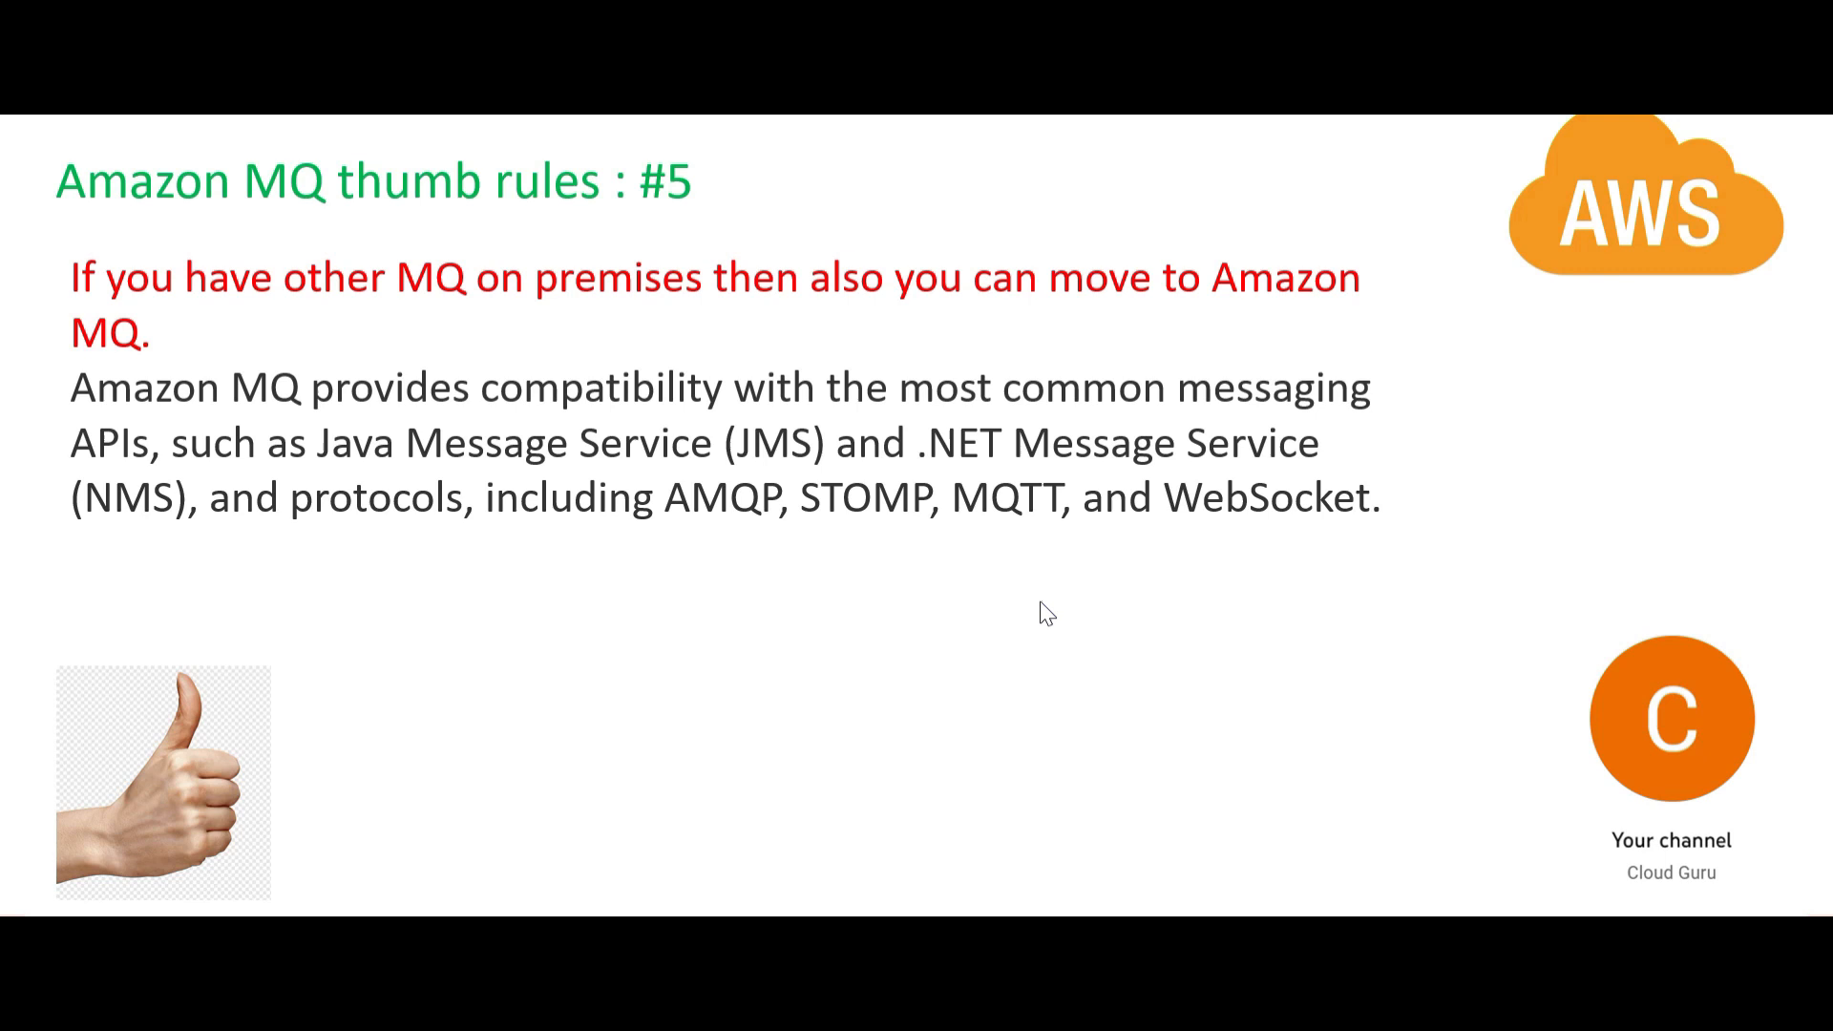
pyautogui.moveTo(1315, 707)
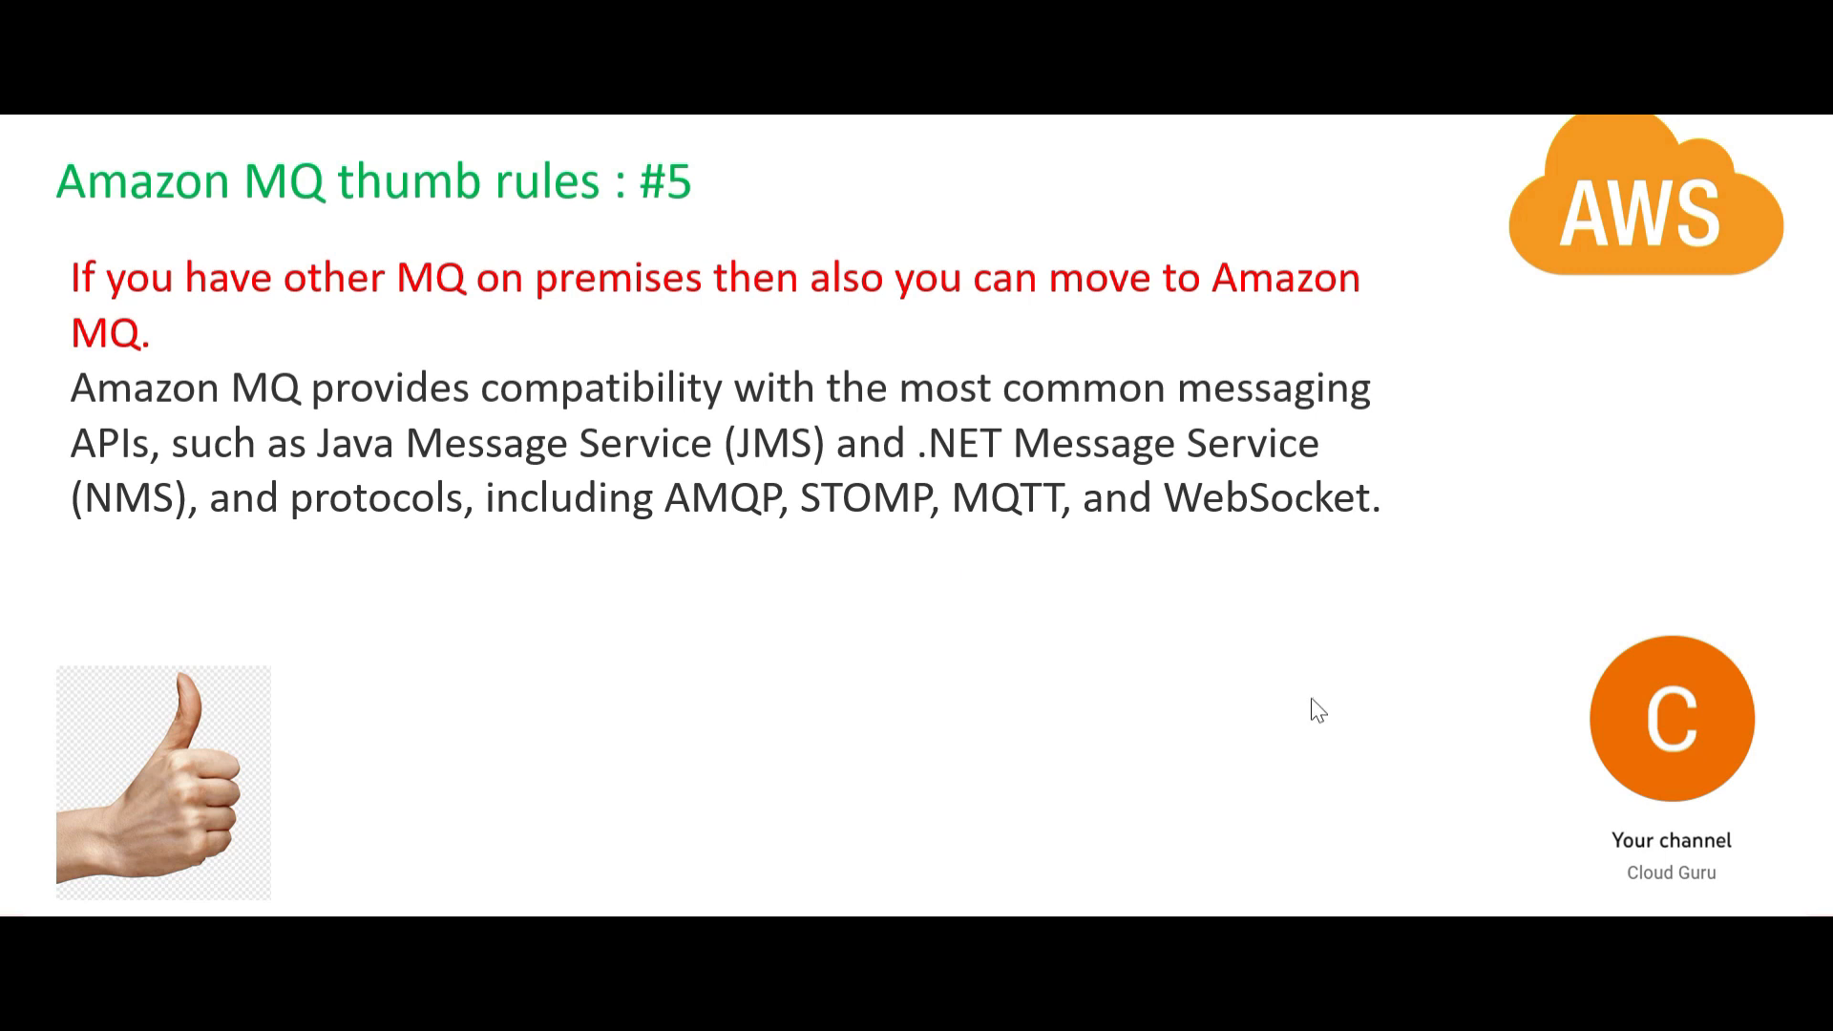
pyautogui.moveTo(1285, 685)
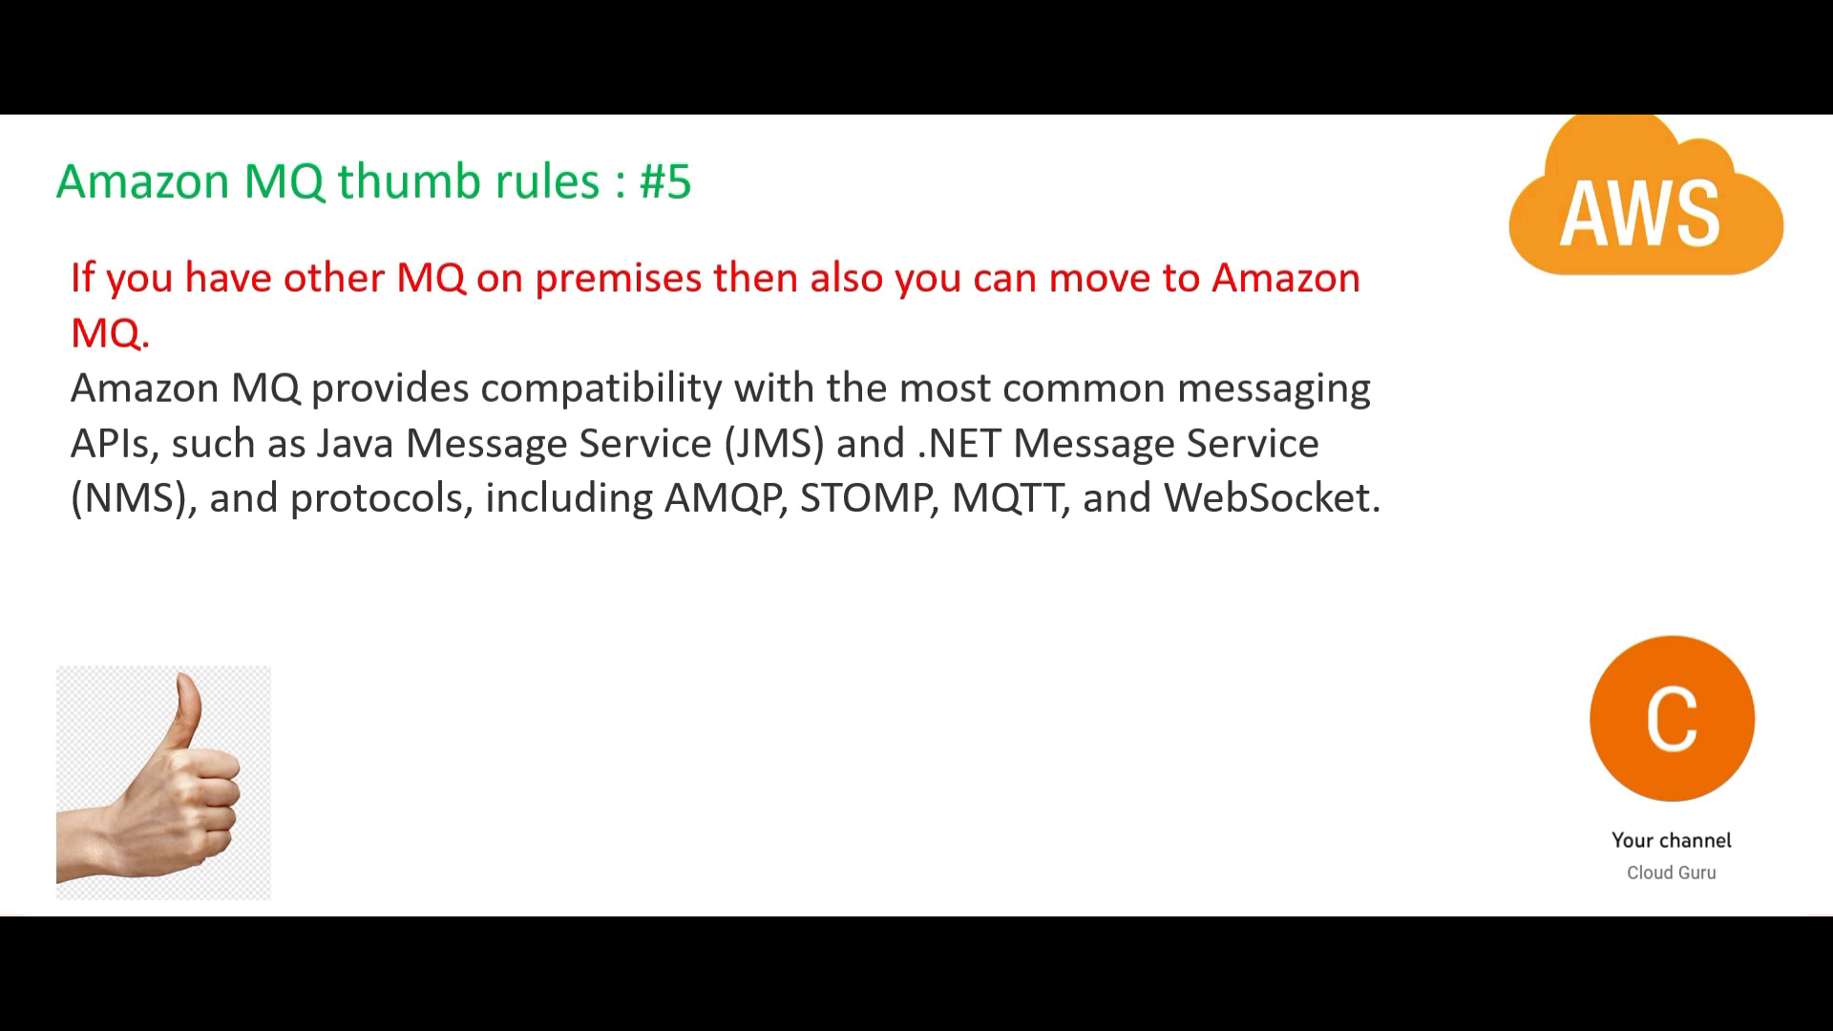
pyautogui.moveTo(225, 380)
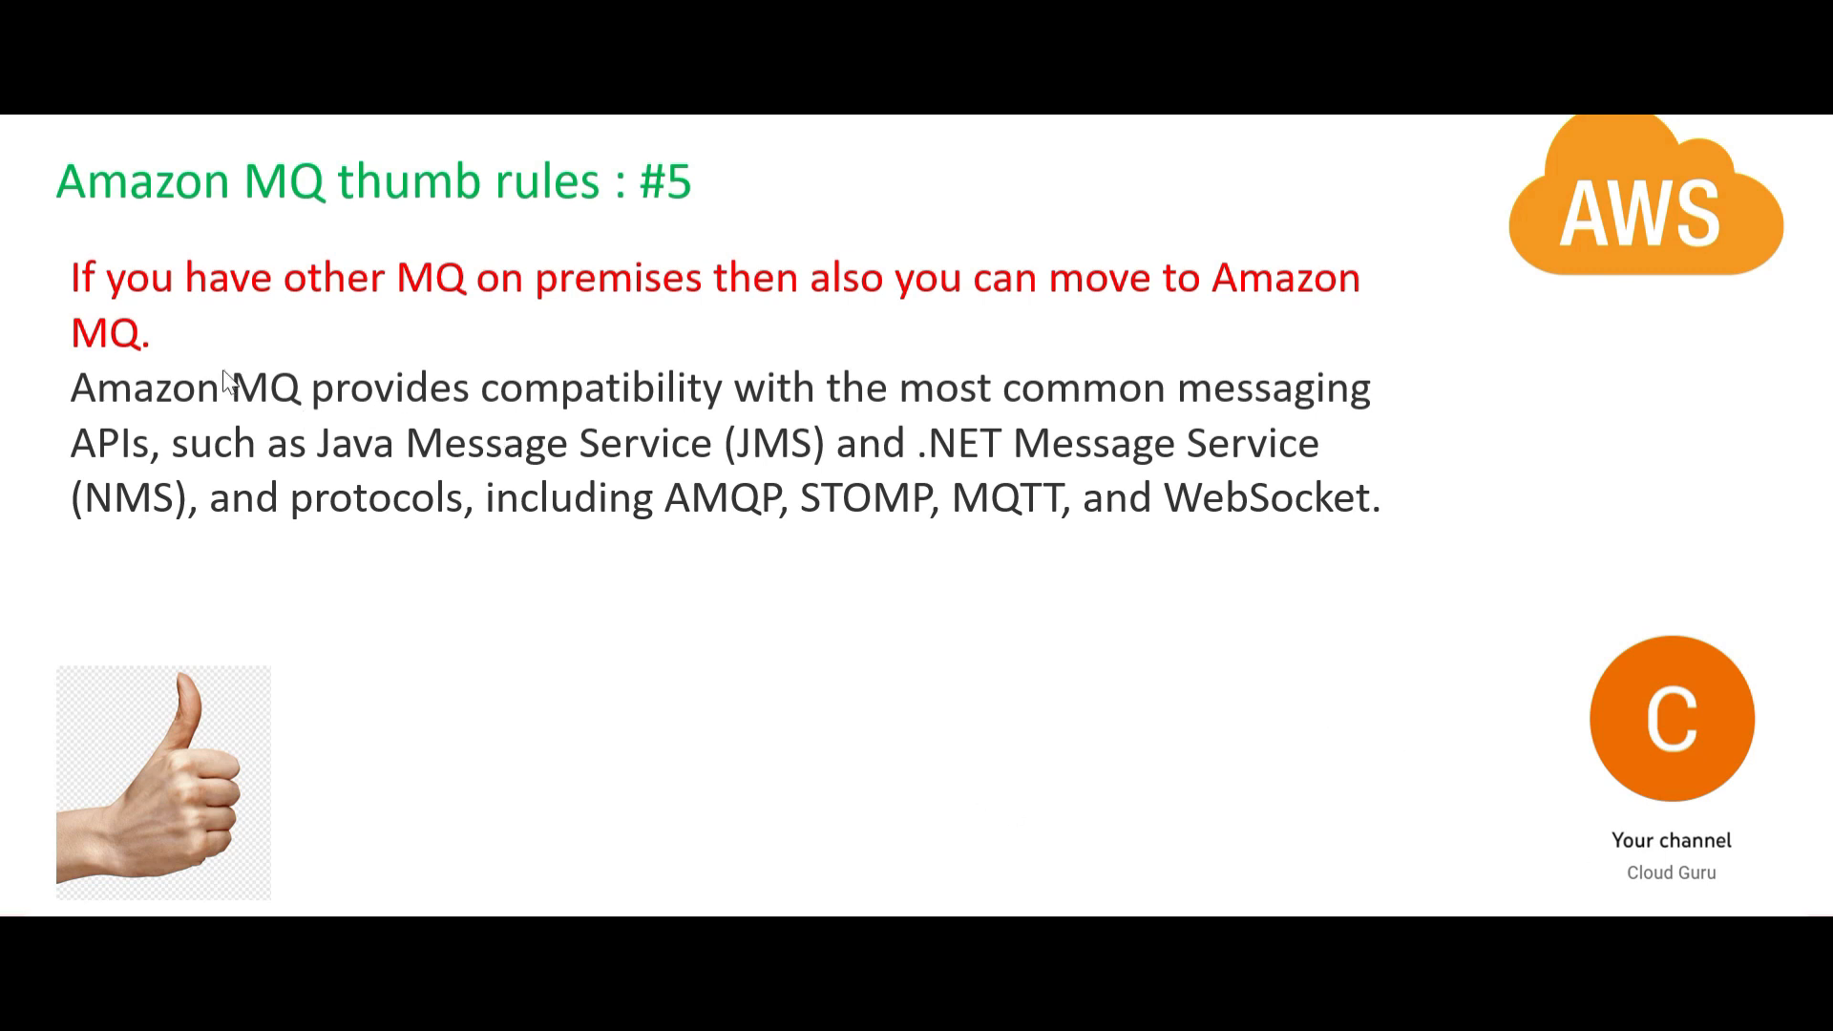
pyautogui.moveTo(301, 401)
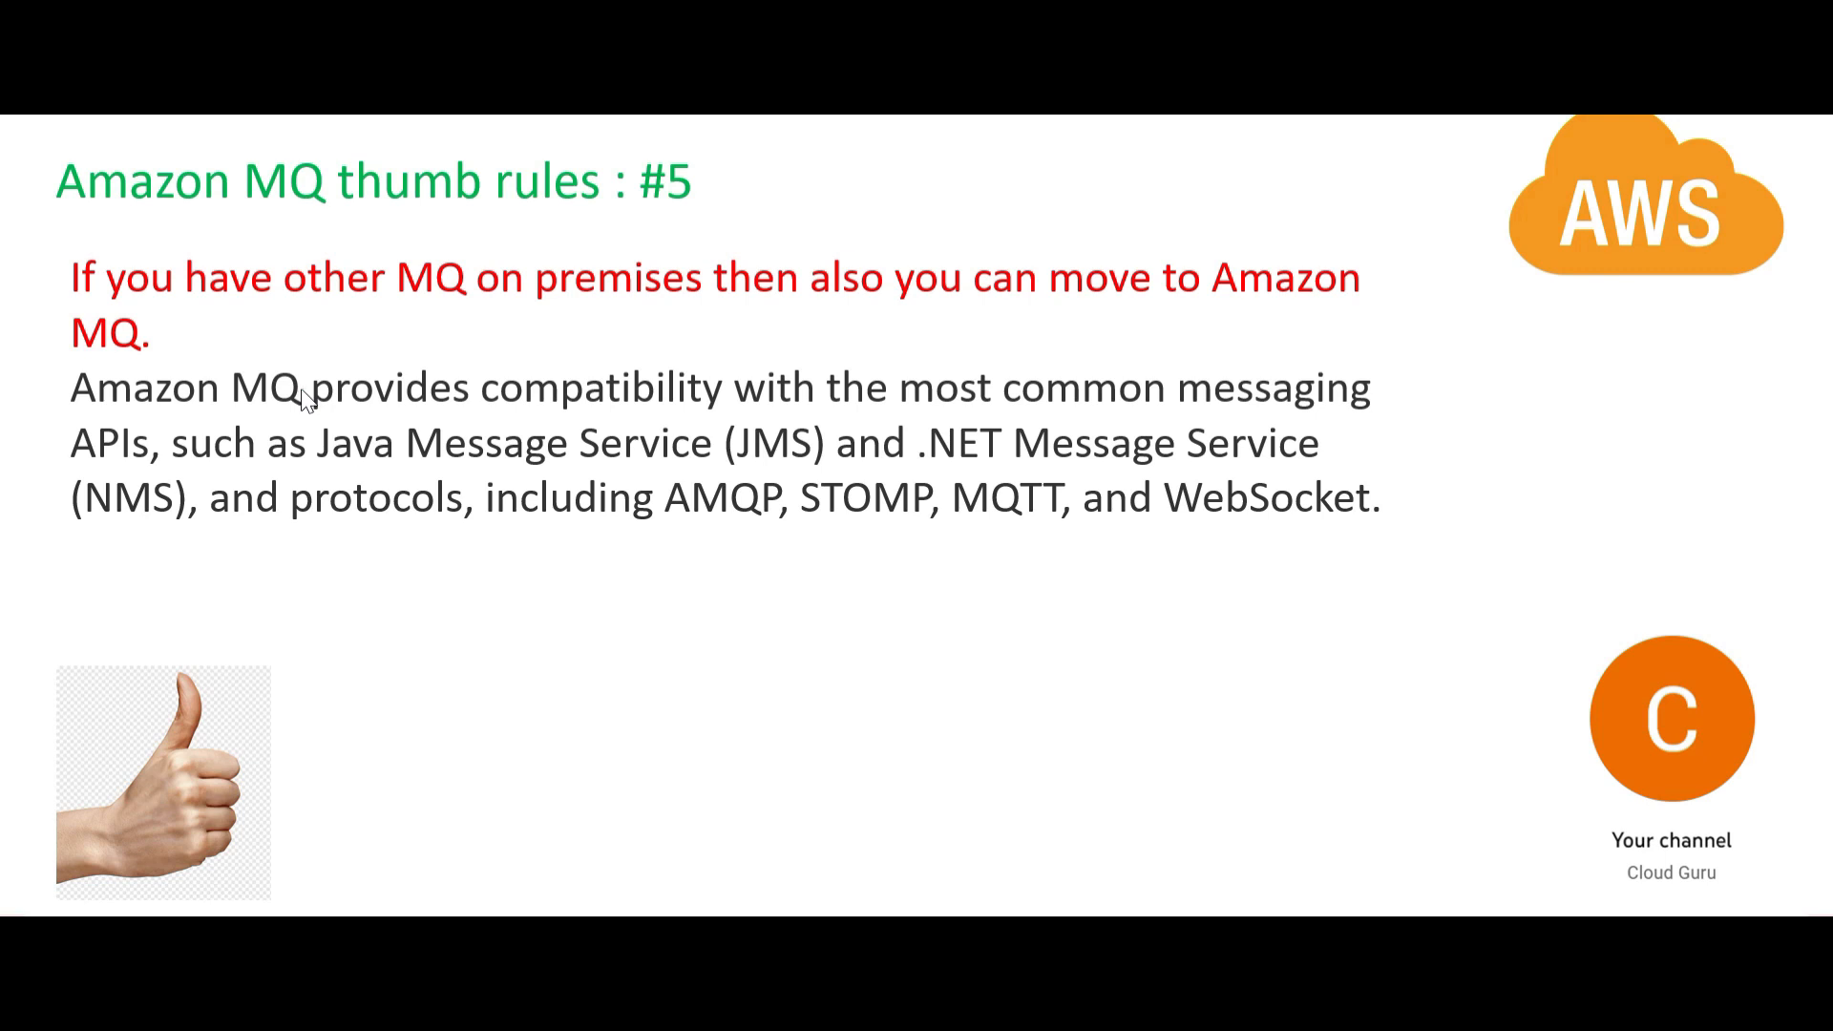
pyautogui.moveTo(363, 350)
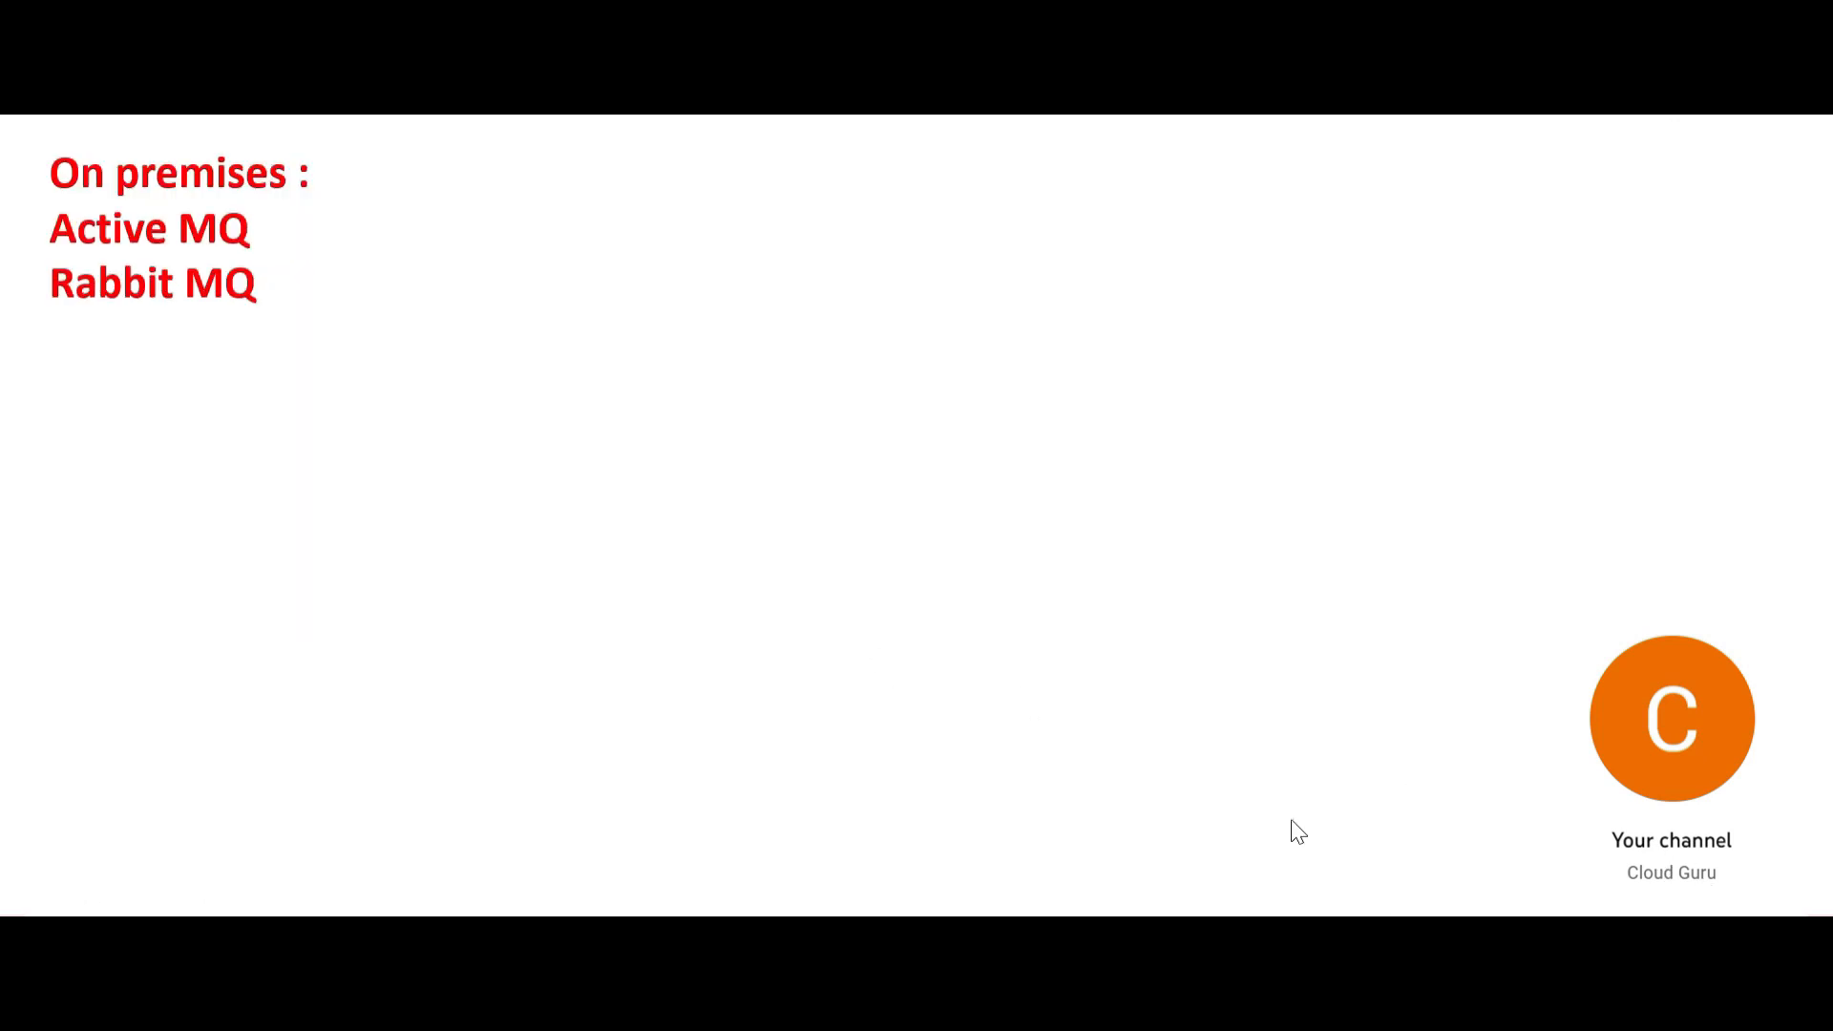
pyautogui.moveTo(1620, 859)
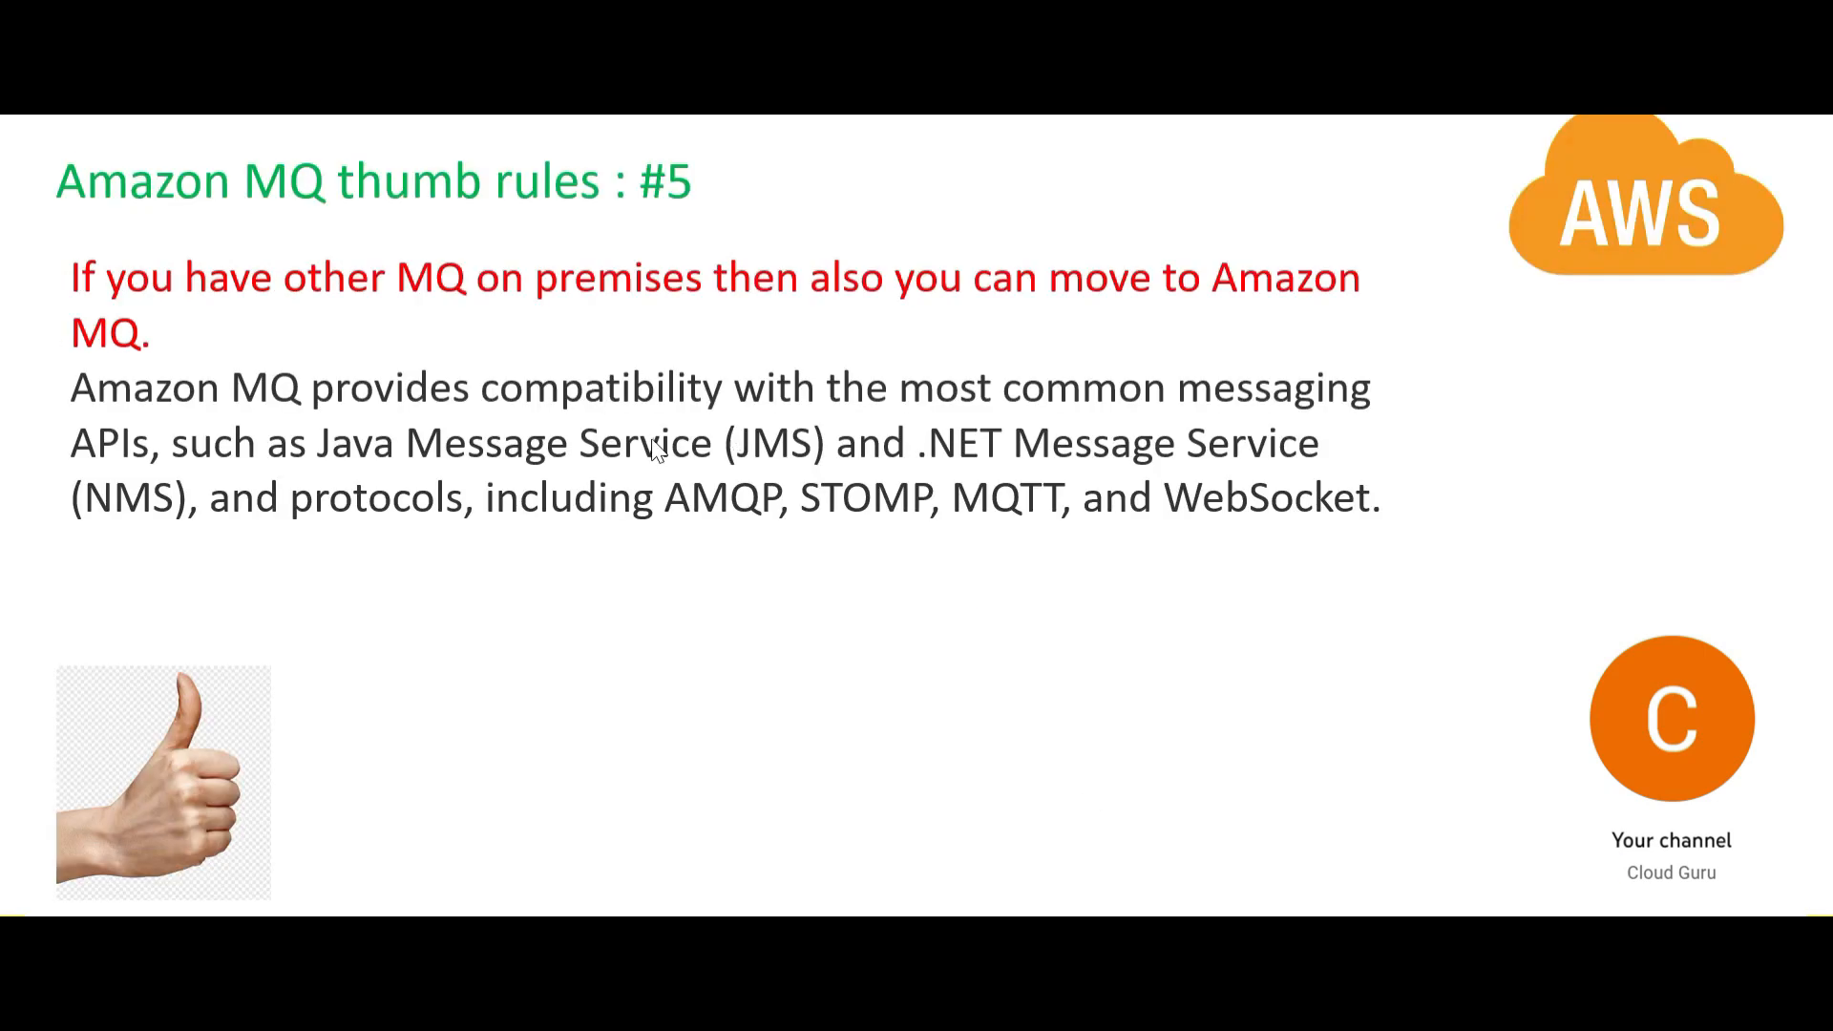
pyautogui.moveTo(672, 403)
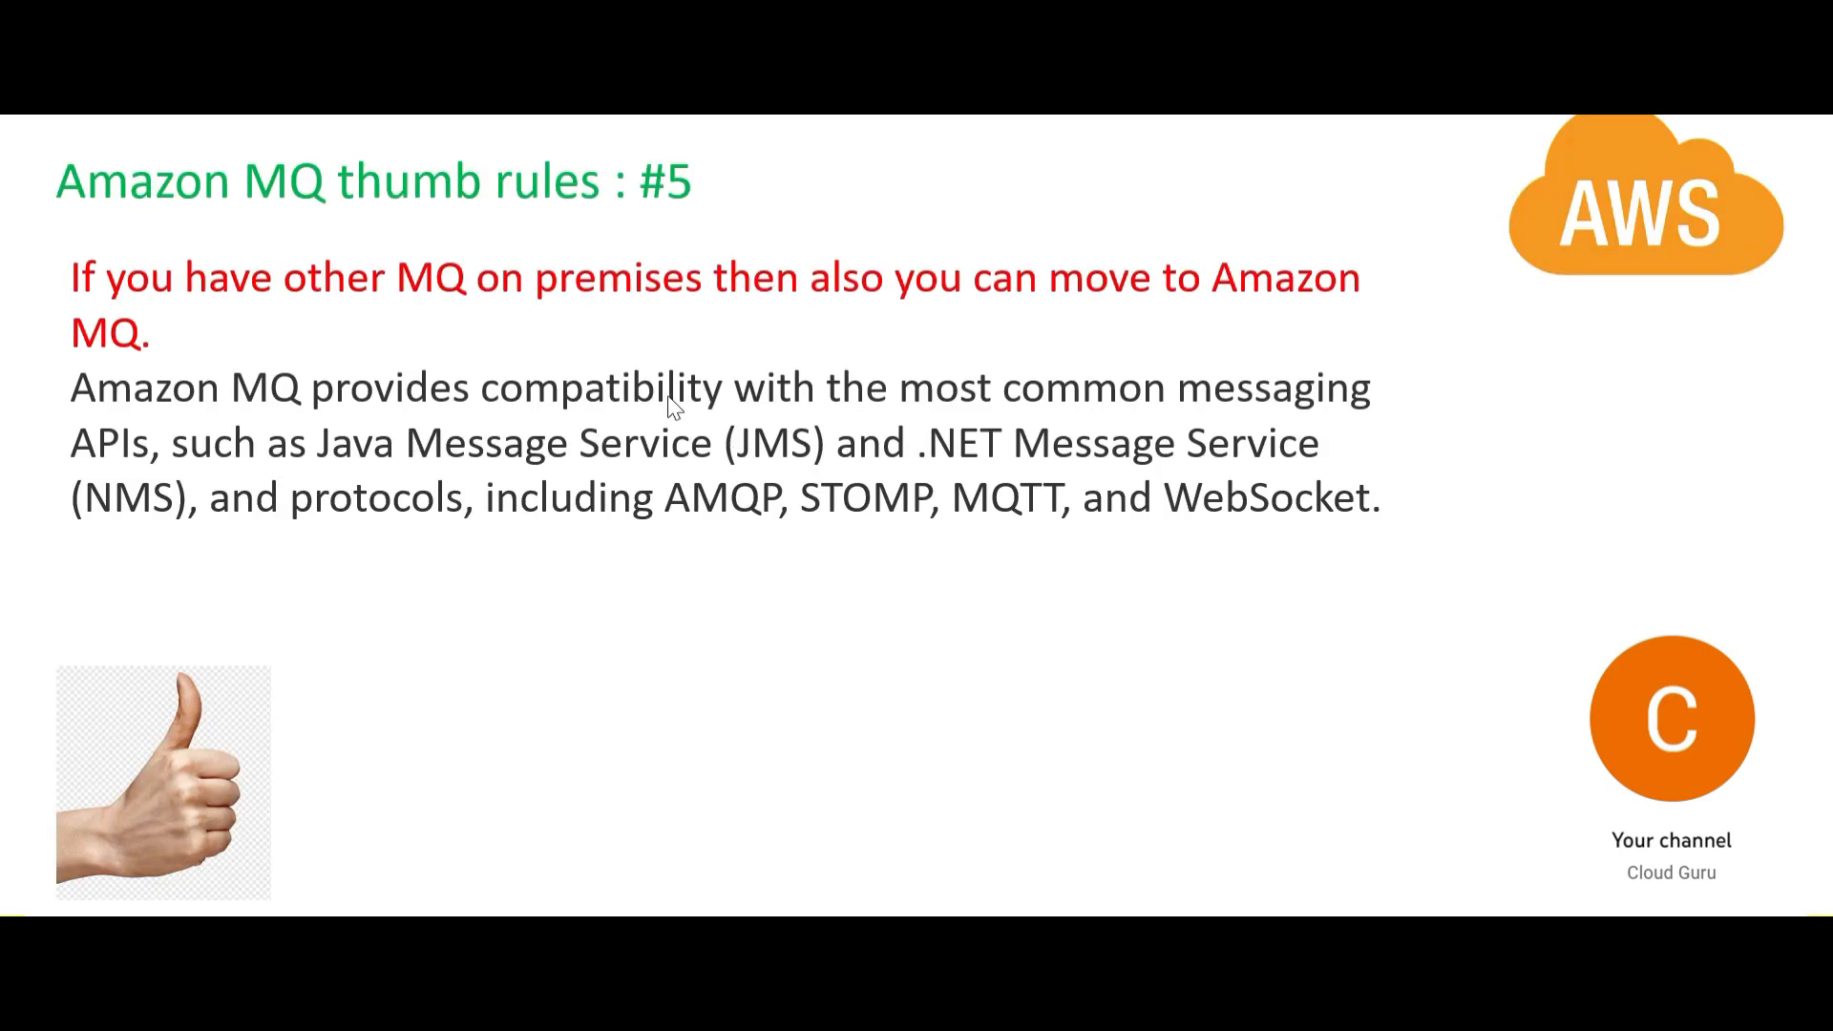
pyautogui.moveTo(1026, 471)
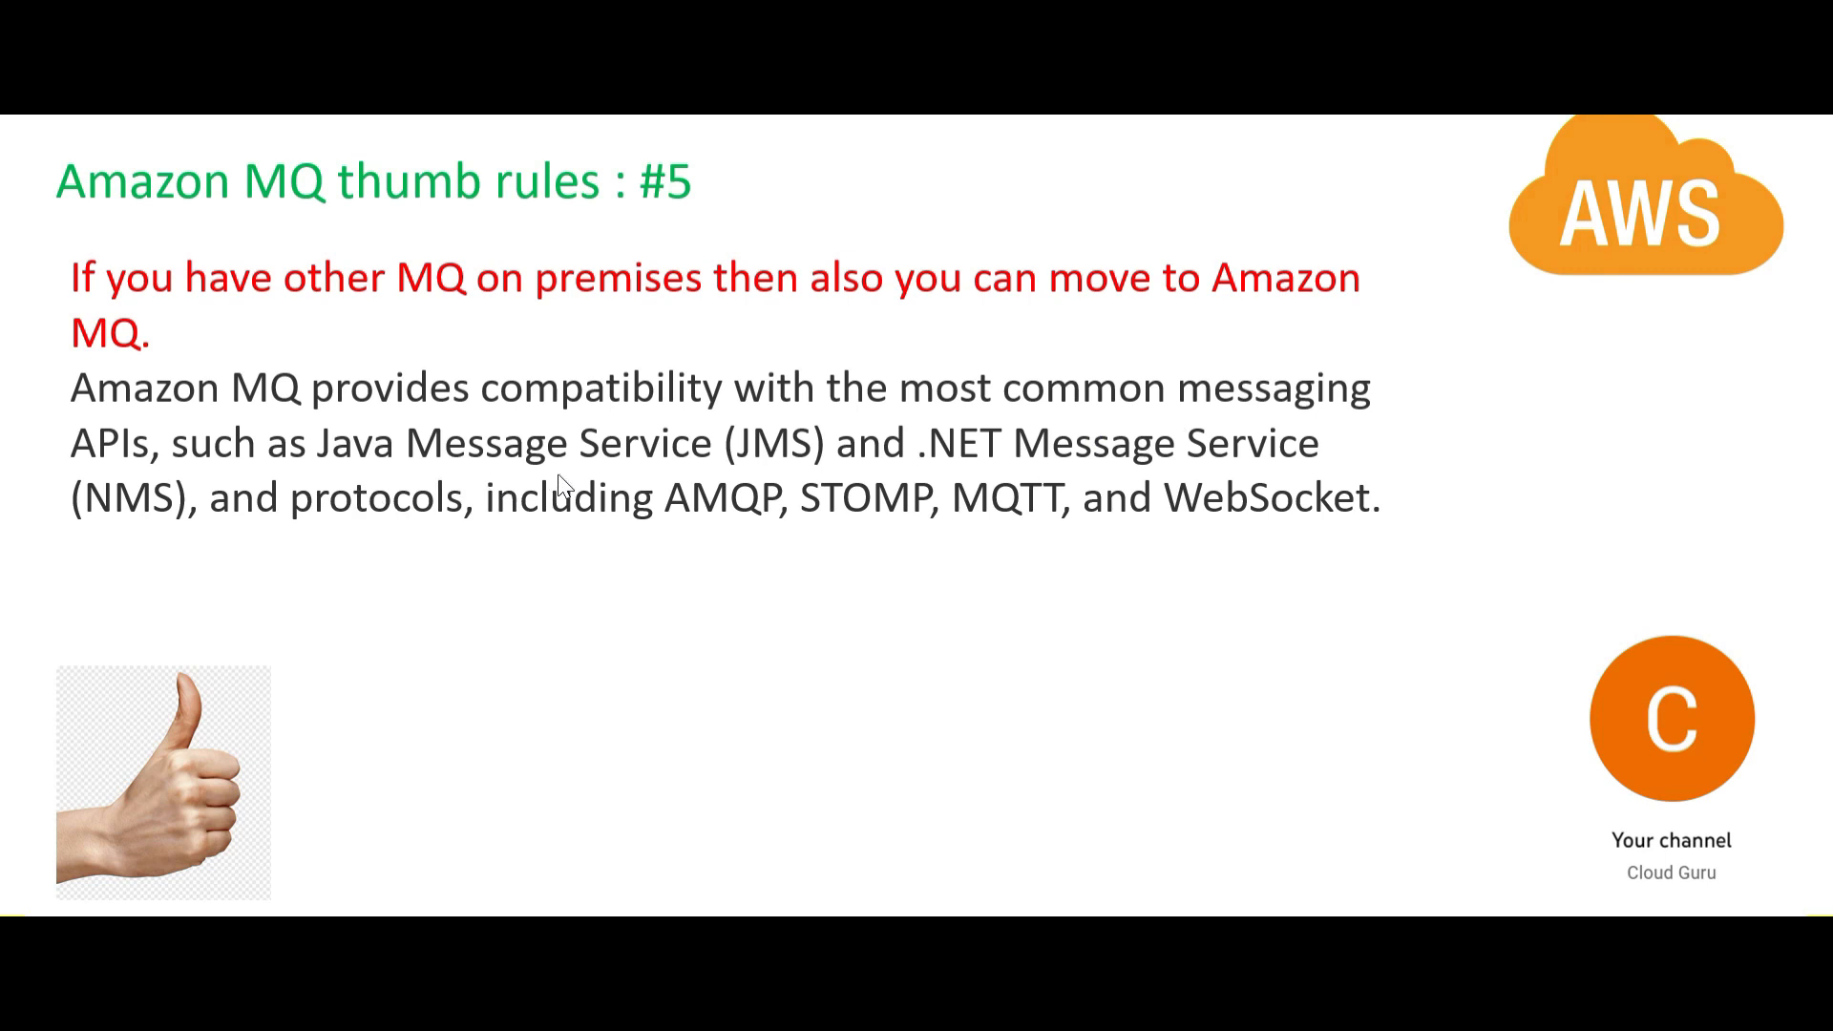
pyautogui.moveTo(559, 485)
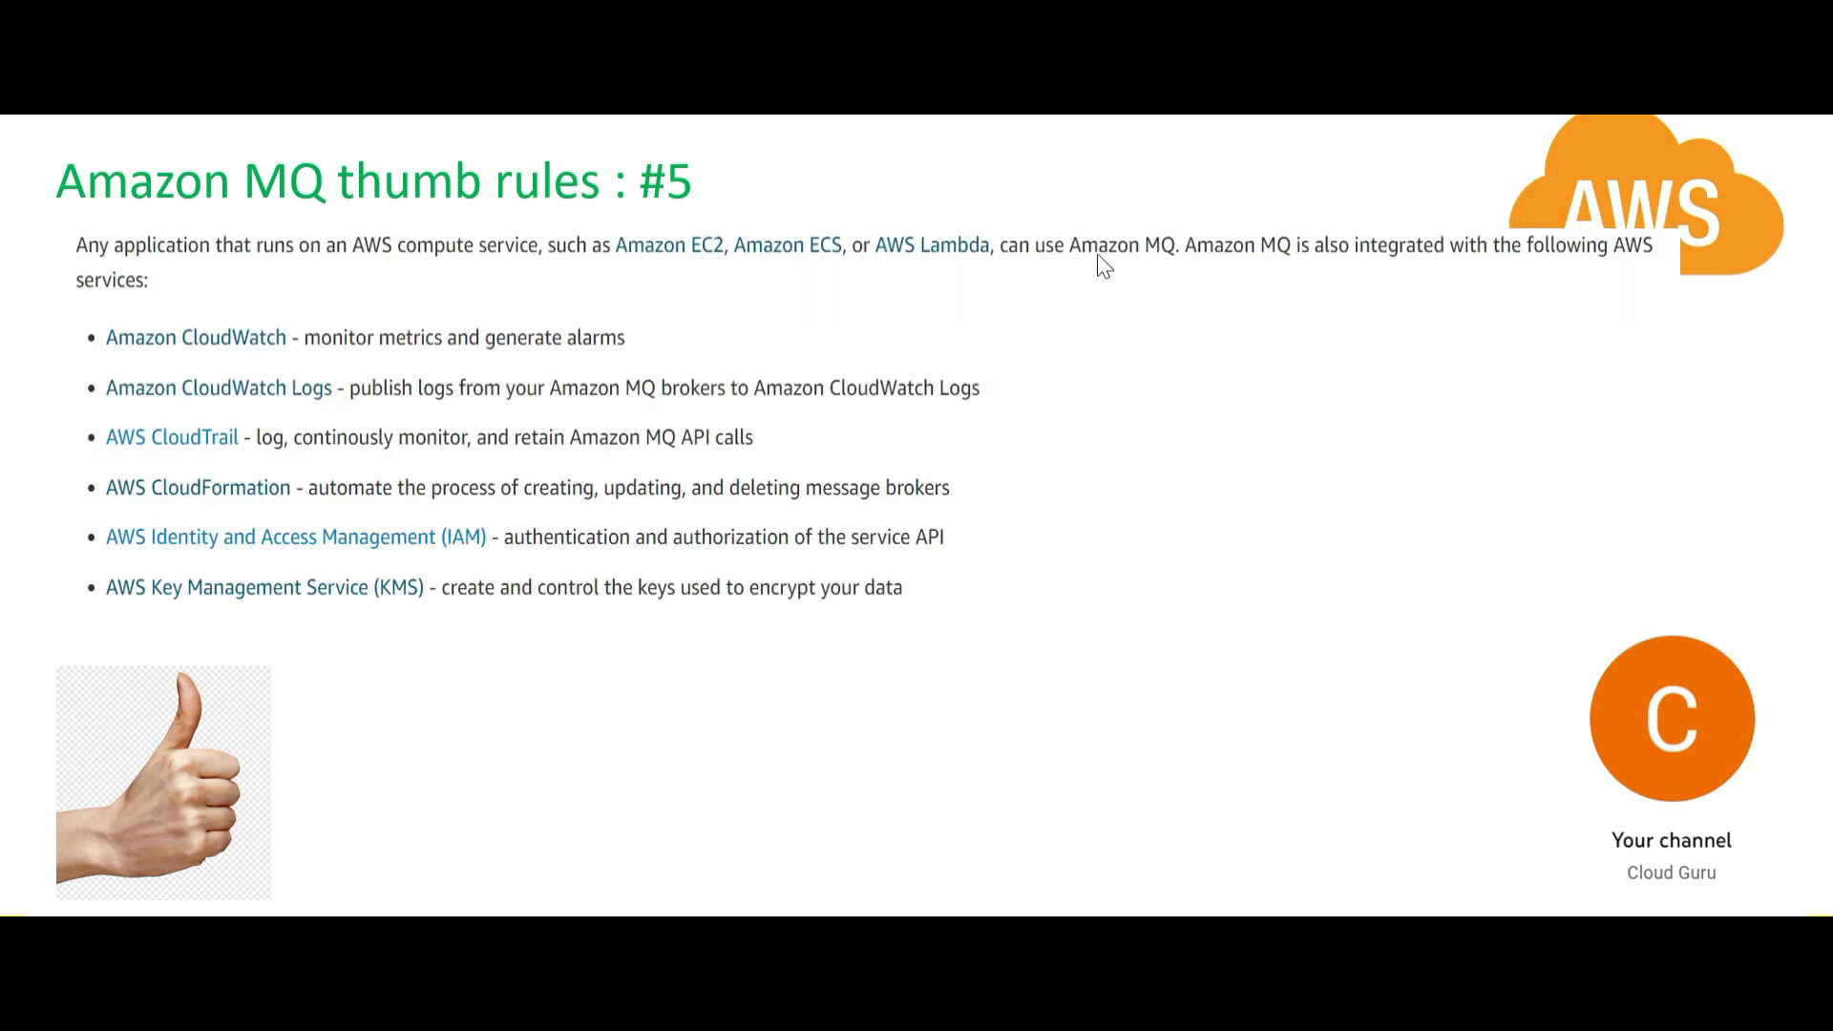
pyautogui.moveTo(951, 271)
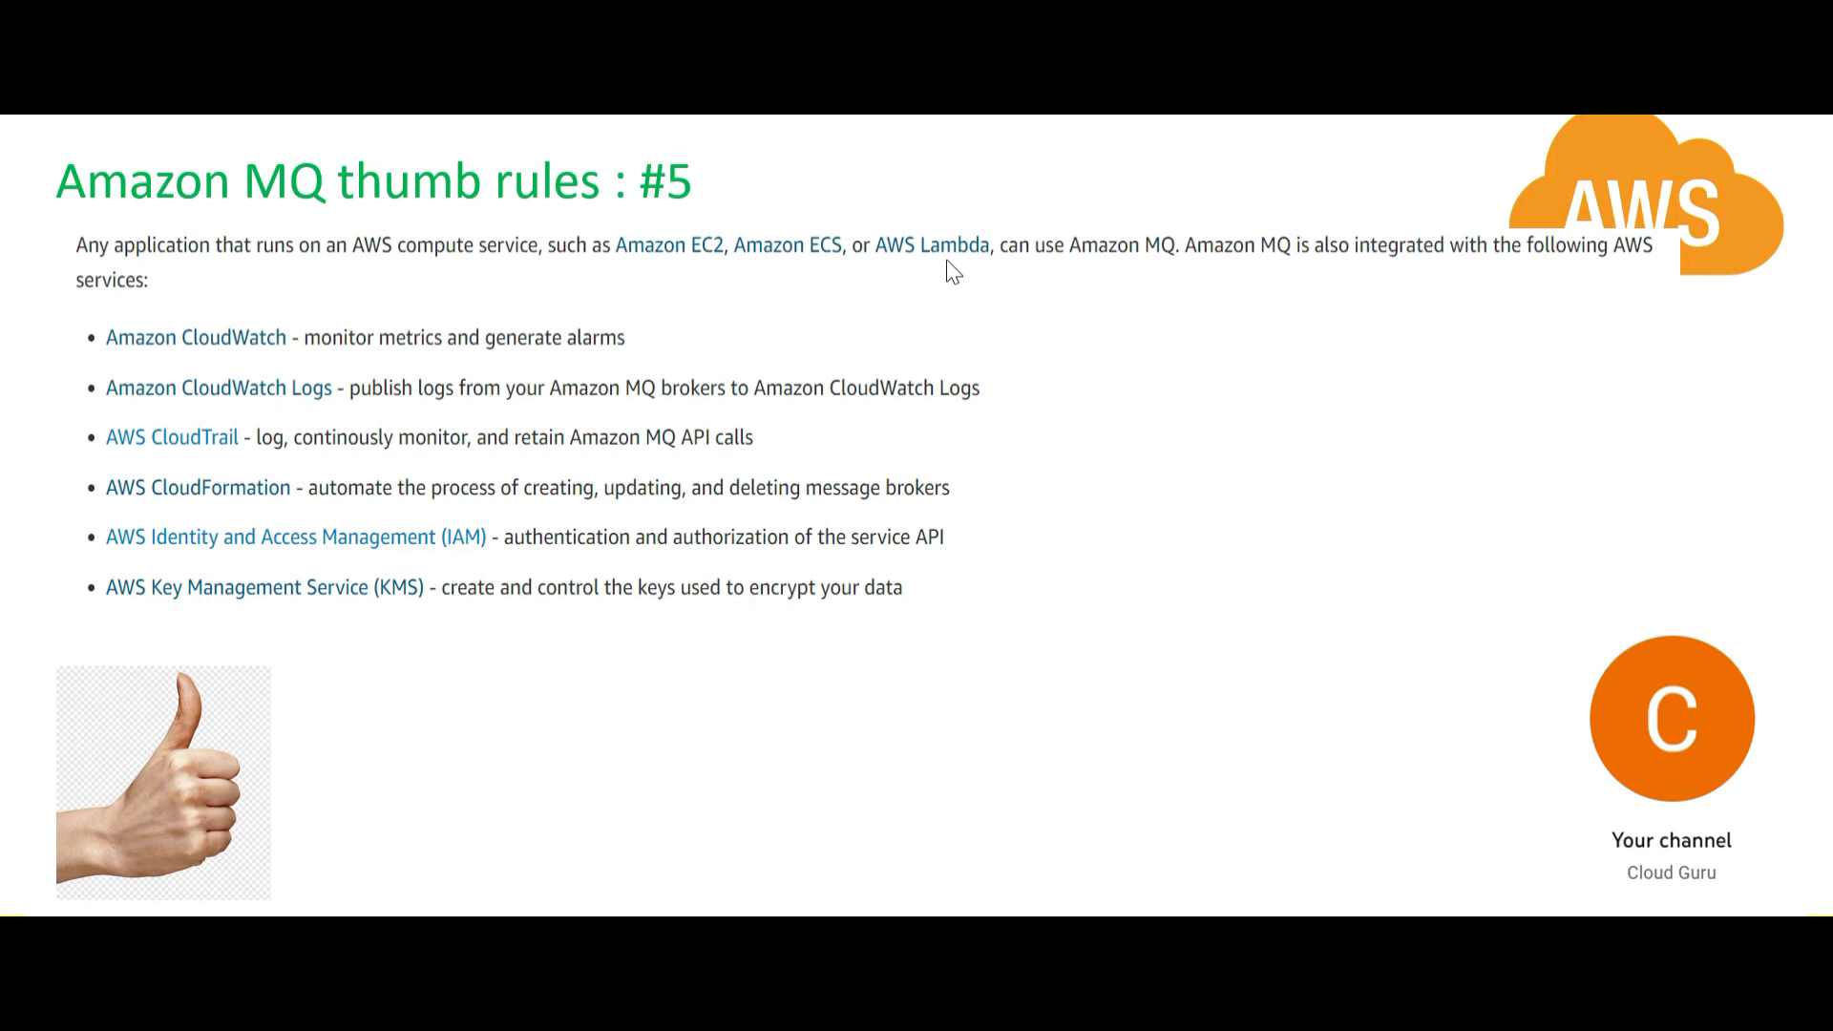
pyautogui.moveTo(401, 375)
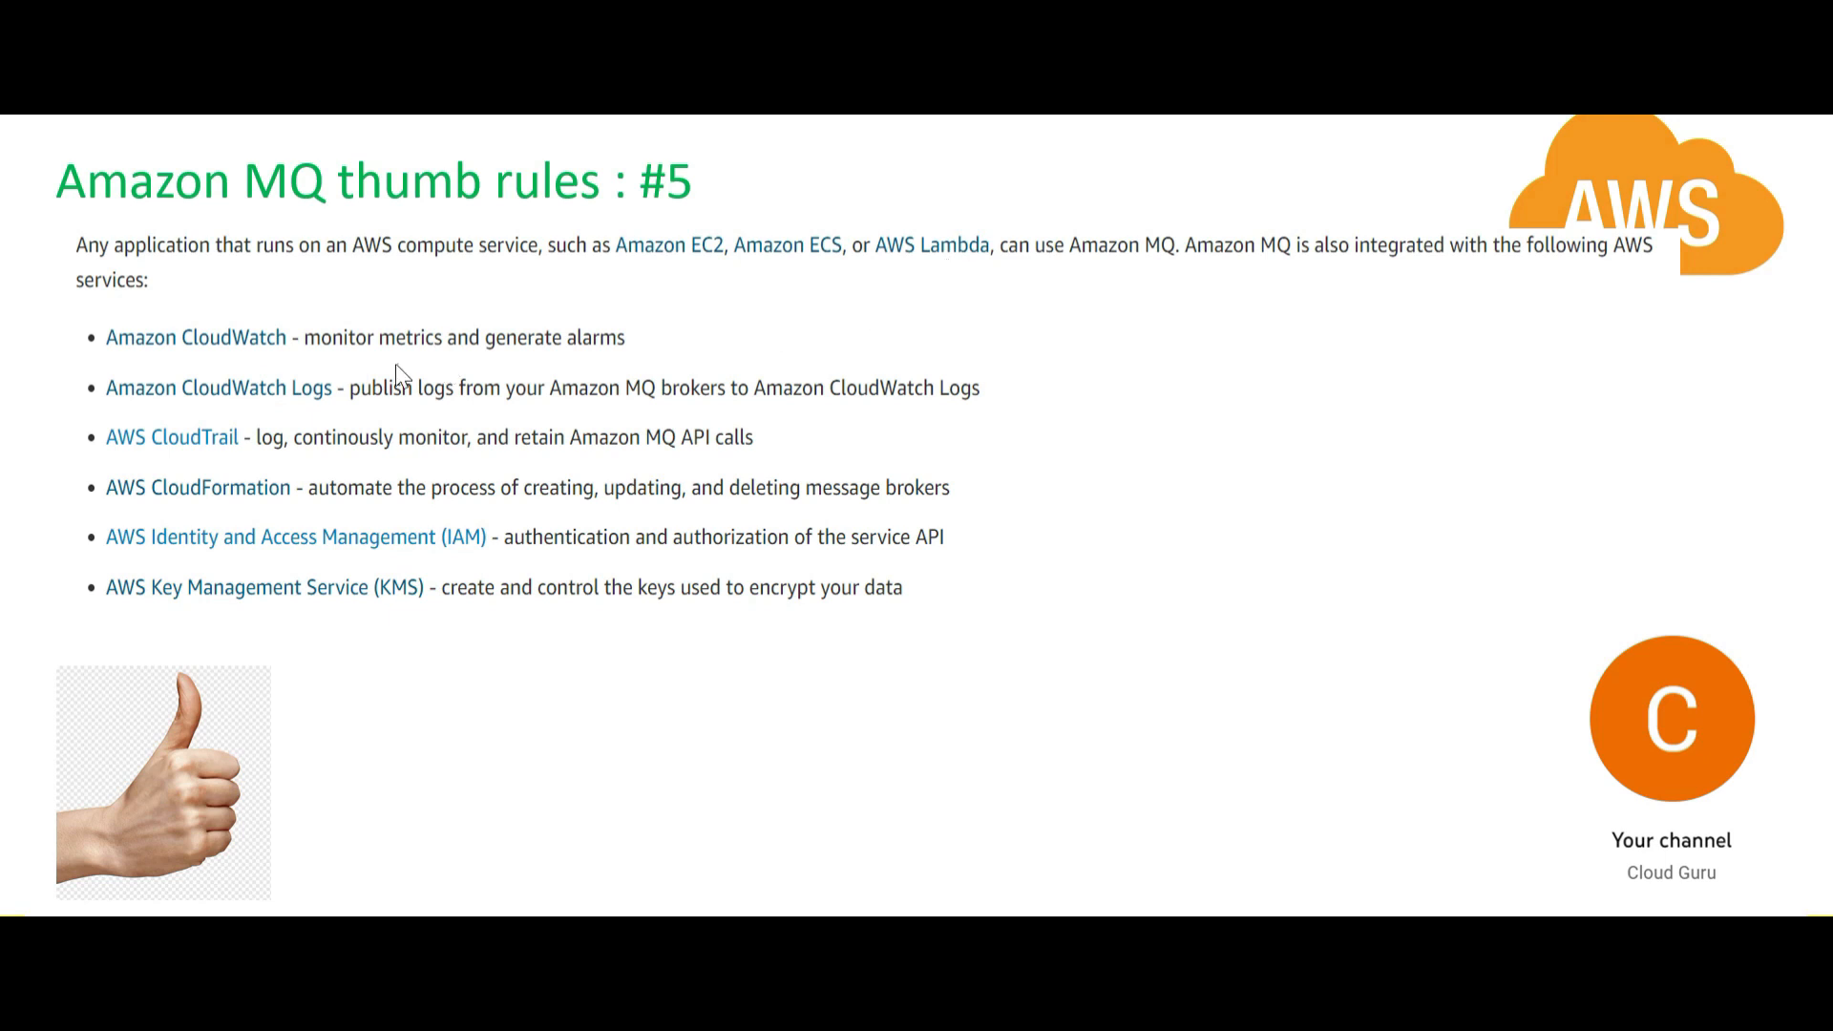
pyautogui.moveTo(233, 566)
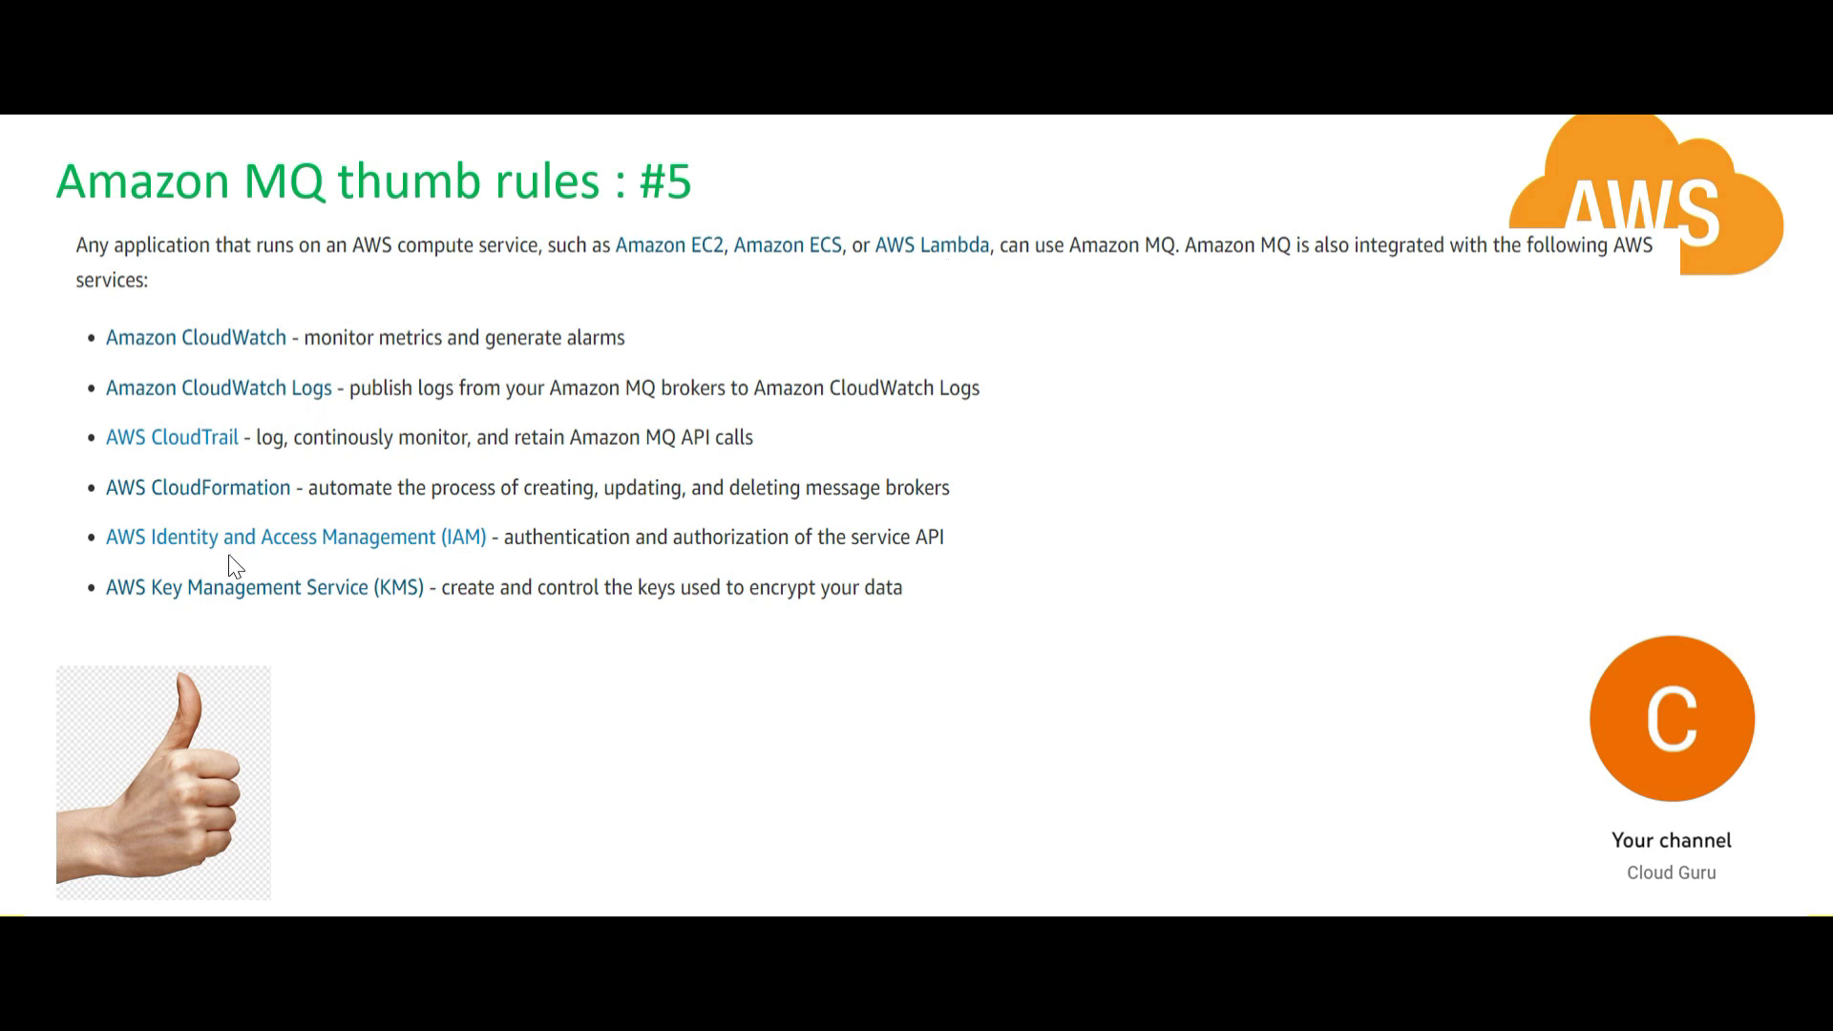
pyautogui.moveTo(245, 368)
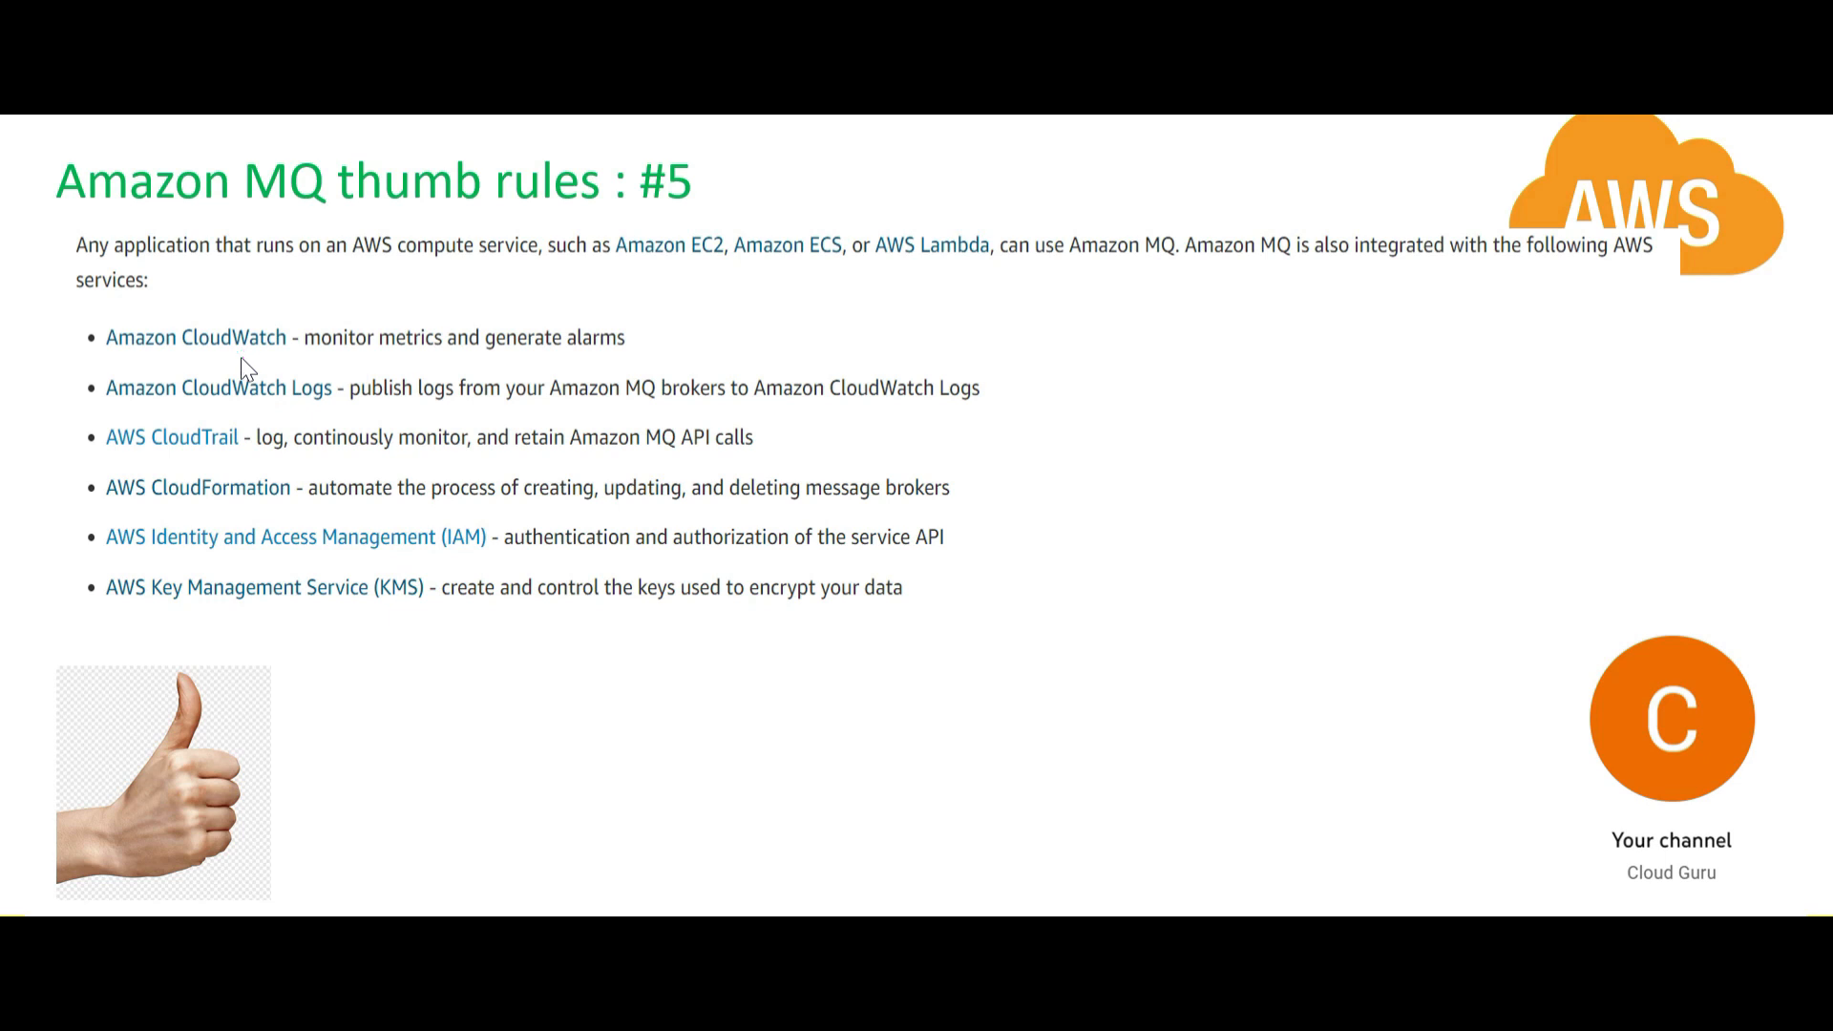
pyautogui.moveTo(228, 474)
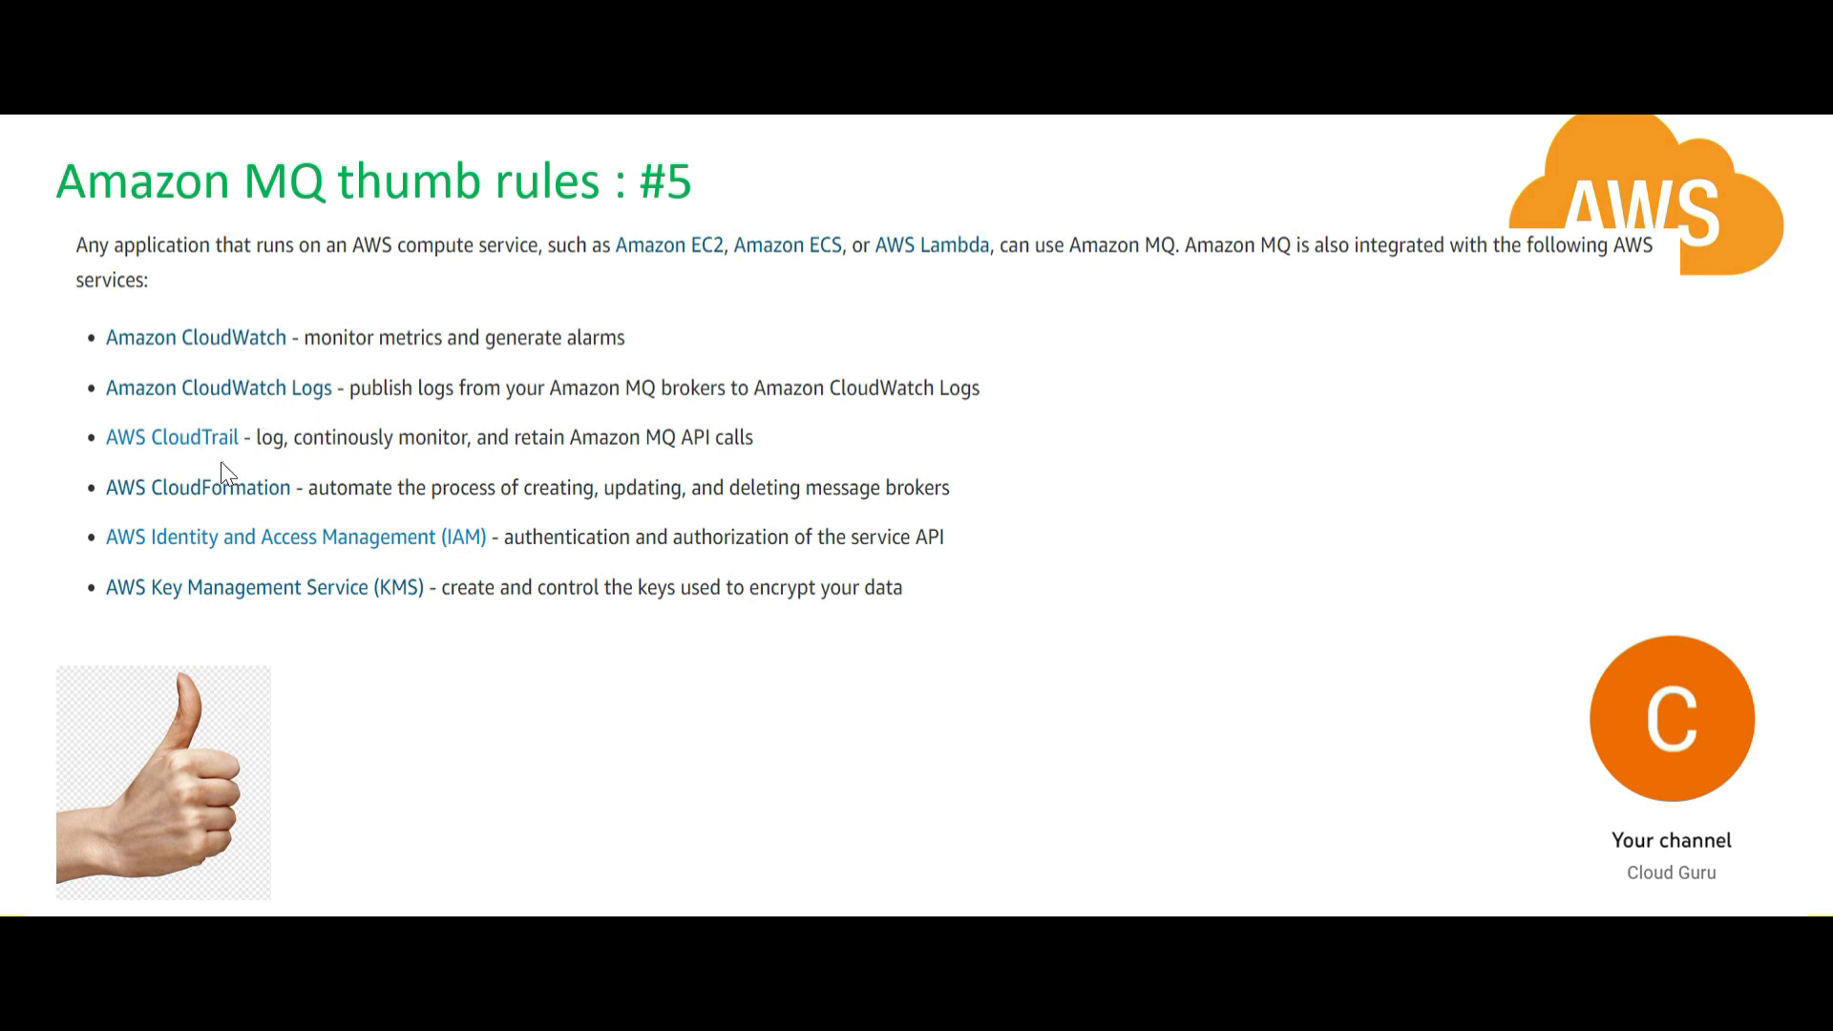
pyautogui.moveTo(465, 438)
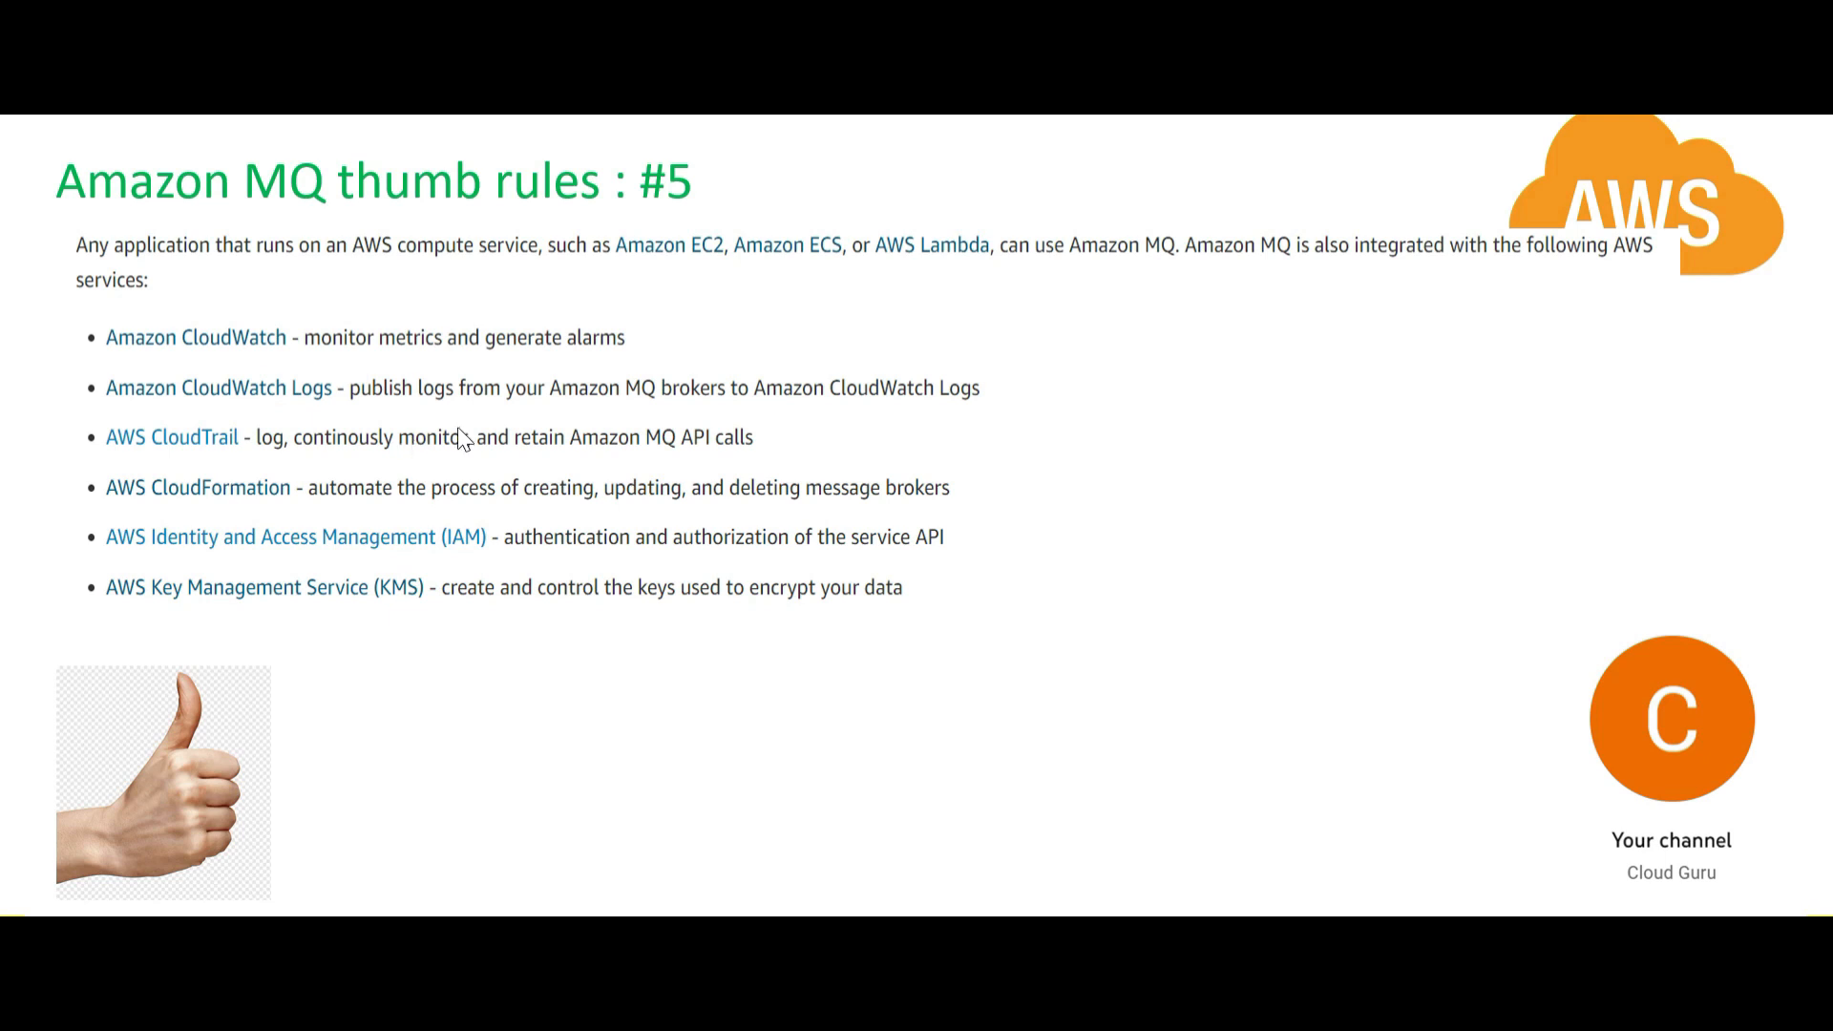
pyautogui.moveTo(259, 520)
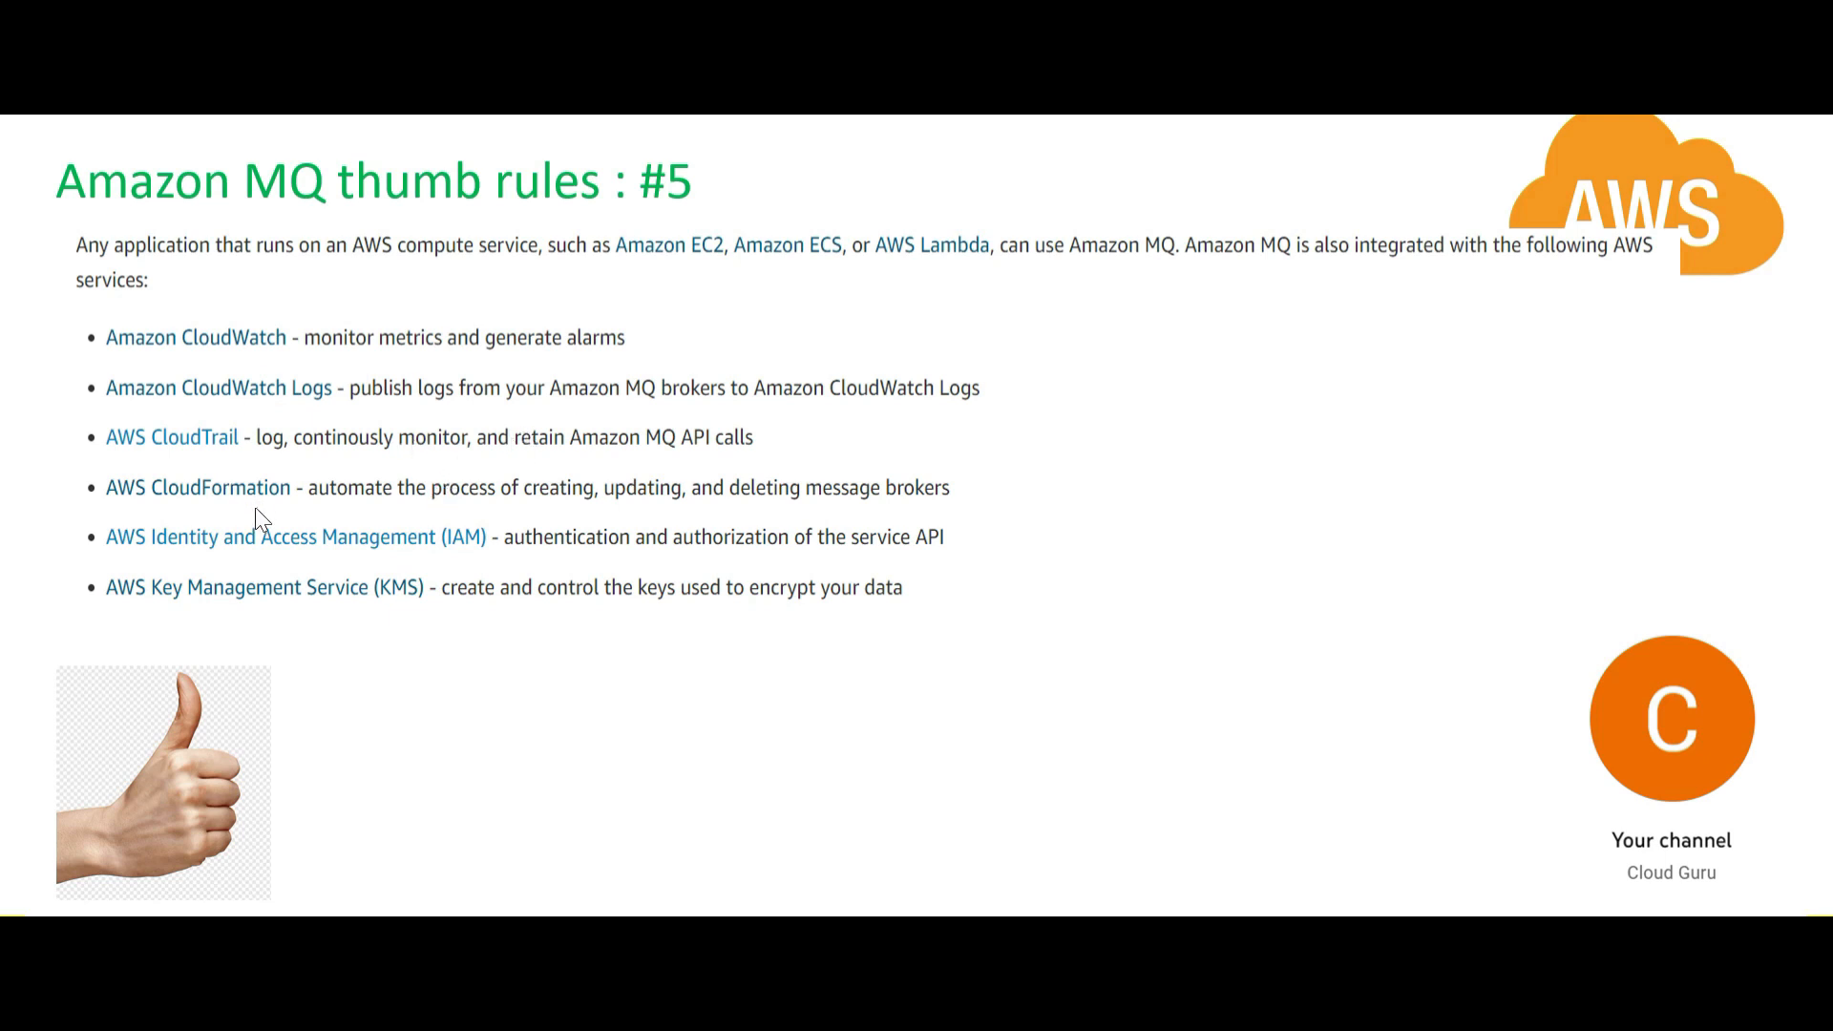
pyautogui.moveTo(331, 560)
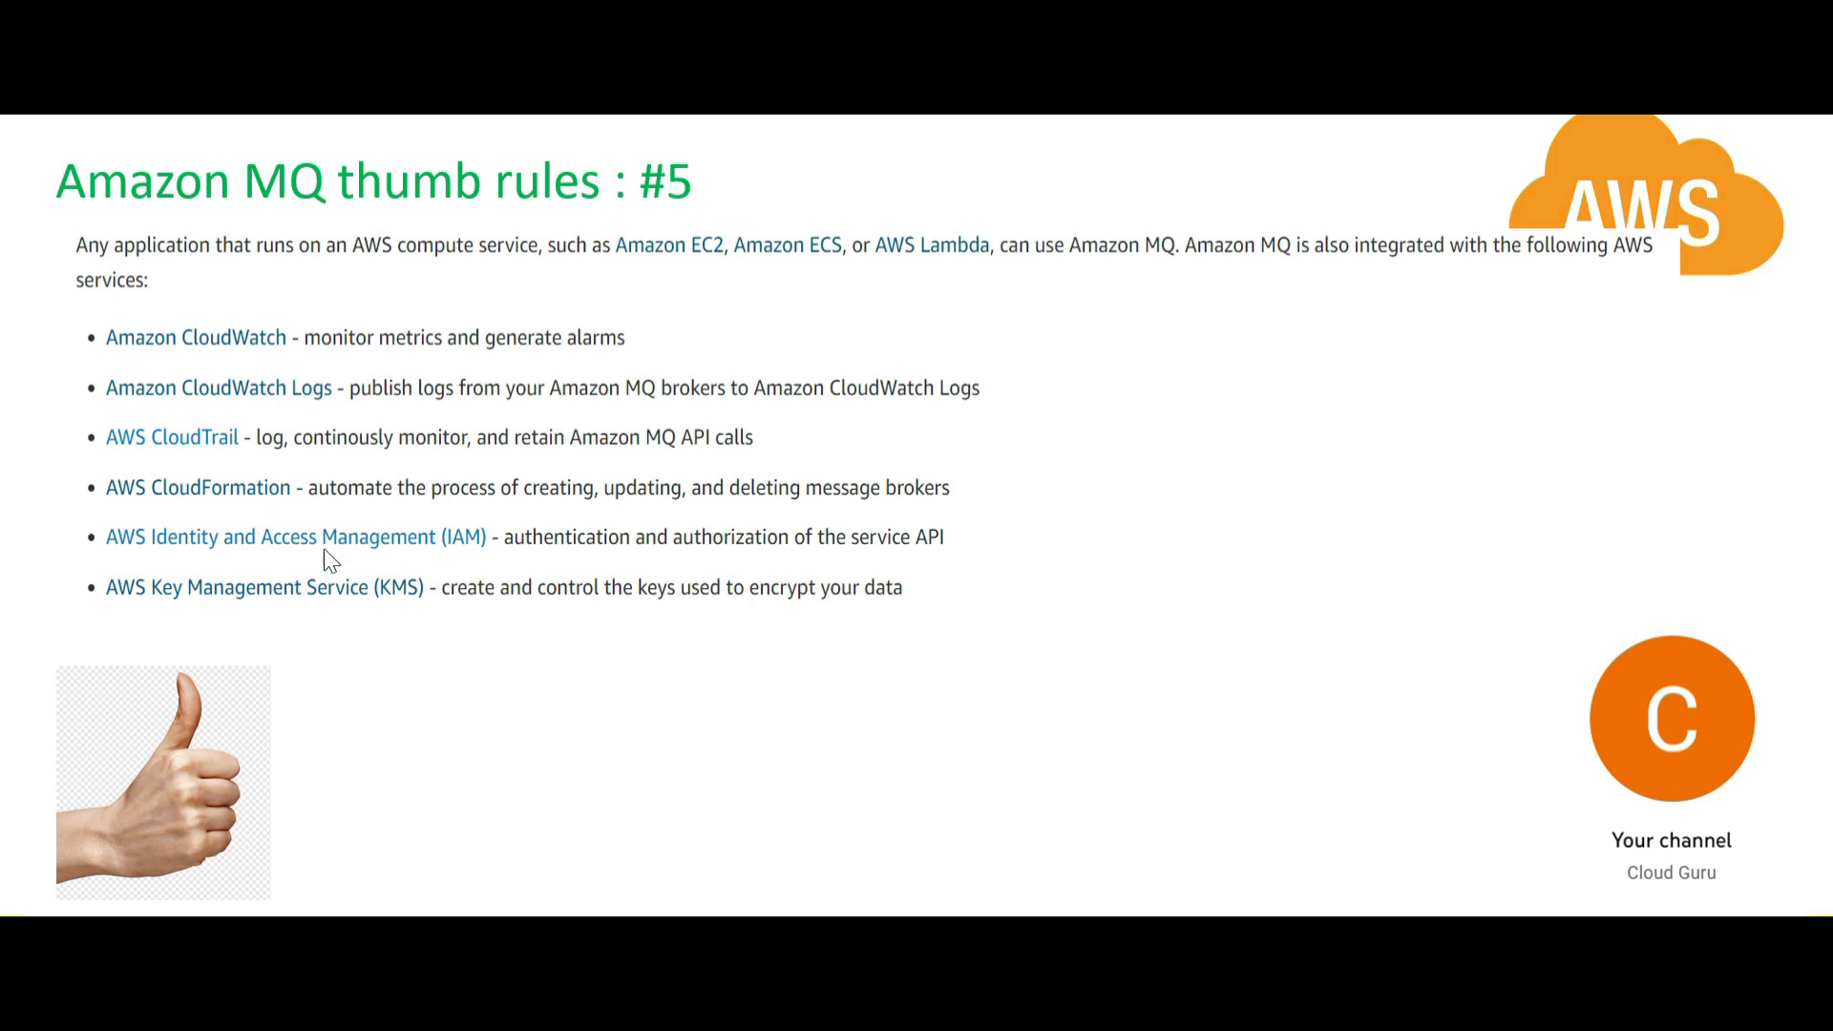
pyautogui.moveTo(459, 573)
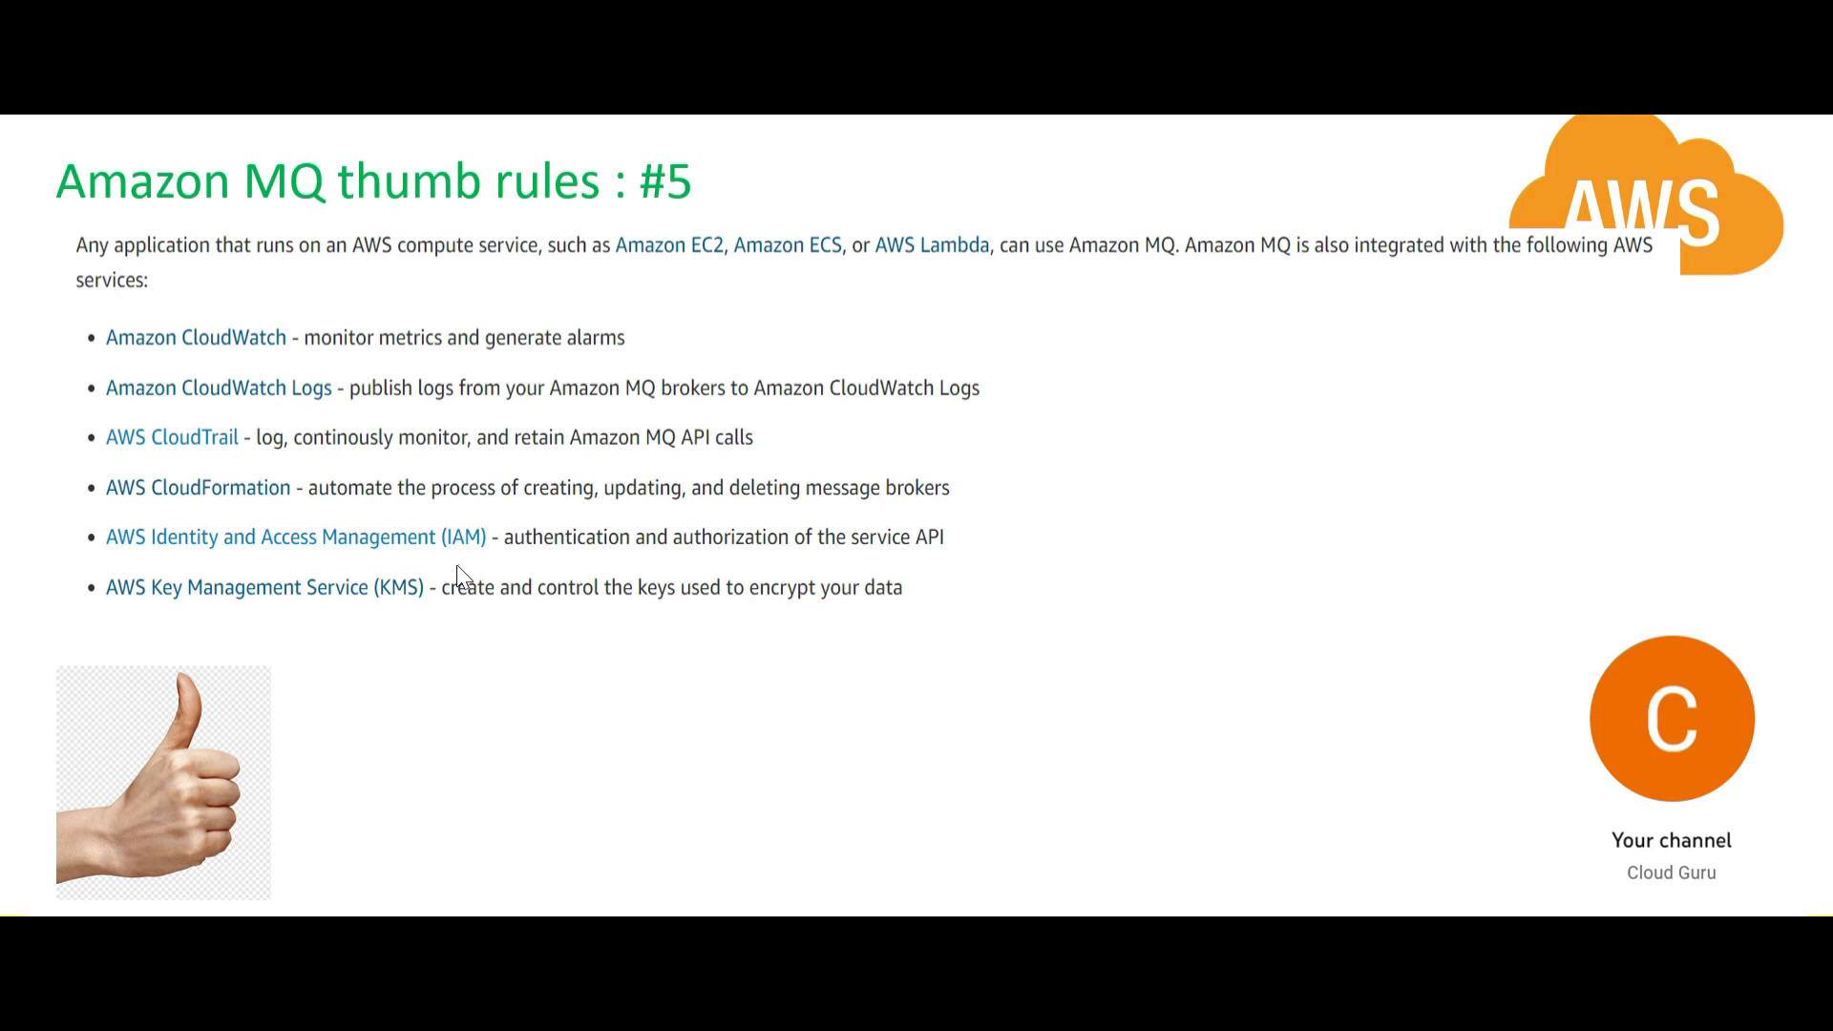
pyautogui.moveTo(495, 556)
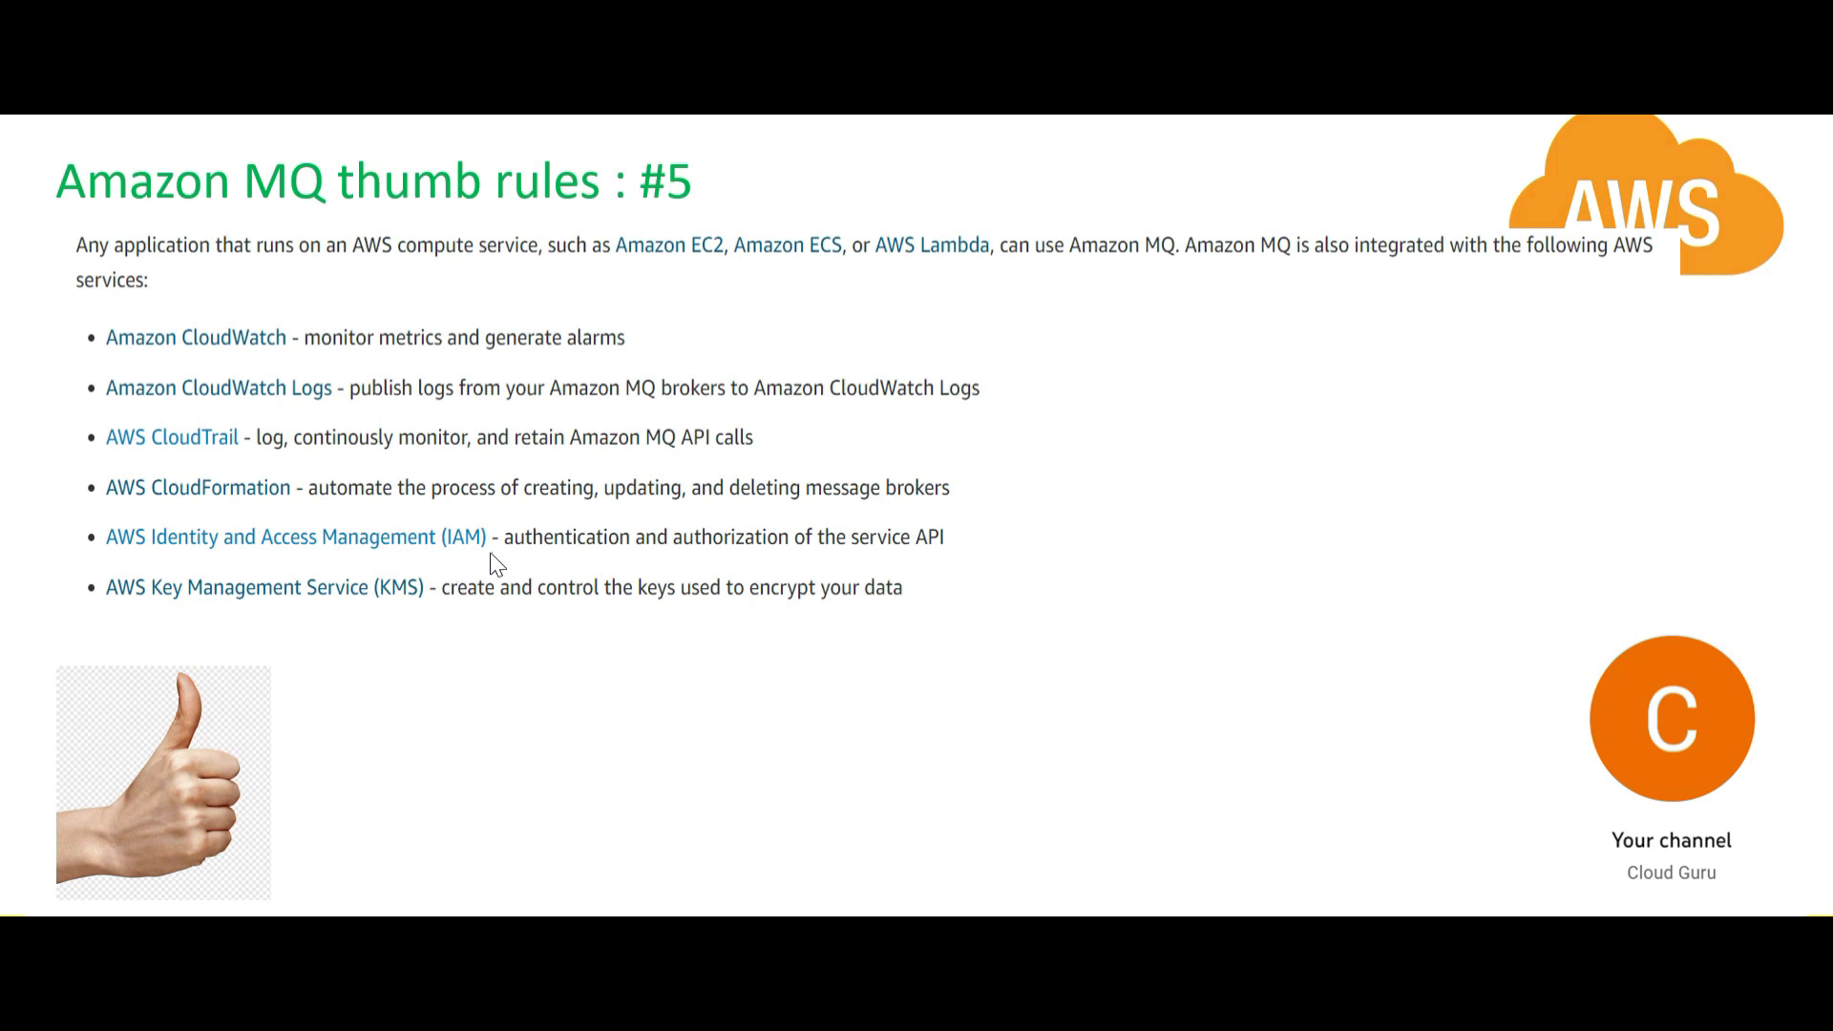
pyautogui.moveTo(403, 621)
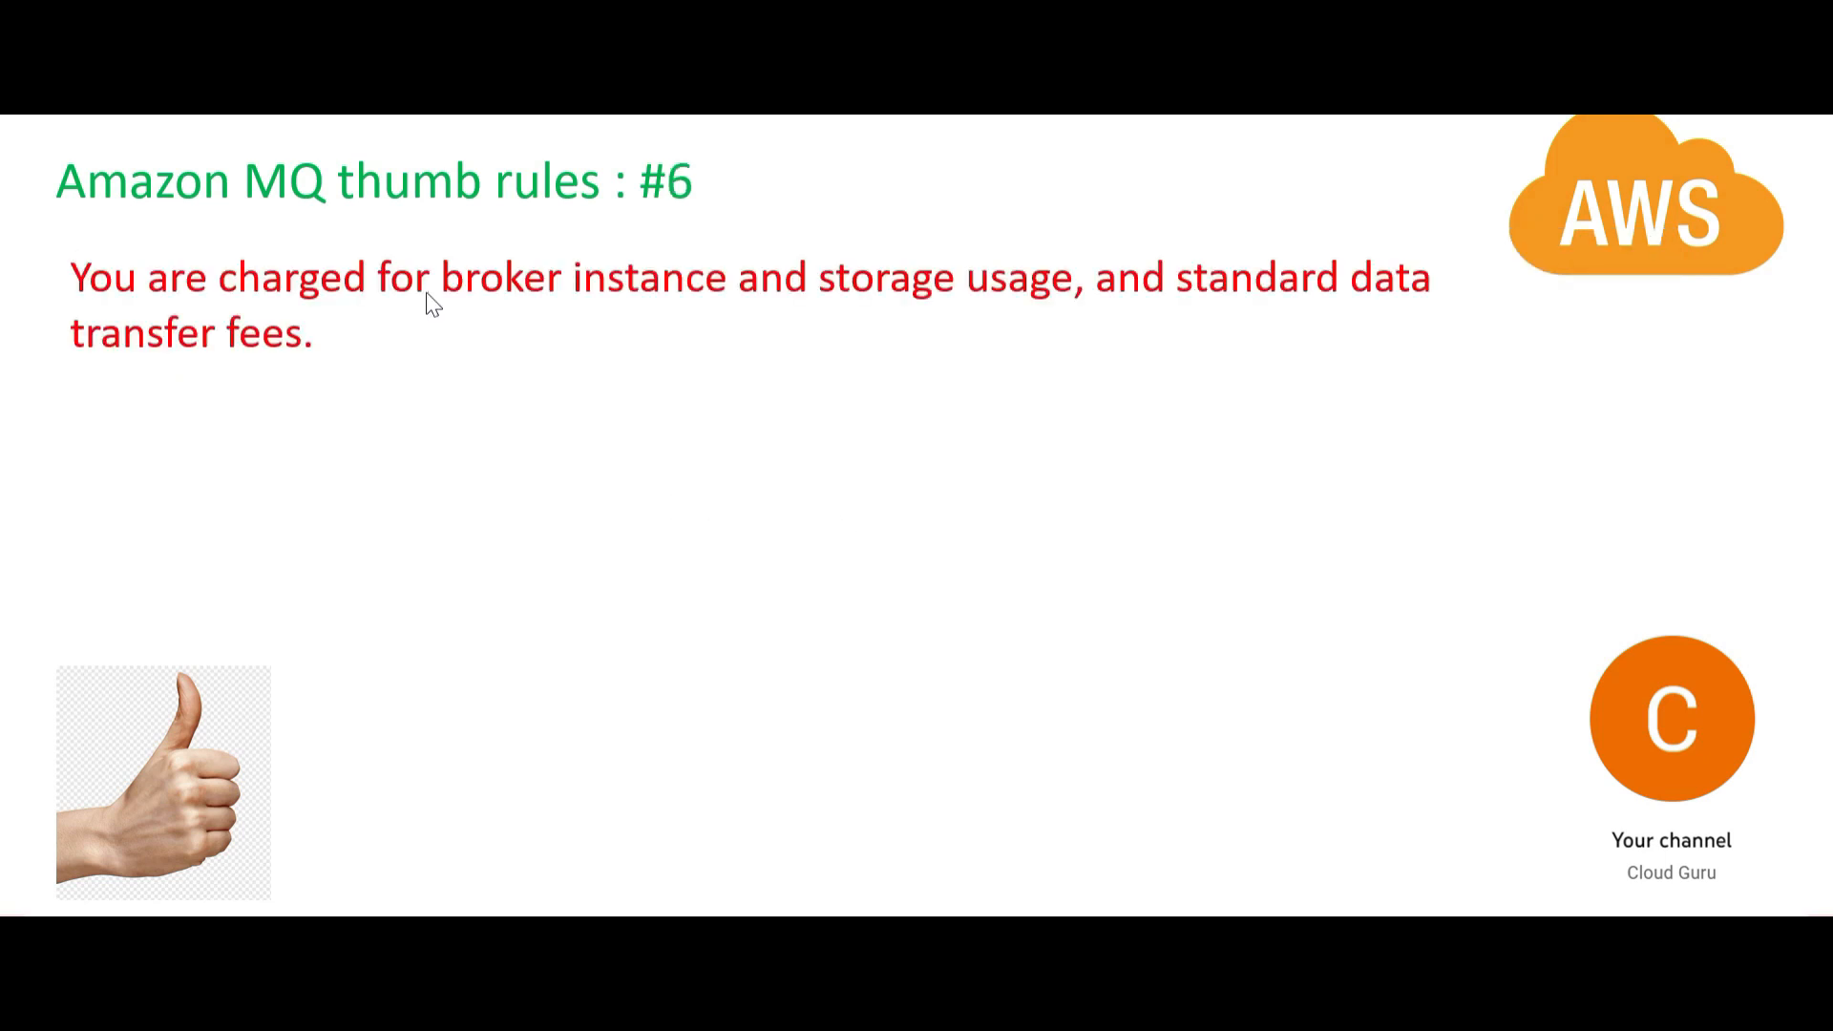
pyautogui.moveTo(994, 340)
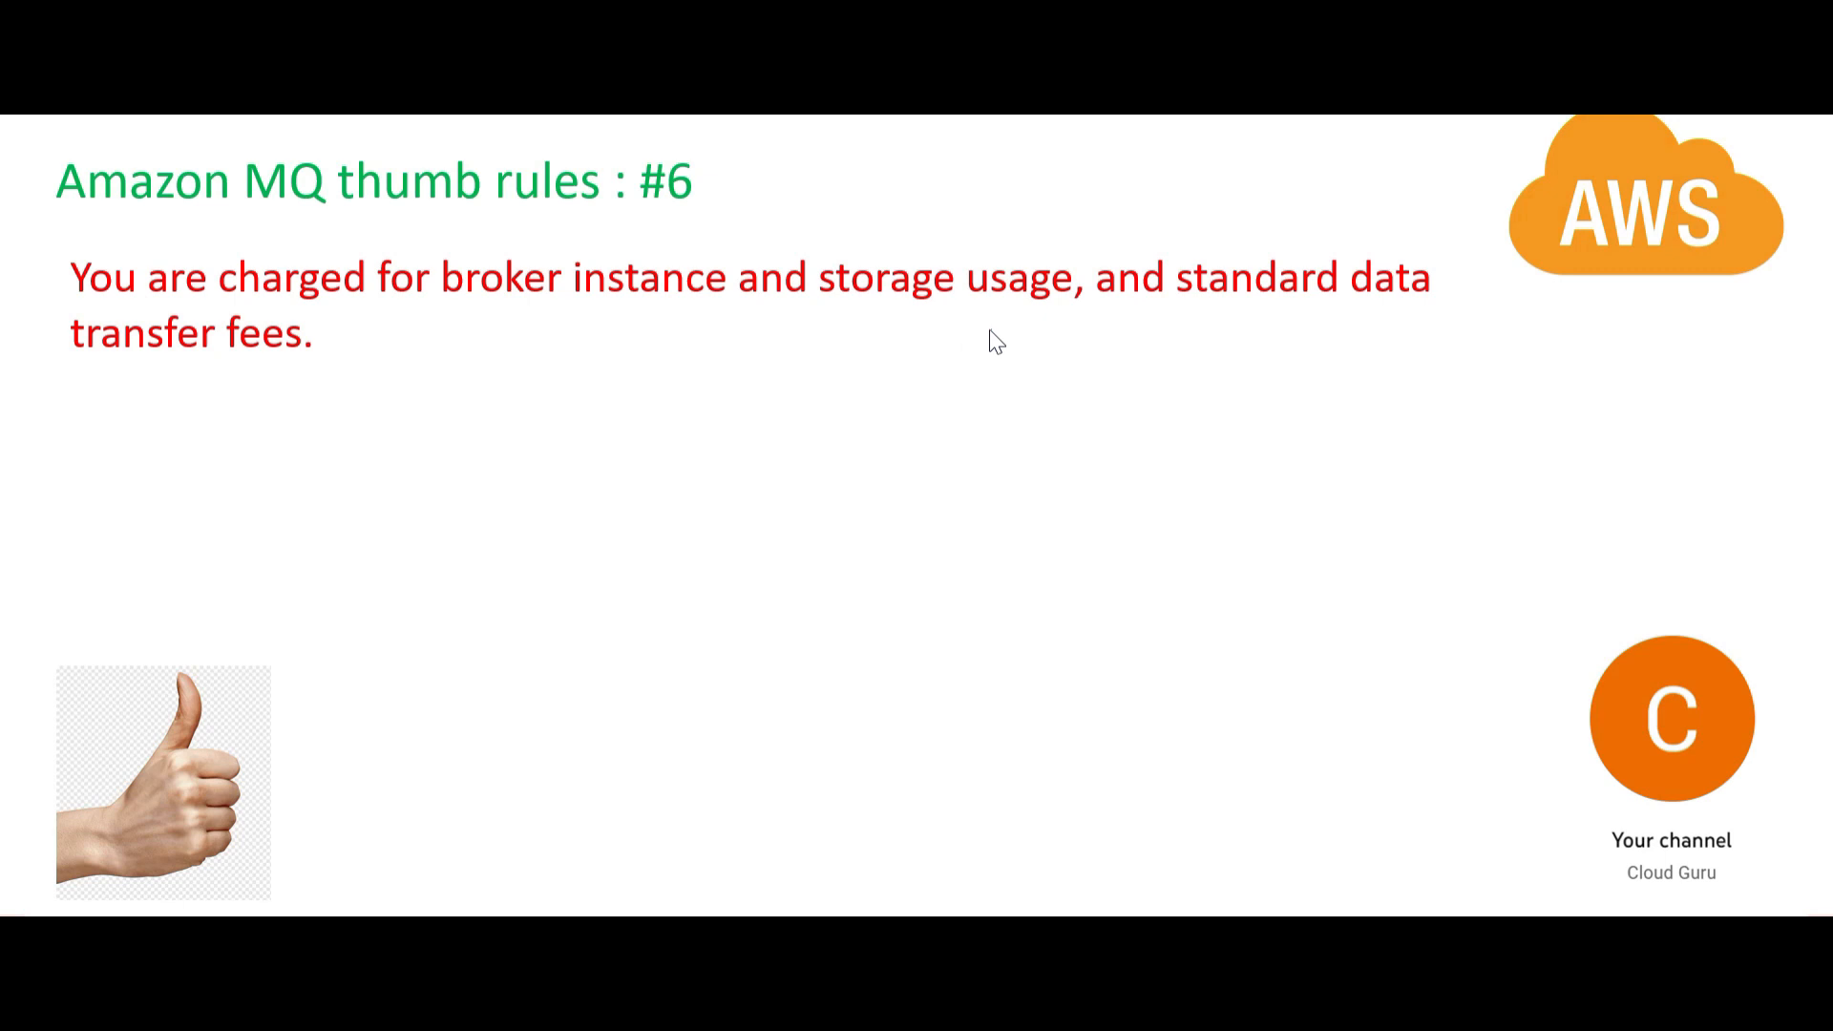
pyautogui.moveTo(1097, 374)
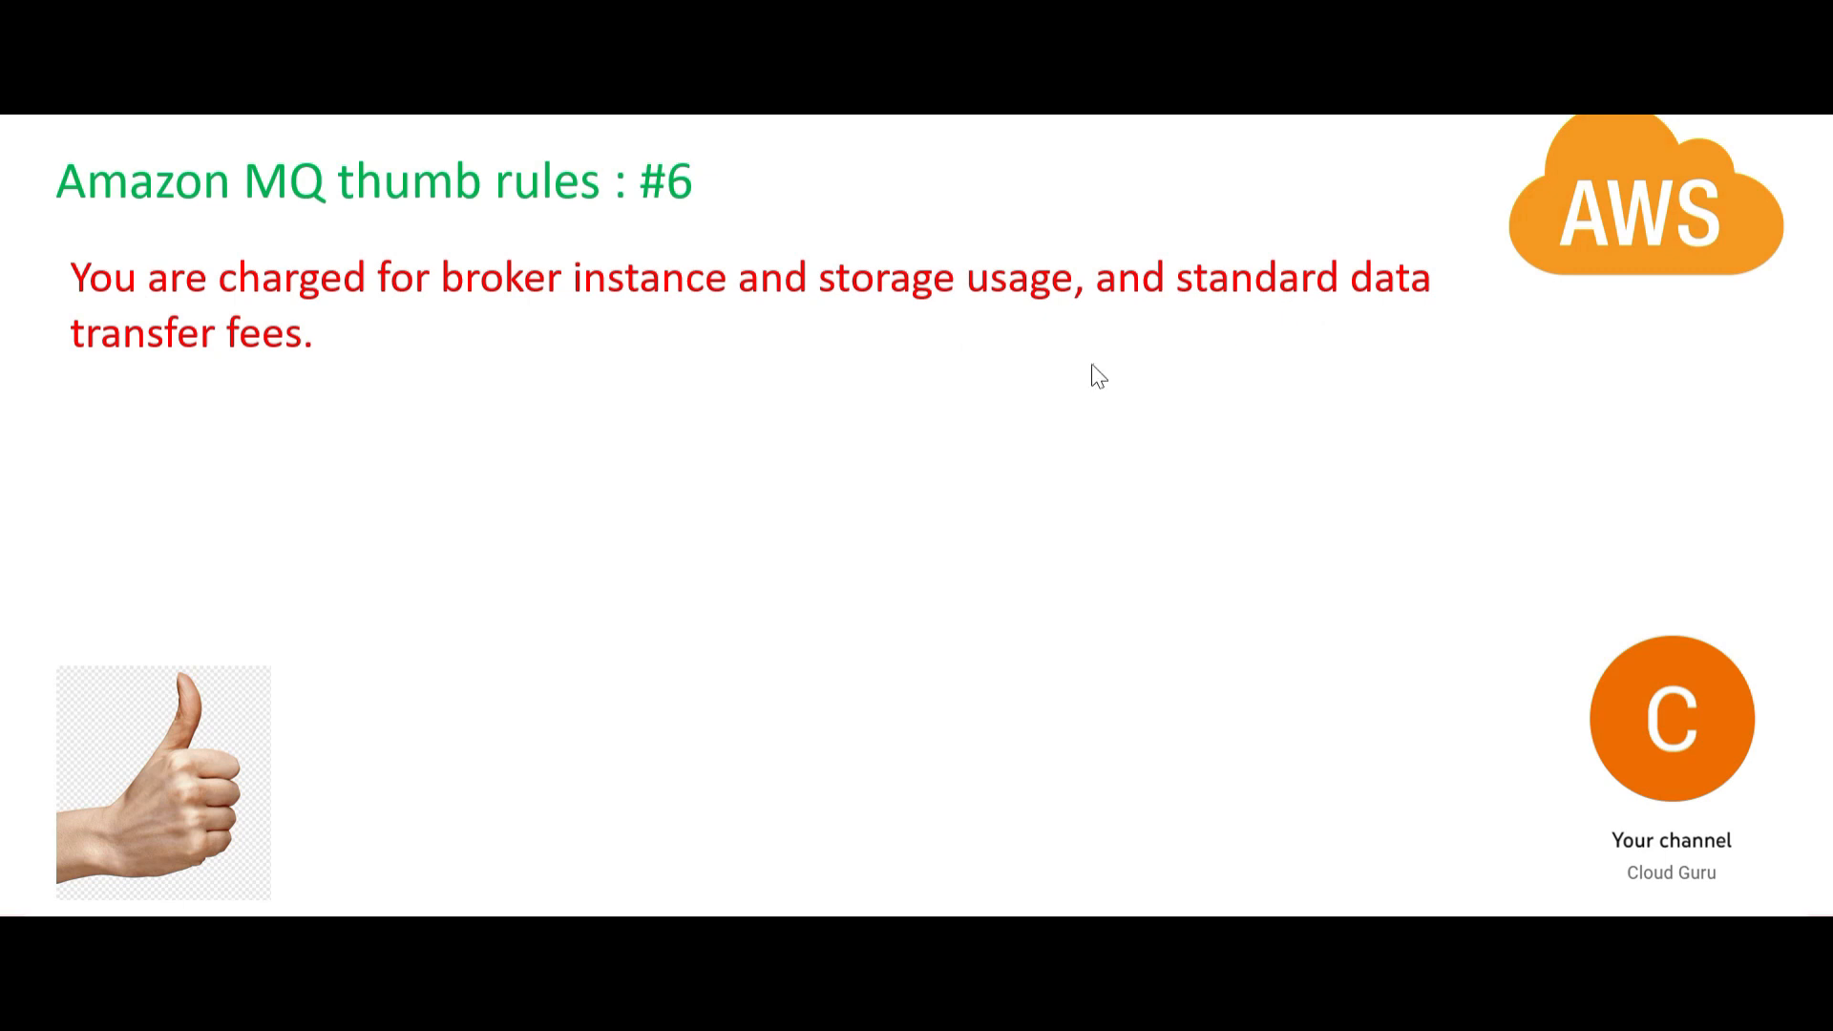
pyautogui.moveTo(511, 430)
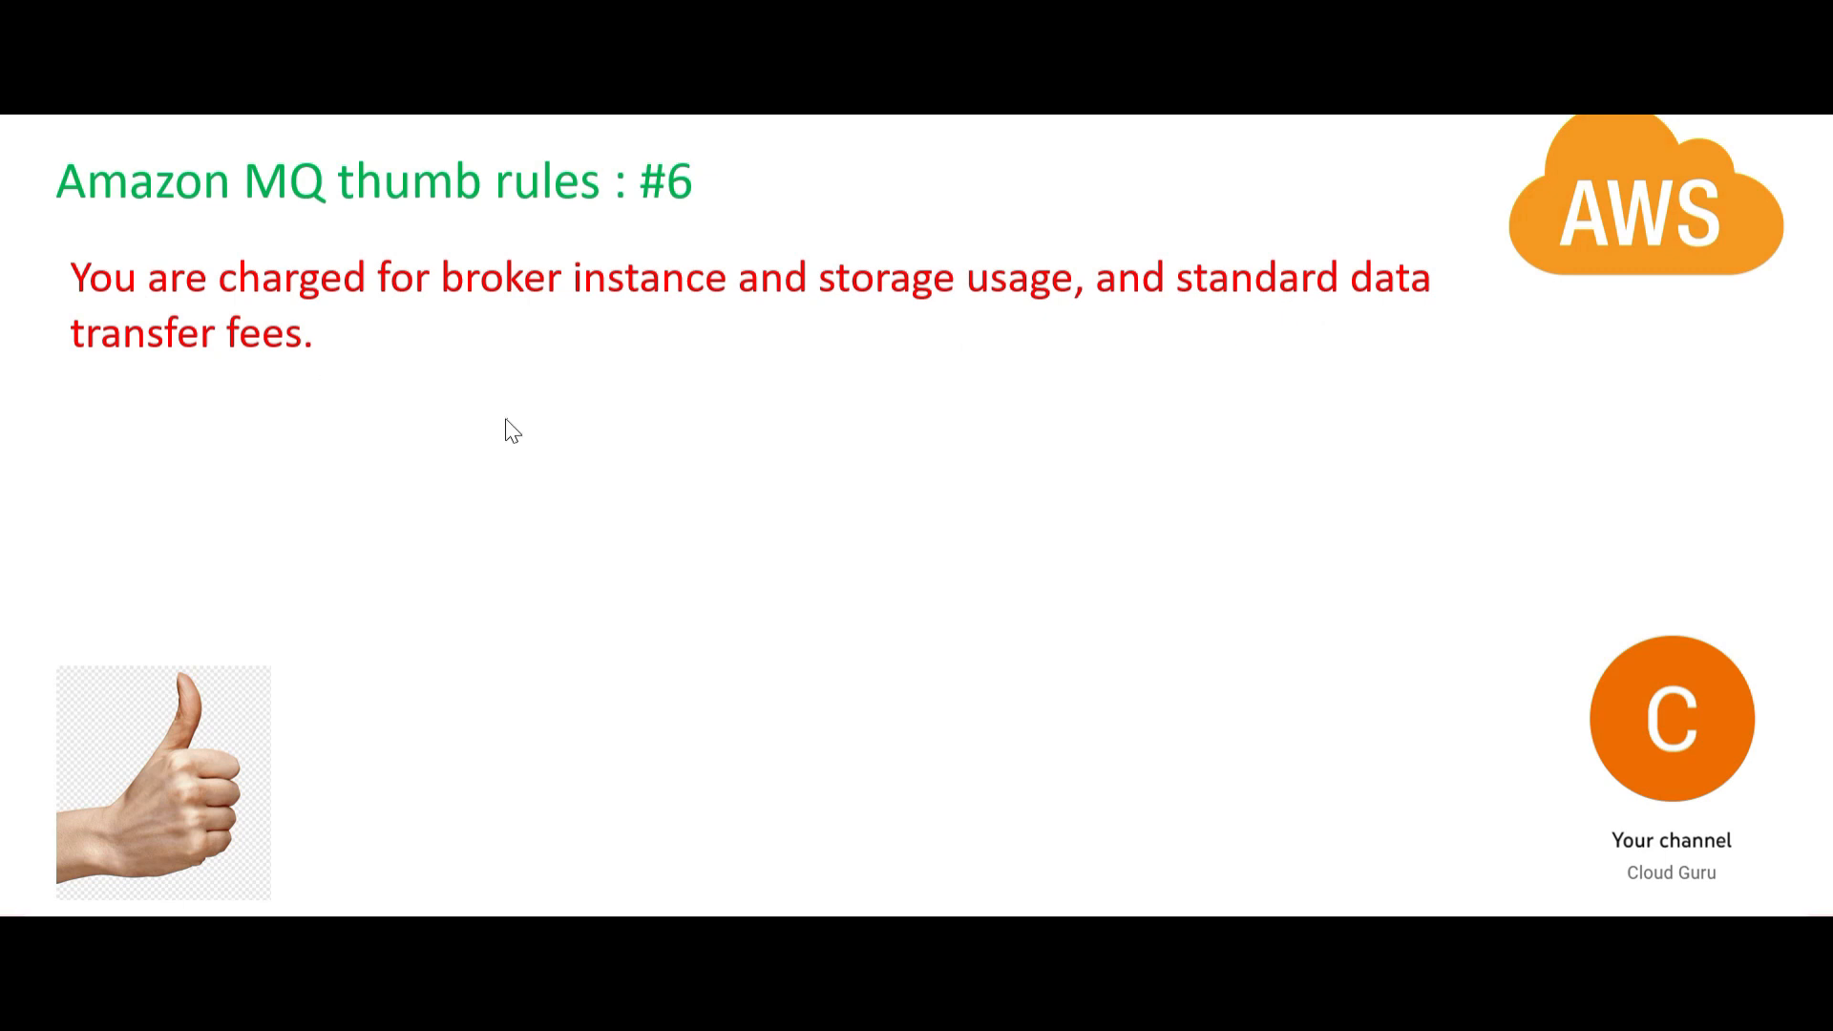
pyautogui.moveTo(292, 207)
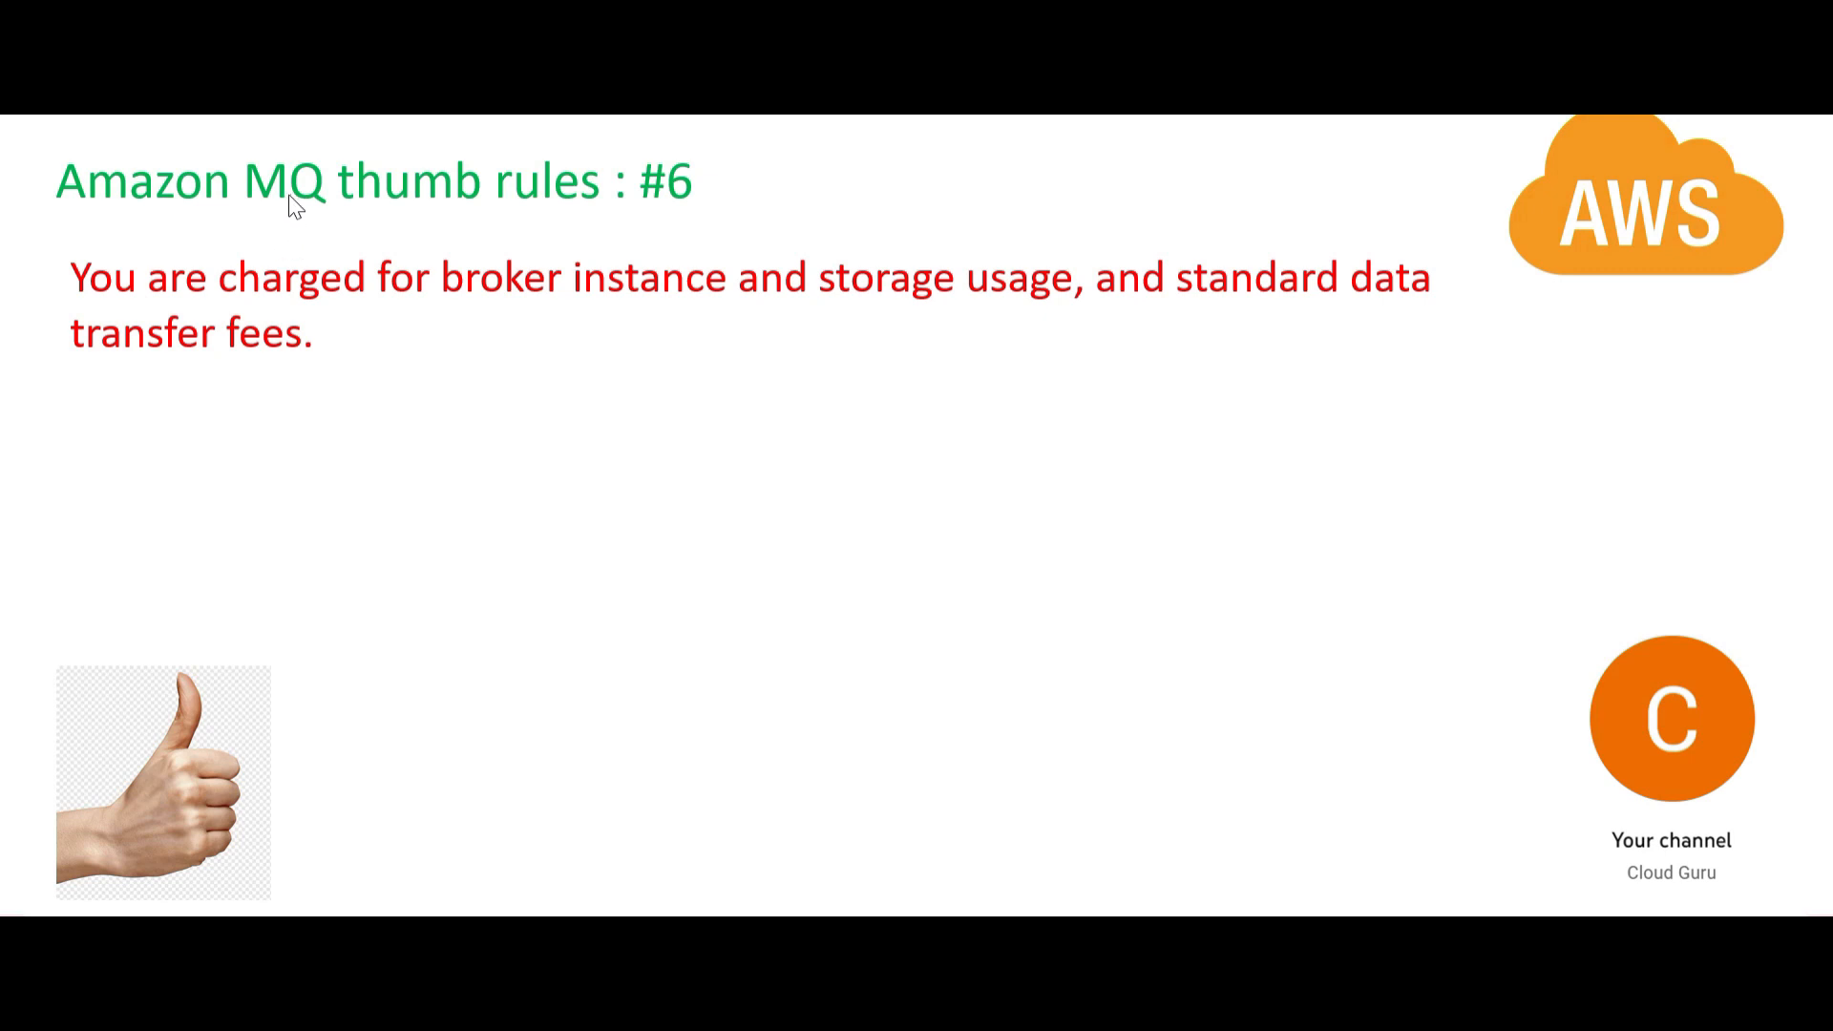
pyautogui.moveTo(1038, 344)
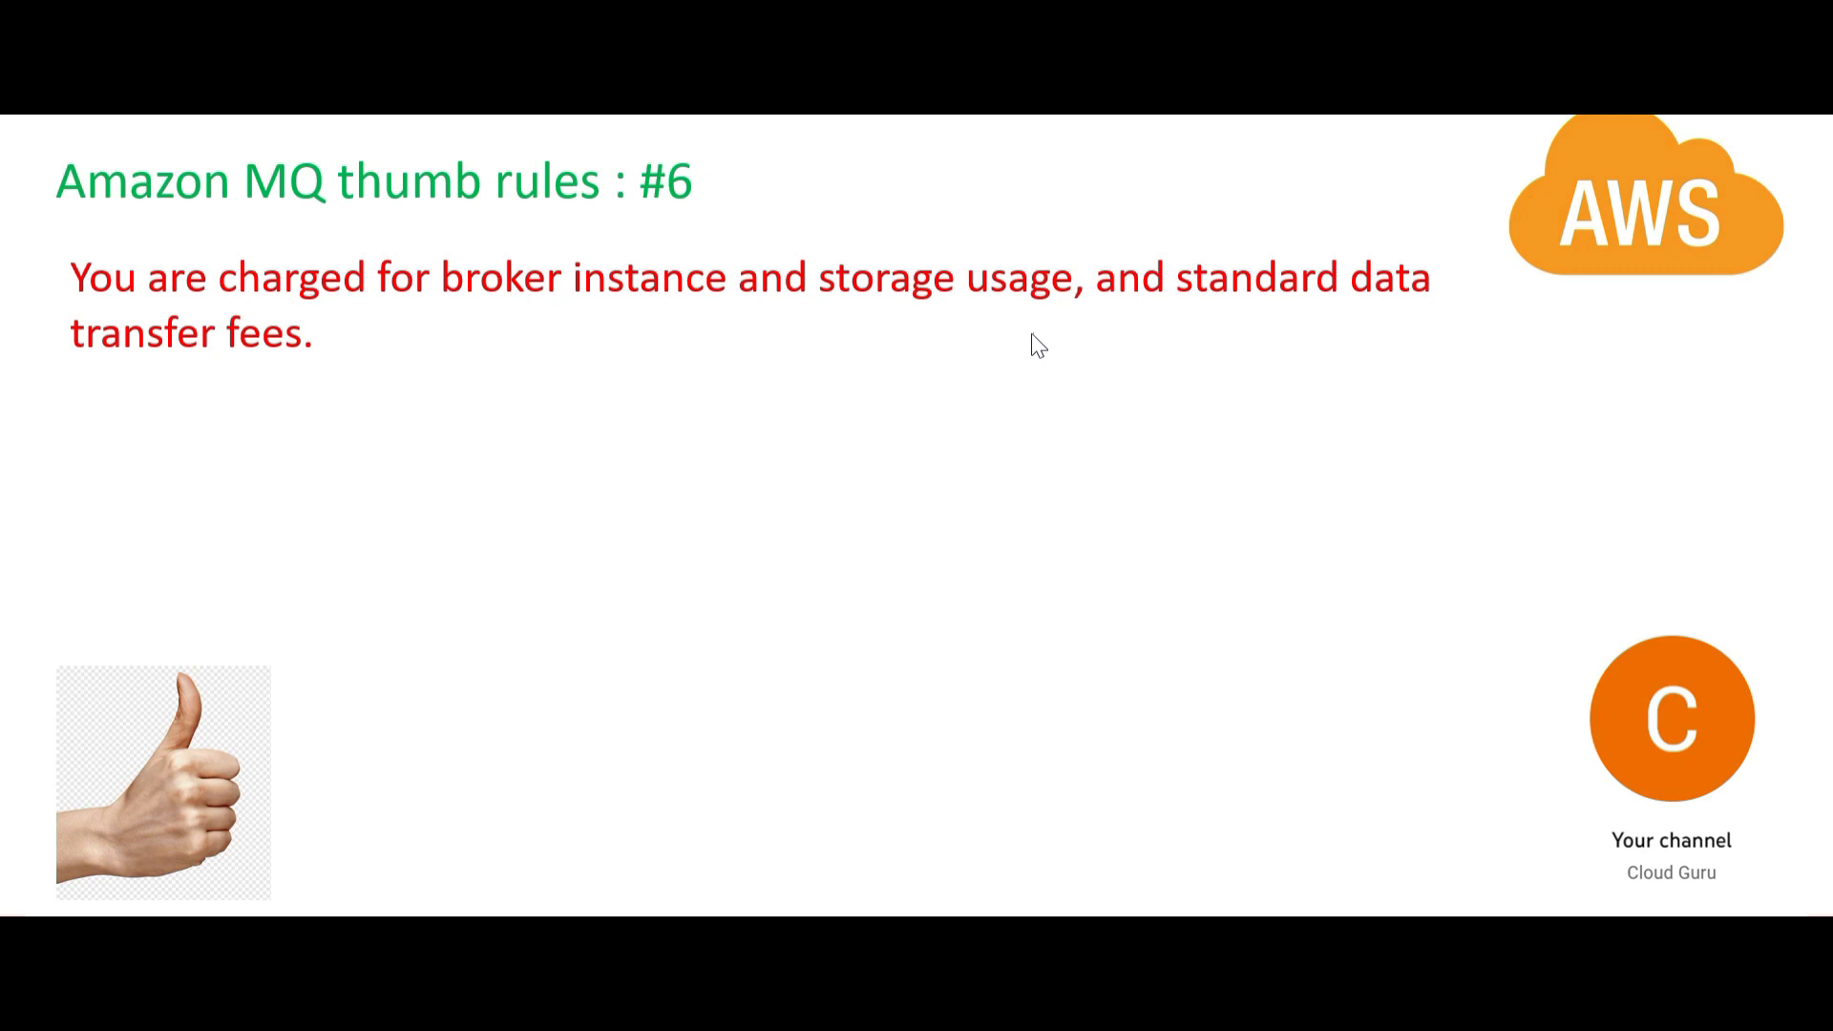
pyautogui.moveTo(1015, 324)
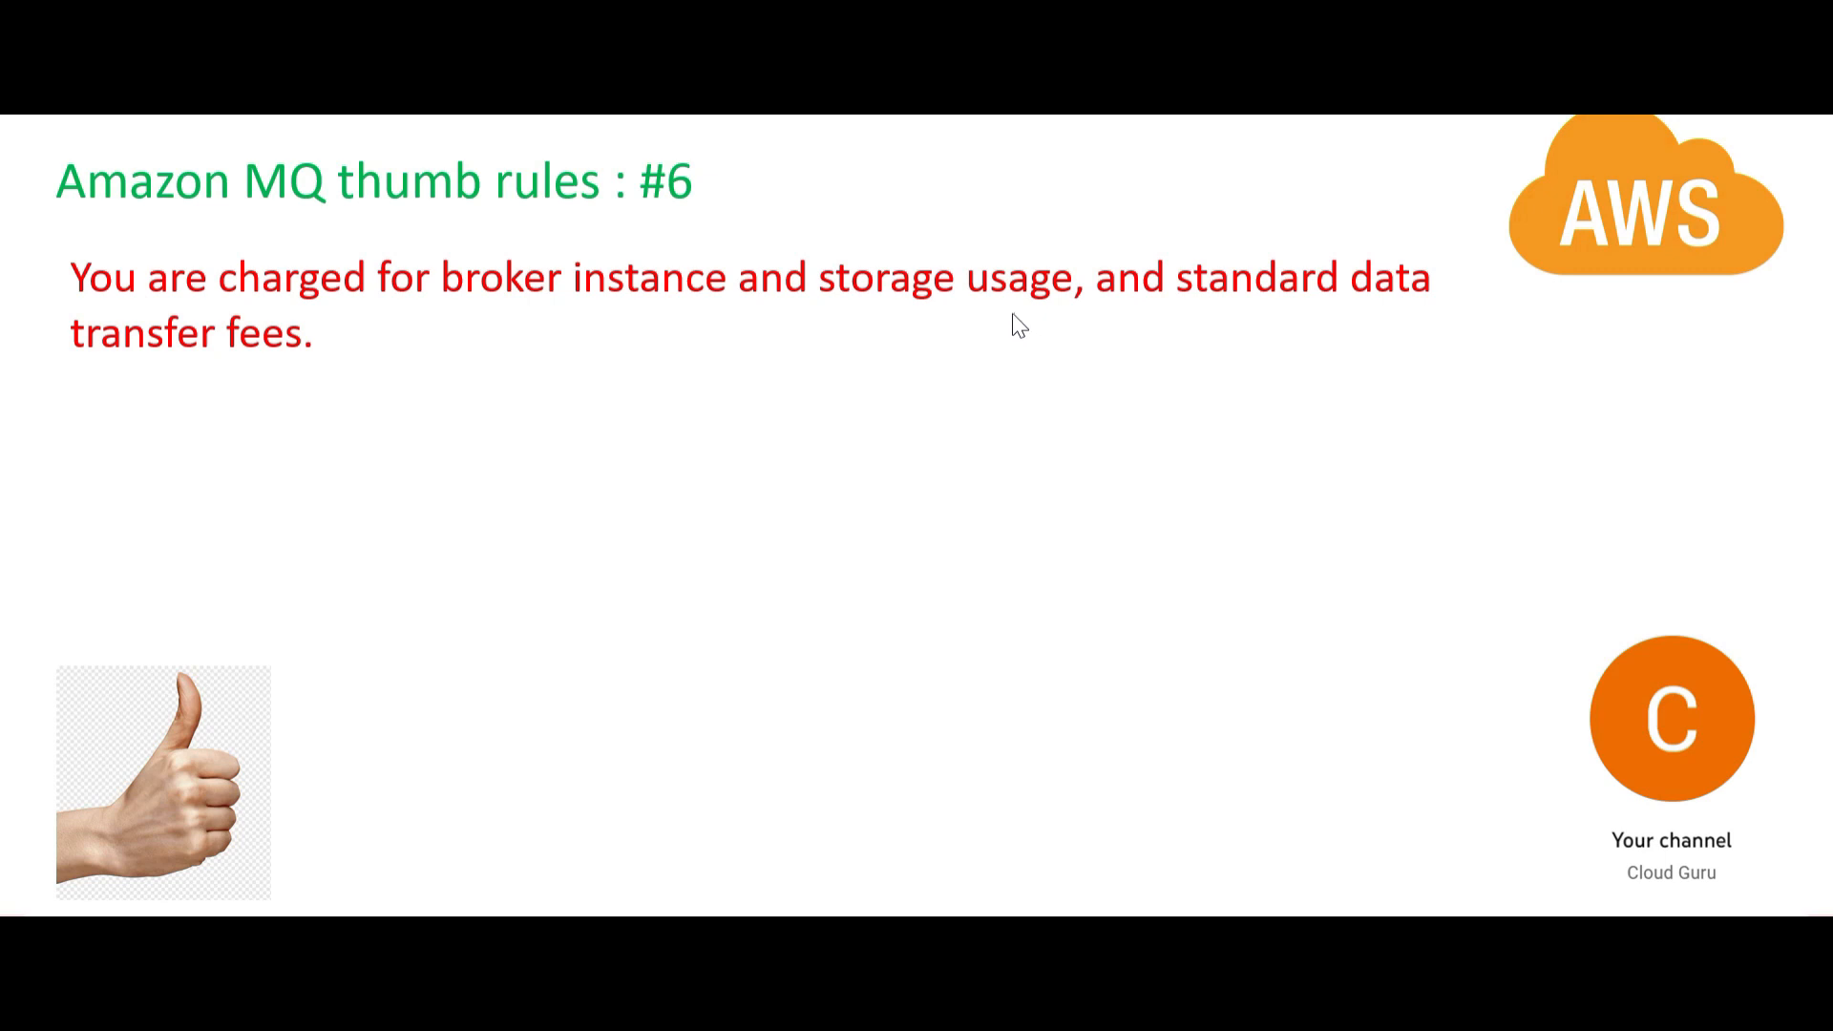
pyautogui.moveTo(583, 438)
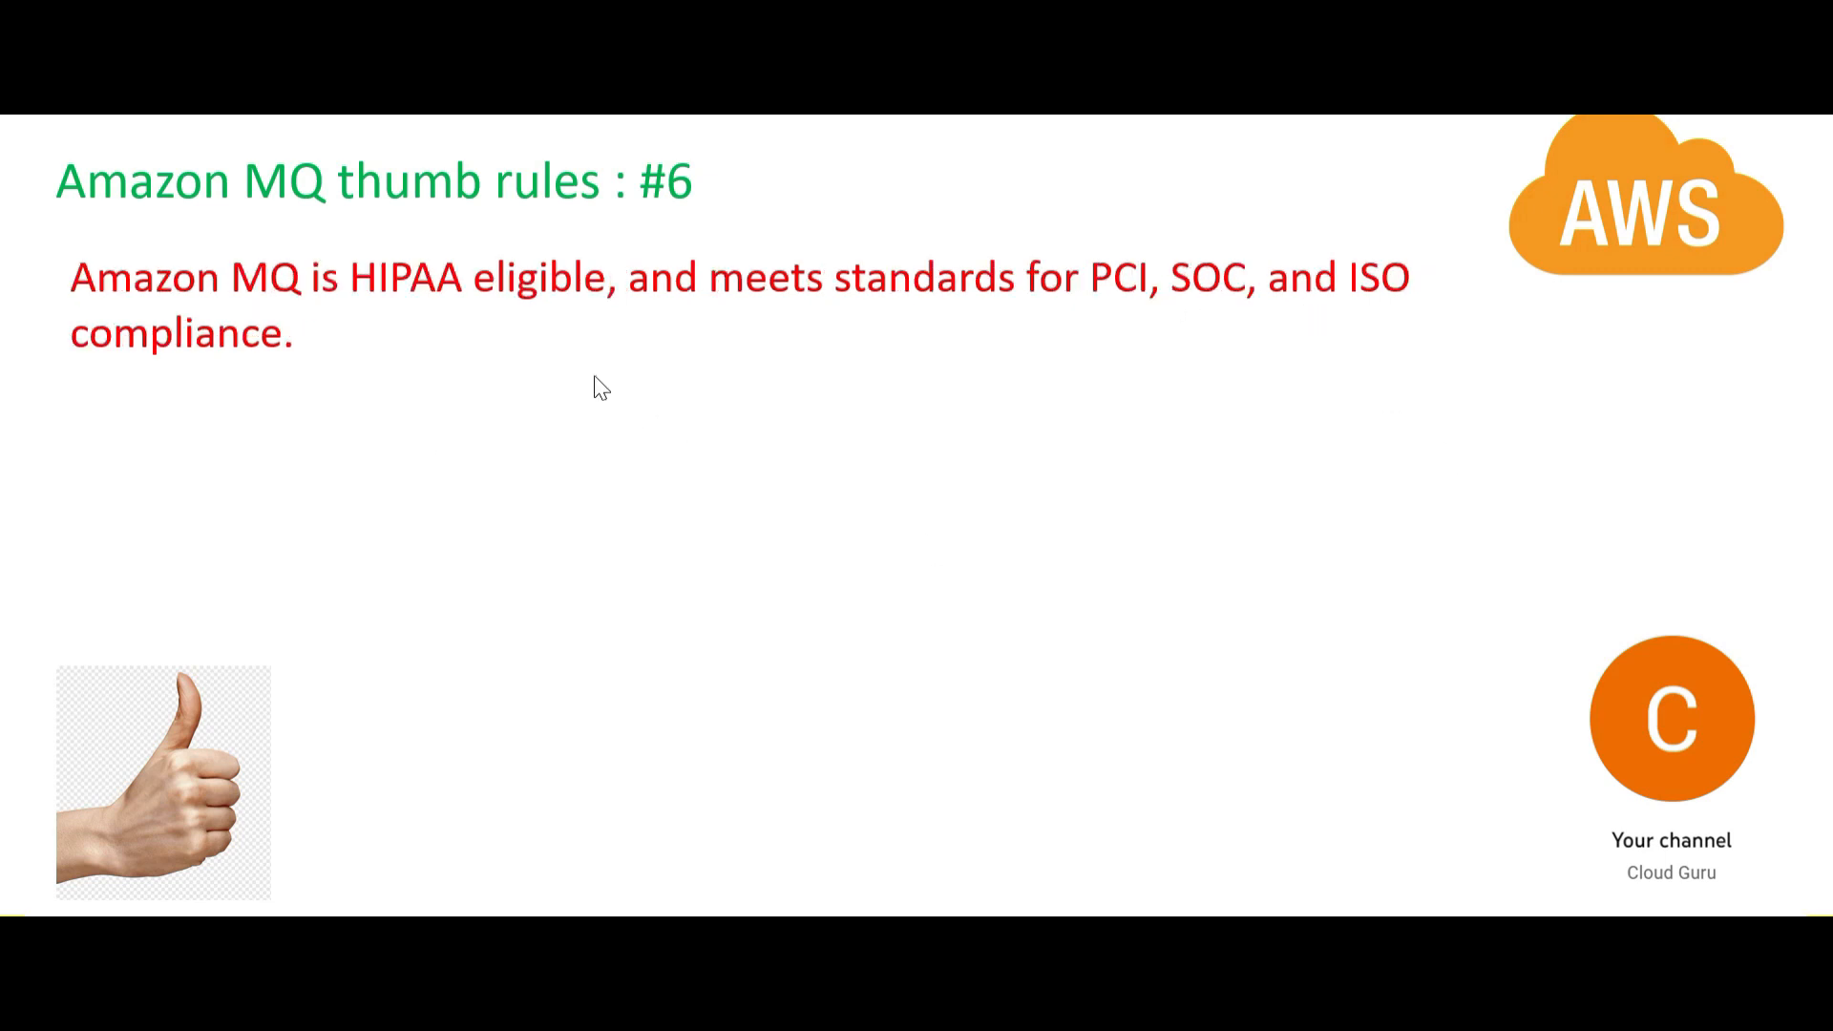
pyautogui.moveTo(339, 333)
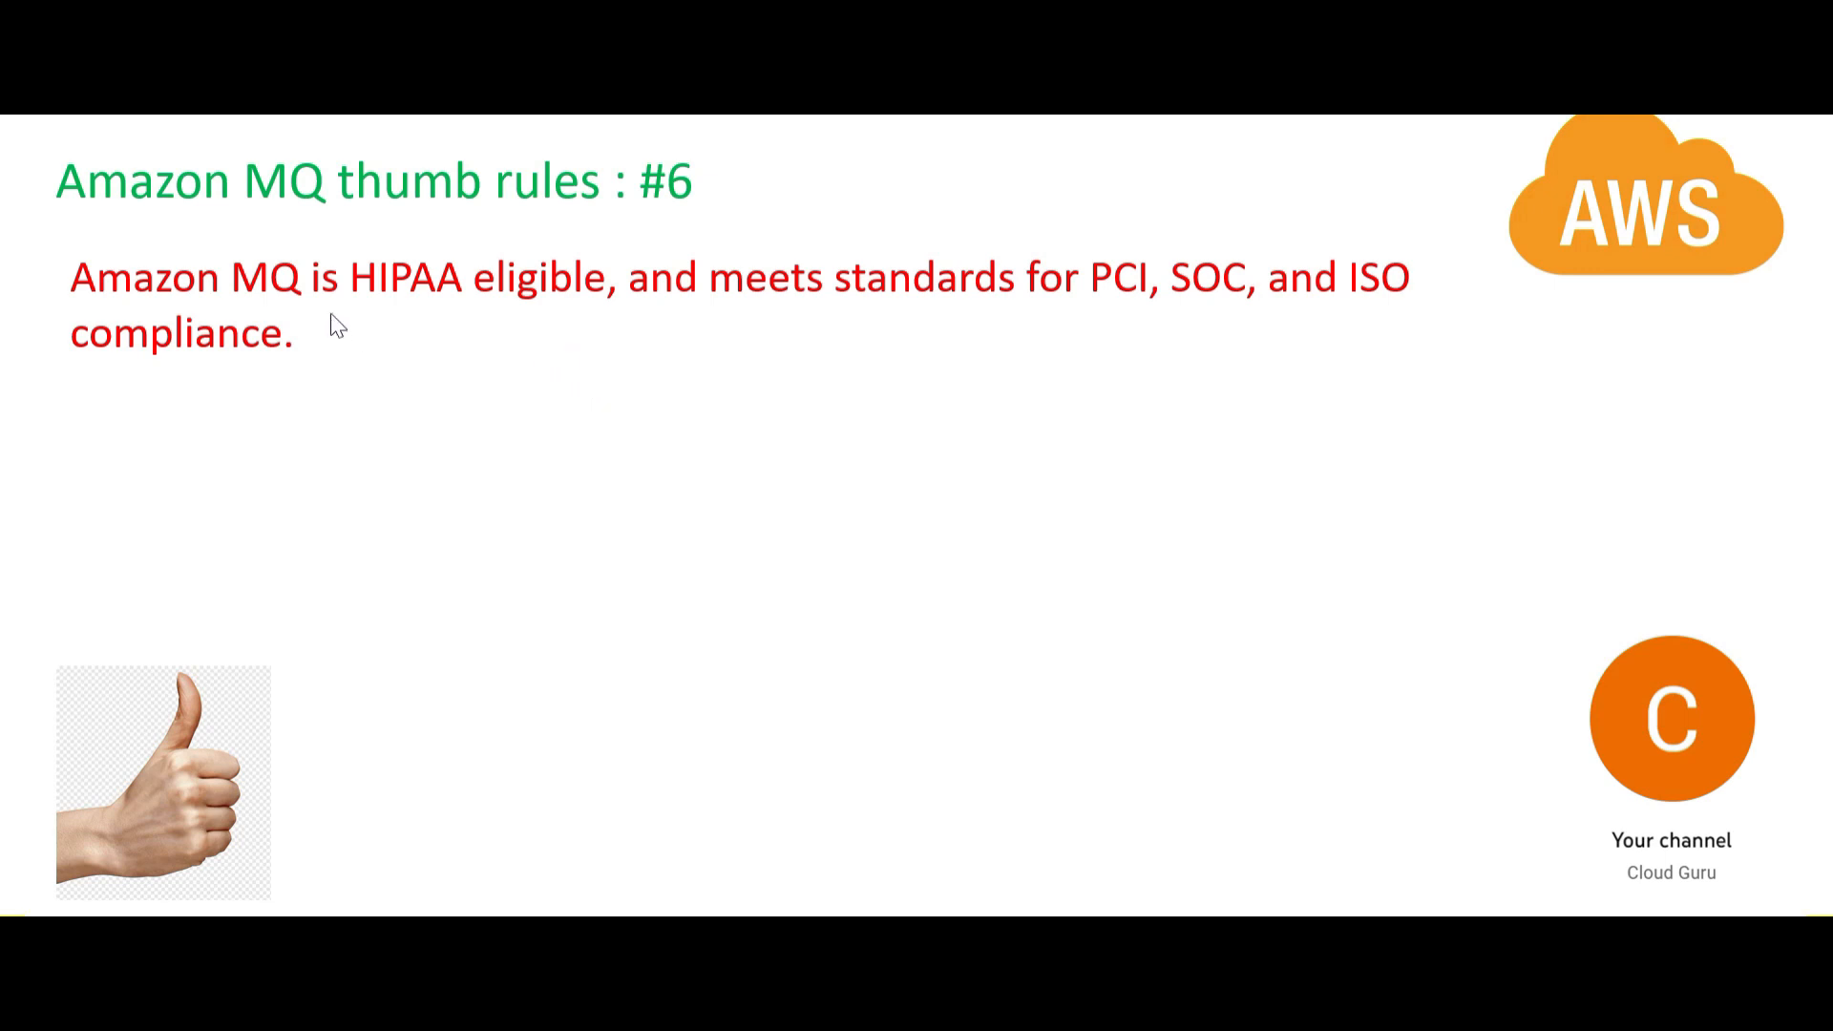
pyautogui.moveTo(1141, 305)
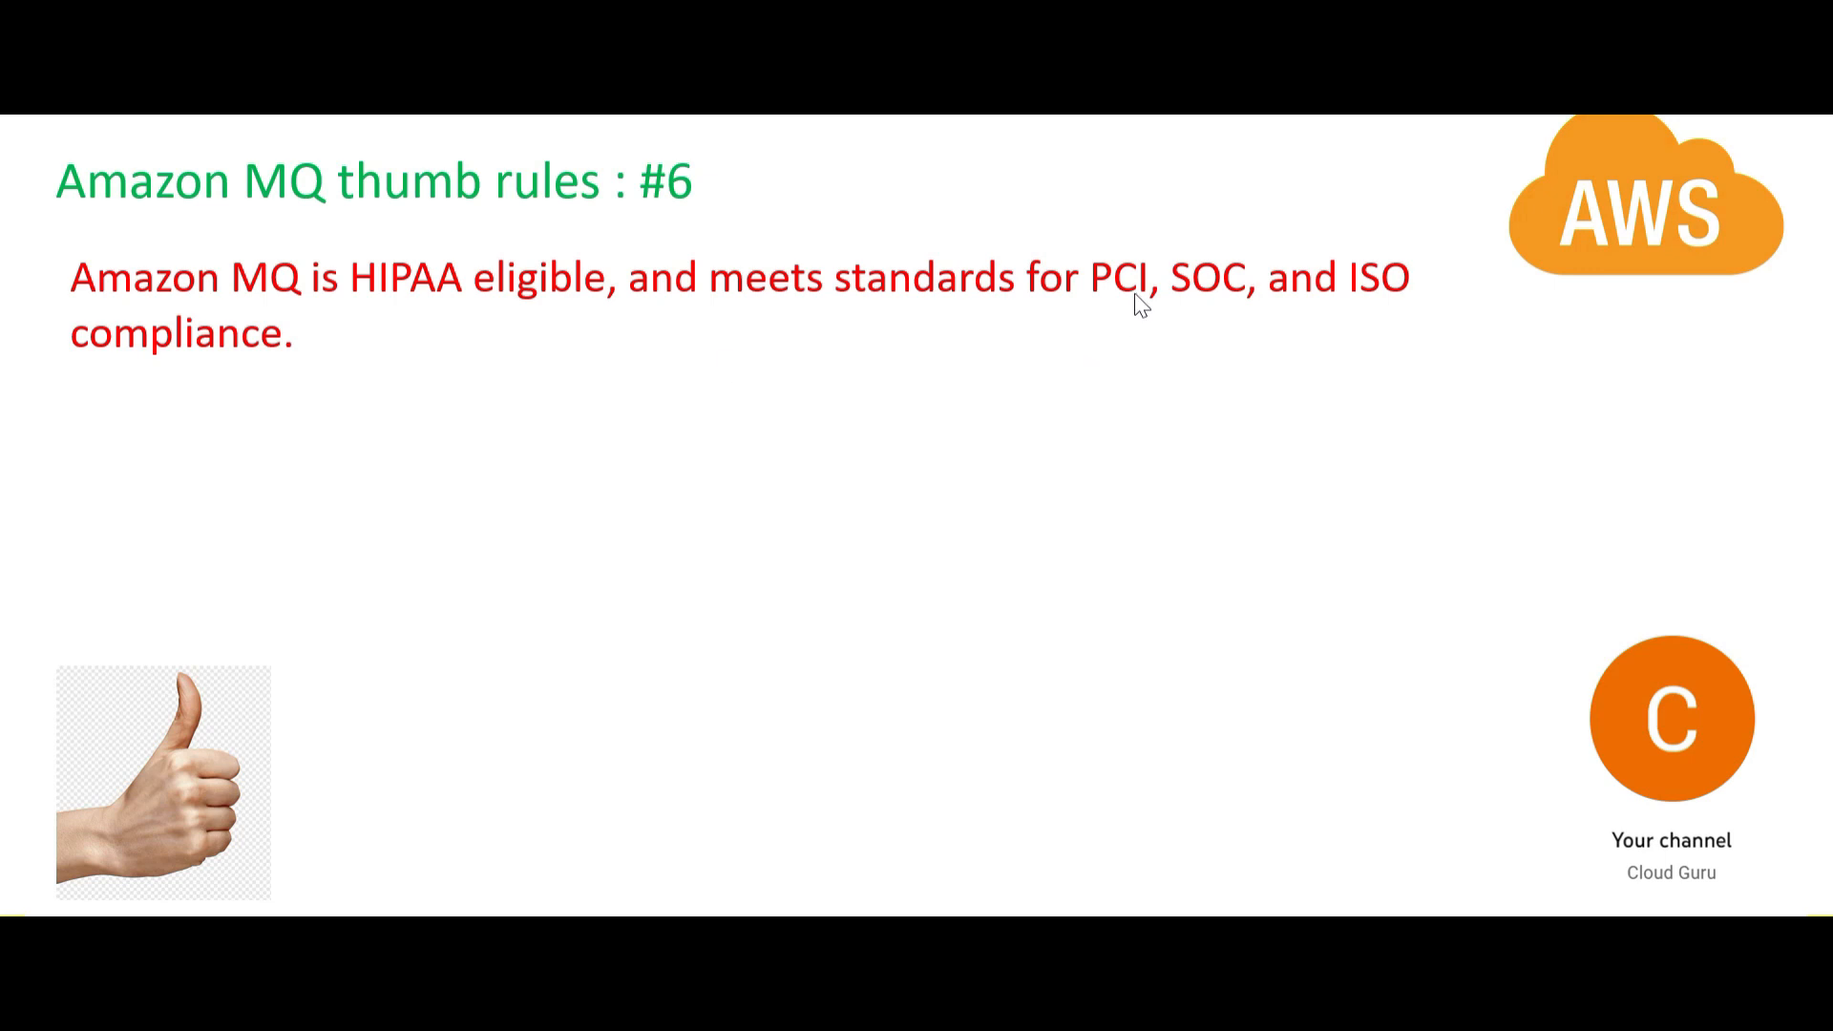
pyautogui.moveTo(1301, 332)
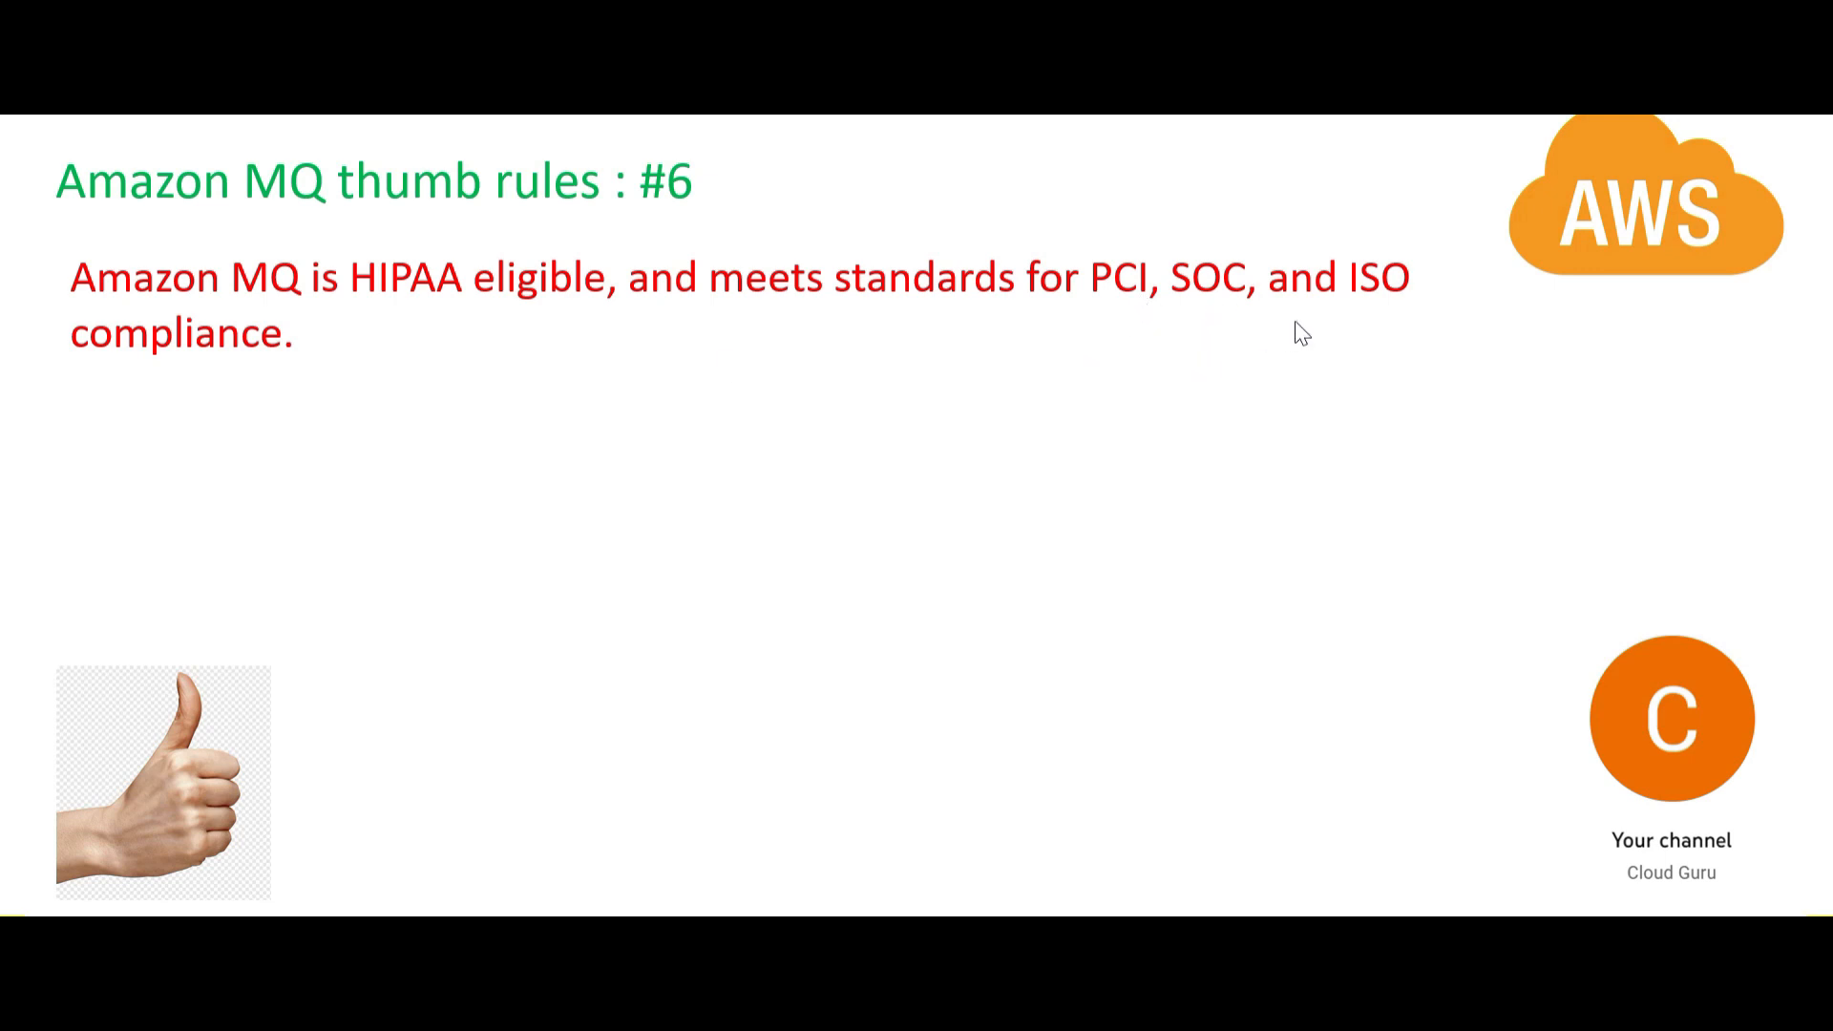
pyautogui.moveTo(324, 340)
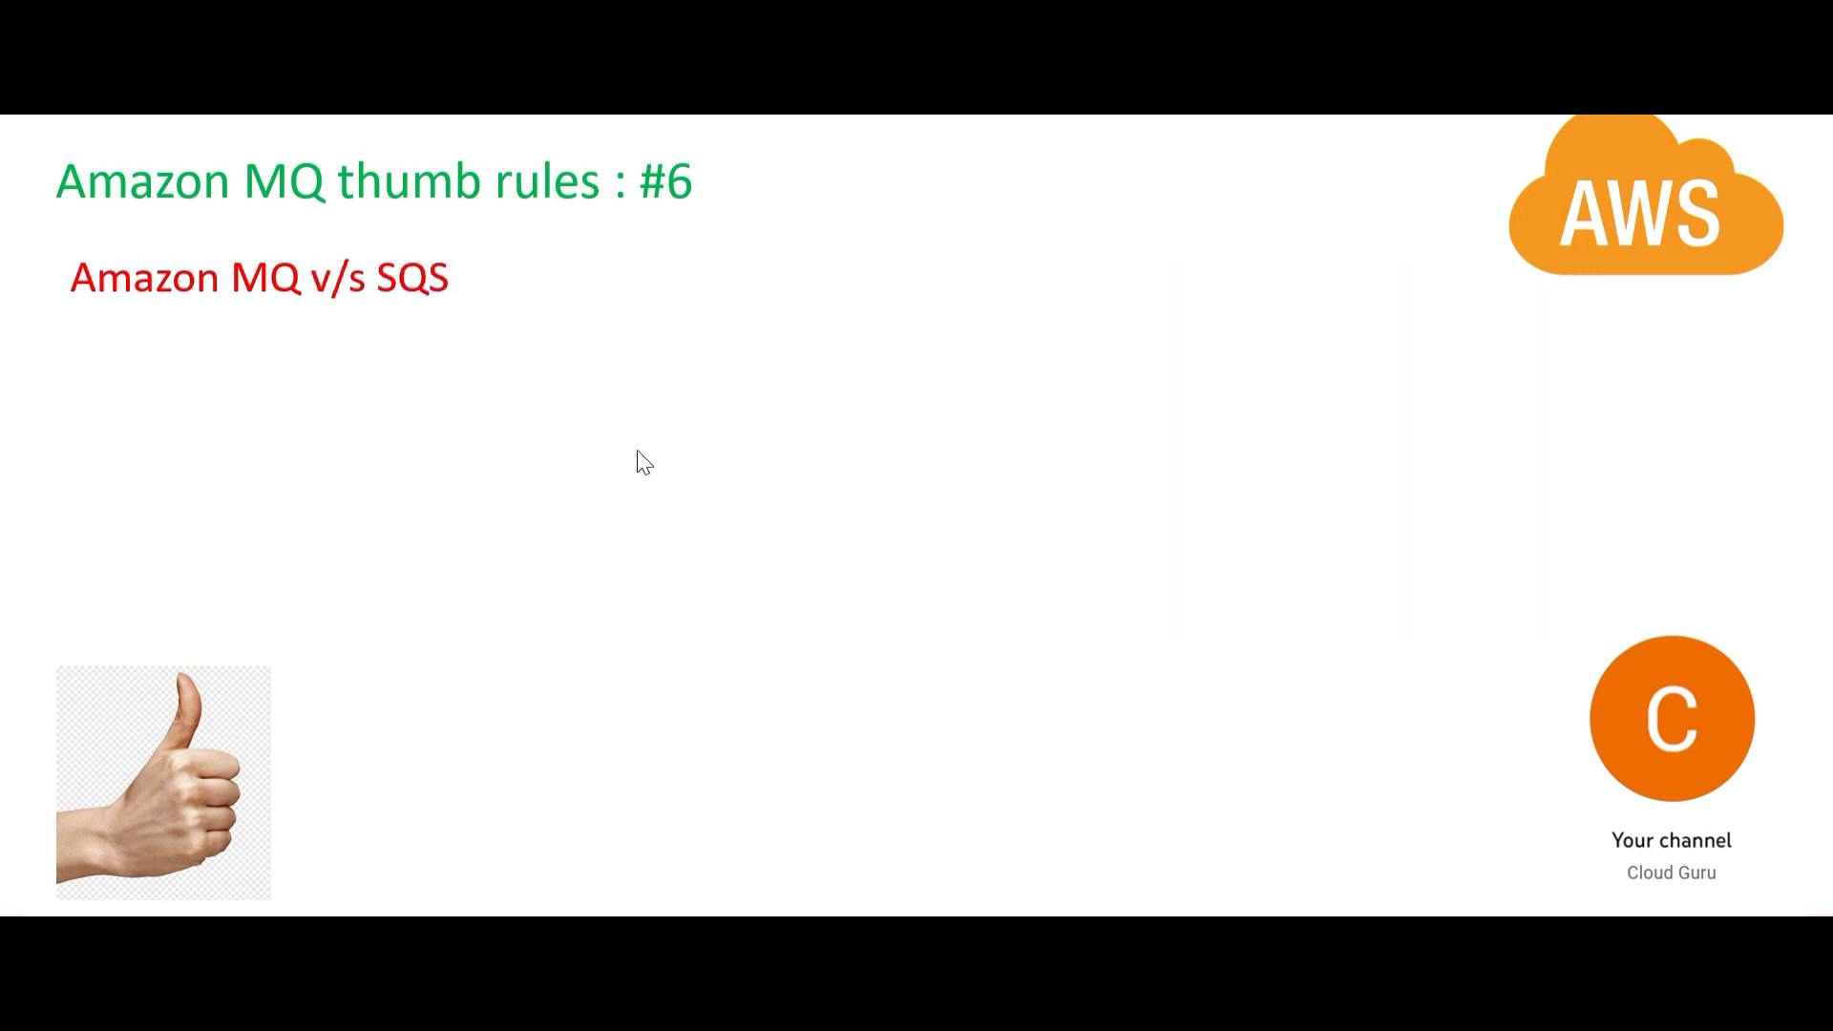
pyautogui.moveTo(418, 296)
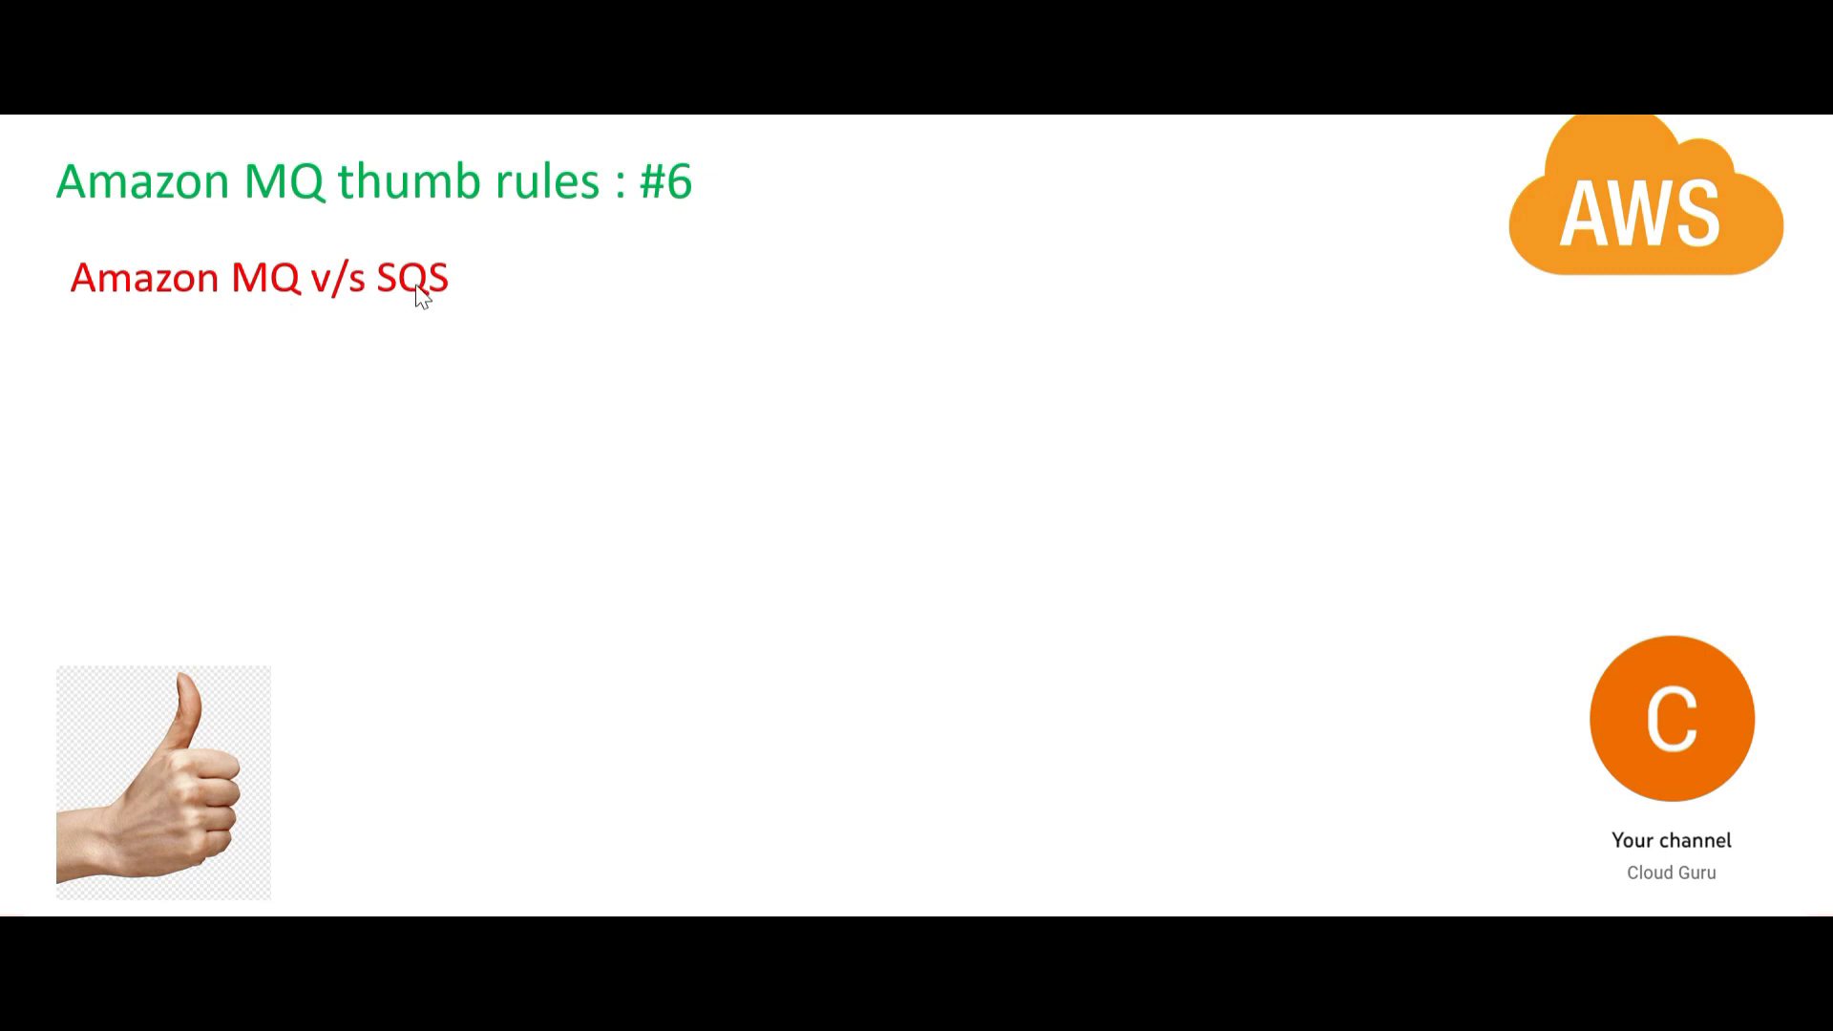
pyautogui.moveTo(283, 324)
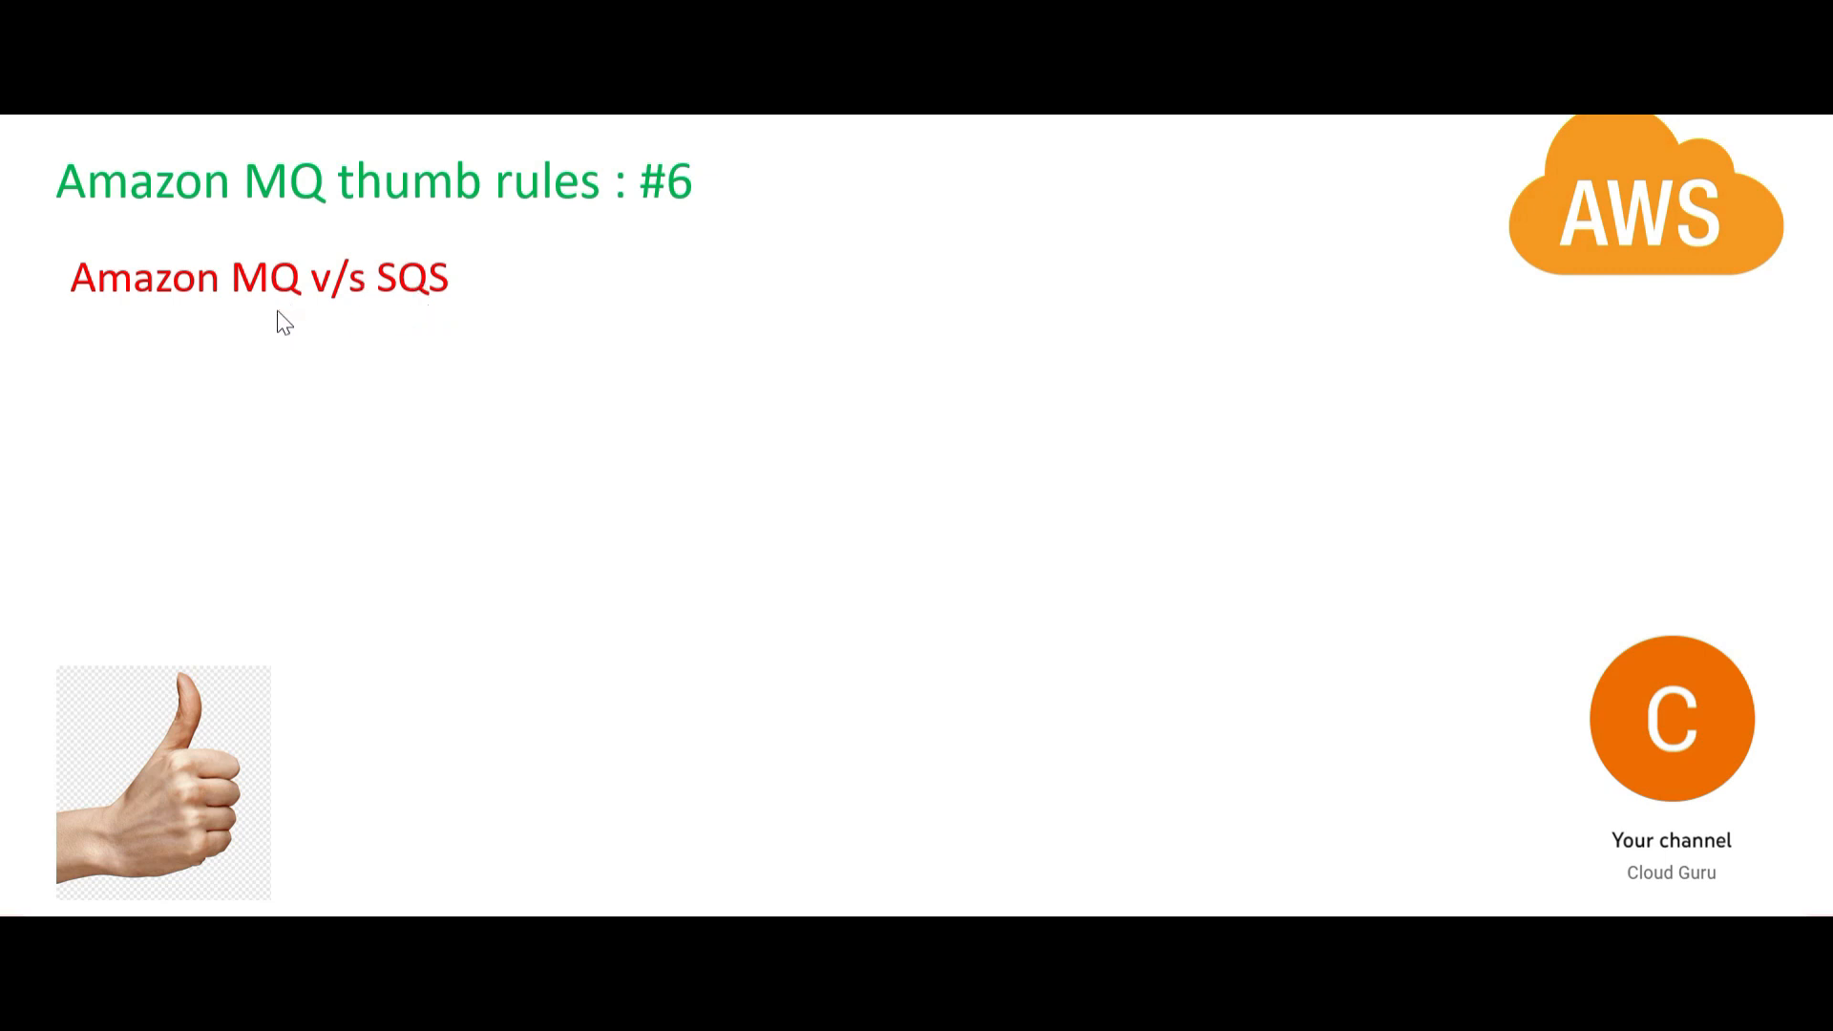
pyautogui.moveTo(331, 345)
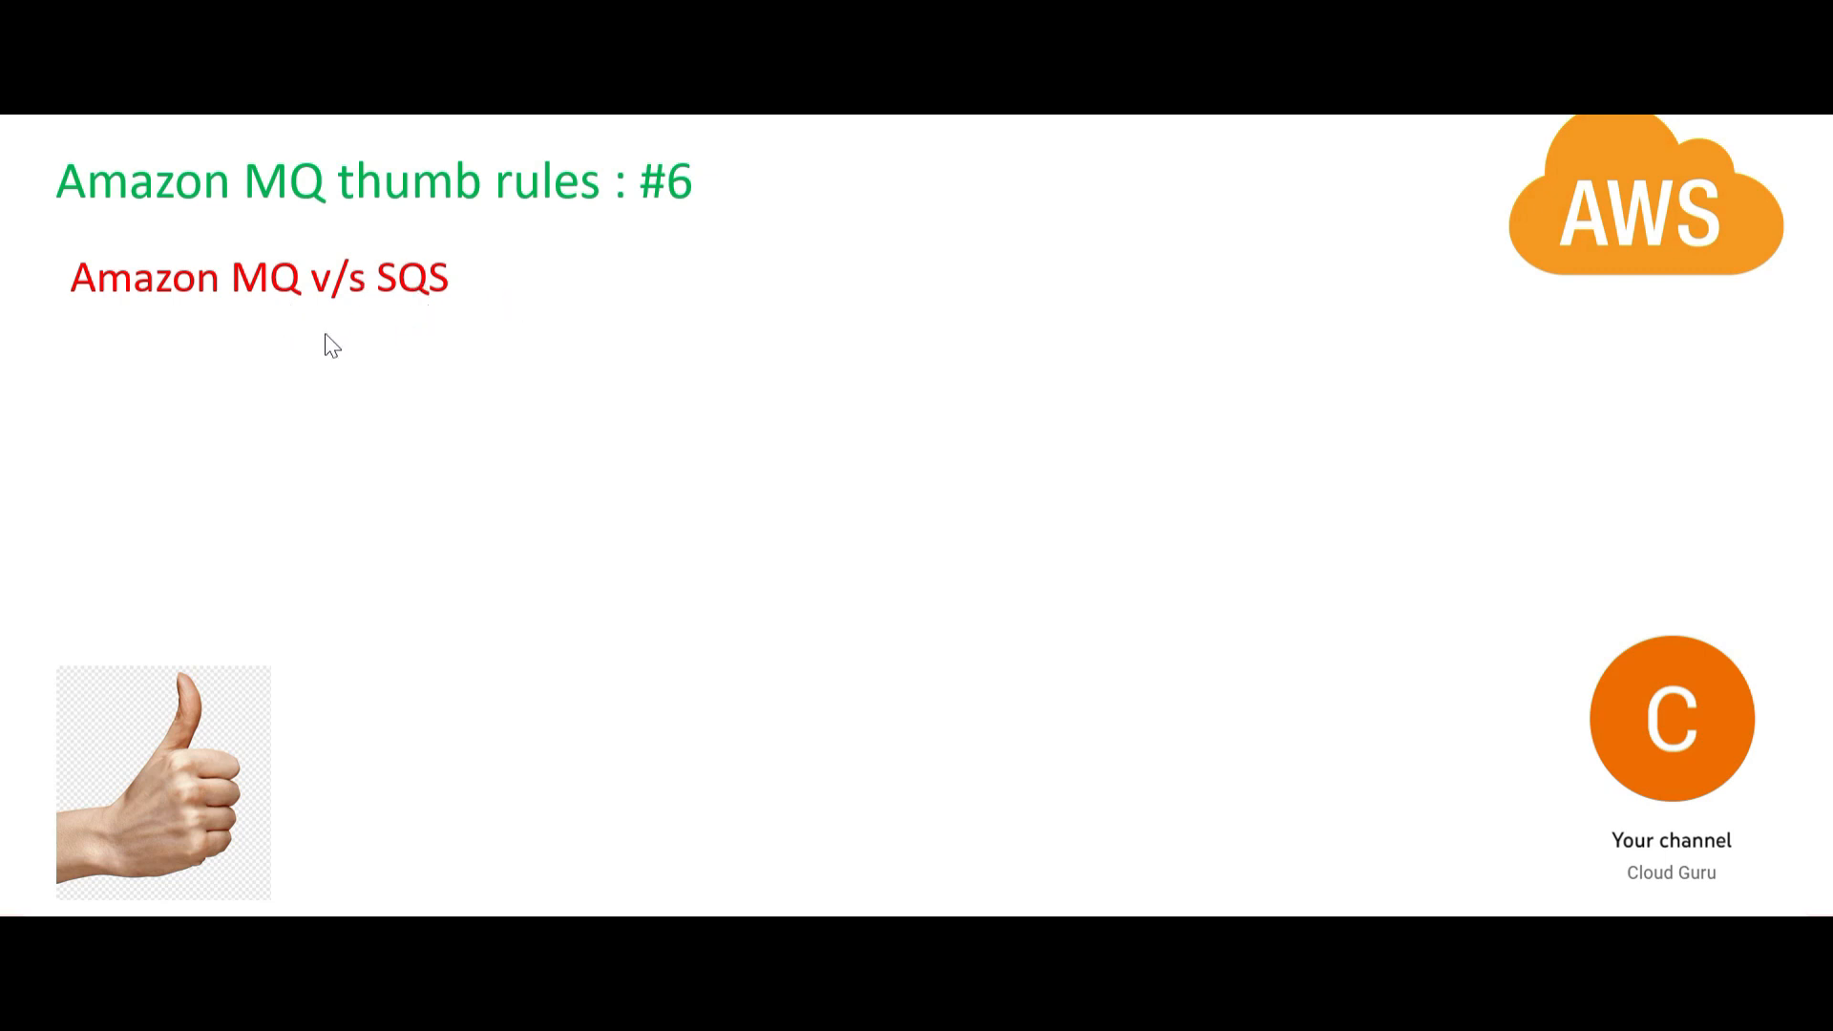
pyautogui.moveTo(257, 313)
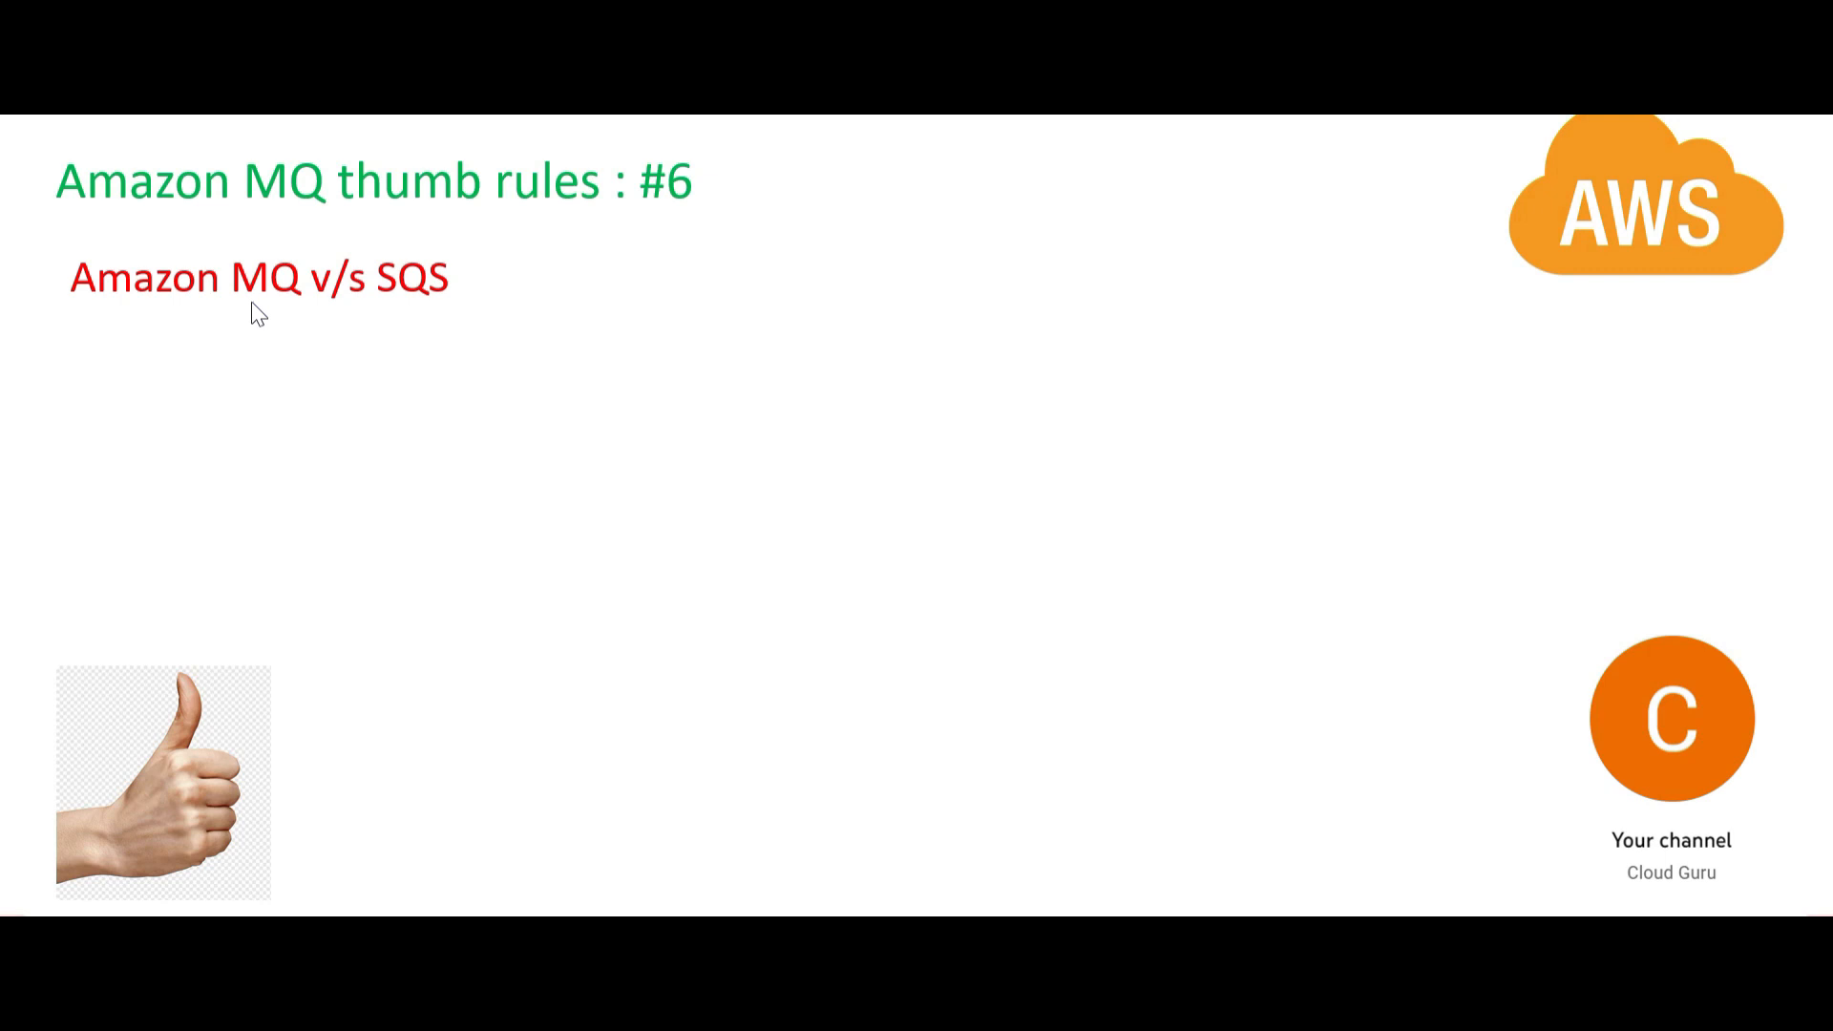
pyautogui.moveTo(433, 304)
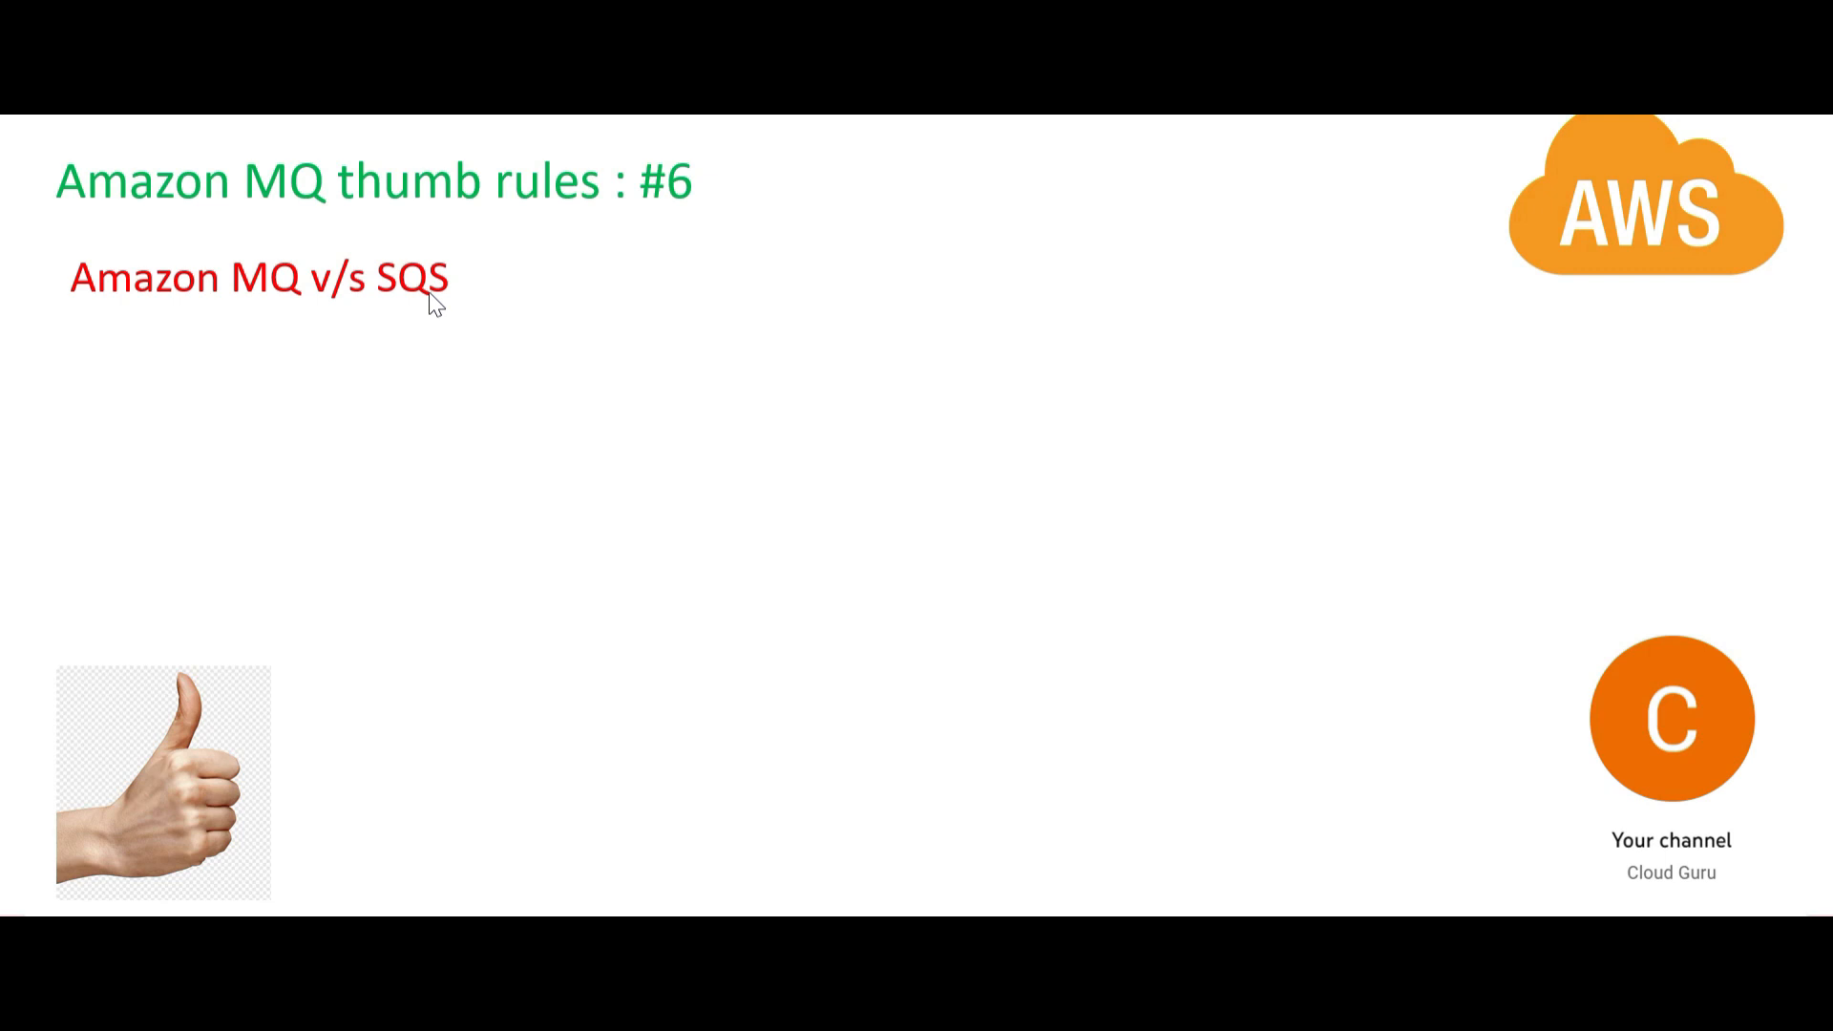
pyautogui.moveTo(288, 301)
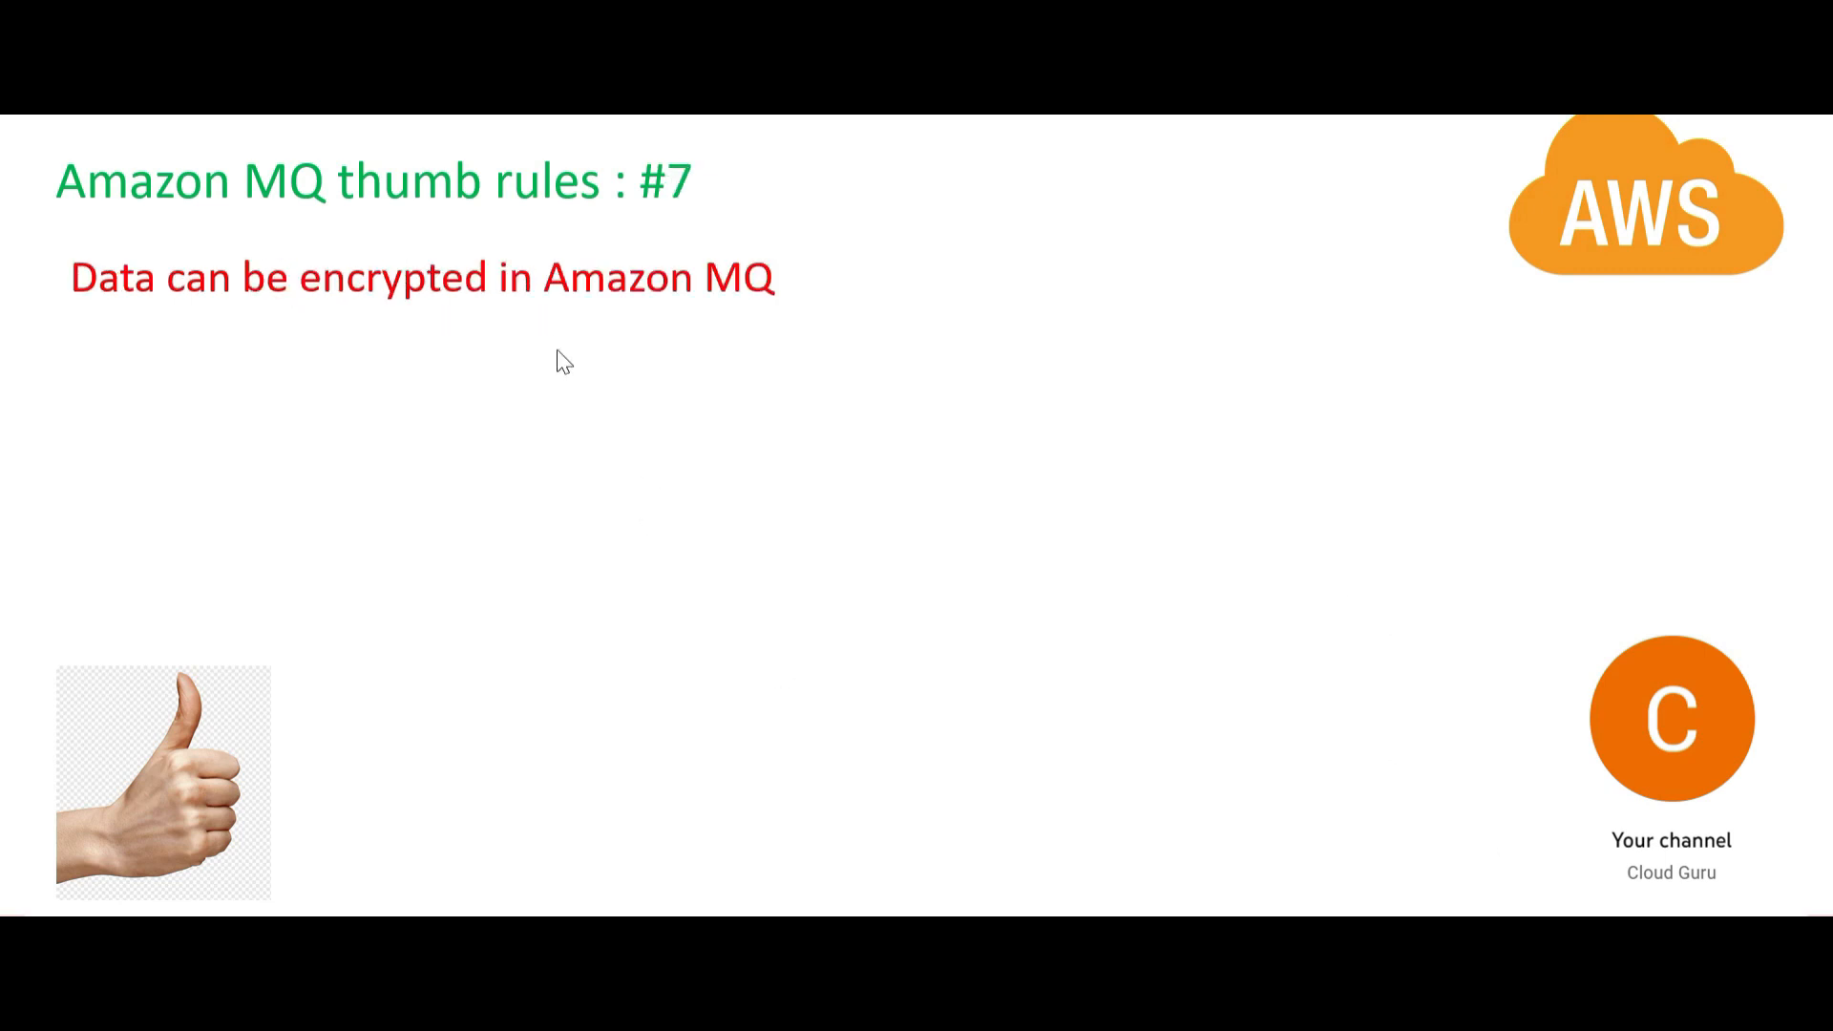
pyautogui.moveTo(617, 356)
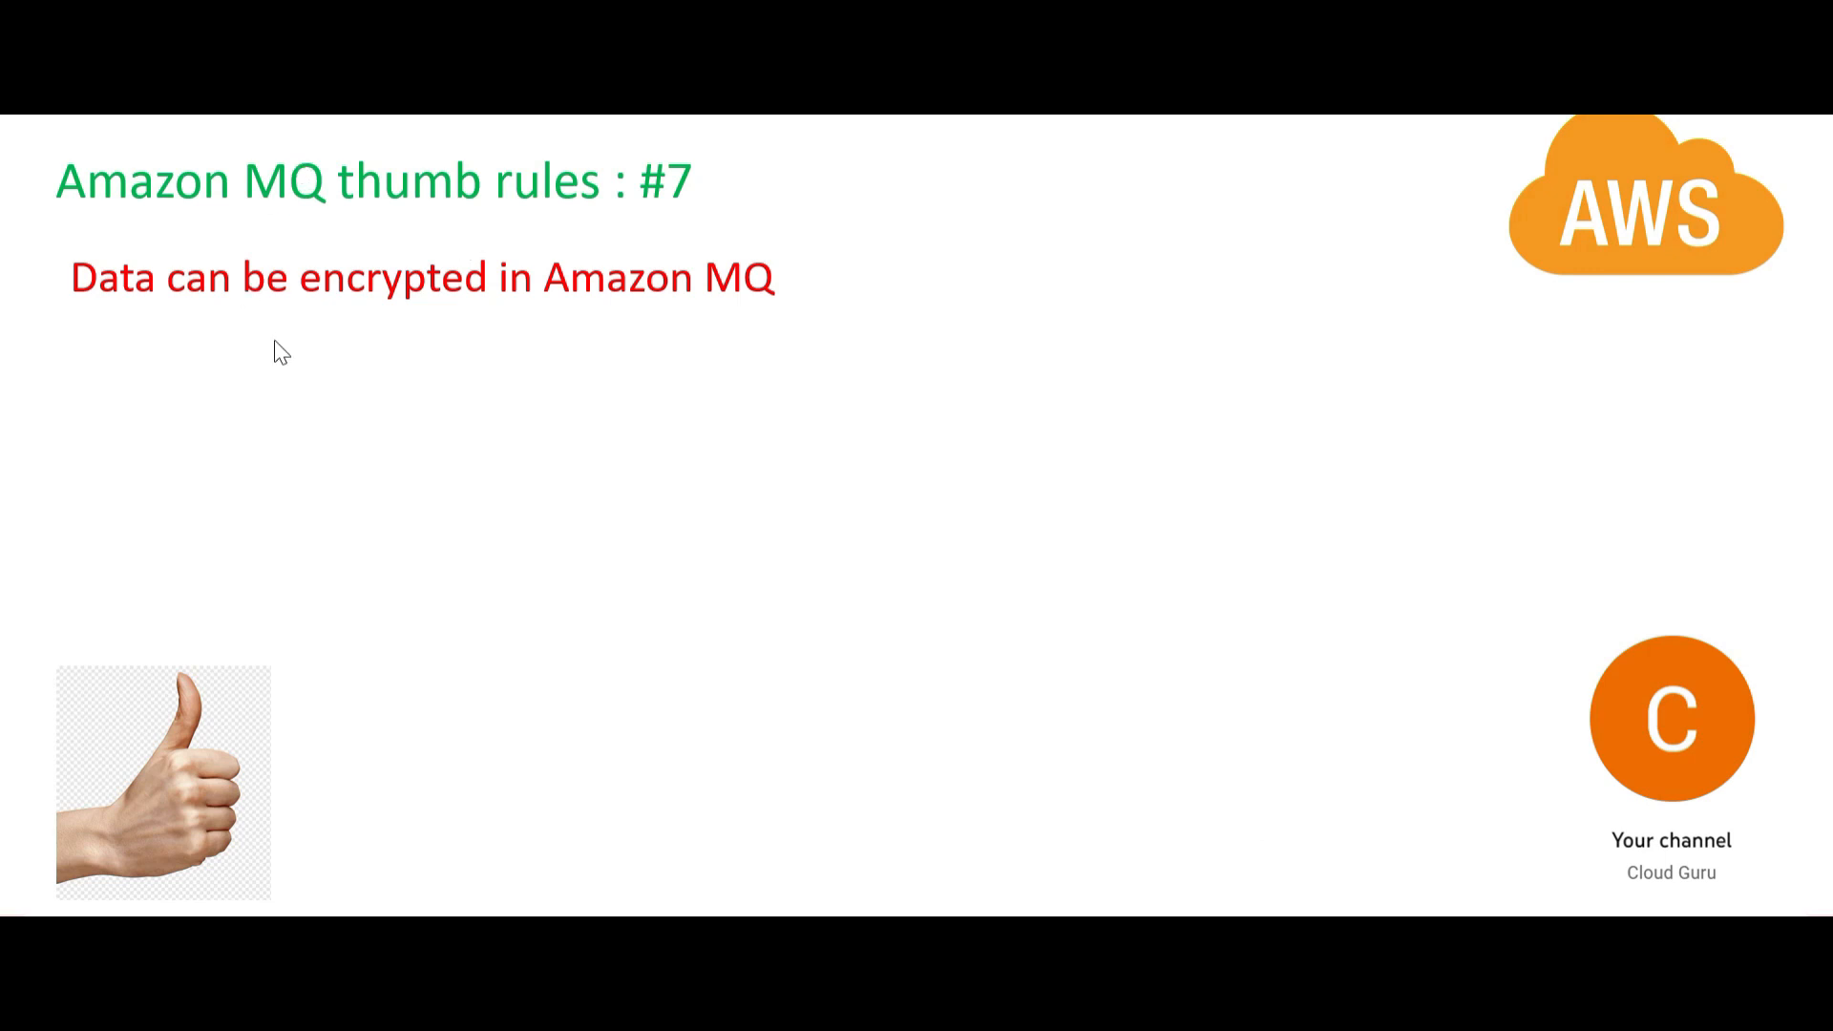
pyautogui.moveTo(573, 342)
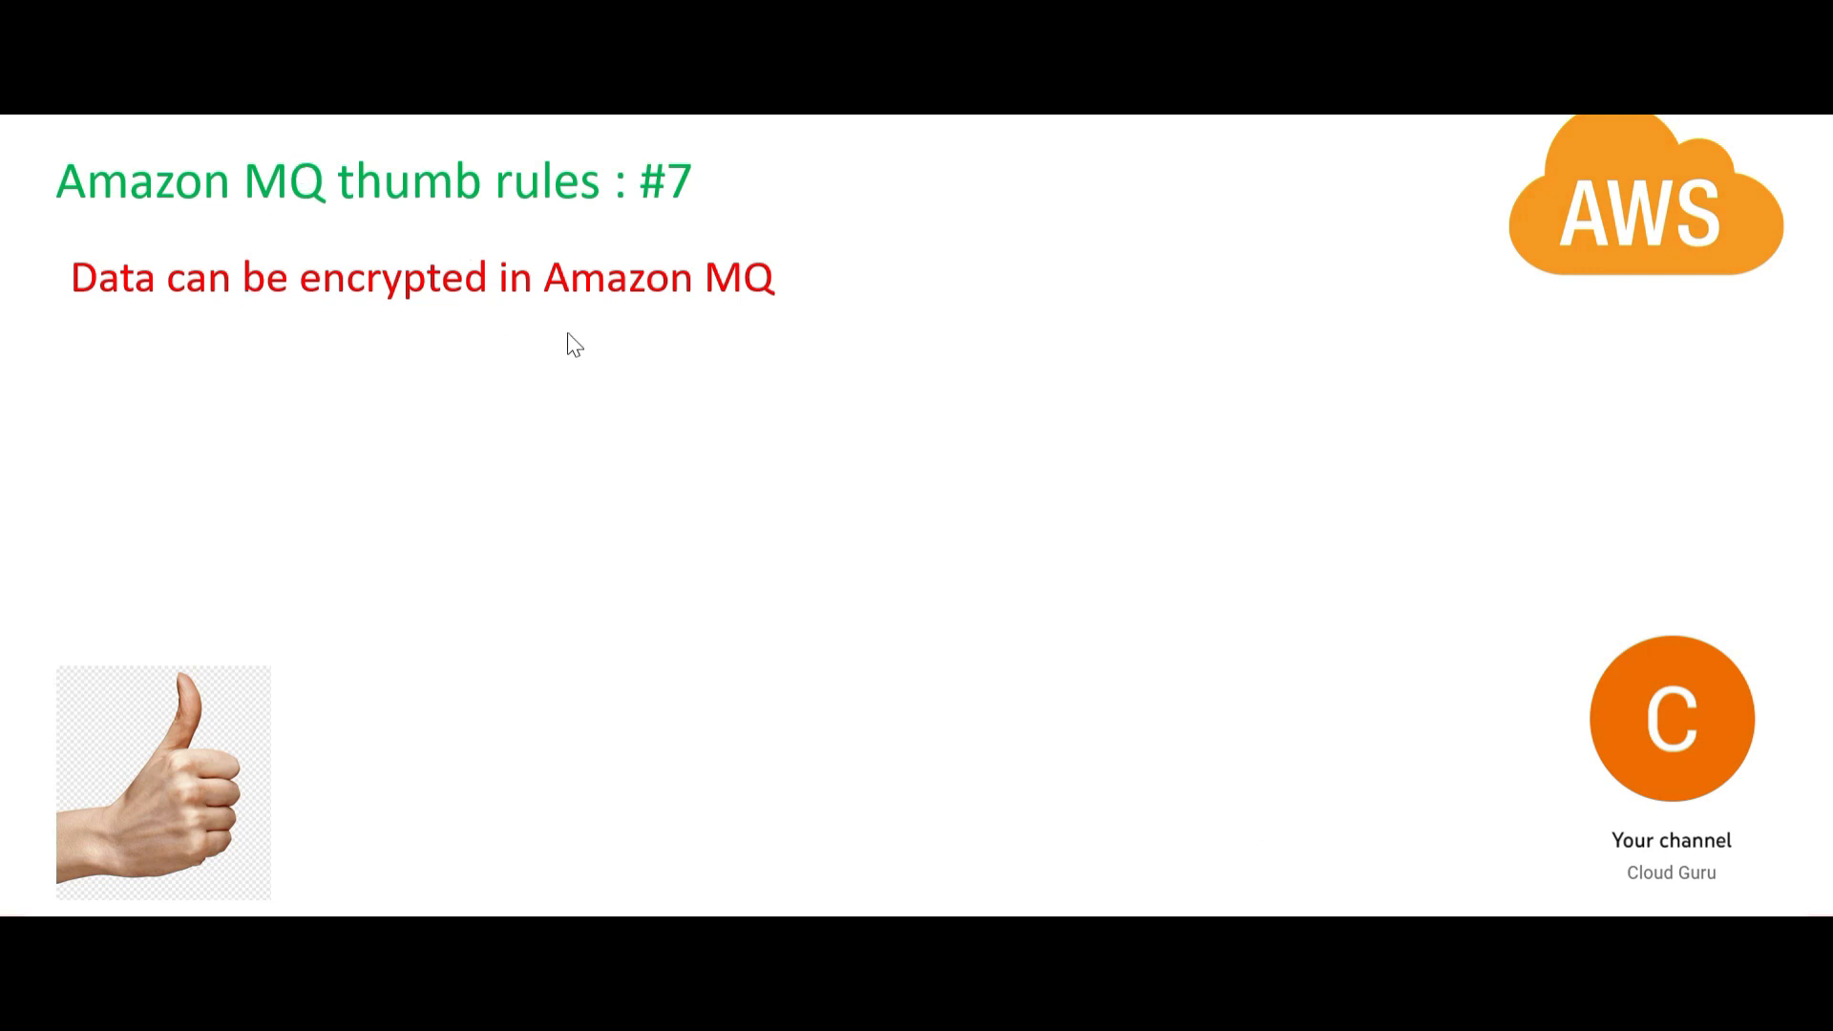
pyautogui.moveTo(585, 364)
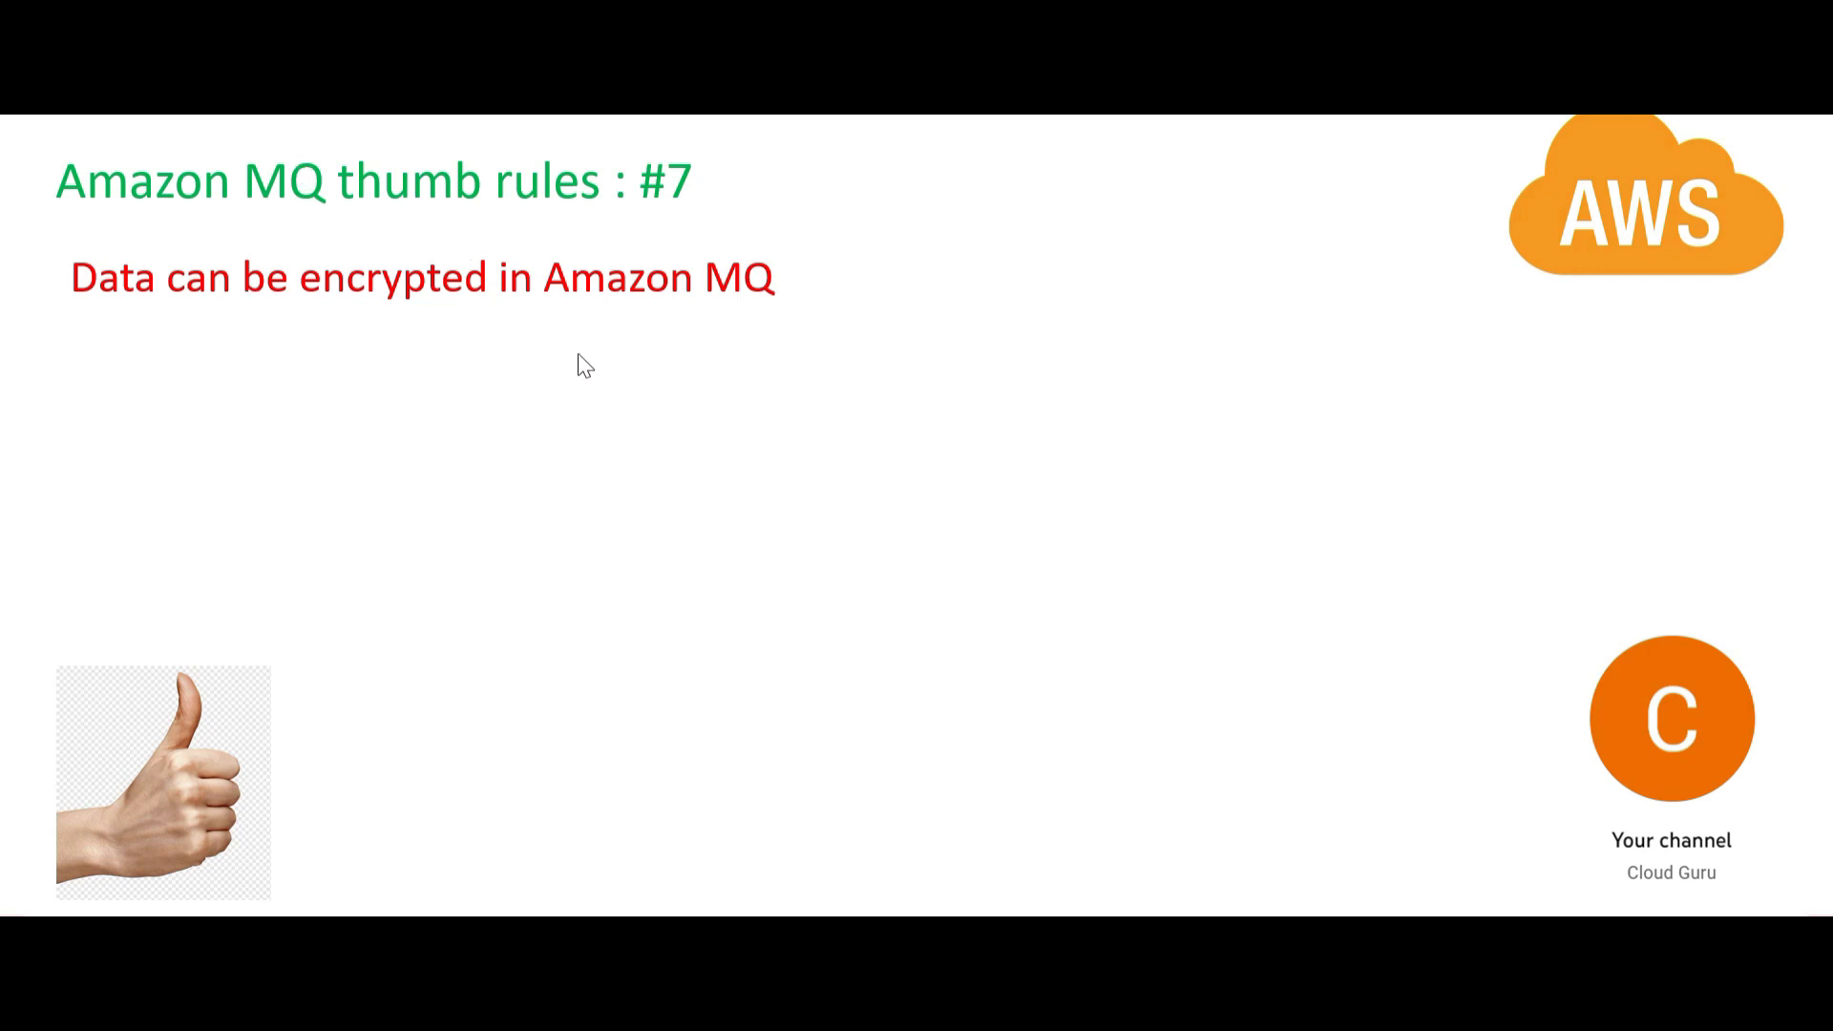
pyautogui.moveTo(1626, 849)
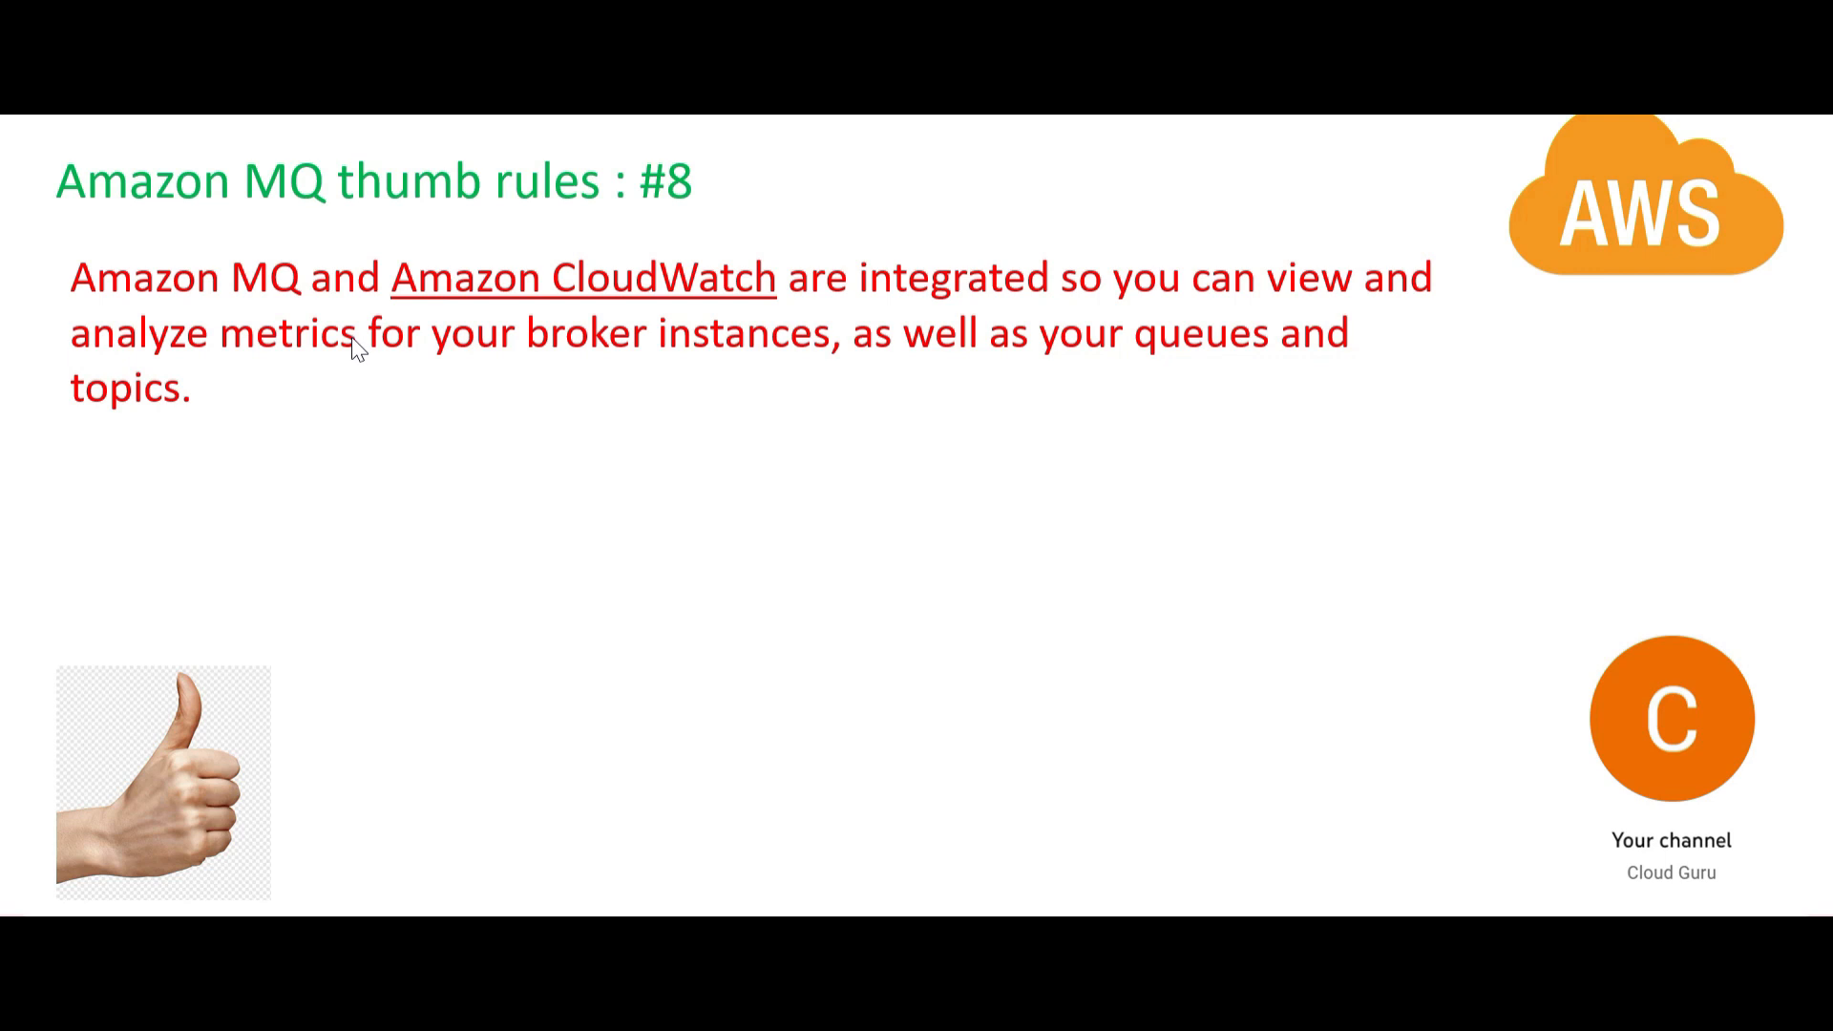
pyautogui.moveTo(628, 325)
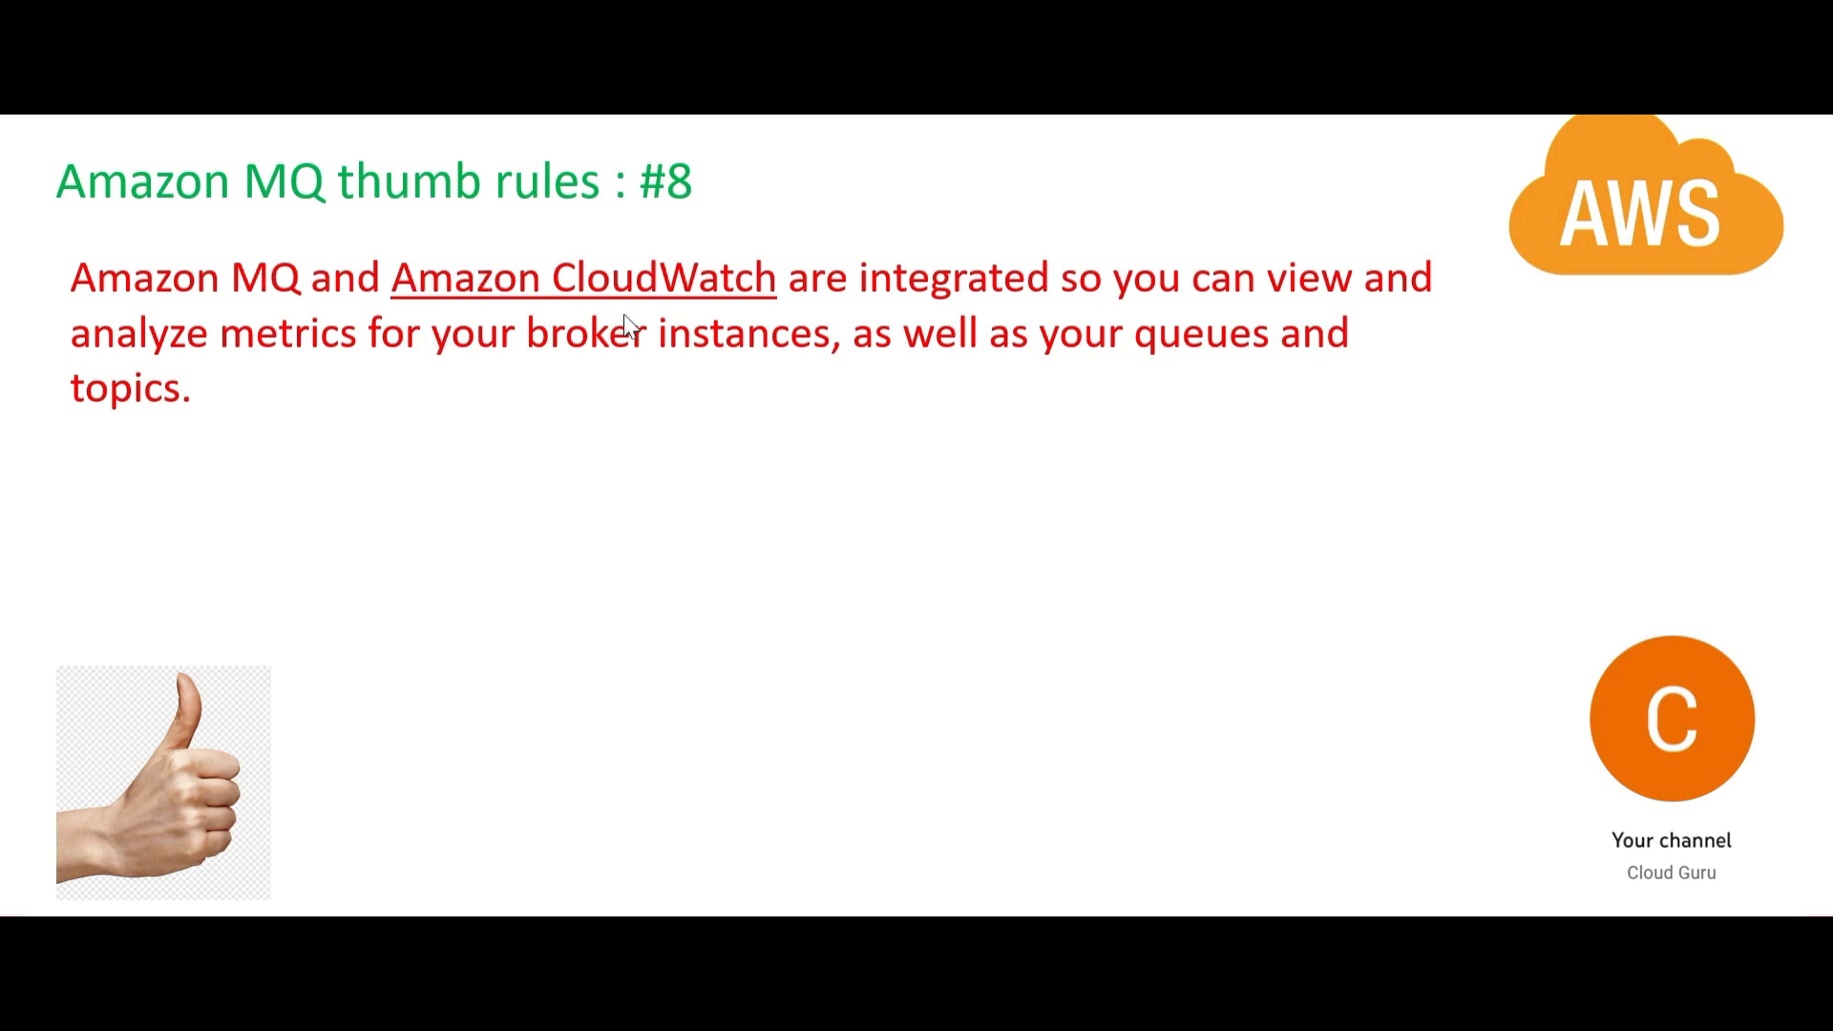
pyautogui.moveTo(722, 423)
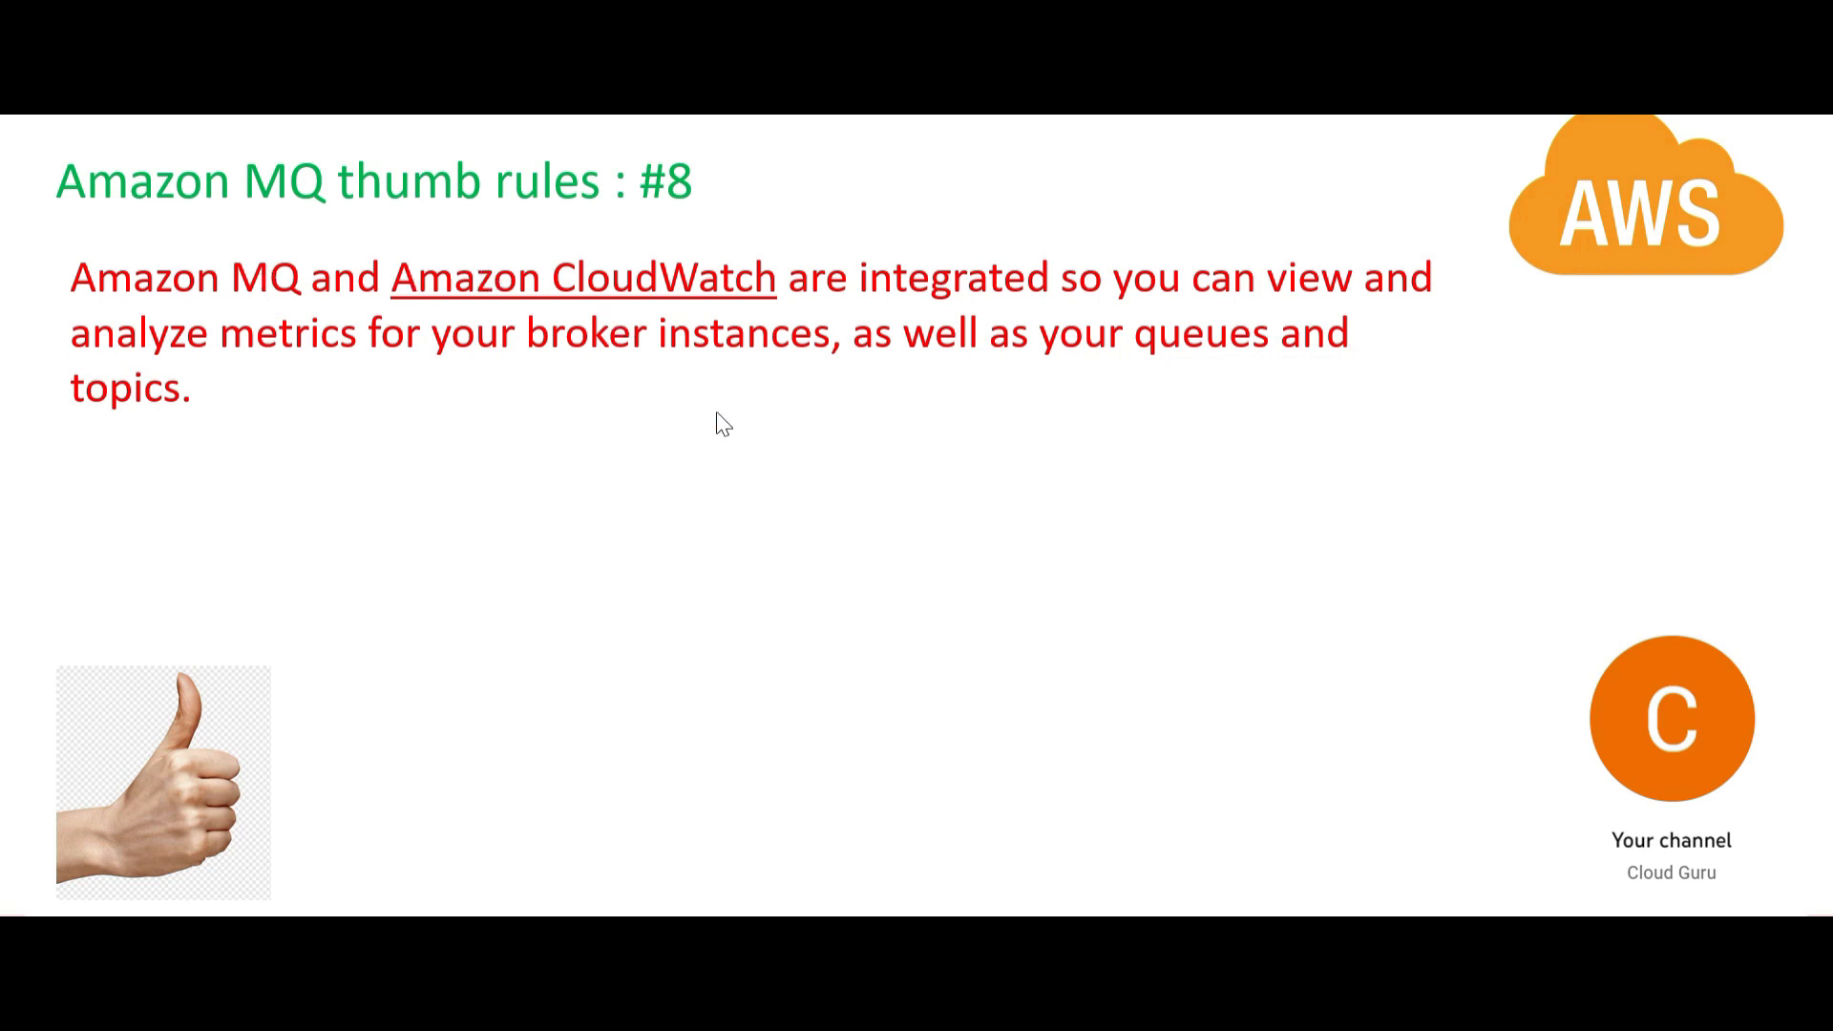
pyautogui.moveTo(1675, 796)
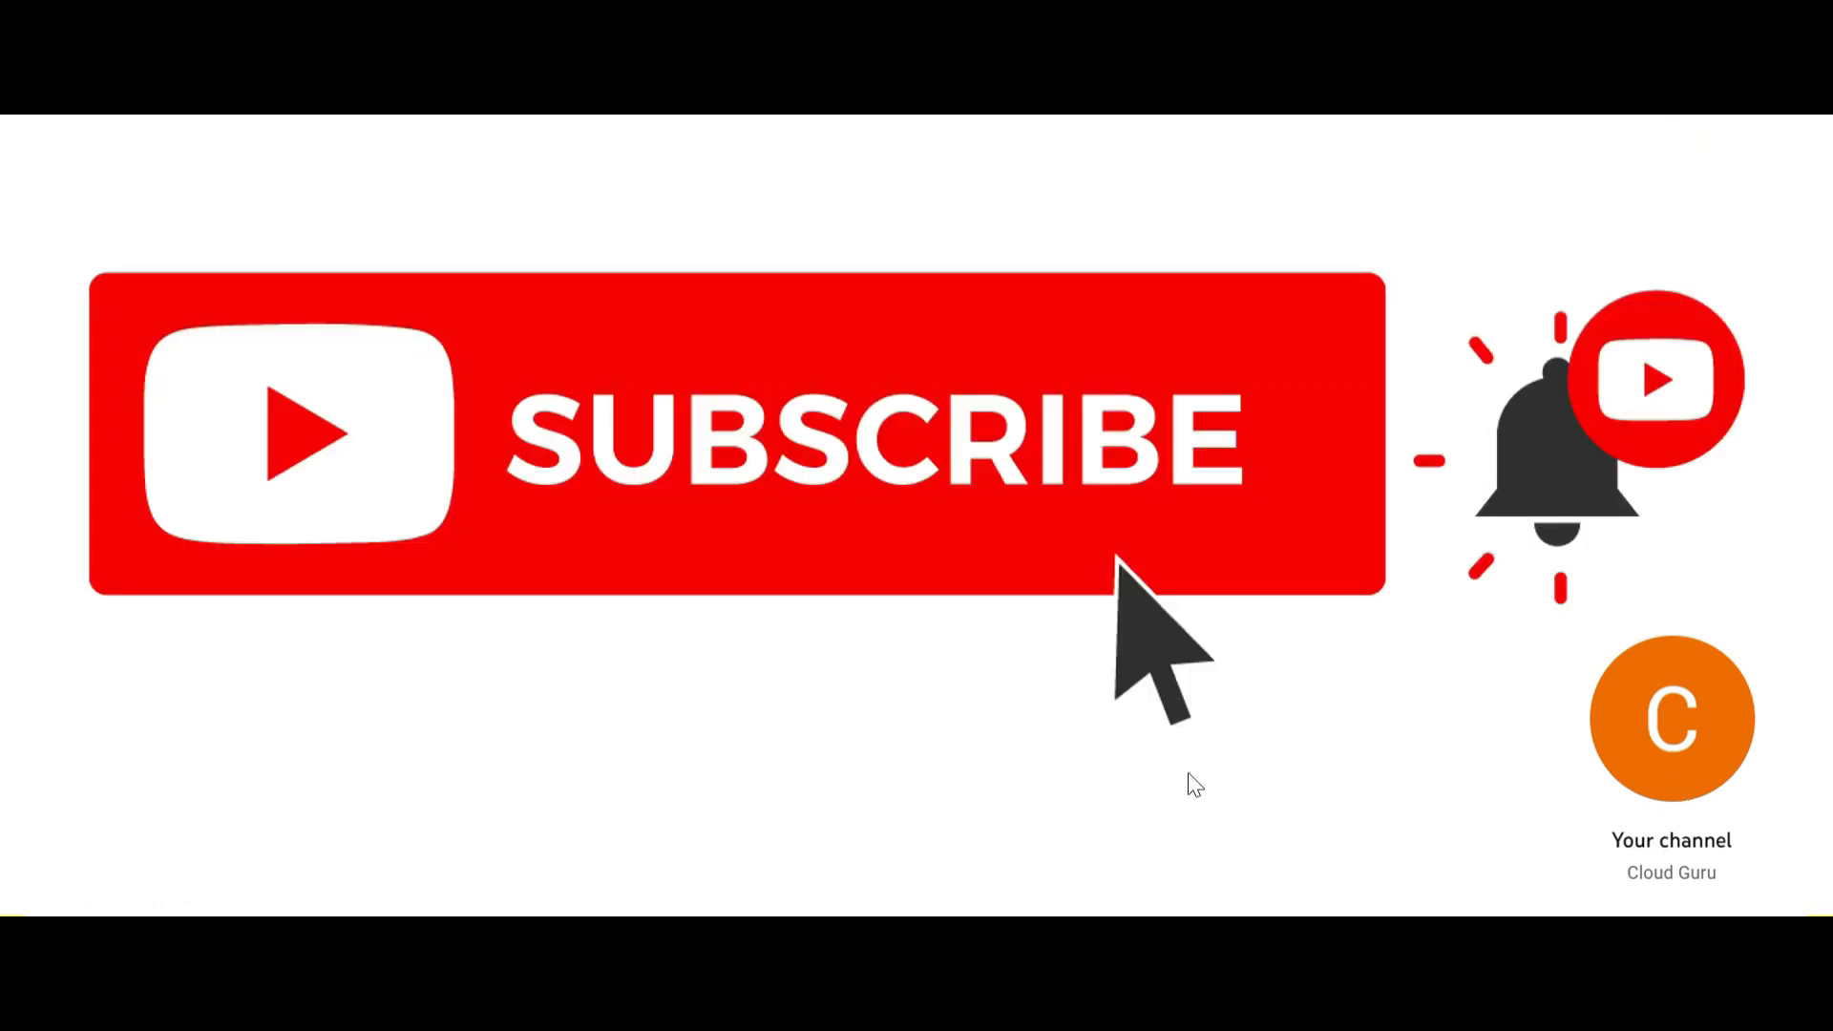
pyautogui.moveTo(1332, 830)
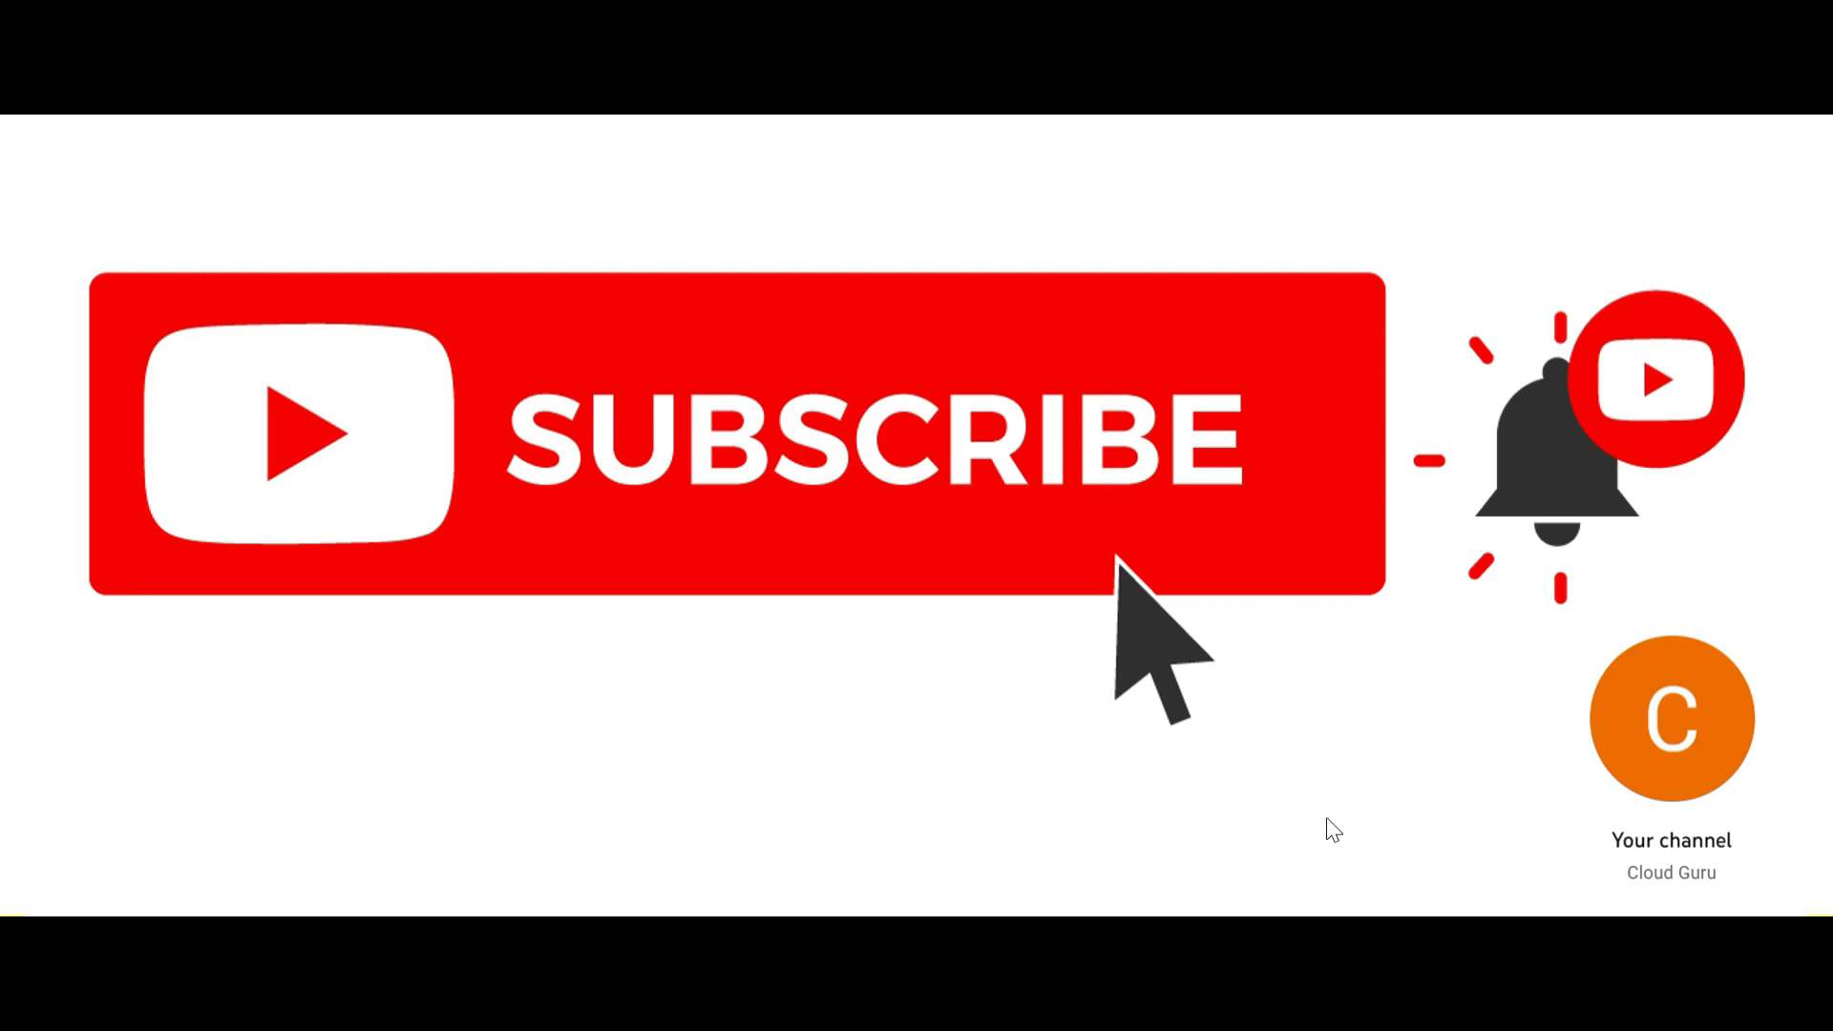
pyautogui.moveTo(1610, 905)
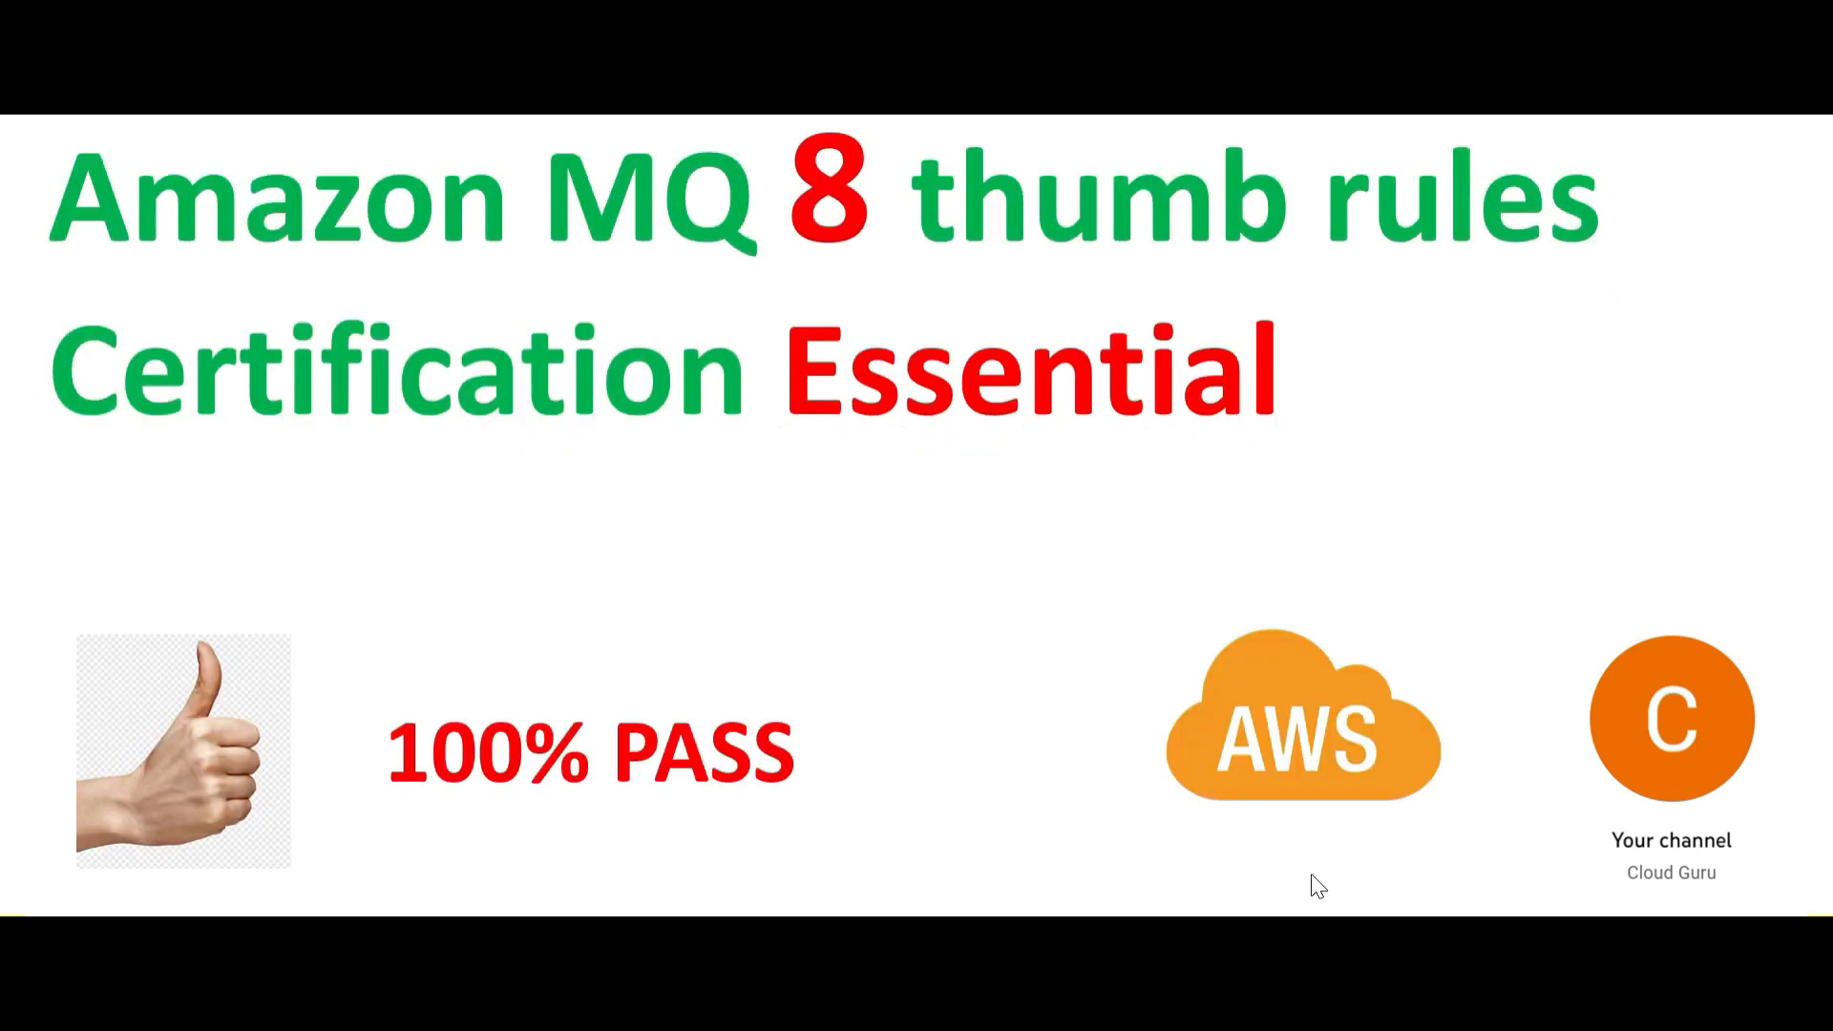
pyautogui.moveTo(1076, 636)
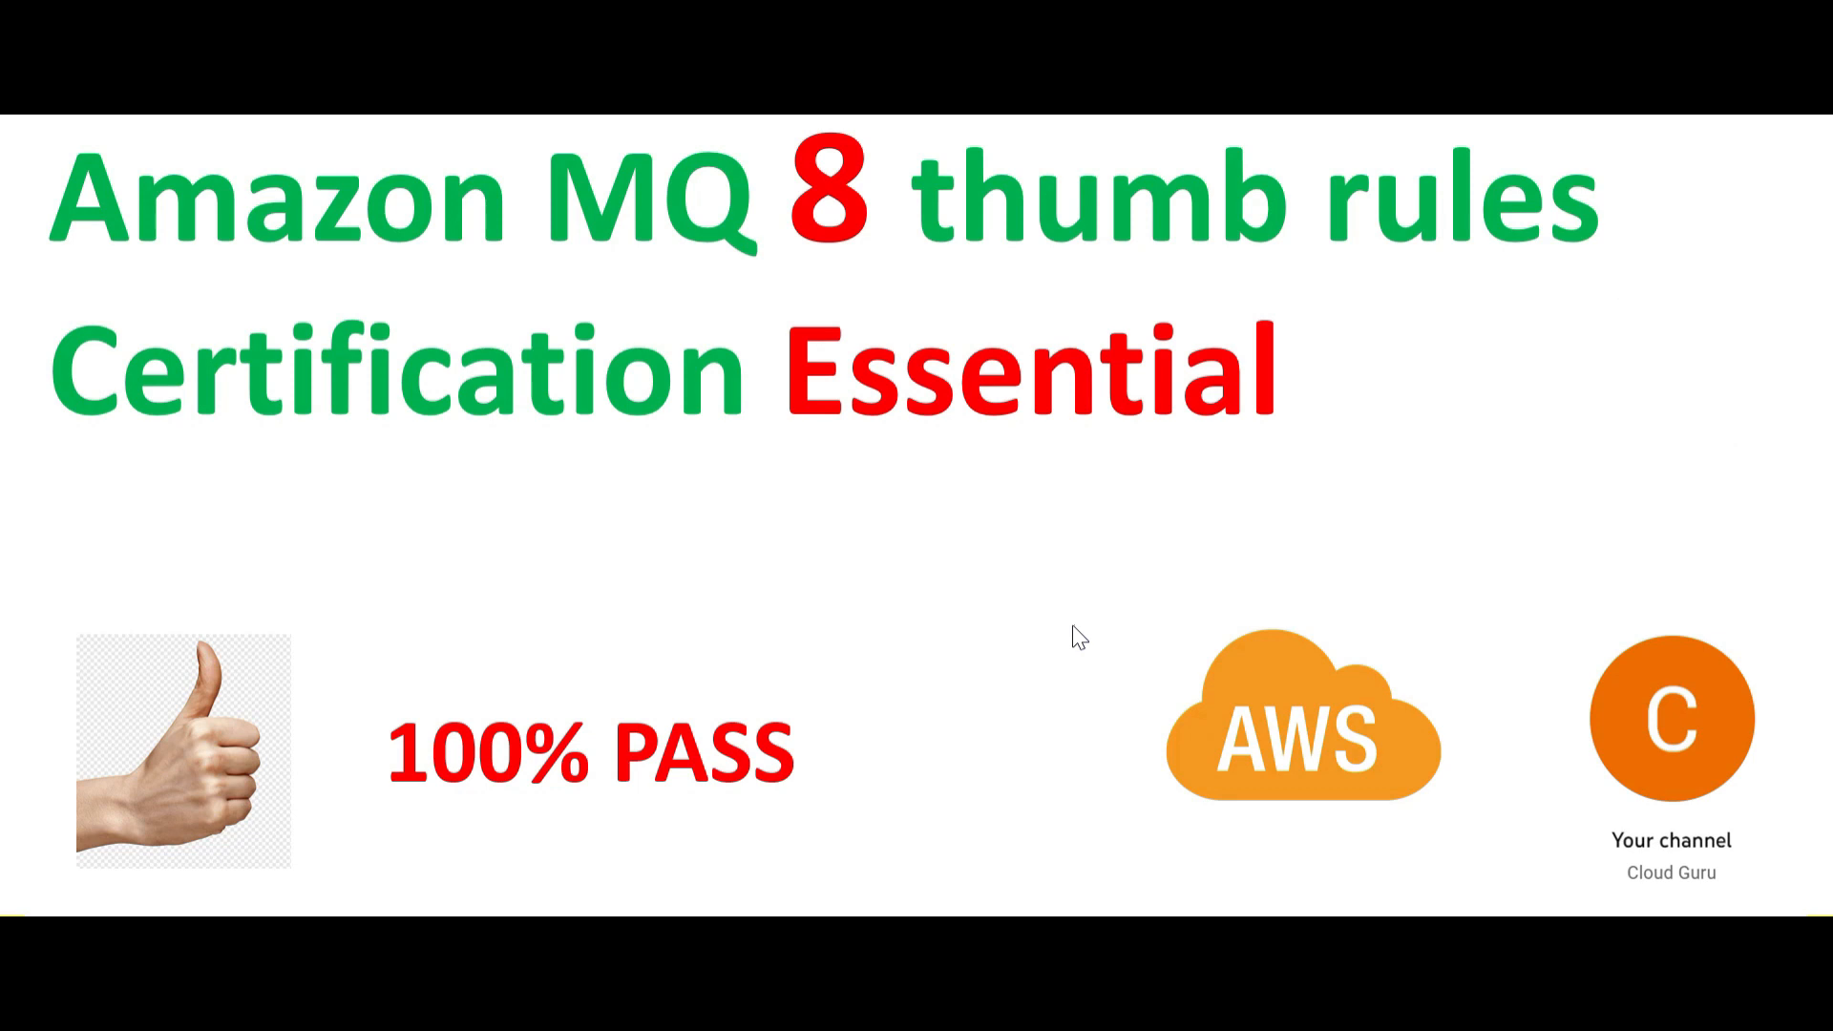
pyautogui.moveTo(973, 624)
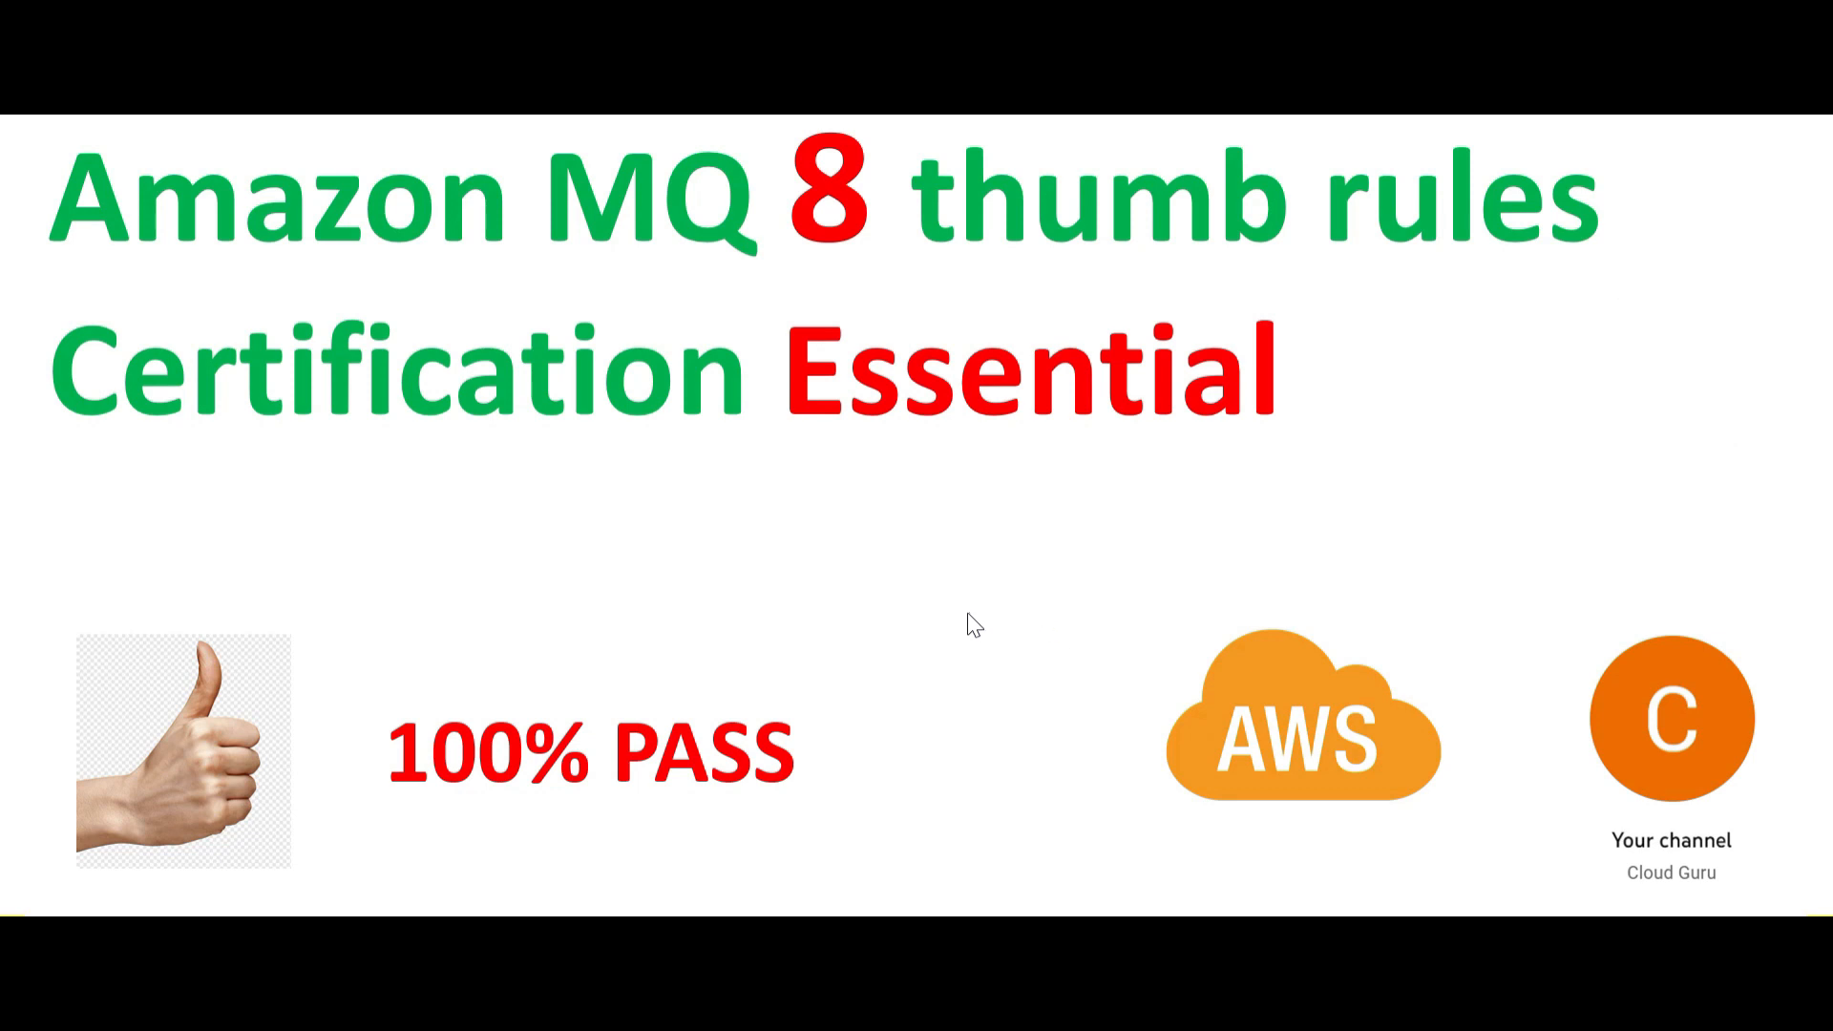
pyautogui.moveTo(1072, 676)
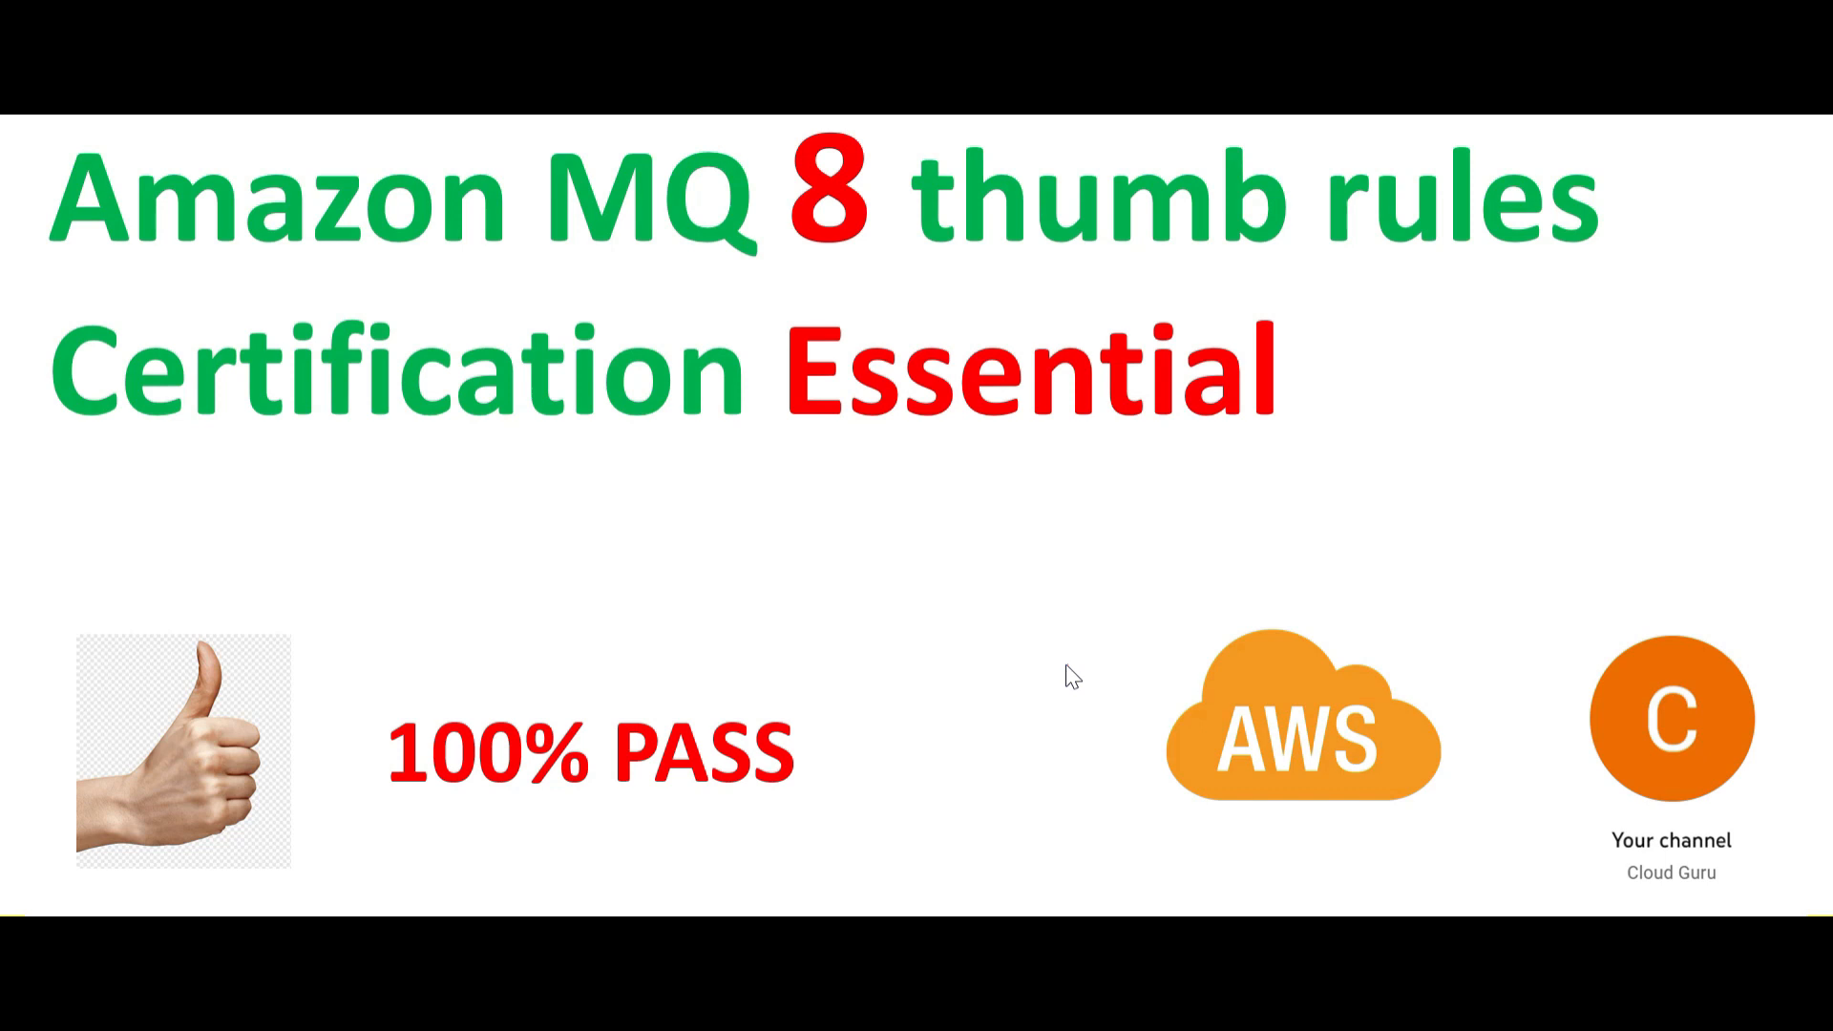